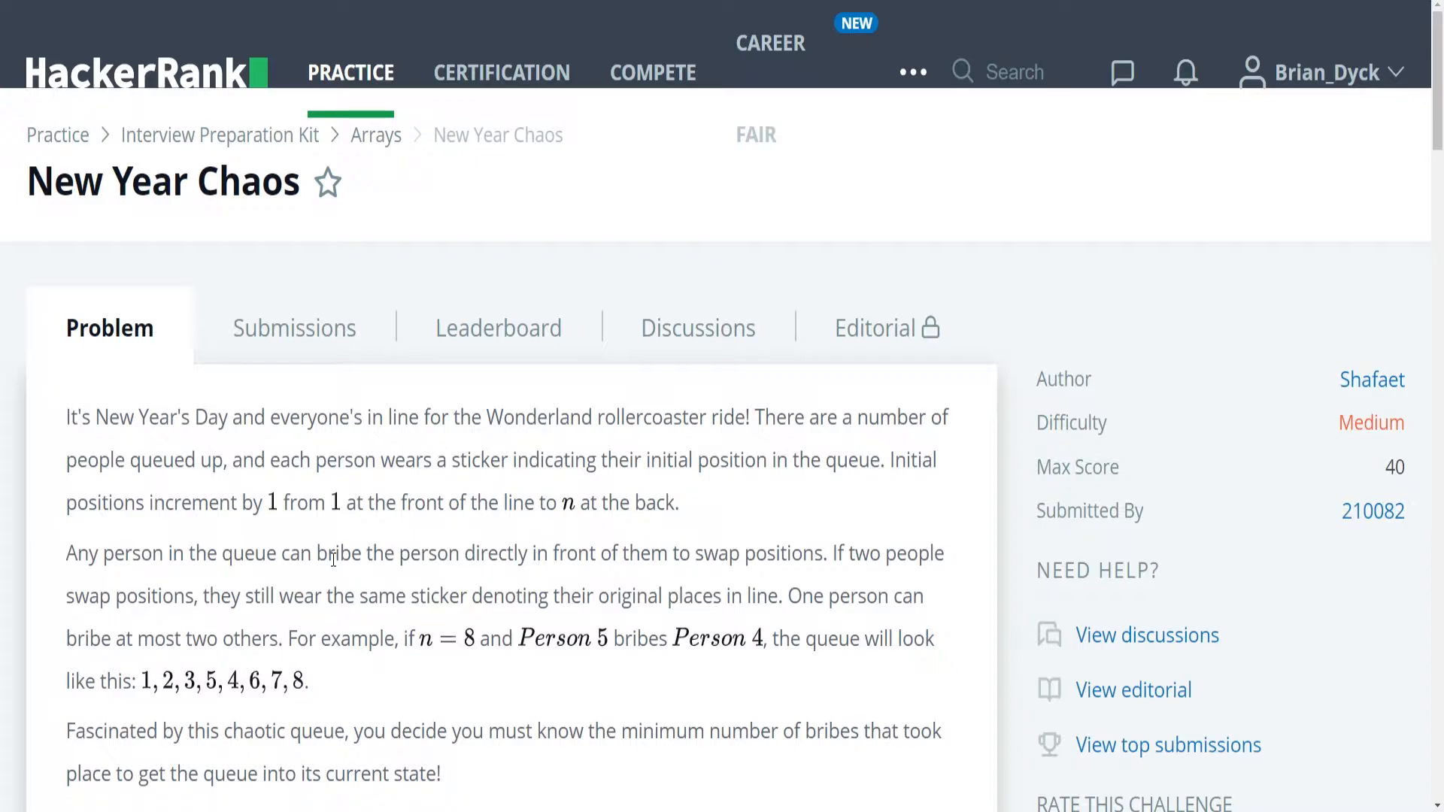
{"action": "mouse_move", "coordinate": [331, 574]}
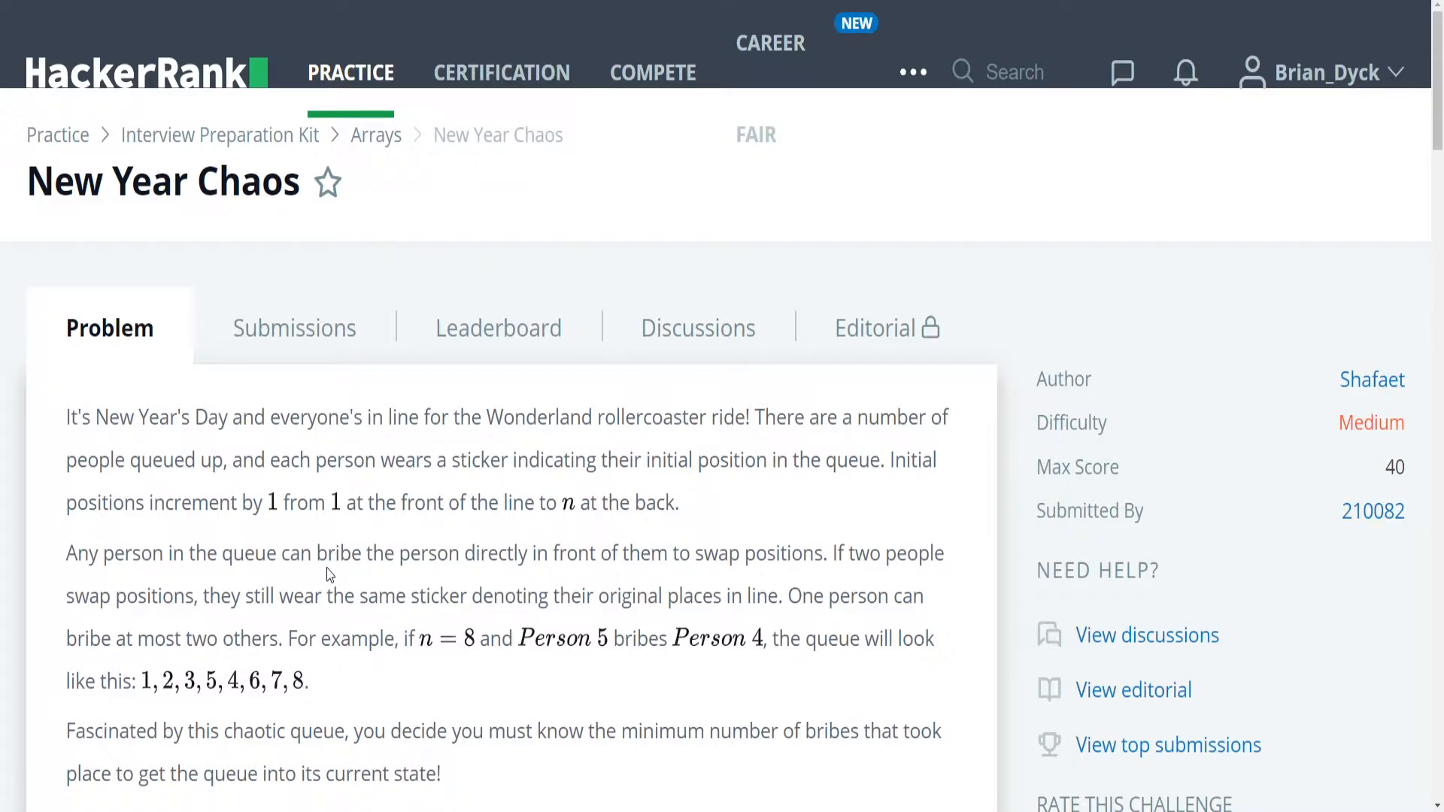
{"action": "mouse_move", "coordinate": [262, 538]}
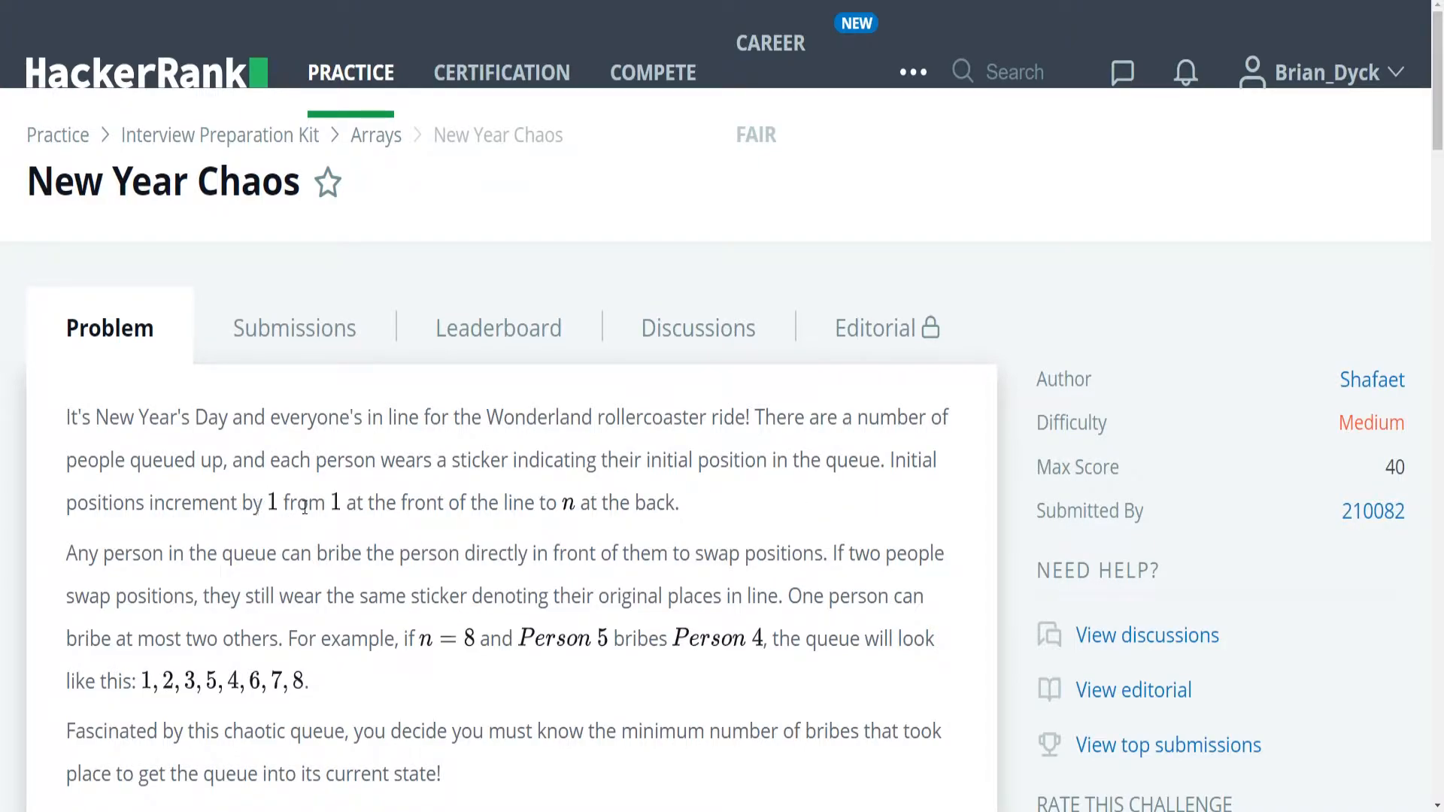
{"action": "mouse_move", "coordinate": [530, 525]}
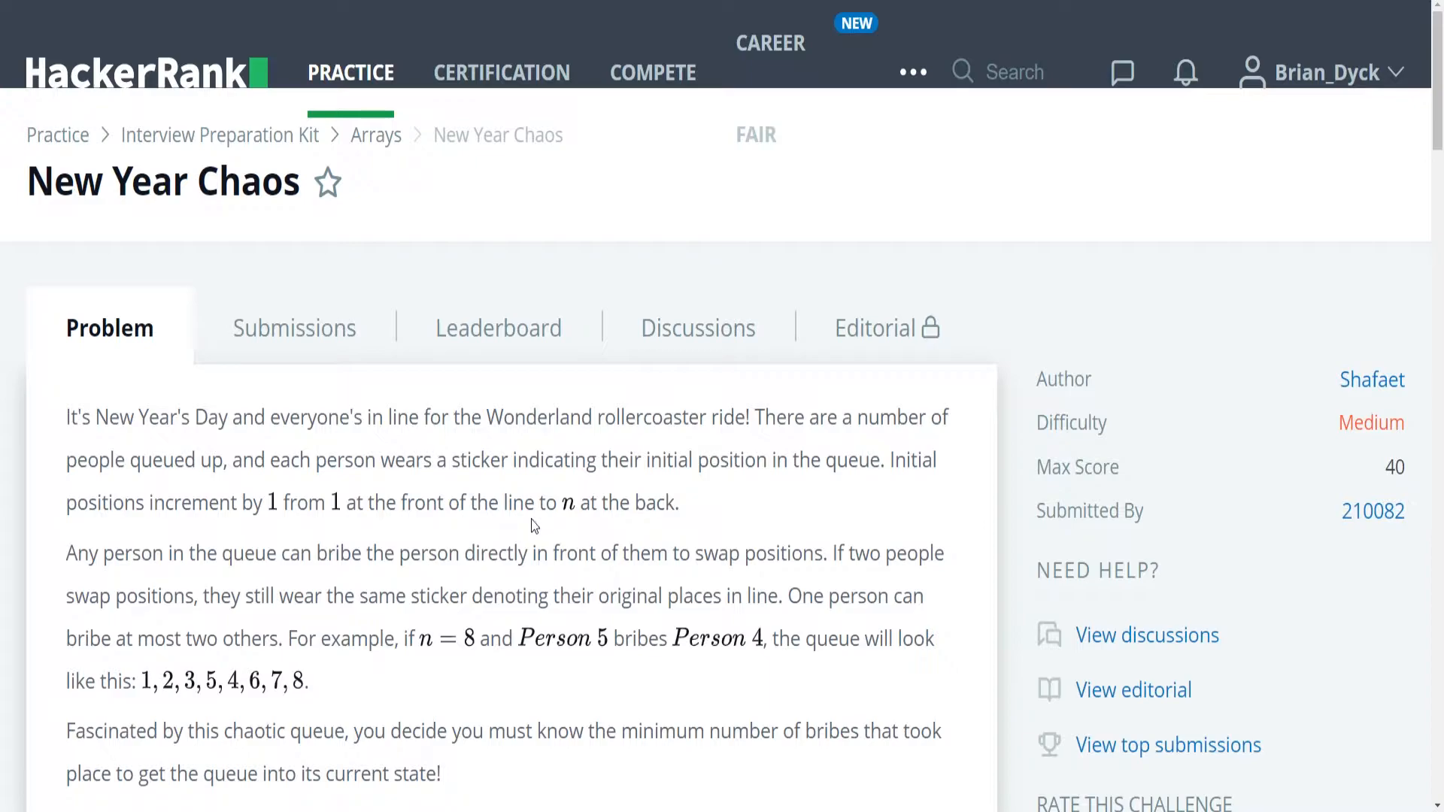
{"action": "mouse_move", "coordinate": [120, 580]}
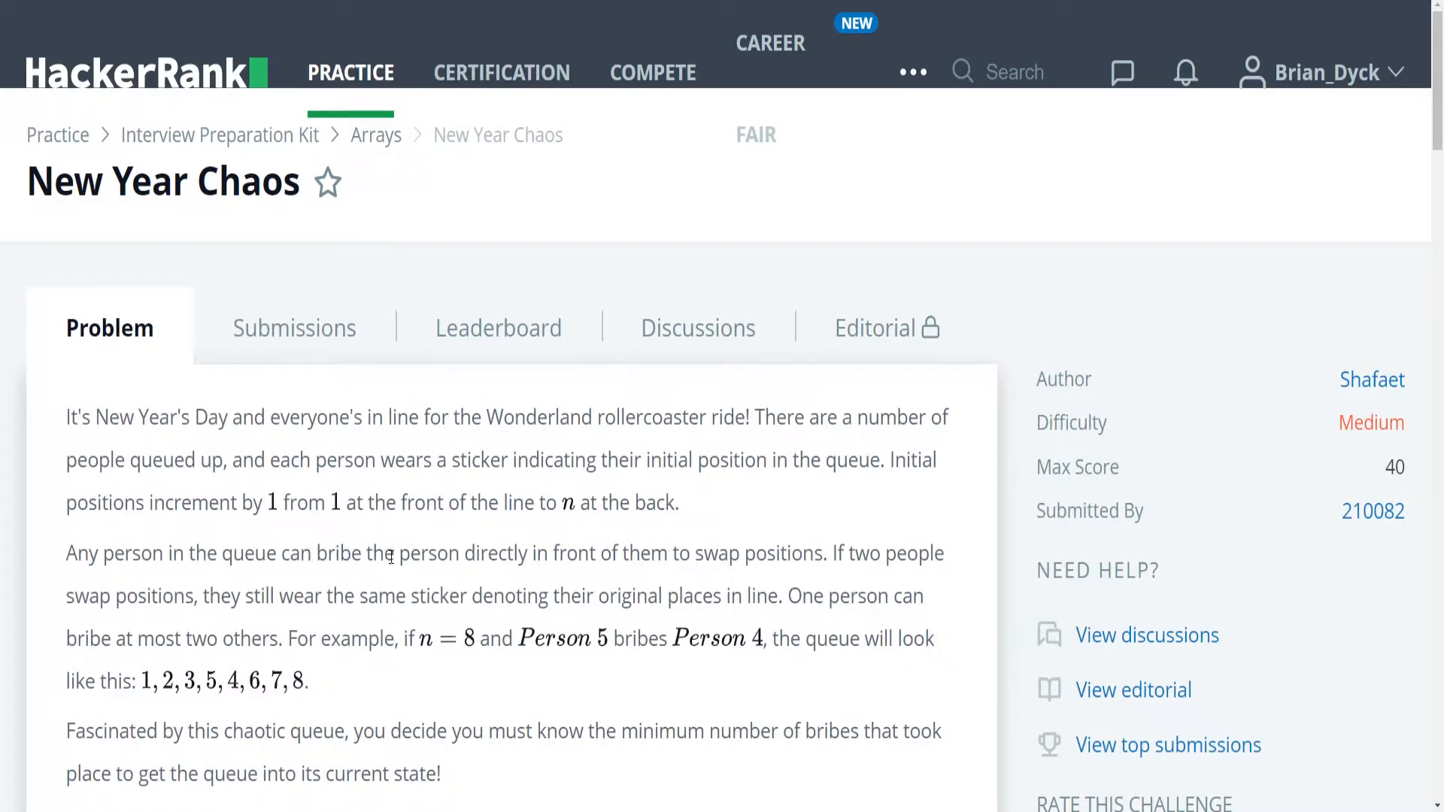
{"action": "mouse_move", "coordinate": [718, 574]}
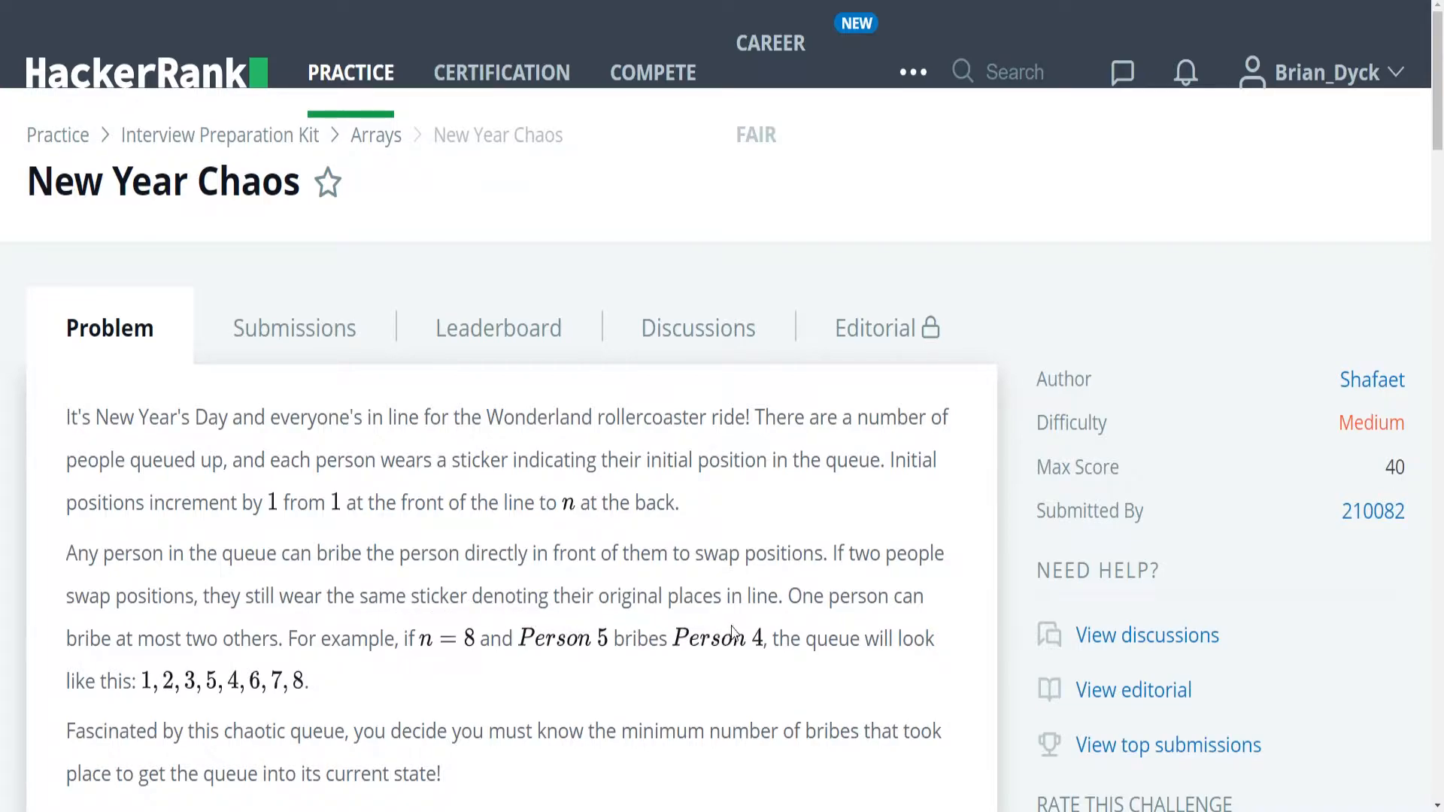
{"action": "mouse_move", "coordinate": [186, 628]}
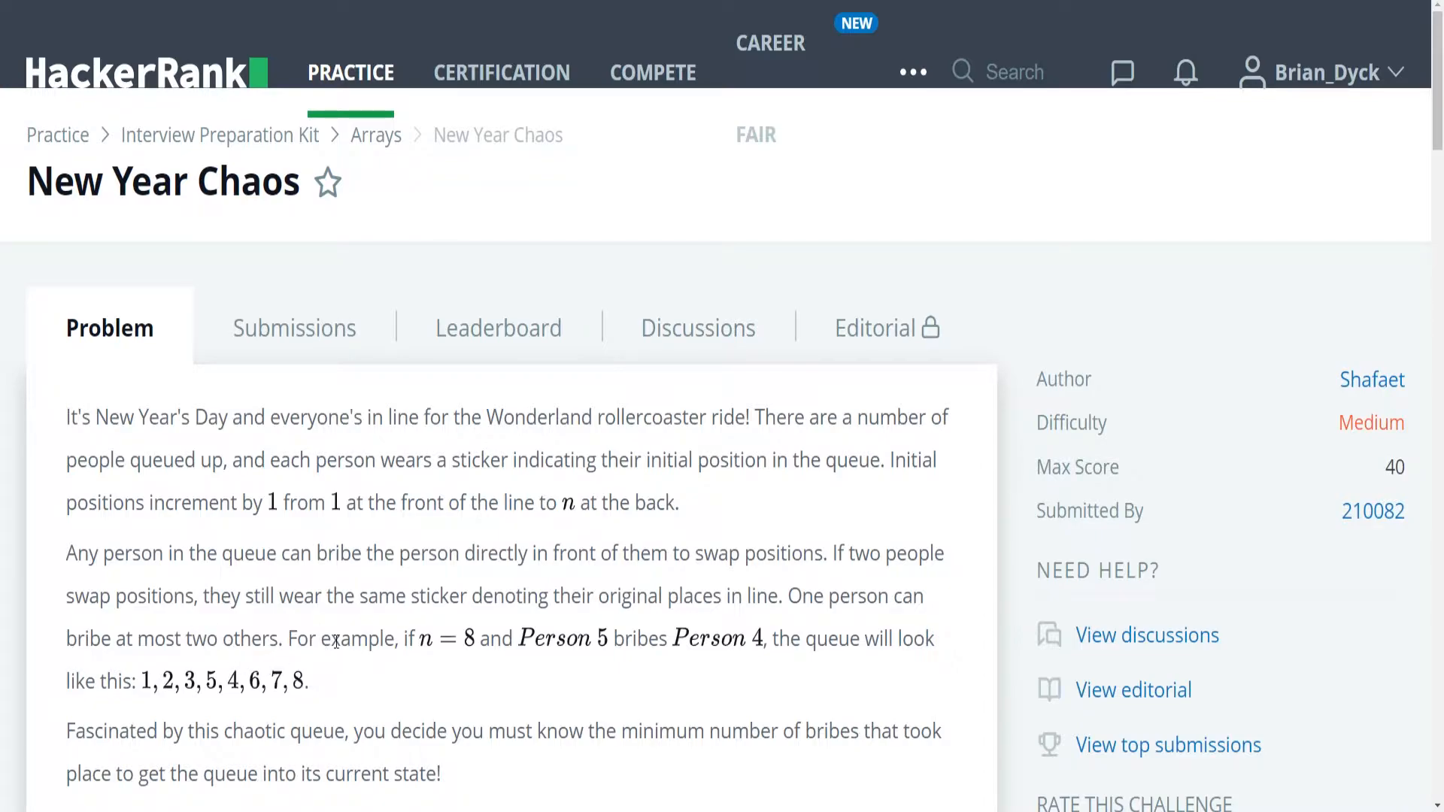
{"action": "mouse_move", "coordinate": [471, 655]}
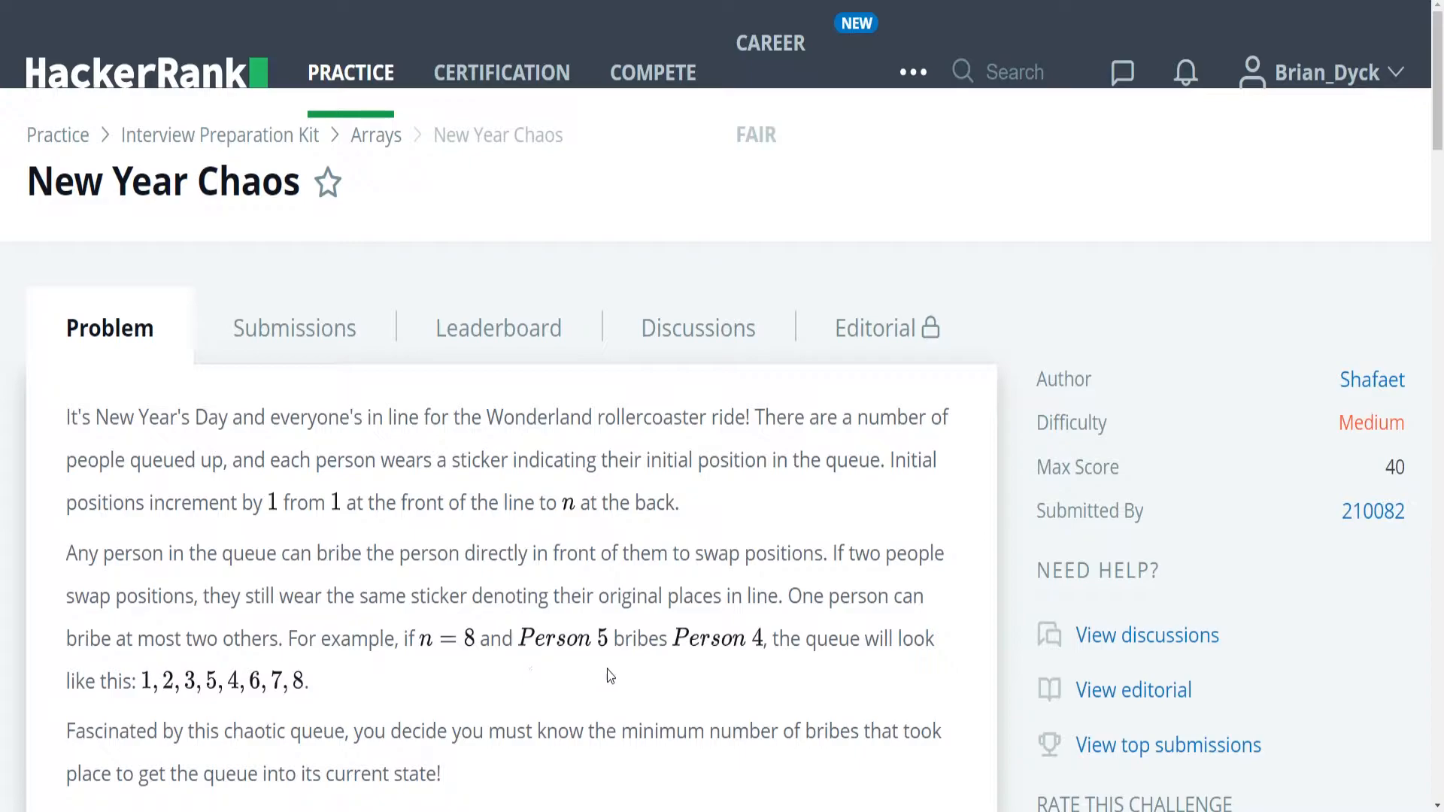
{"action": "mouse_move", "coordinate": [822, 670]}
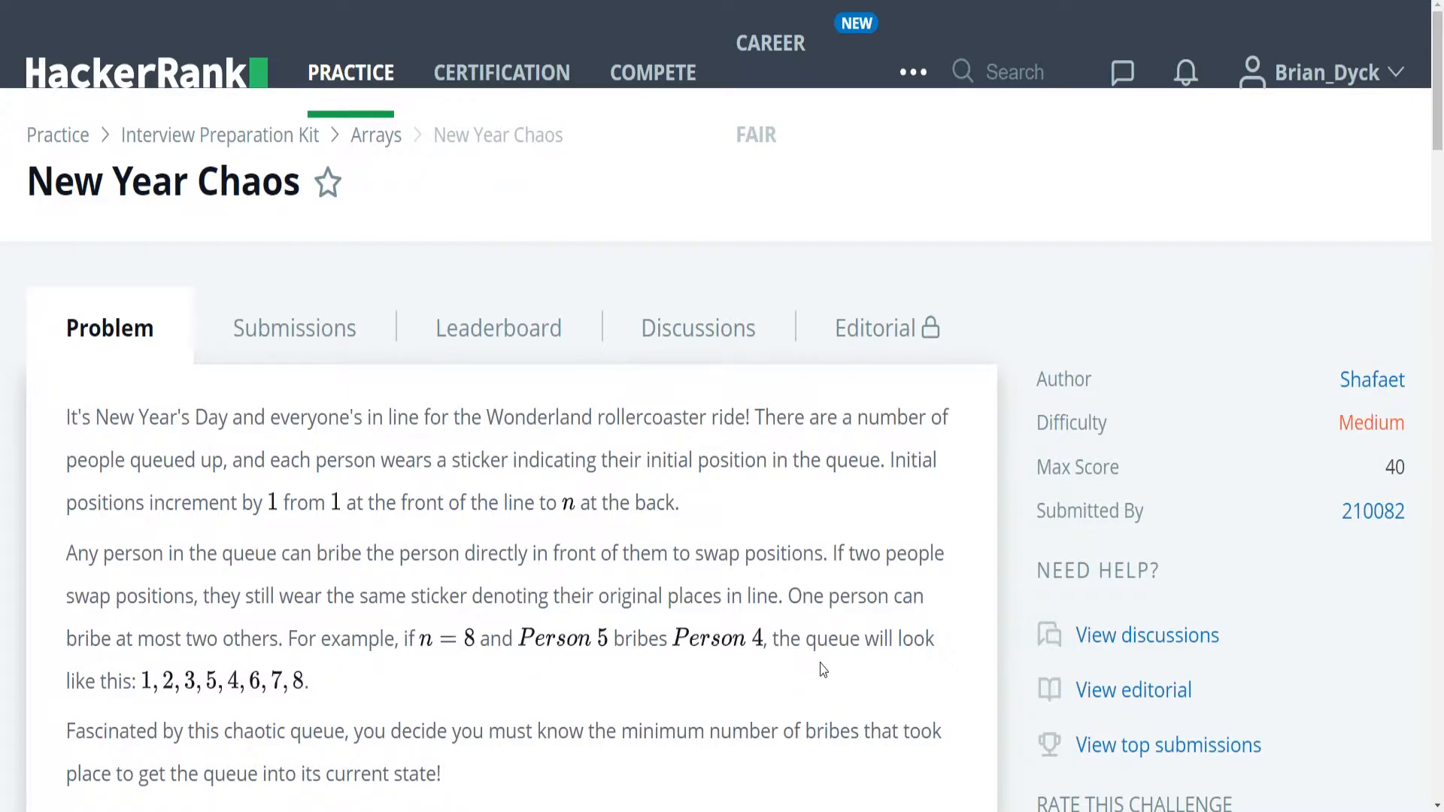
{"action": "mouse_move", "coordinate": [208, 702]}
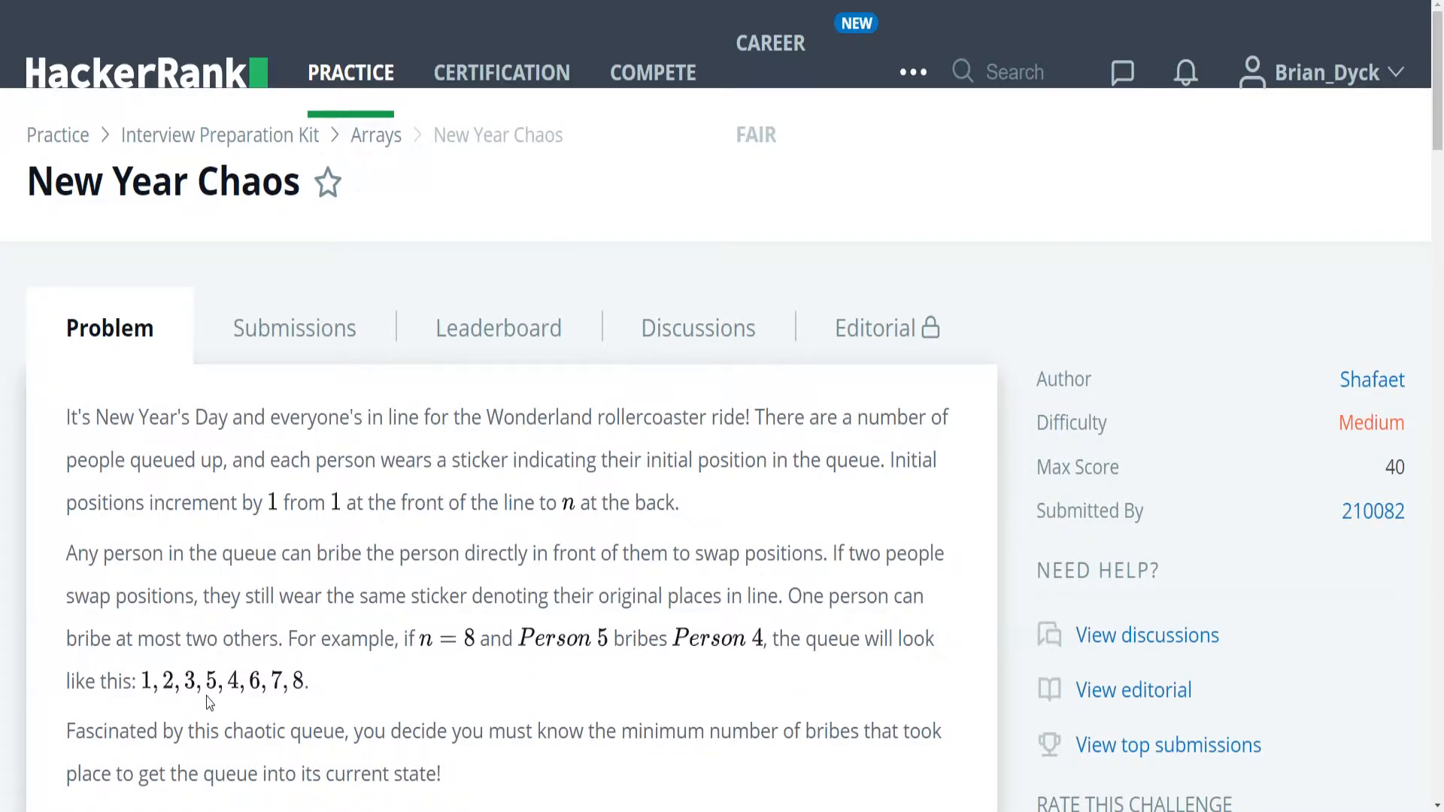
{"action": "mouse_move", "coordinate": [295, 702]}
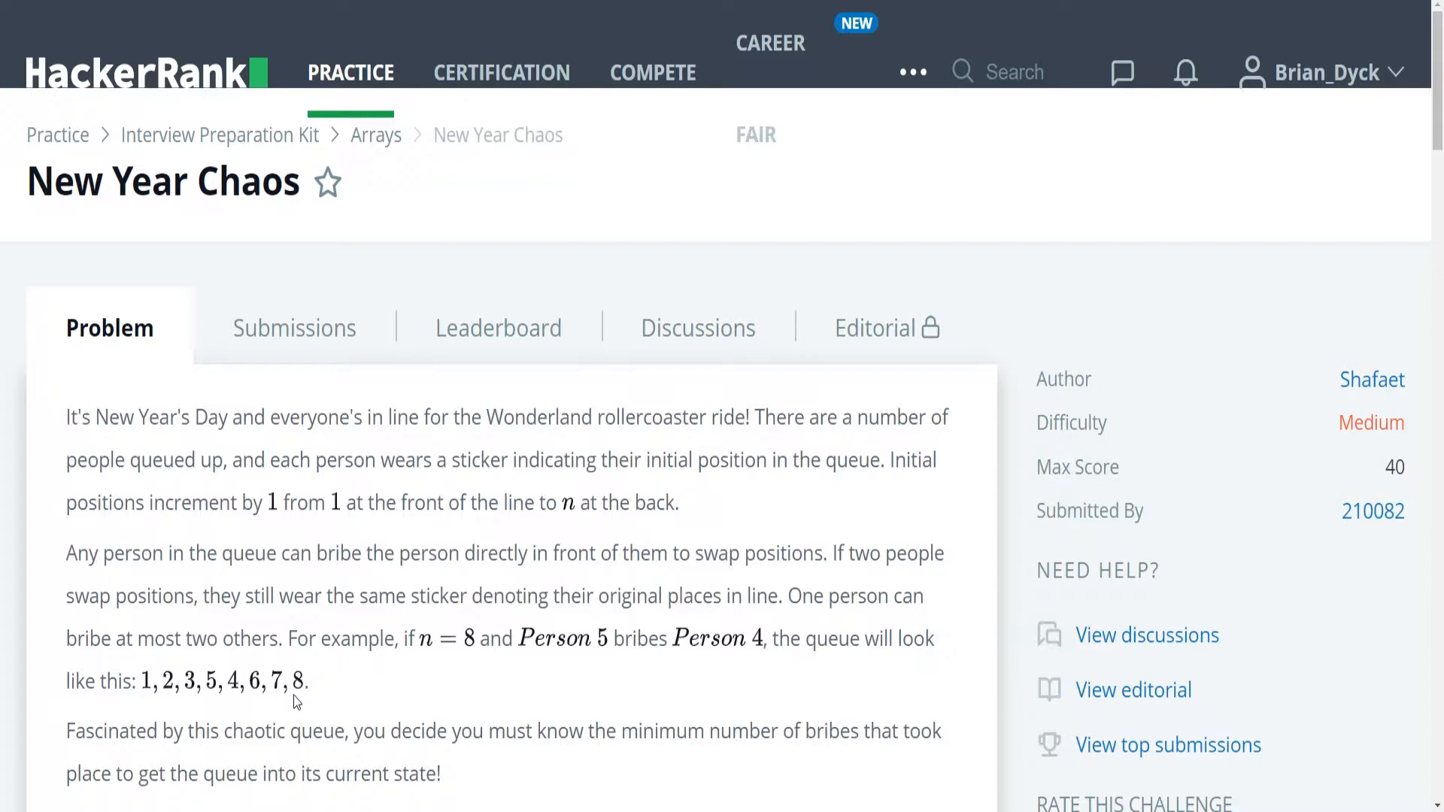
Step: Scroll the New Year Chaos statement down to the minimumBribes function description and input format
{"action": "scroll", "scroll_direction": "down", "scroll_amount": 3}
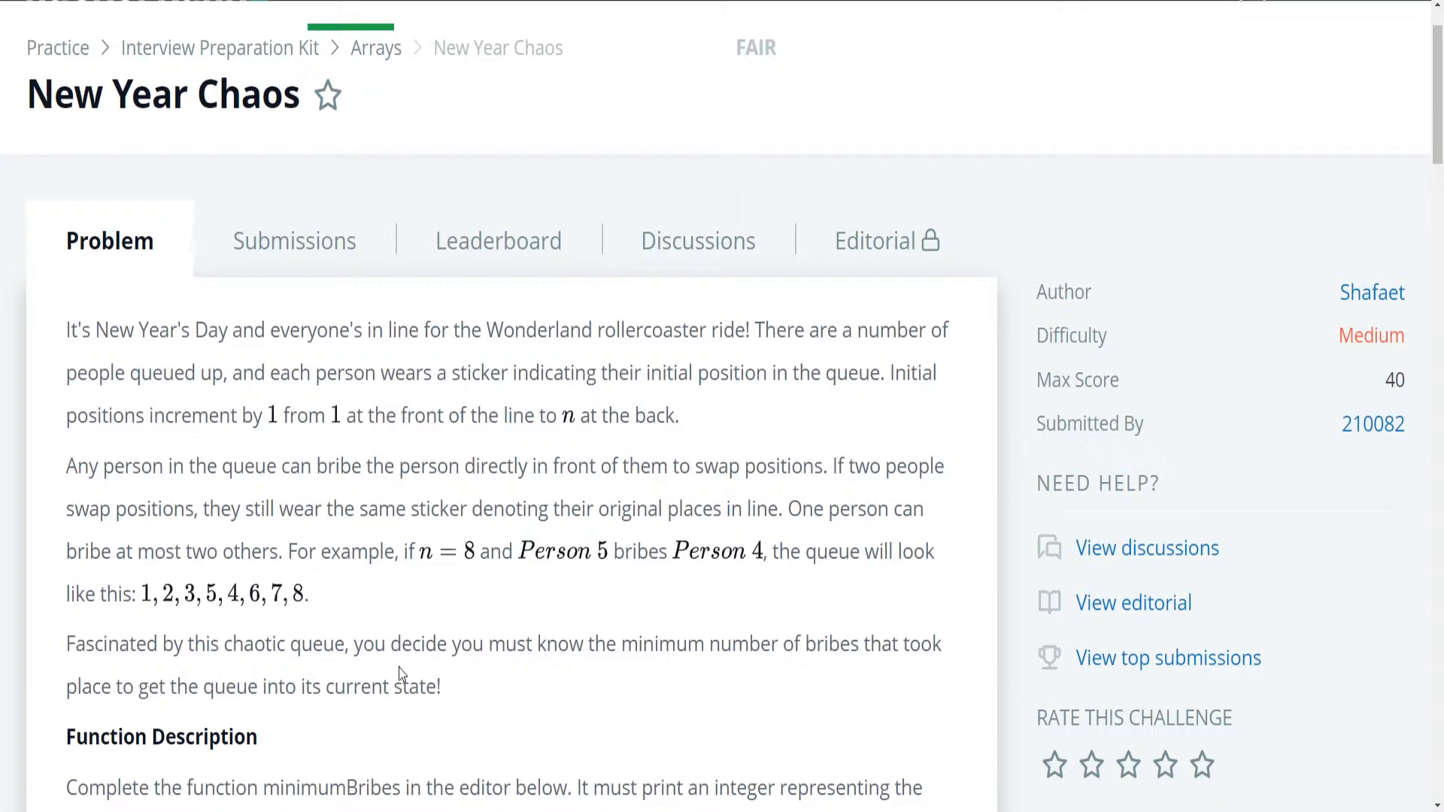
{"action": "mouse_move", "coordinate": [401, 738]}
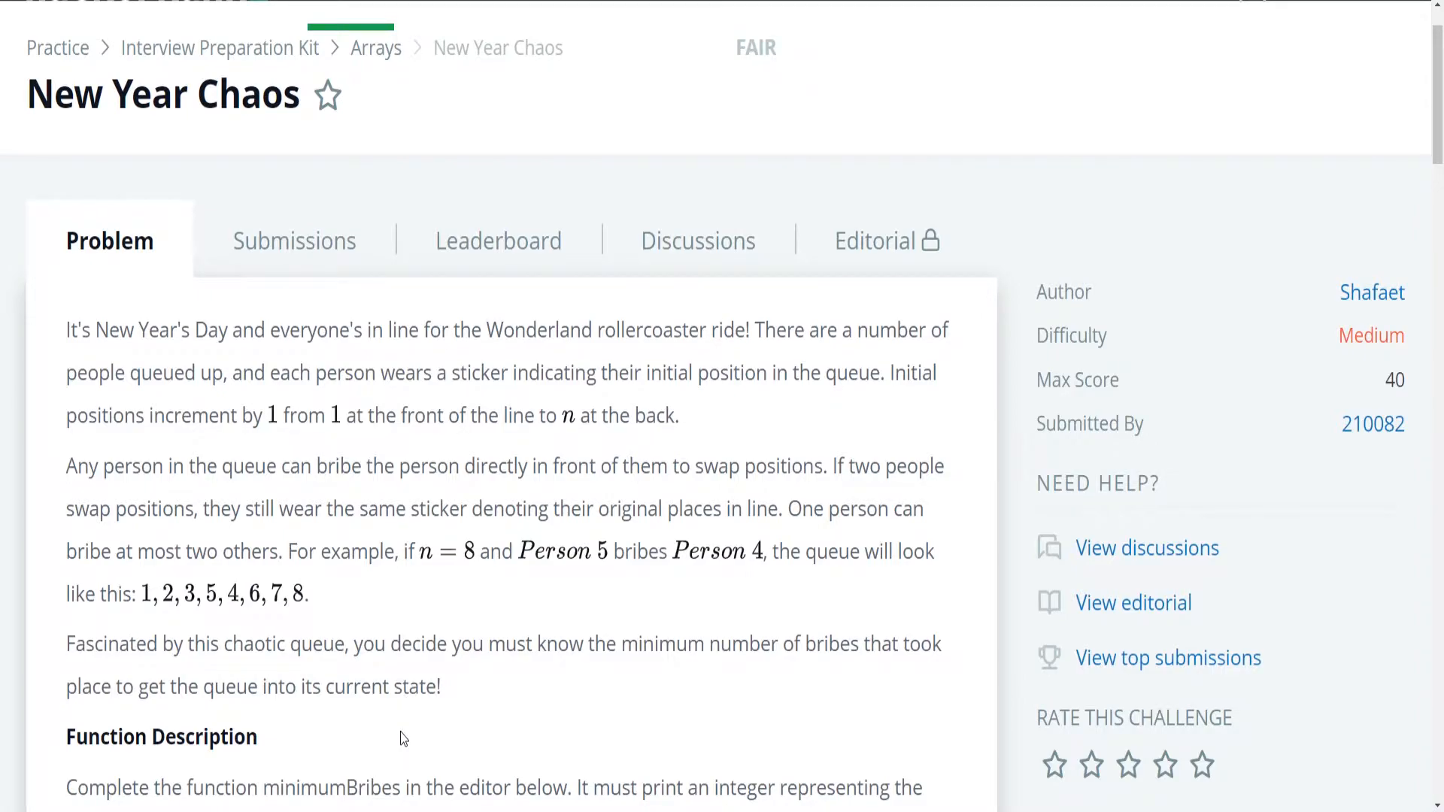
{"action": "scroll", "scroll_direction": "down", "scroll_amount": 3}
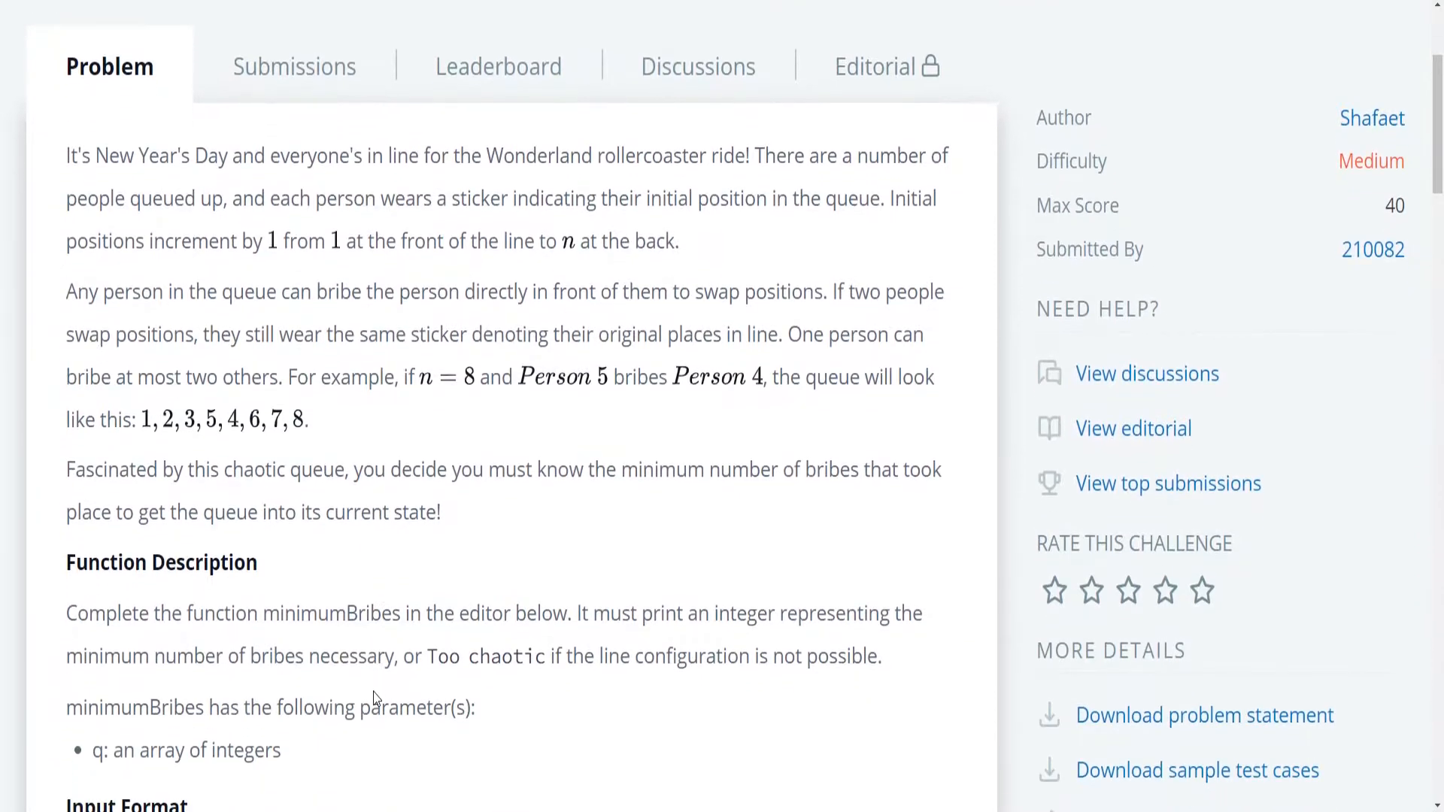
{"action": "scroll", "scroll_direction": "down", "scroll_amount": 3}
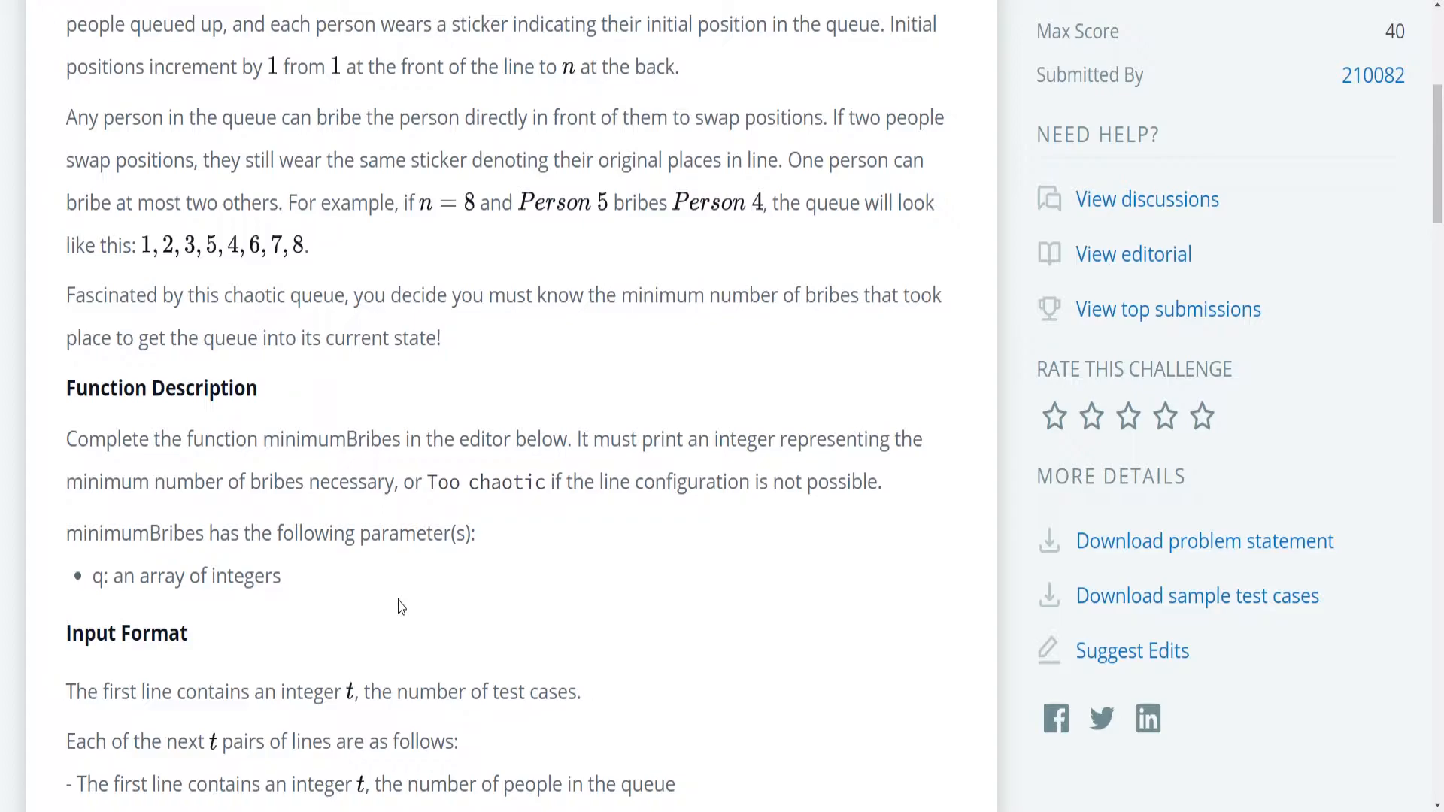
Step: Scroll further to the constraints, subtasks, output format and start of the sample input
{"action": "scroll", "scroll_direction": "down", "scroll_amount": 3}
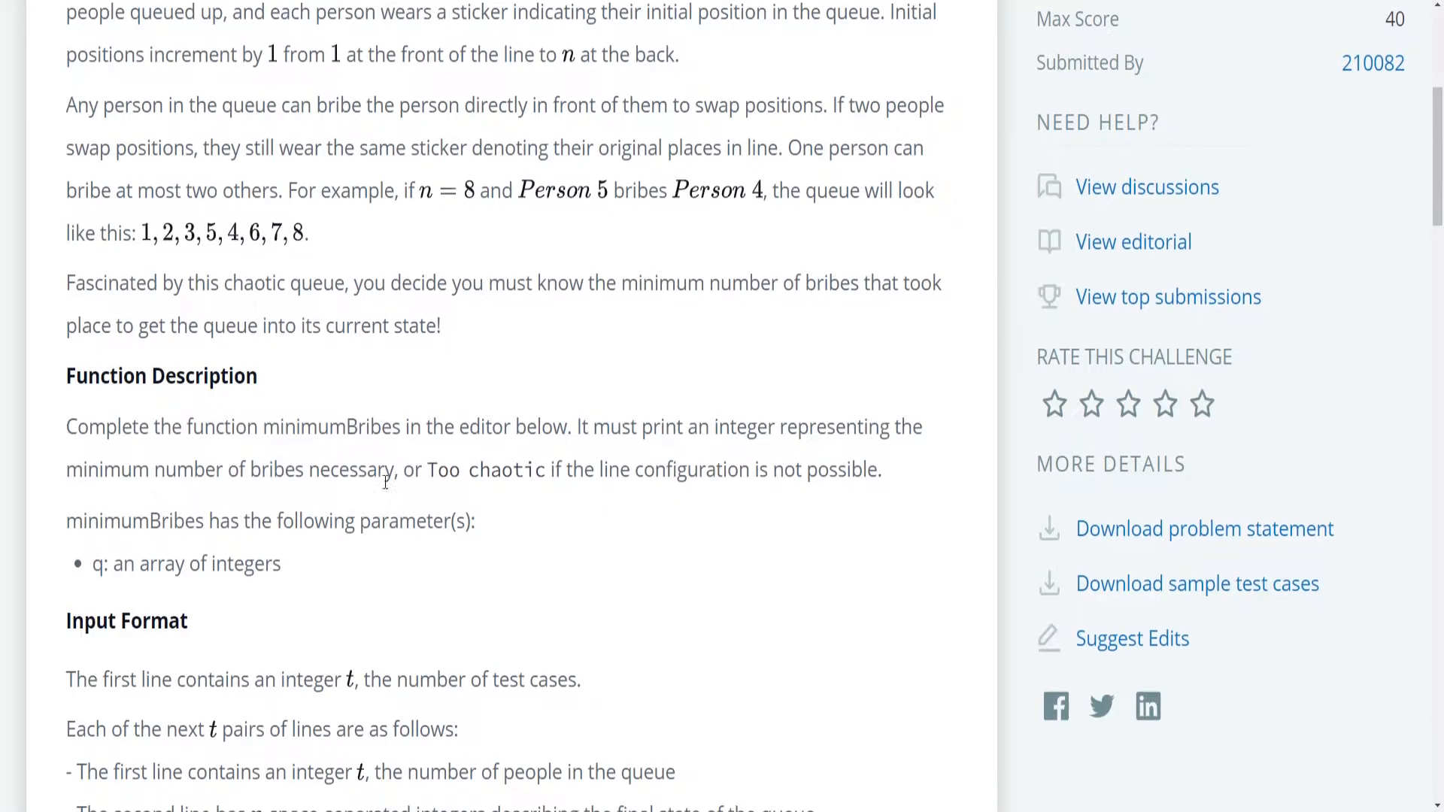
{"action": "scroll", "scroll_direction": "down", "scroll_amount": 3}
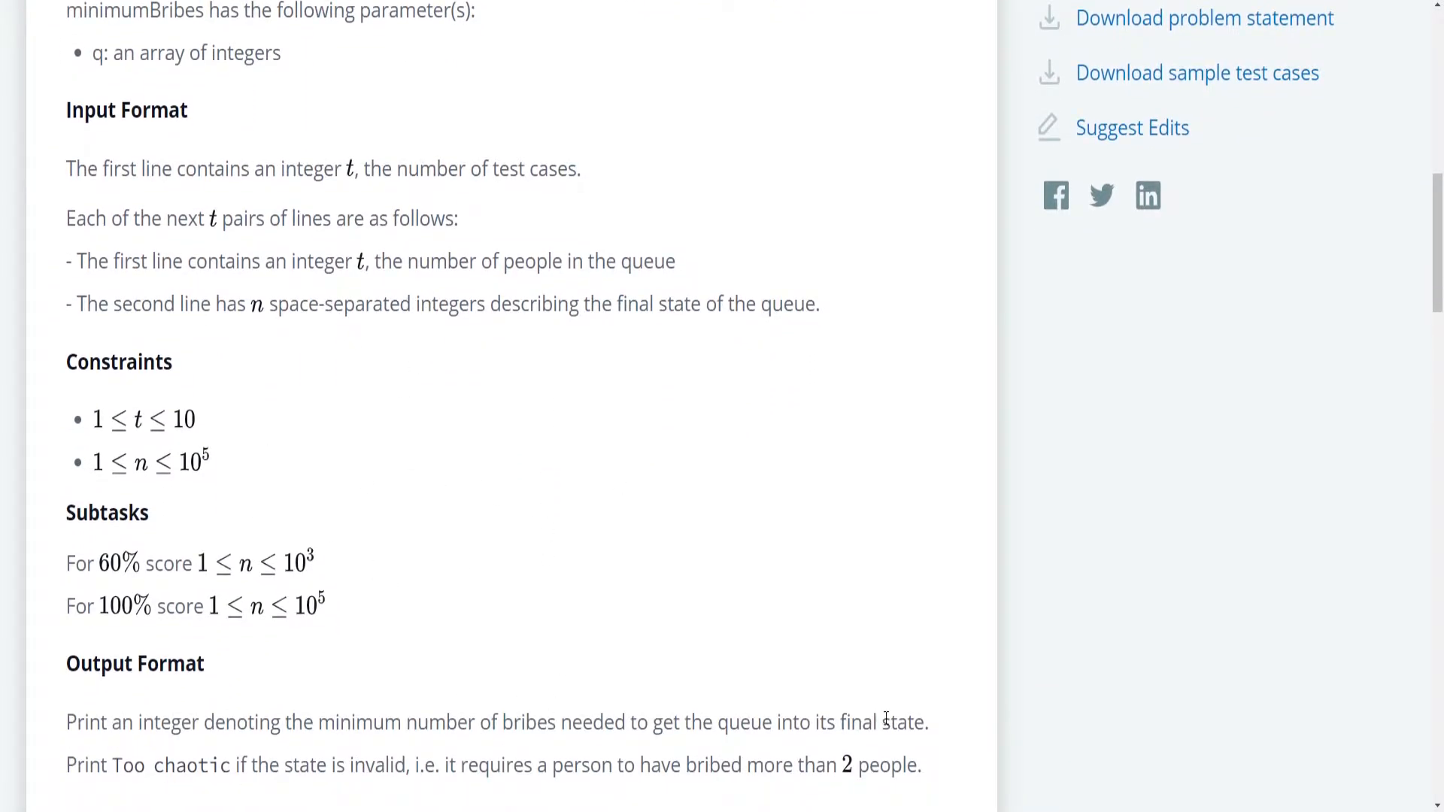
{"action": "mouse_move", "coordinate": [199, 603]}
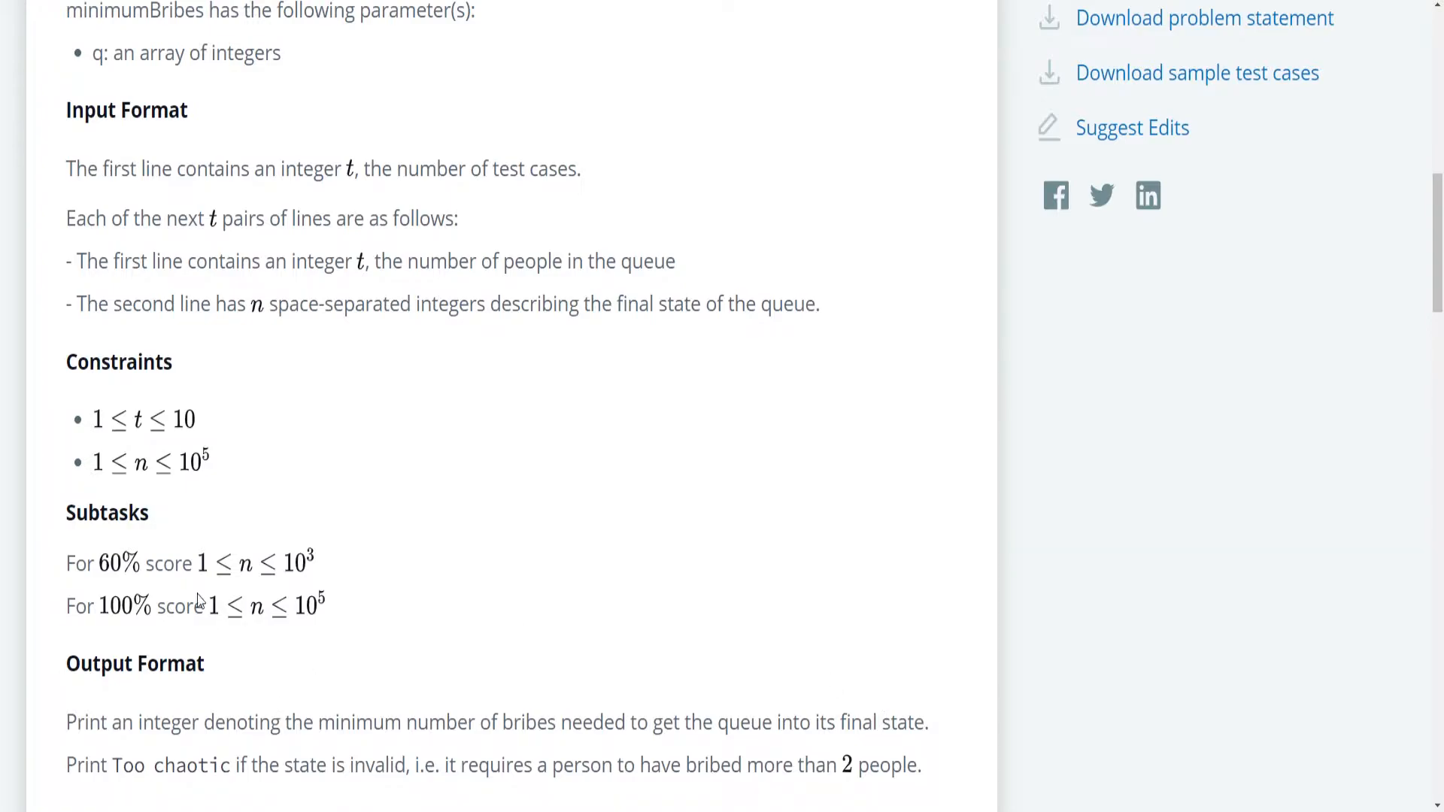
{"action": "mouse_move", "coordinate": [103, 570]}
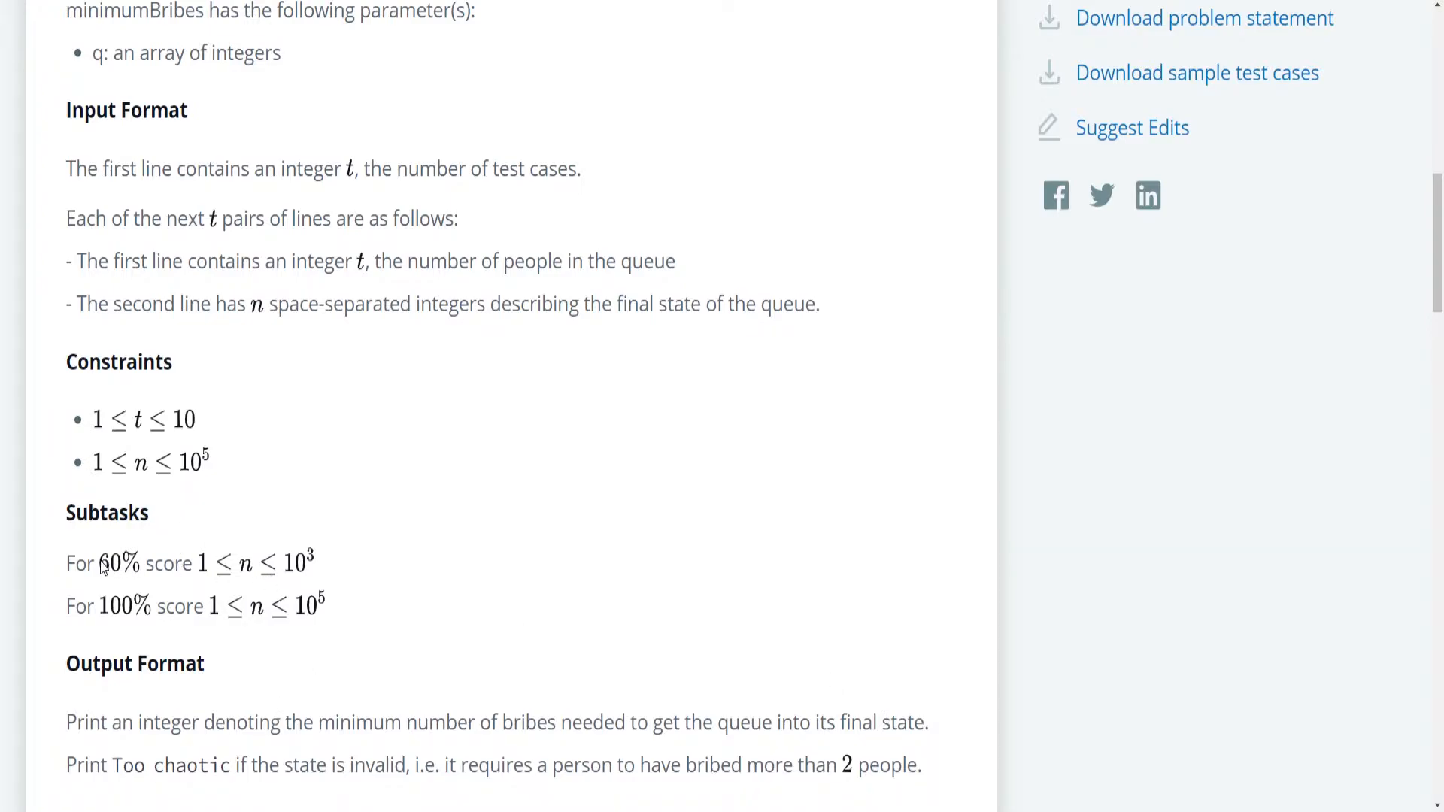
{"action": "mouse_move", "coordinate": [247, 594]}
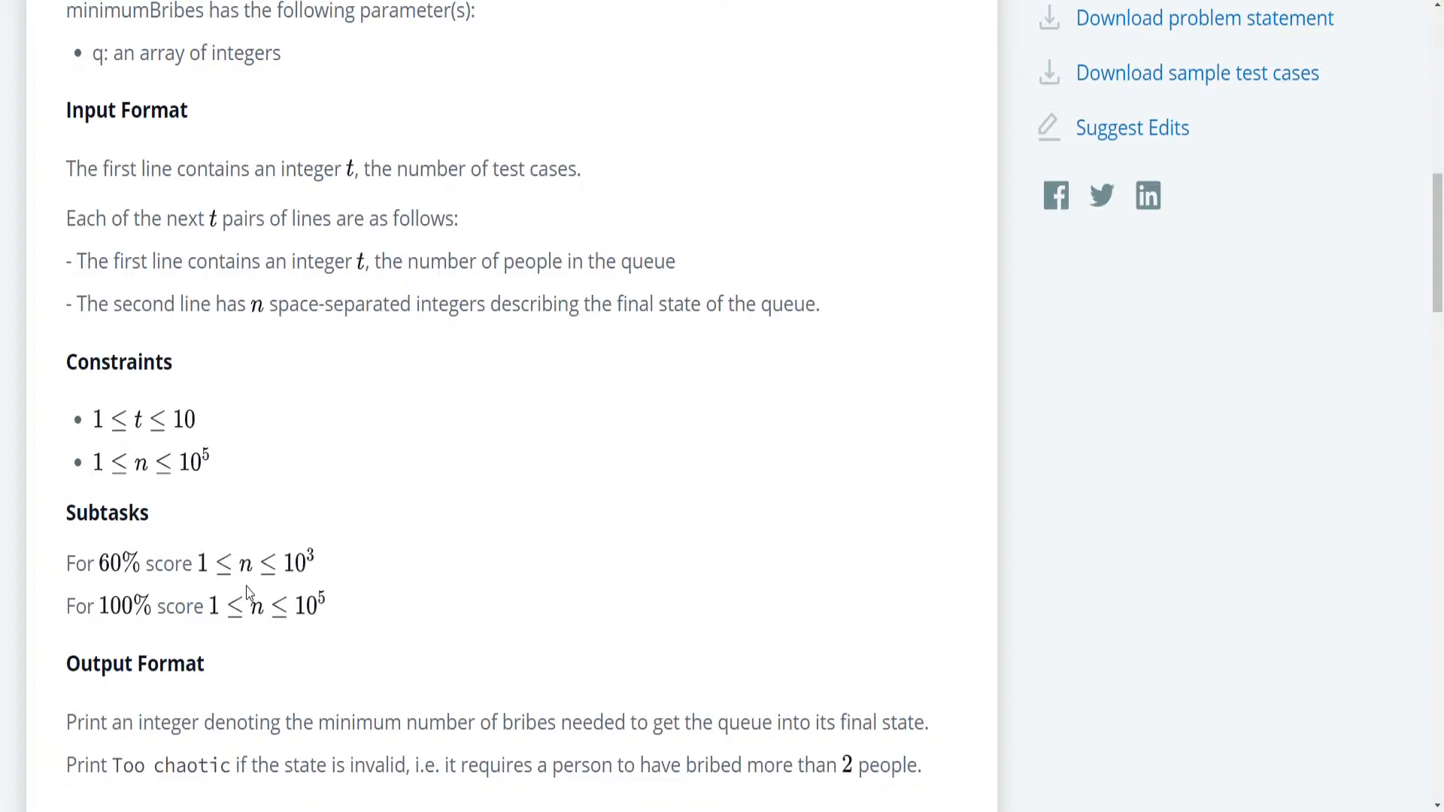
{"action": "mouse_move", "coordinate": [299, 578]}
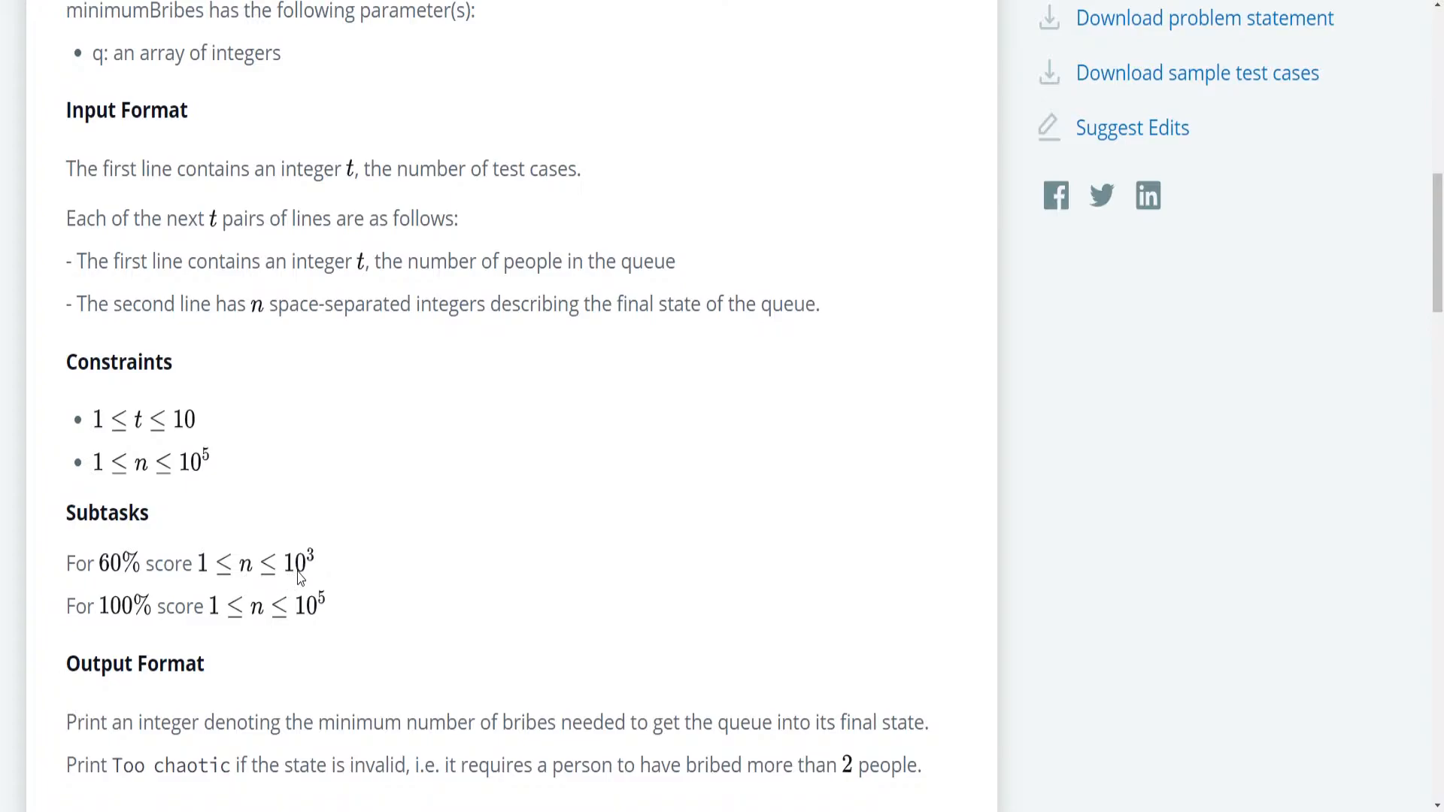
{"action": "mouse_move", "coordinate": [304, 585]}
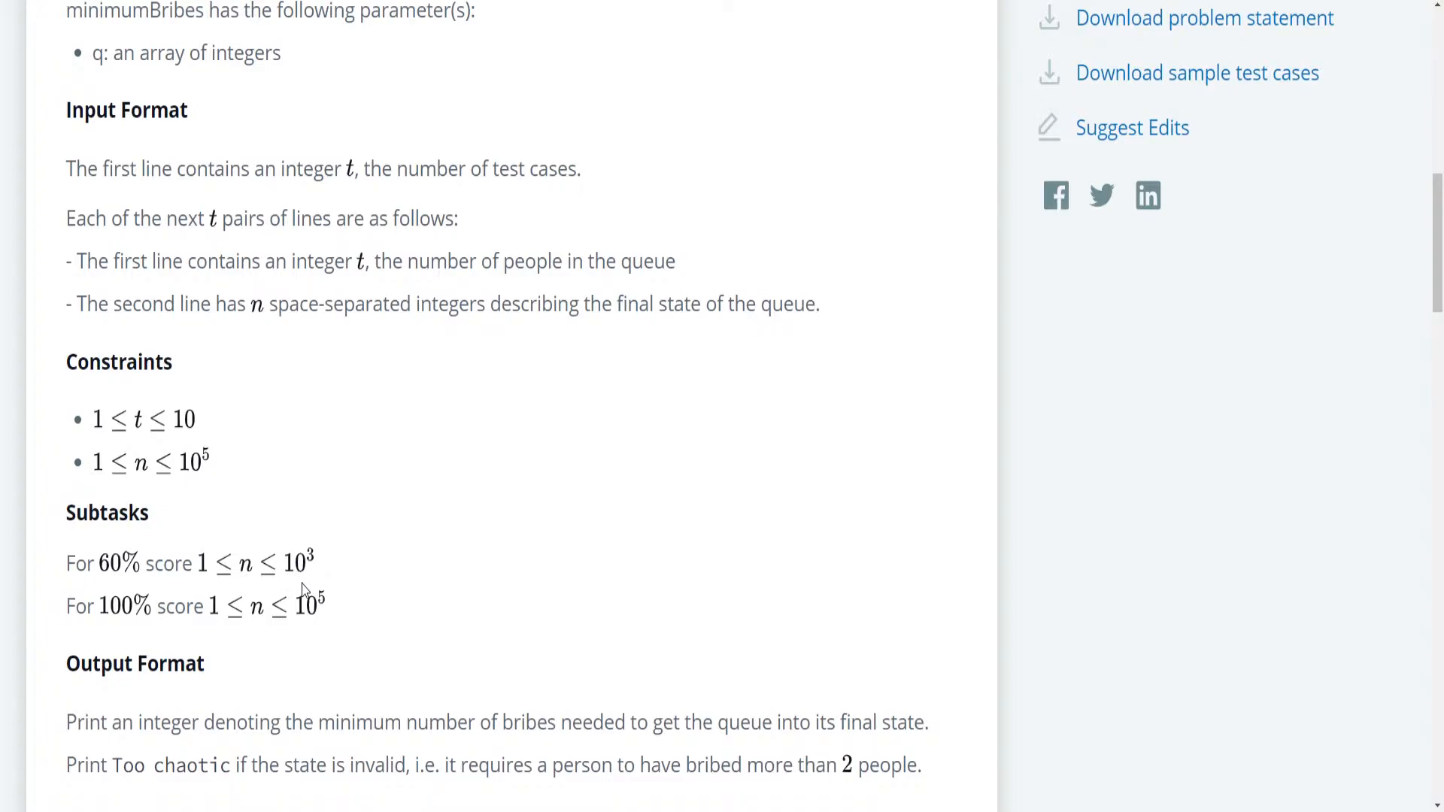
{"action": "mouse_move", "coordinate": [196, 639]}
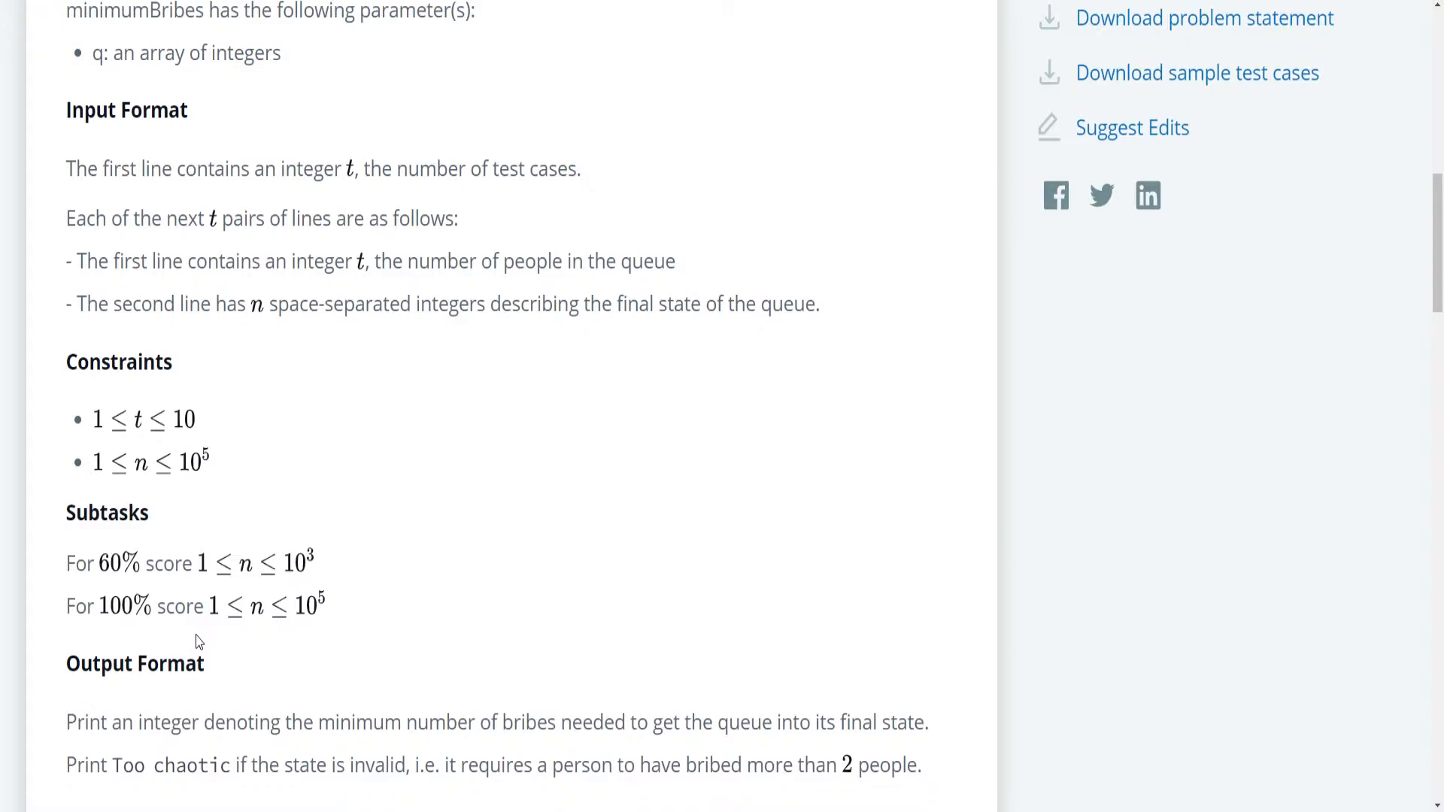
{"action": "mouse_move", "coordinate": [215, 689]}
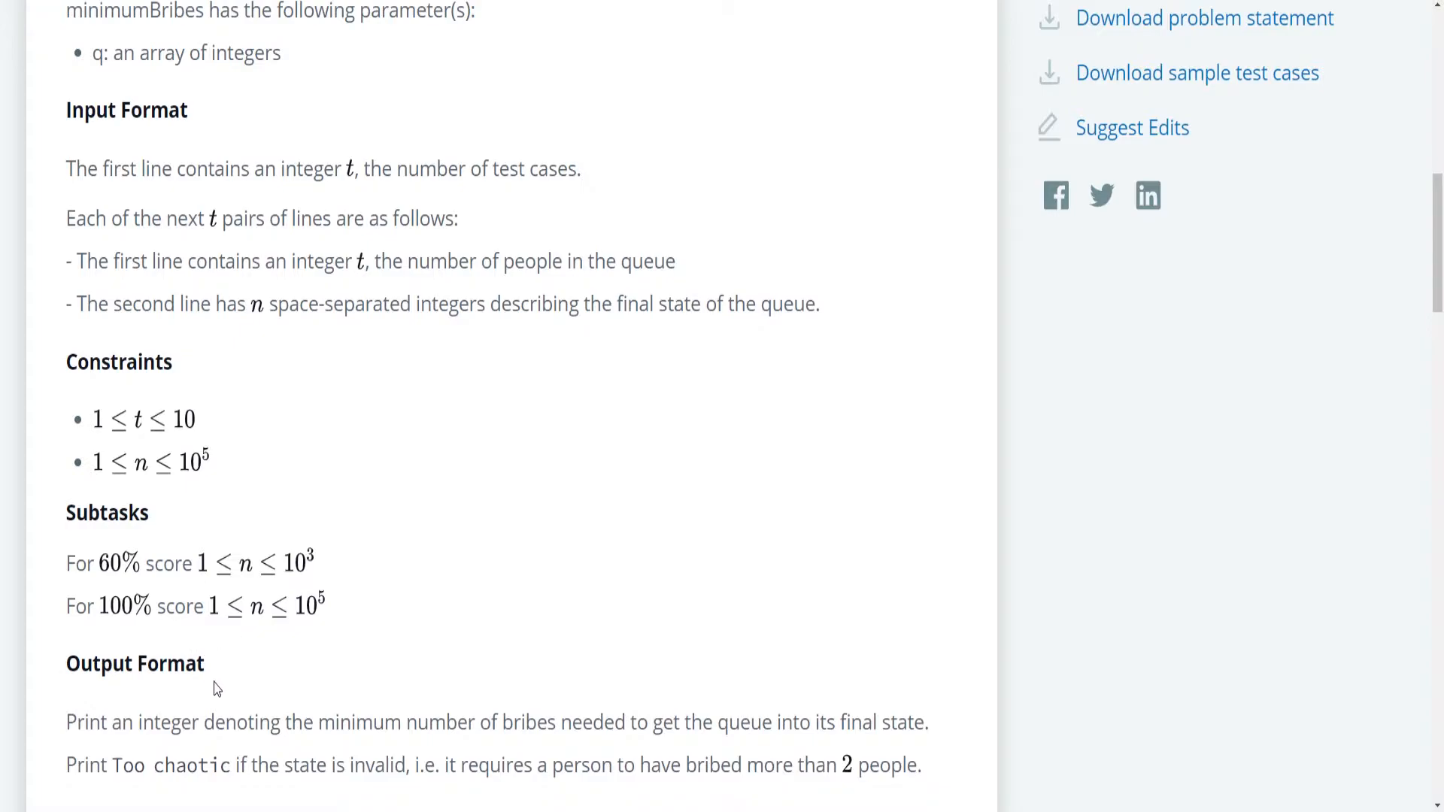
{"action": "scroll", "scroll_direction": "down", "scroll_amount": 3}
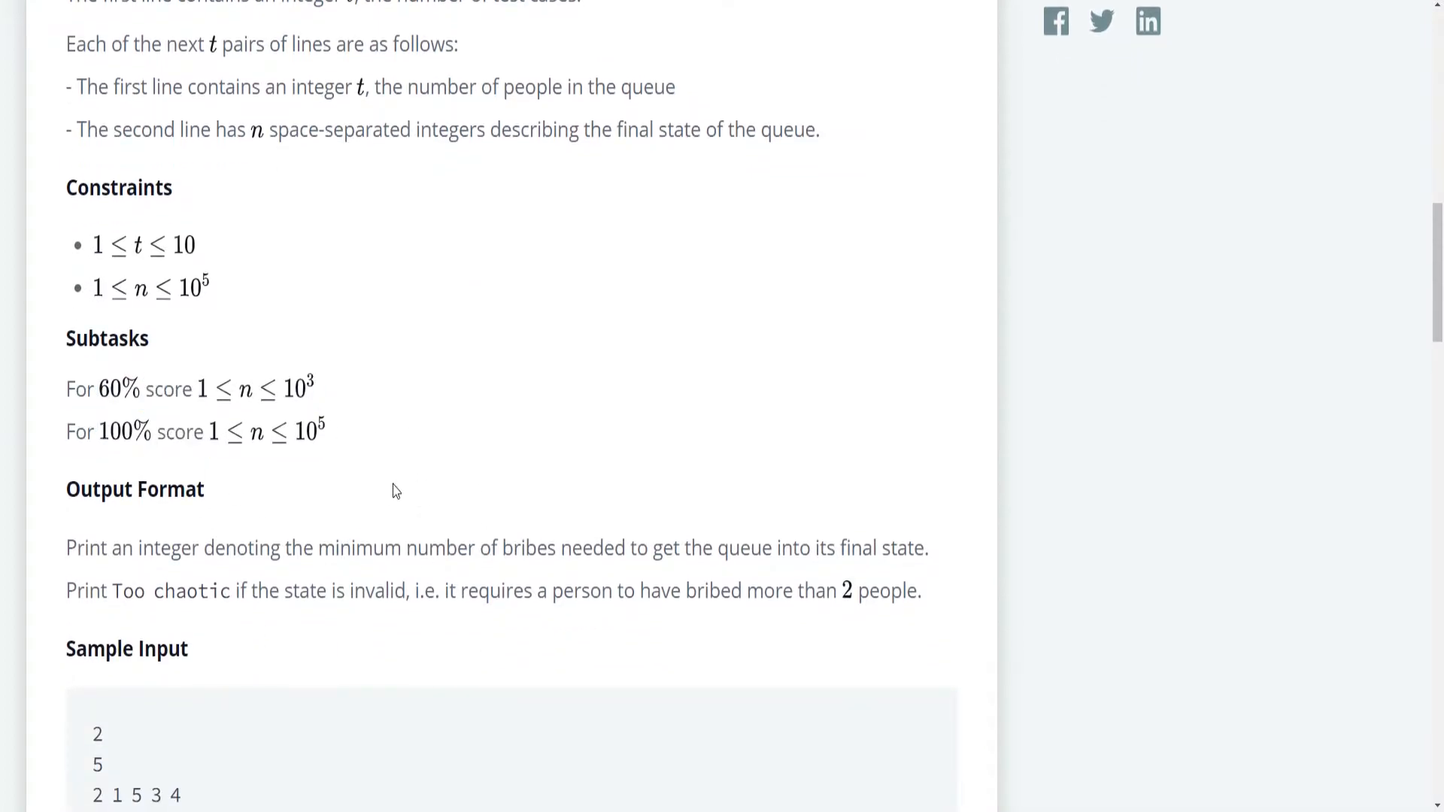
{"action": "scroll", "scroll_direction": "down", "scroll_amount": 3}
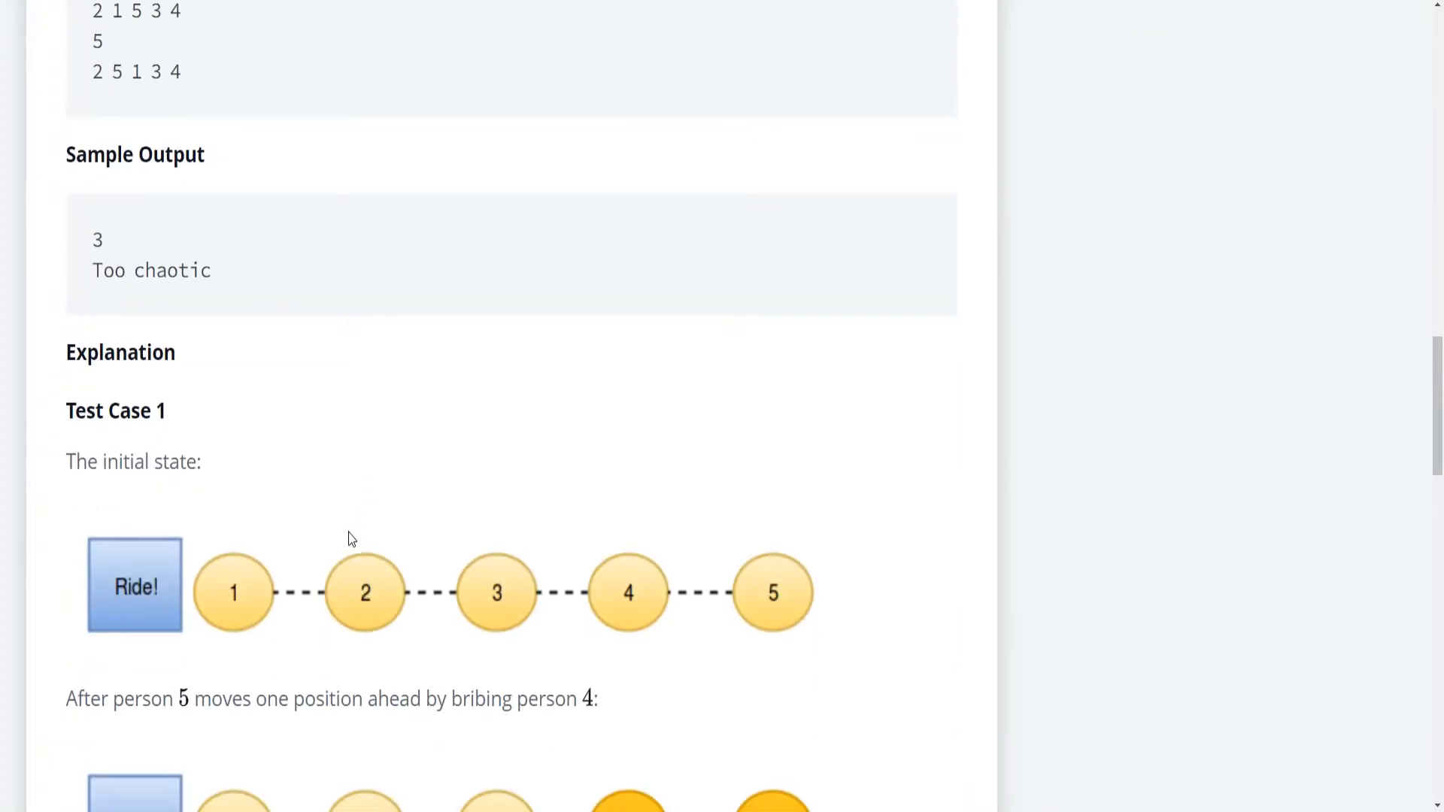
{"action": "scroll", "scroll_direction": "down", "scroll_amount": 3}
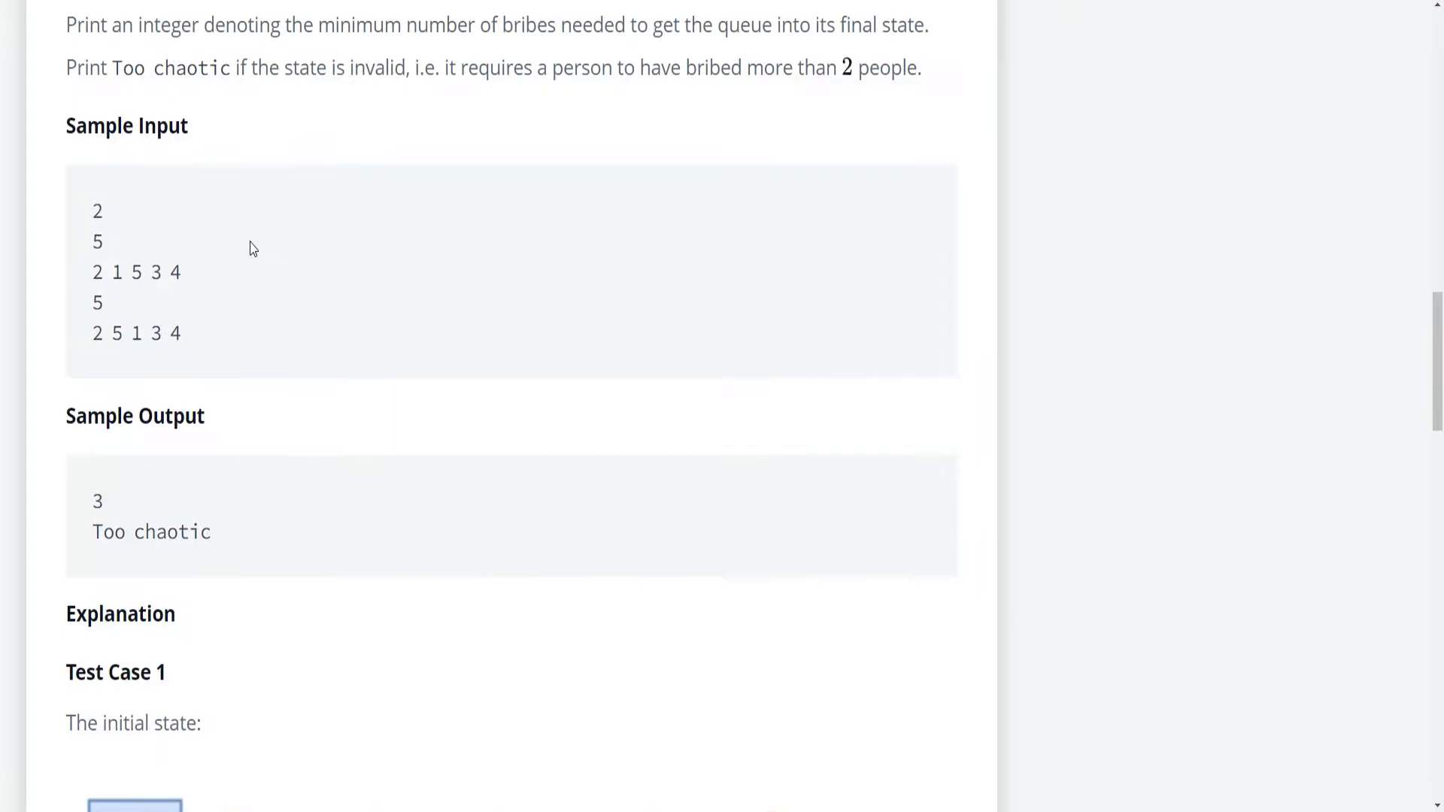
{"action": "scroll", "scroll_direction": "down", "scroll_amount": 3}
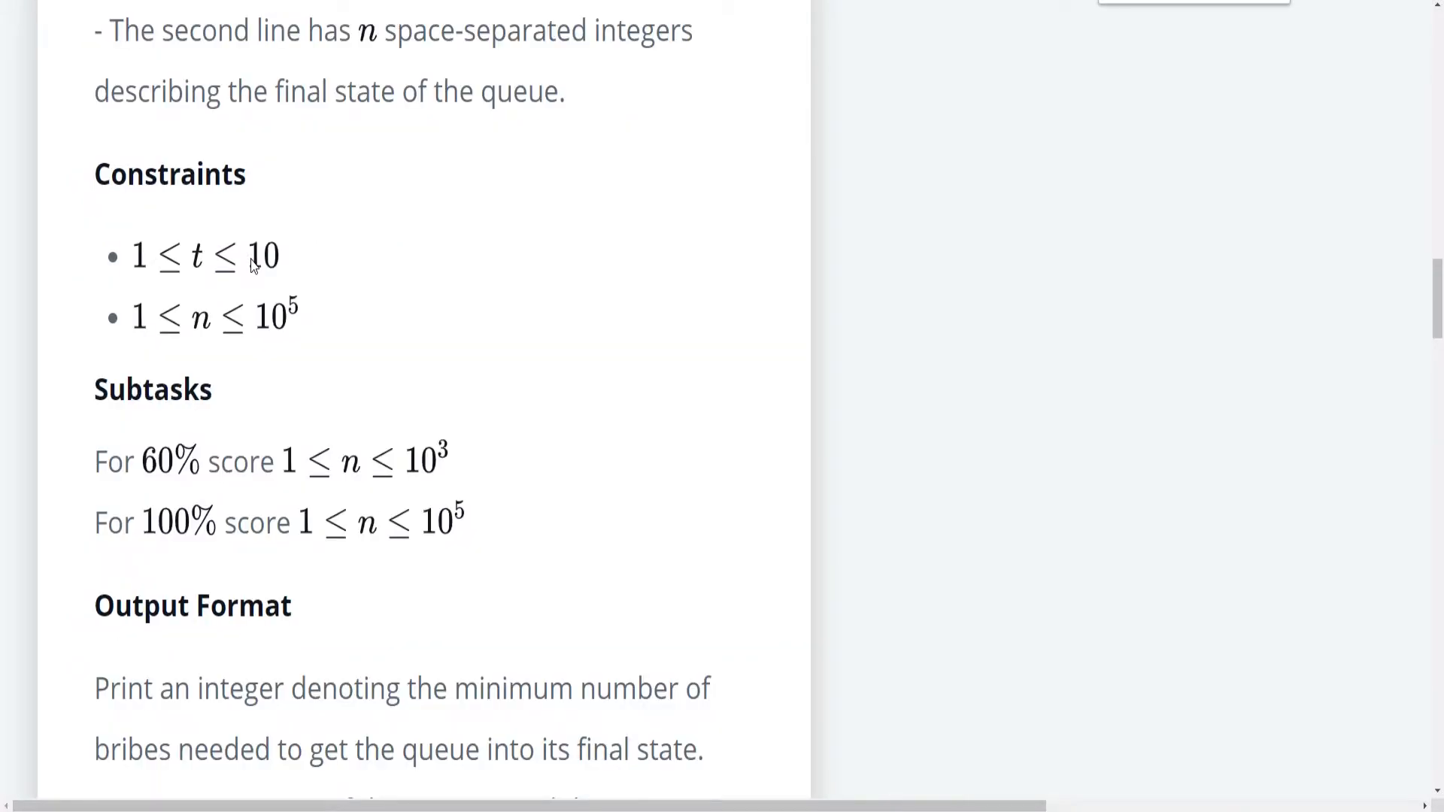
Step: Scroll down to the sample input and the start of the sample output
{"action": "scroll", "scroll_direction": "down", "scroll_amount": 3}
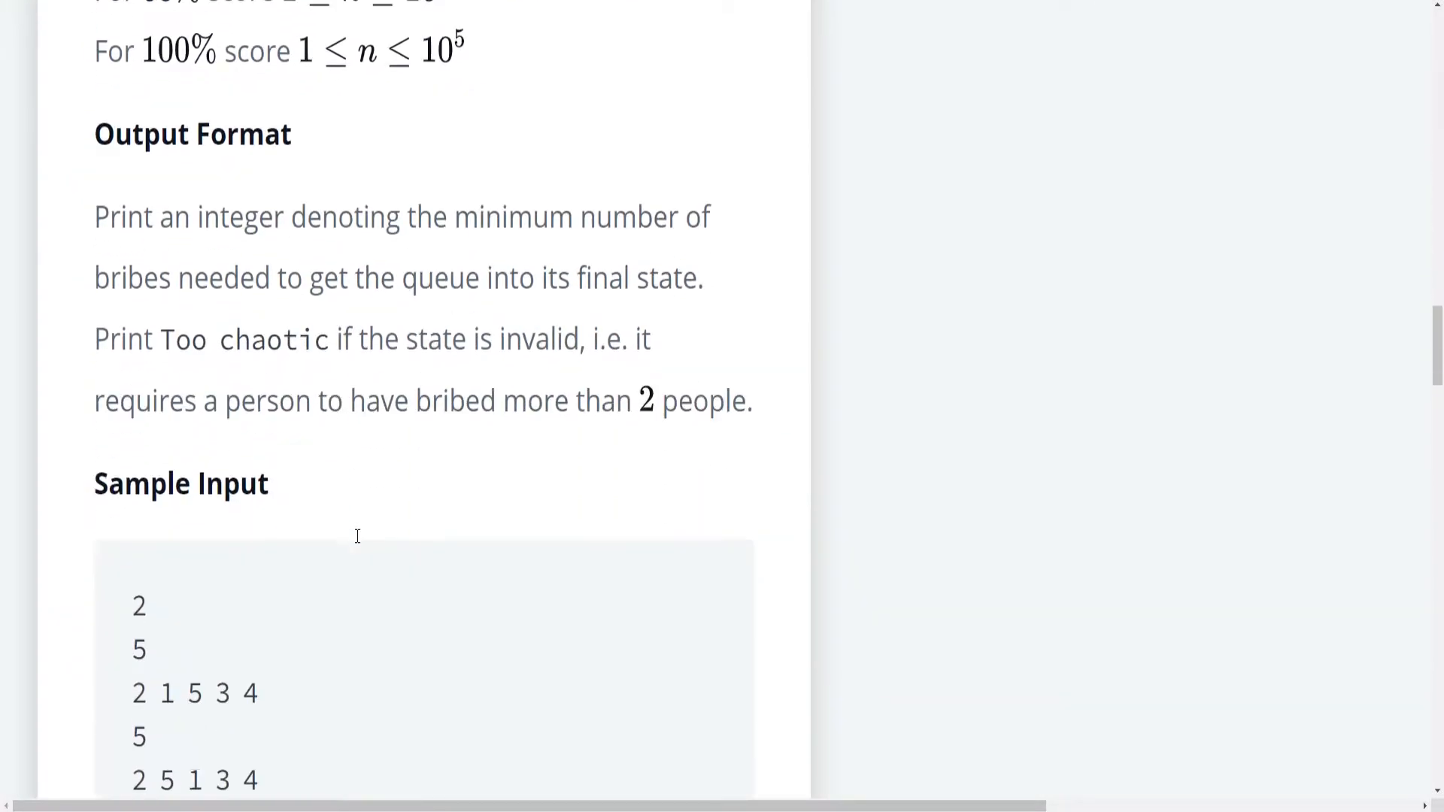
{"action": "scroll", "scroll_direction": "down", "scroll_amount": 3}
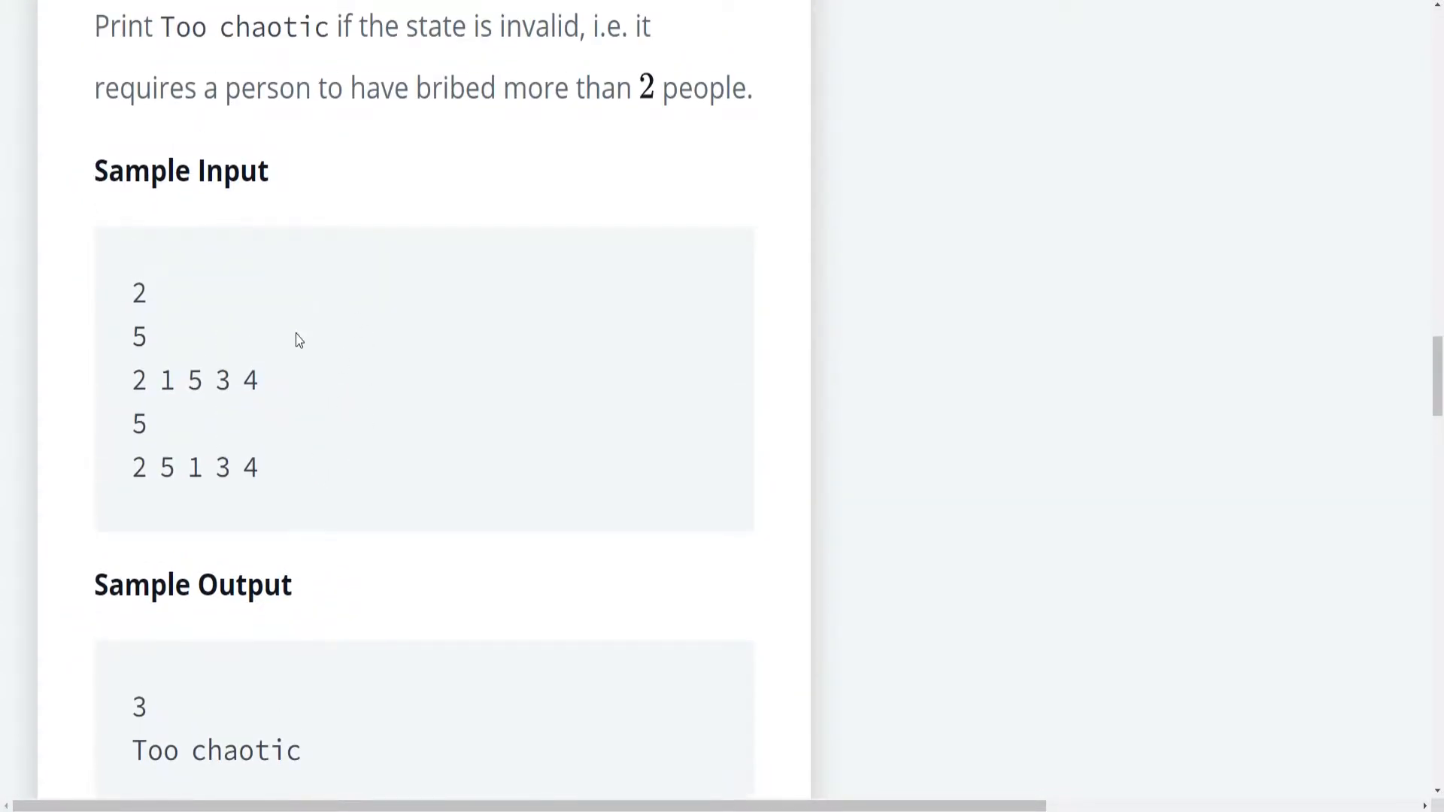
{"action": "mouse_move", "coordinate": [259, 406]}
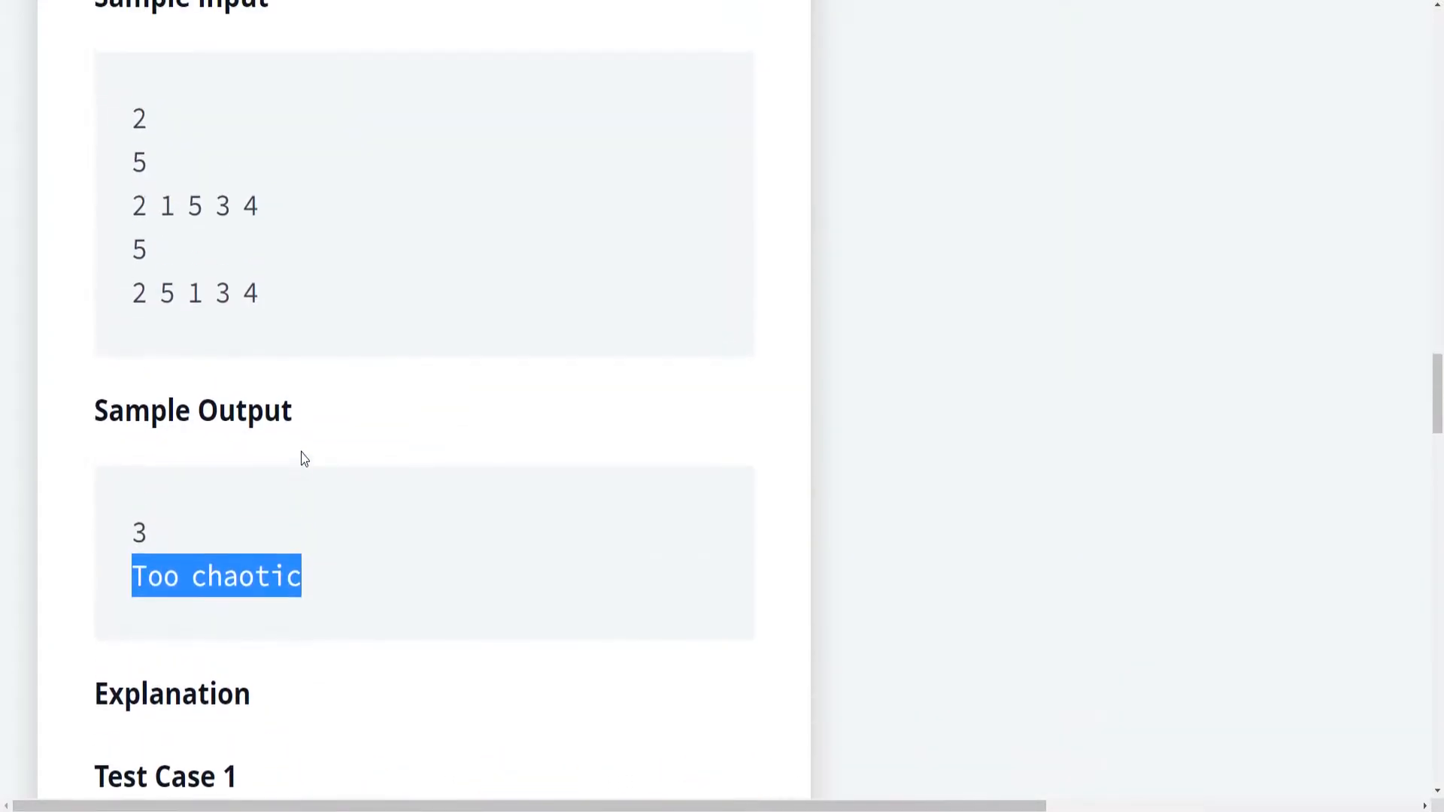
Step: Read through the Test Case 1 bribing walkthrough and mark the sentence about the final state
{"action": "scroll", "scroll_direction": "down", "scroll_amount": 3}
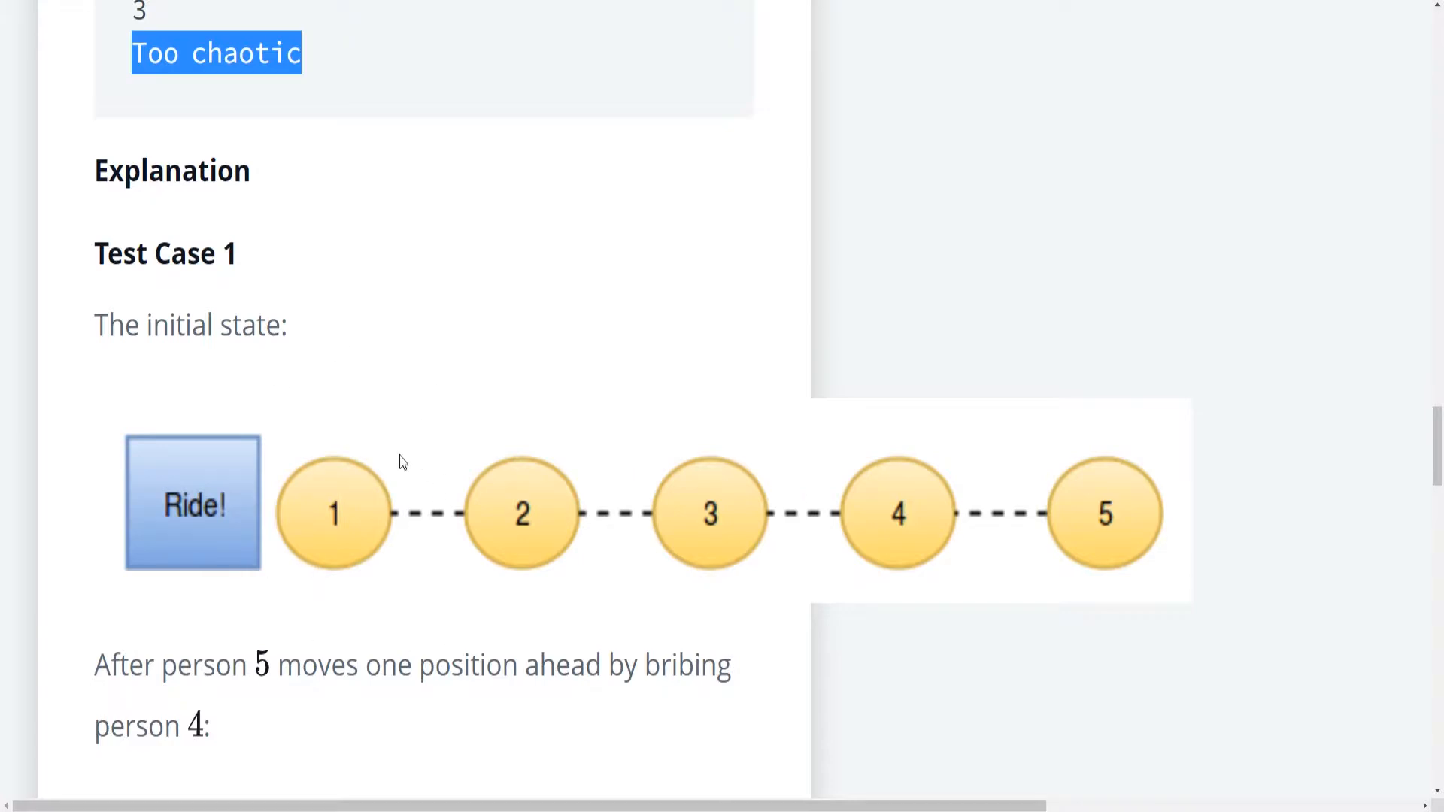
{"action": "mouse_move", "coordinate": [504, 554]}
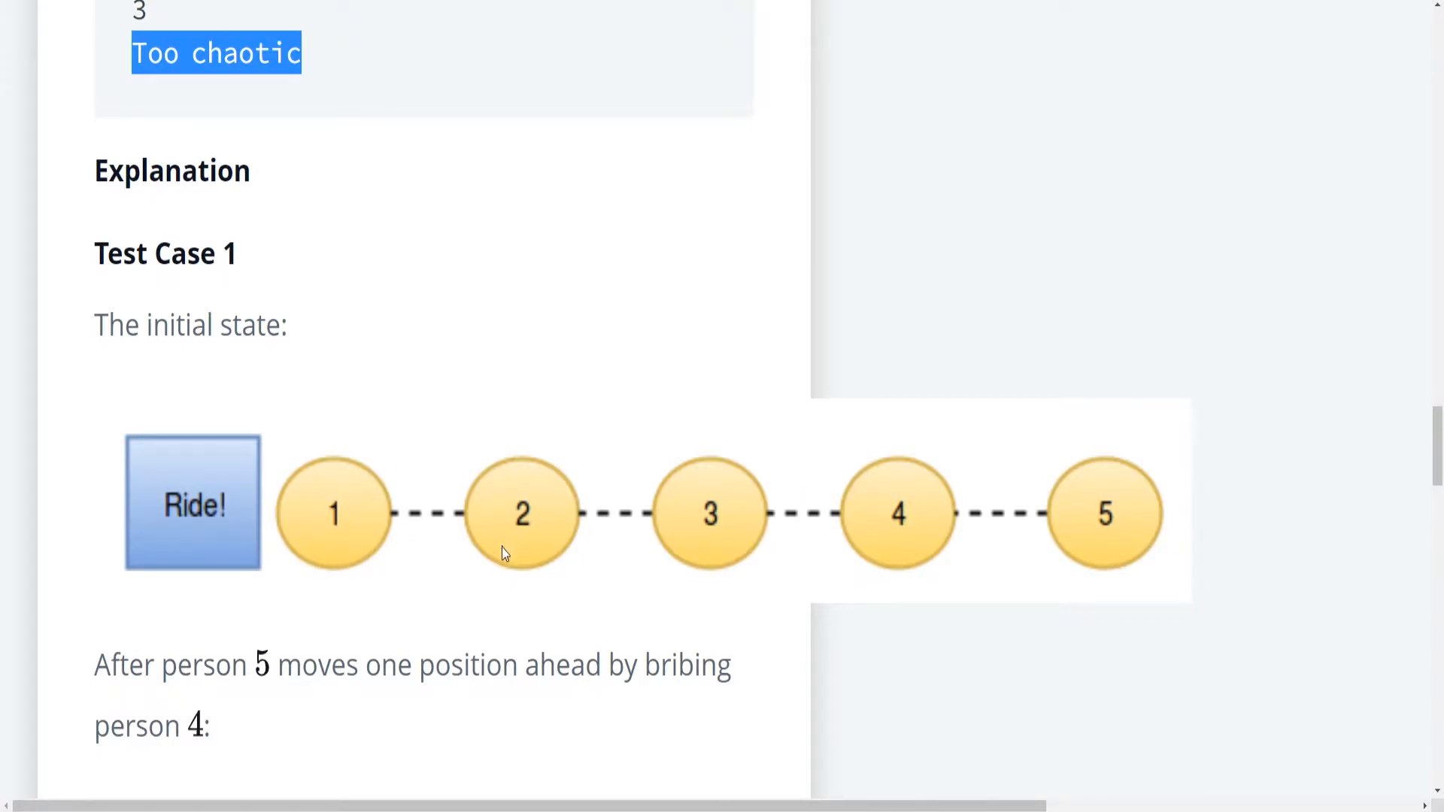
{"action": "mouse_move", "coordinate": [420, 537]}
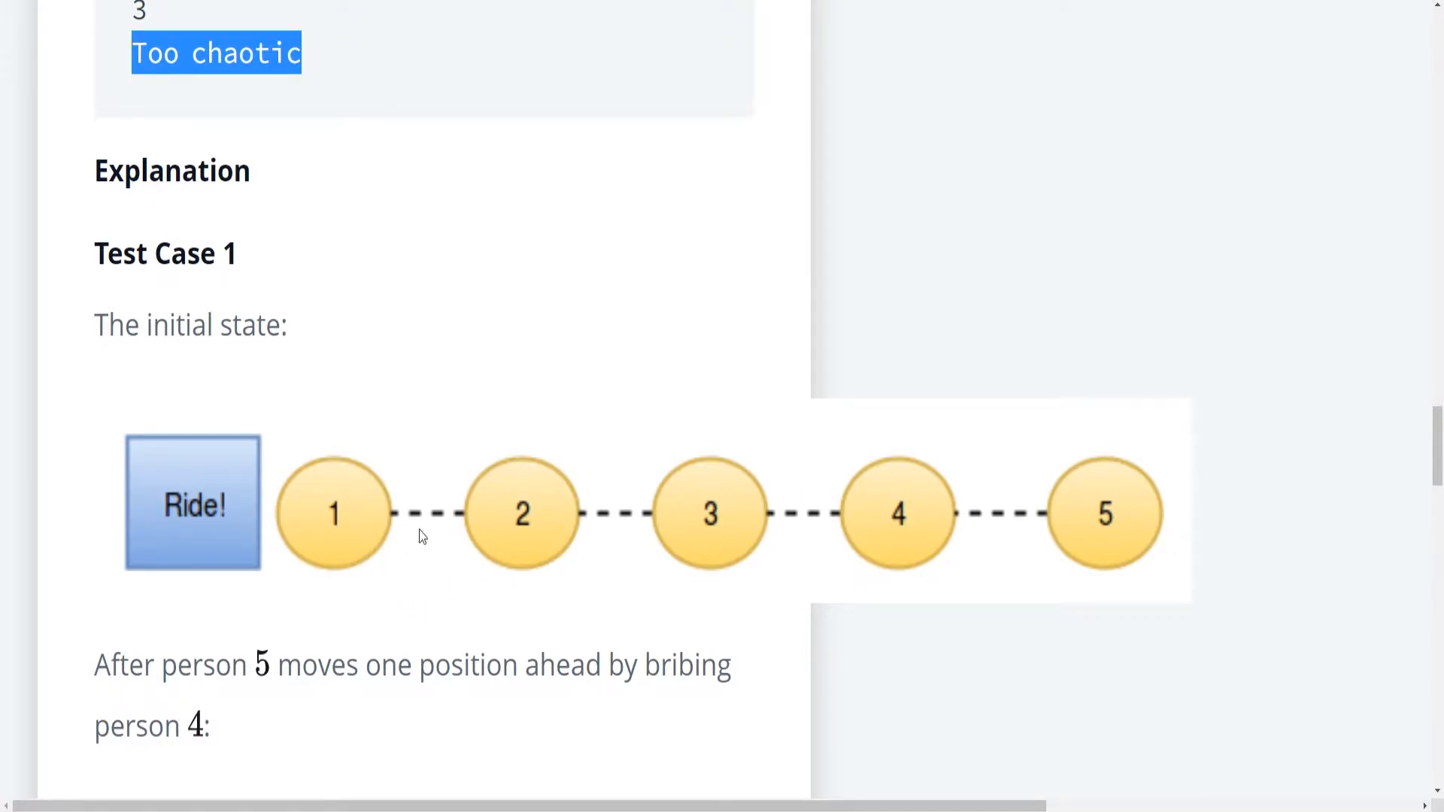
{"action": "mouse_move", "coordinate": [898, 525]}
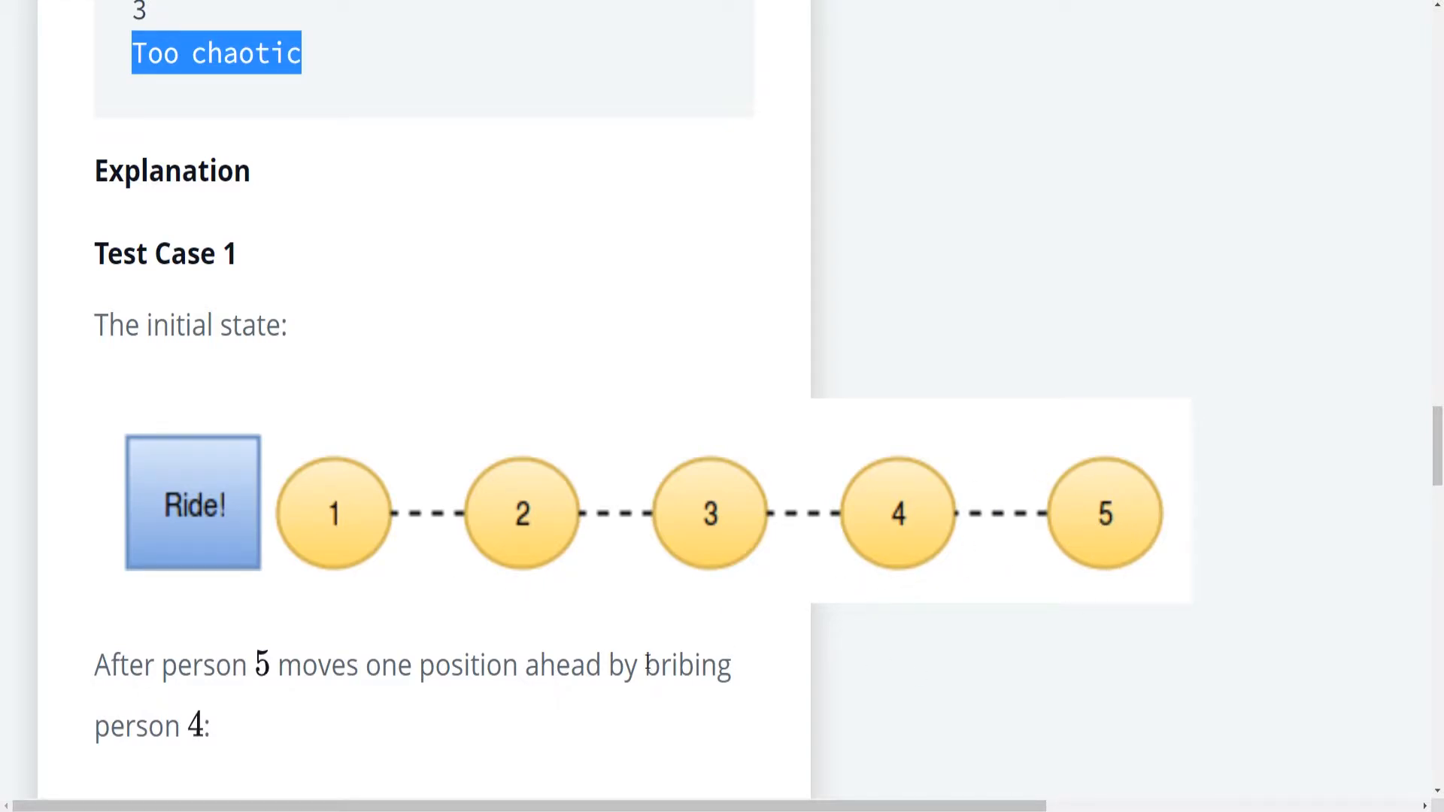
{"action": "scroll", "scroll_direction": "down", "scroll_amount": 3}
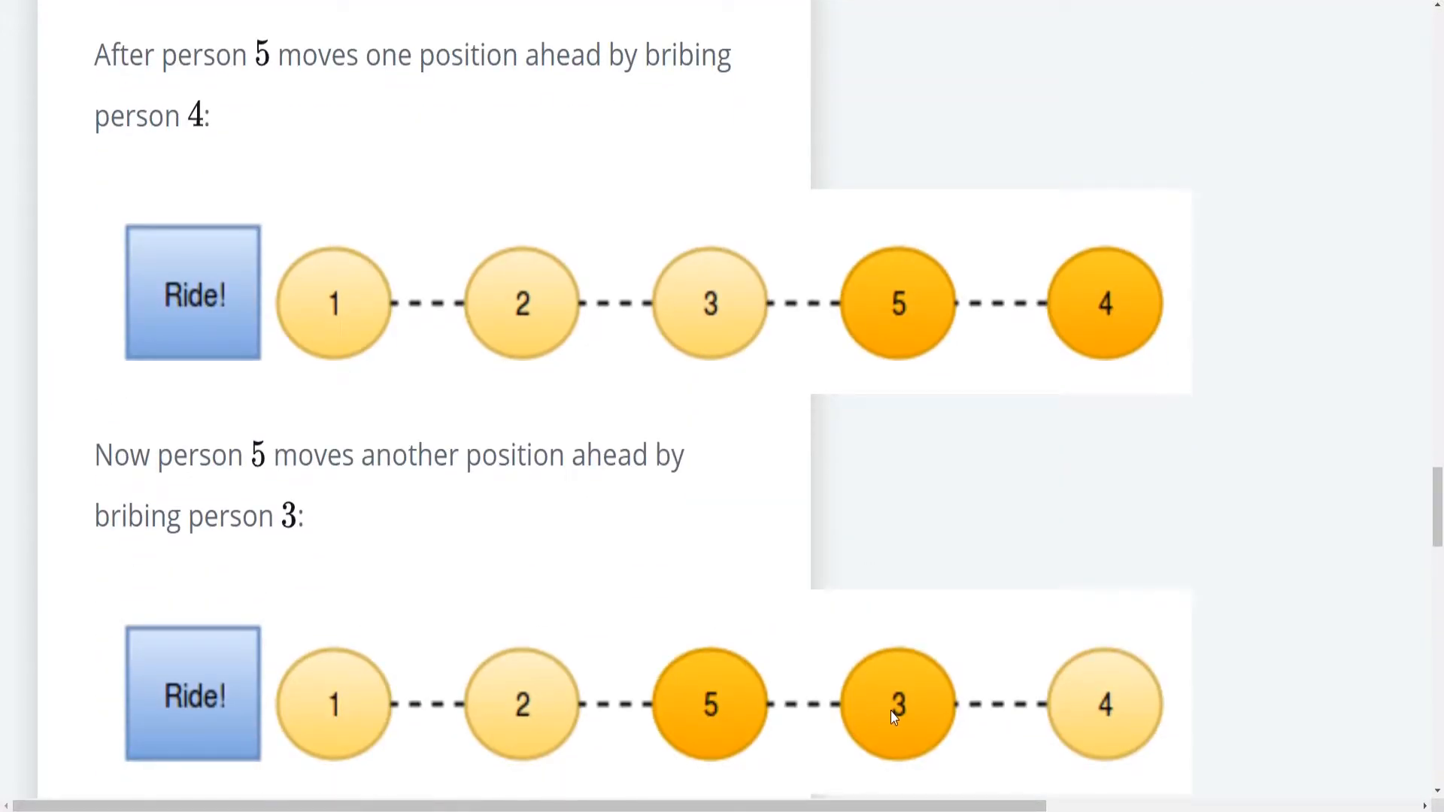
{"action": "mouse_move", "coordinate": [800, 640]}
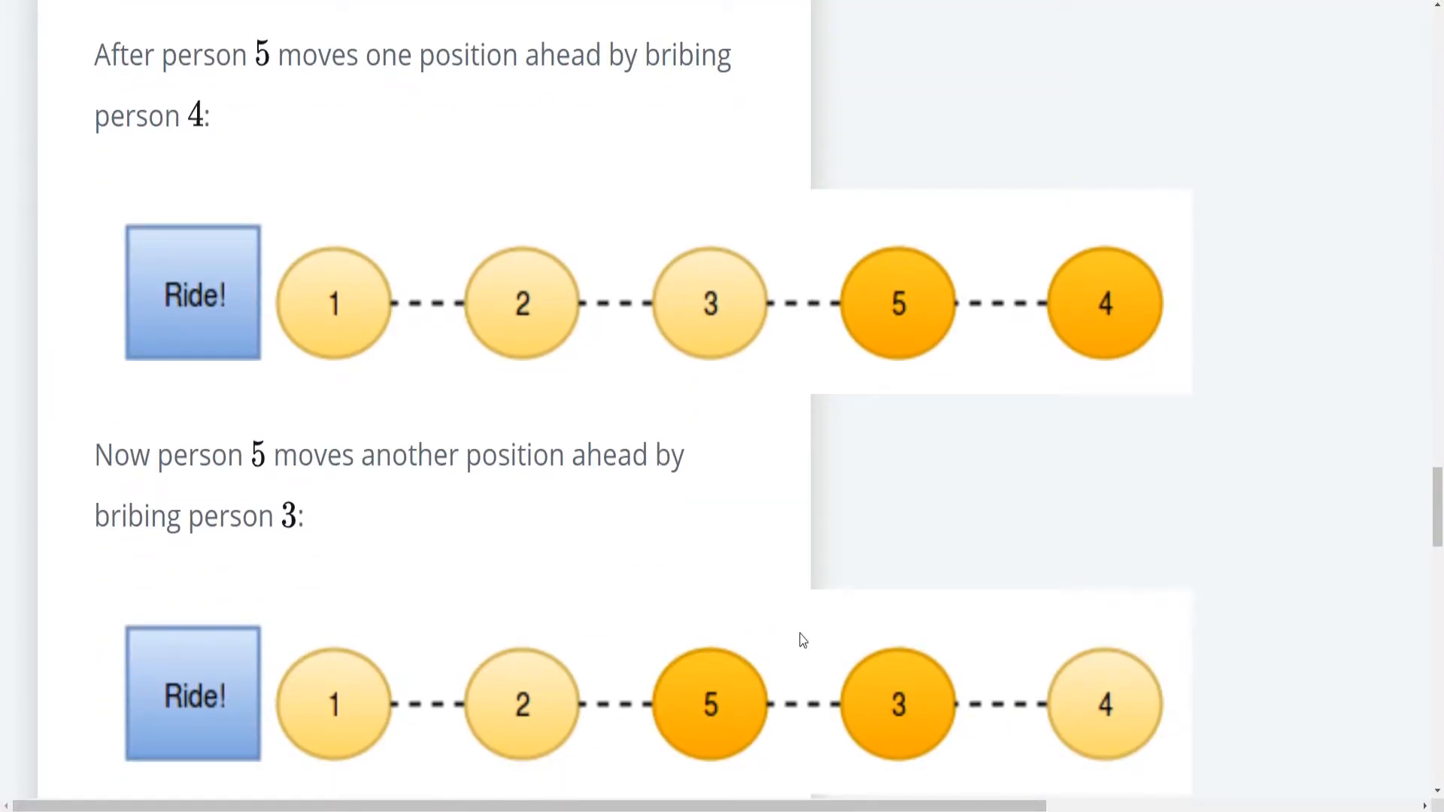
{"action": "scroll", "scroll_direction": "down", "scroll_amount": 3}
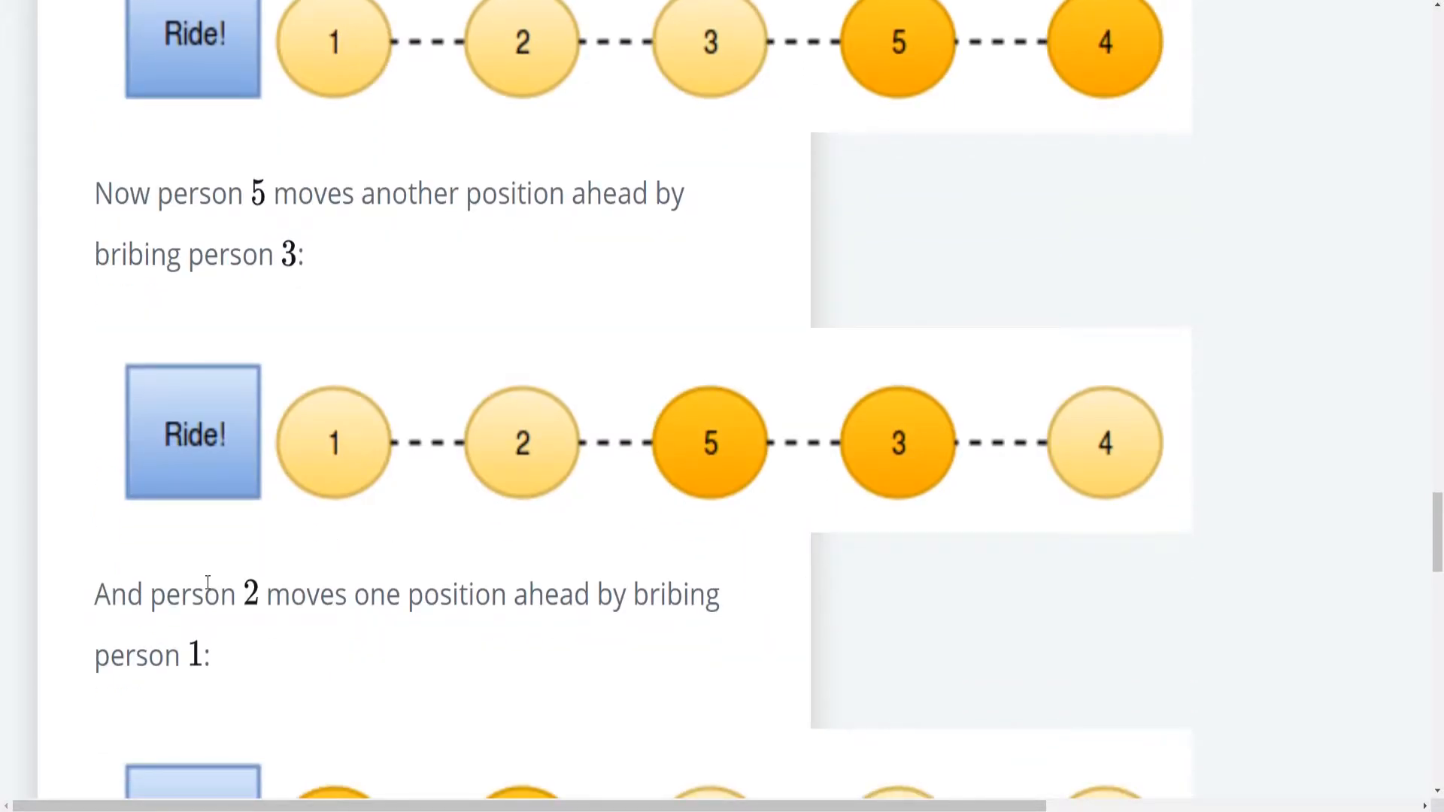
{"action": "scroll", "scroll_direction": "down", "scroll_amount": 3}
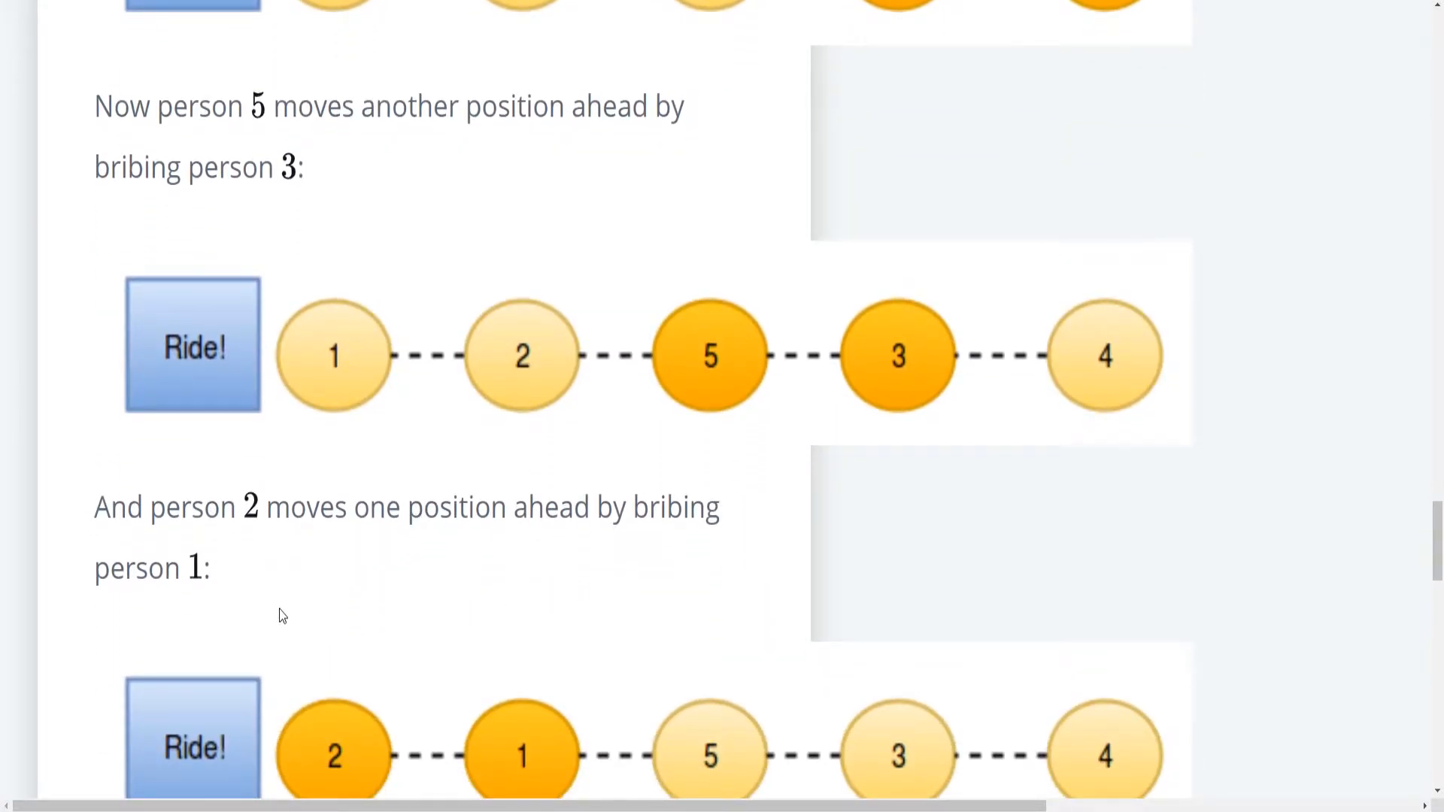
{"action": "scroll", "scroll_direction": "down", "scroll_amount": 3}
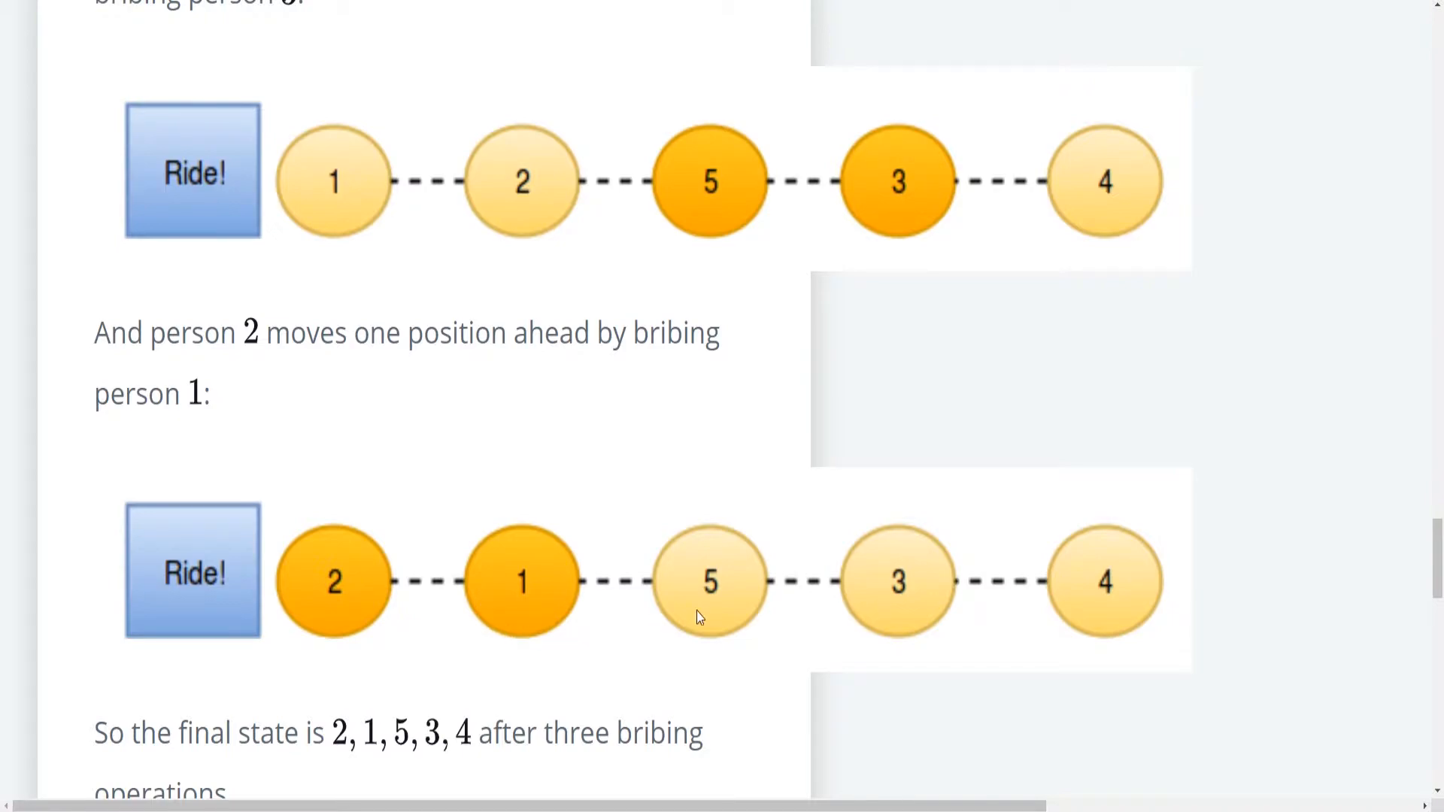
{"action": "scroll", "scroll_direction": "down", "scroll_amount": 3}
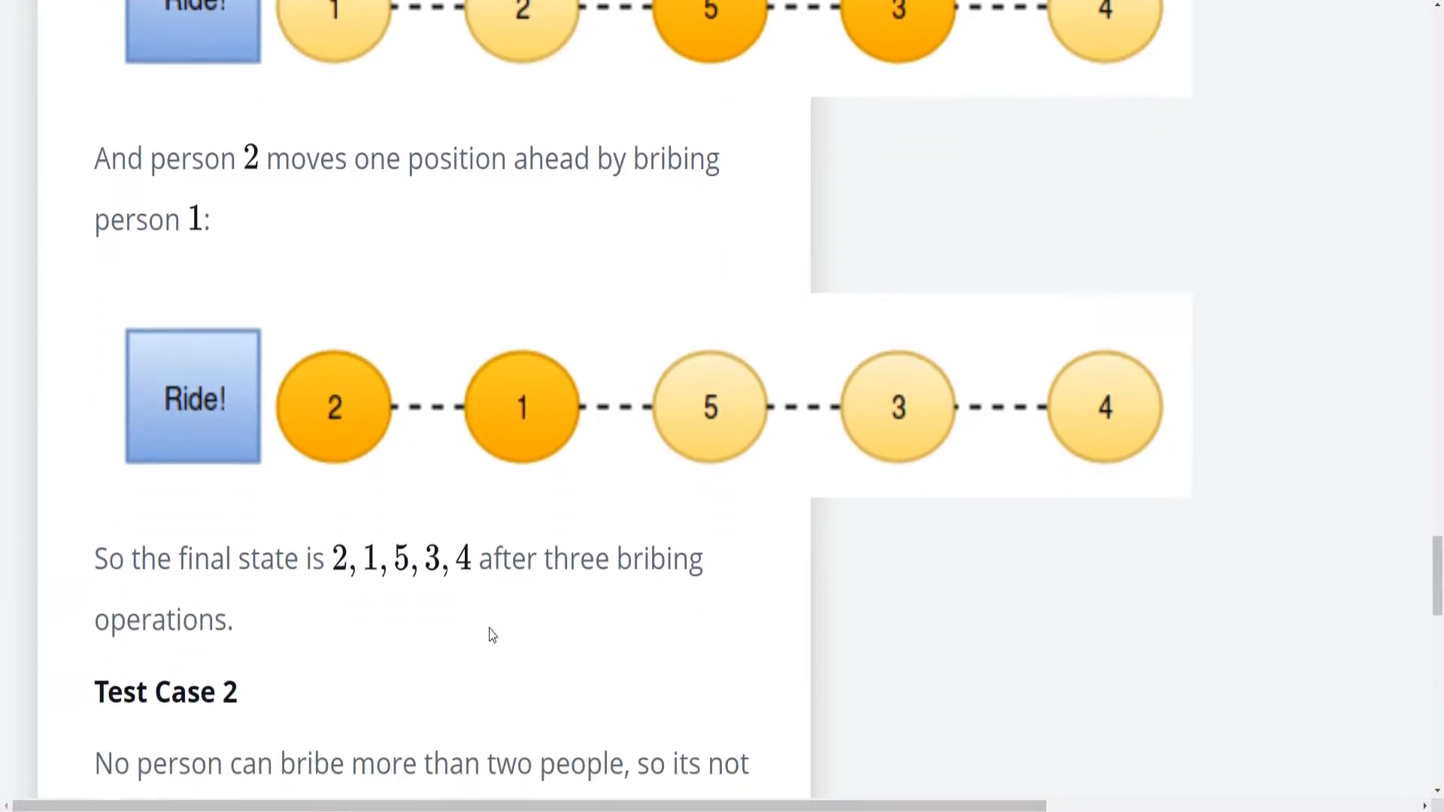
{"action": "left_click_drag", "start_coordinate": [274, 559], "coordinate": [701, 559]}
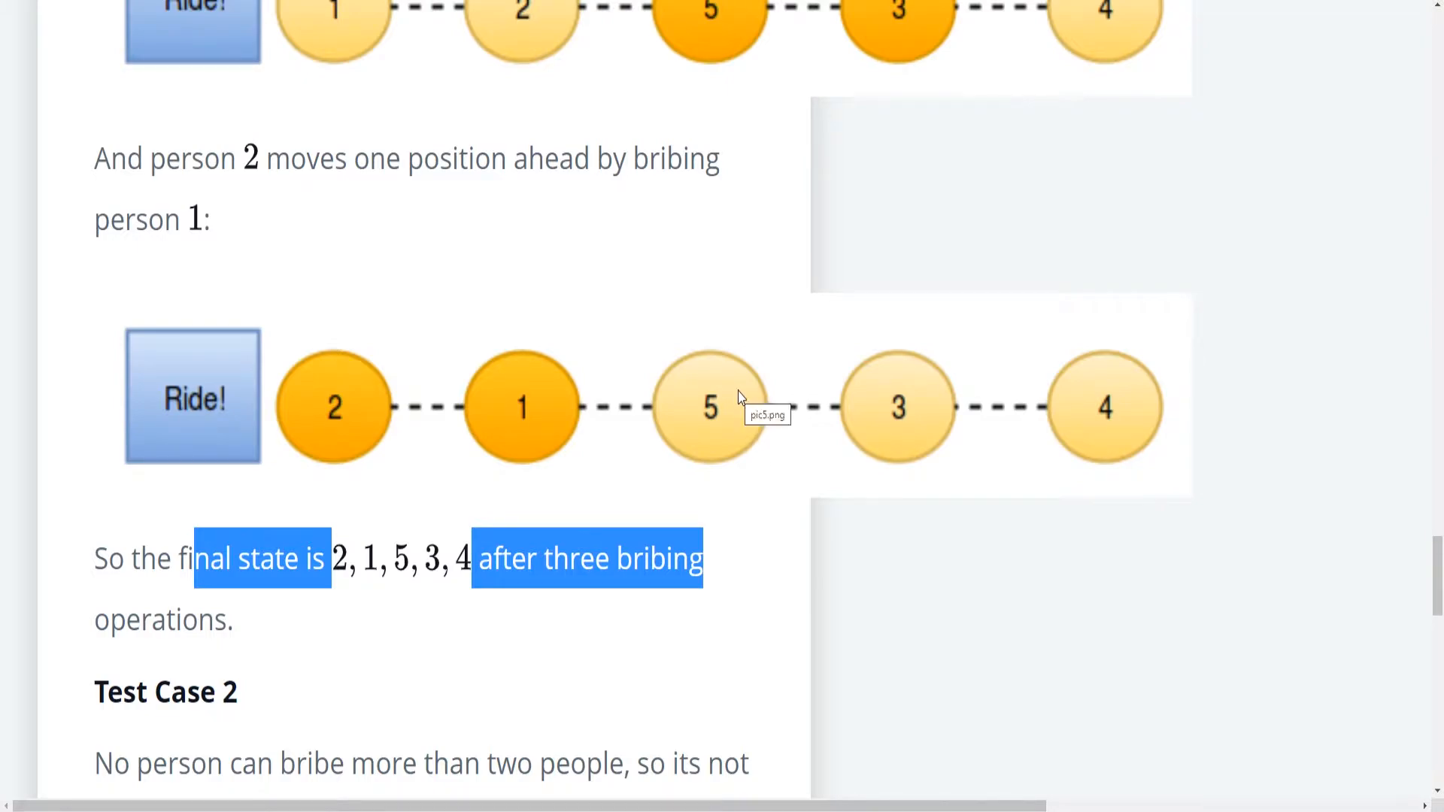
Step: Mark person 5 in the second sample queue, then scroll down to the minimumBribes starter code
{"action": "scroll", "scroll_direction": "down", "scroll_amount": 3}
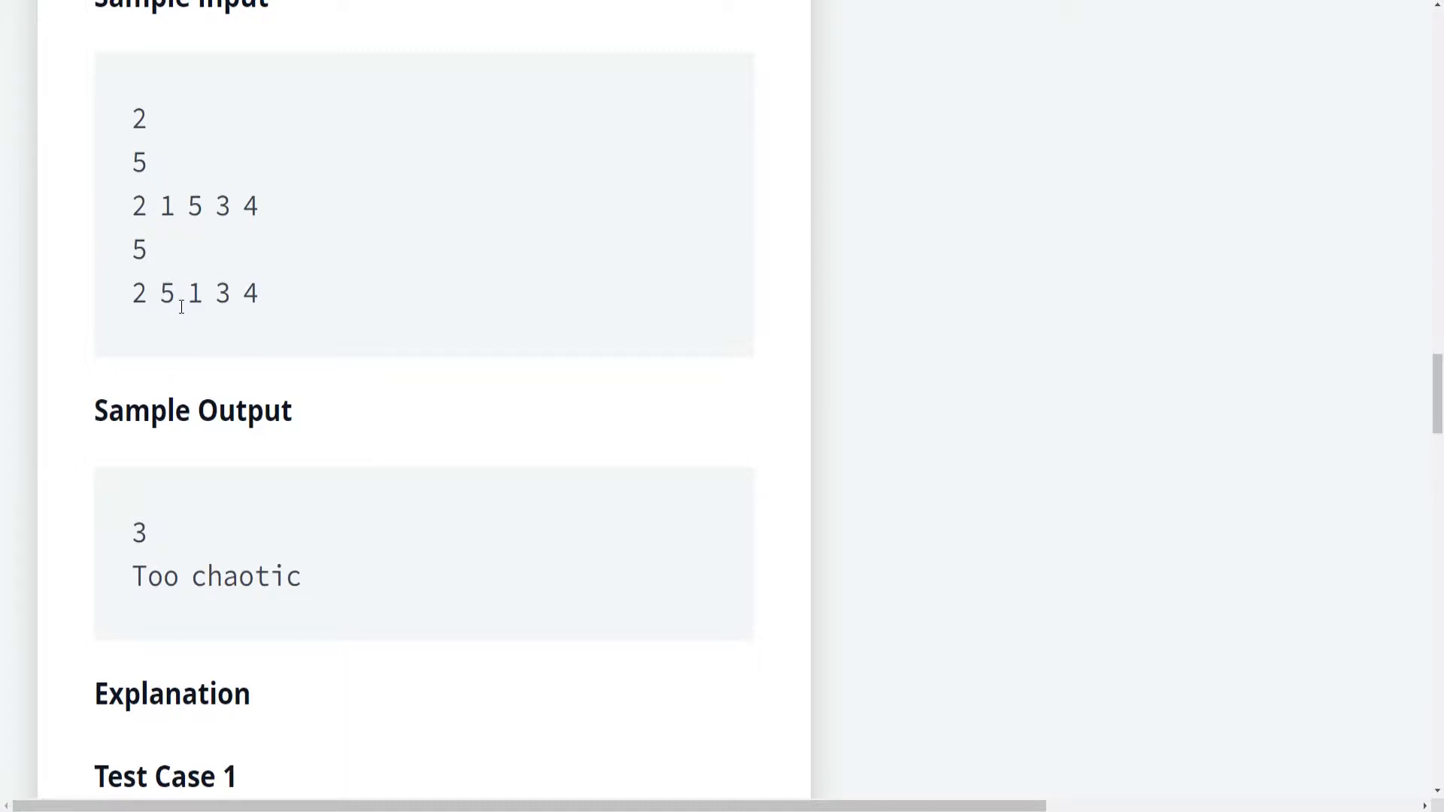
{"action": "double_click", "coordinate": [165, 293]}
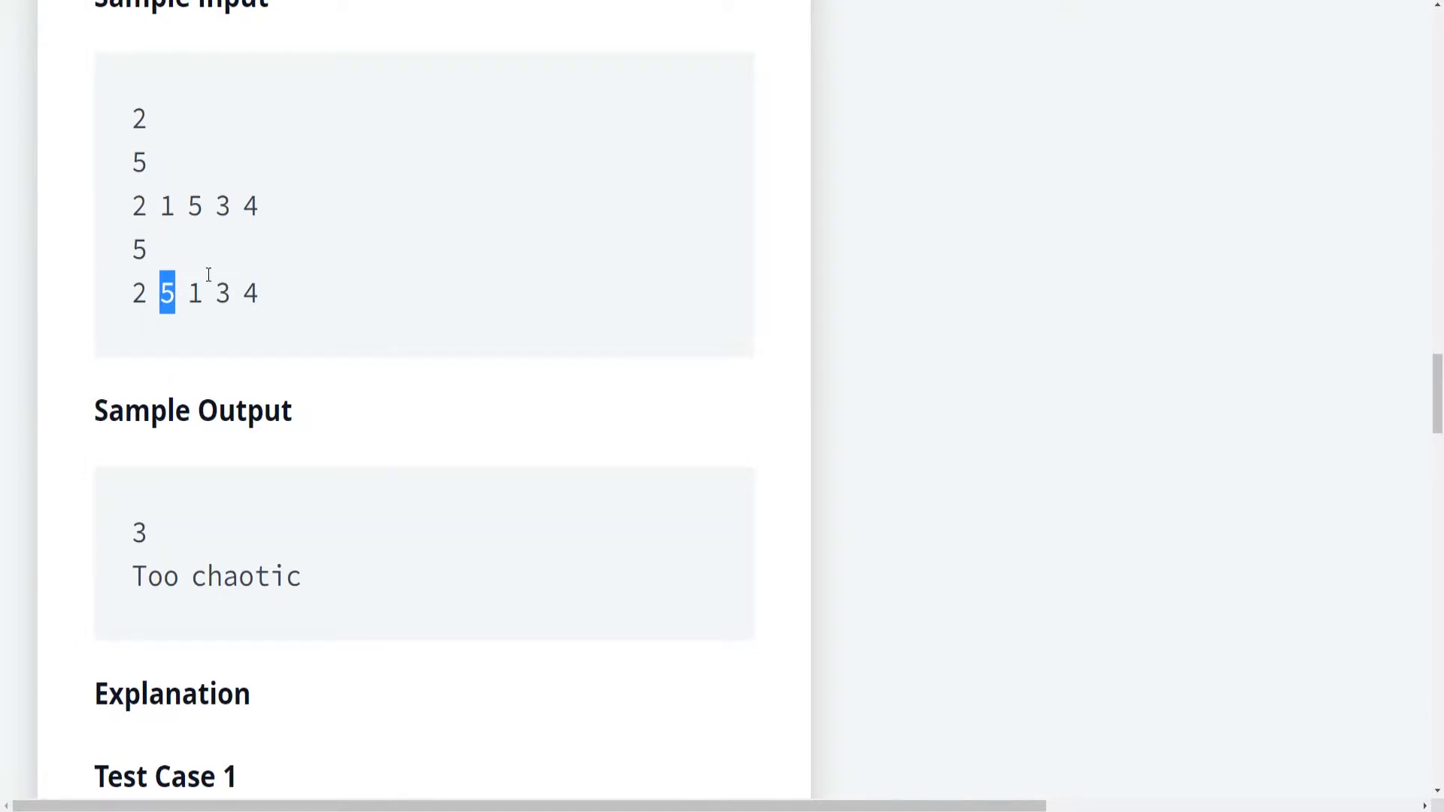
{"action": "scroll", "scroll_direction": "down", "scroll_amount": 3}
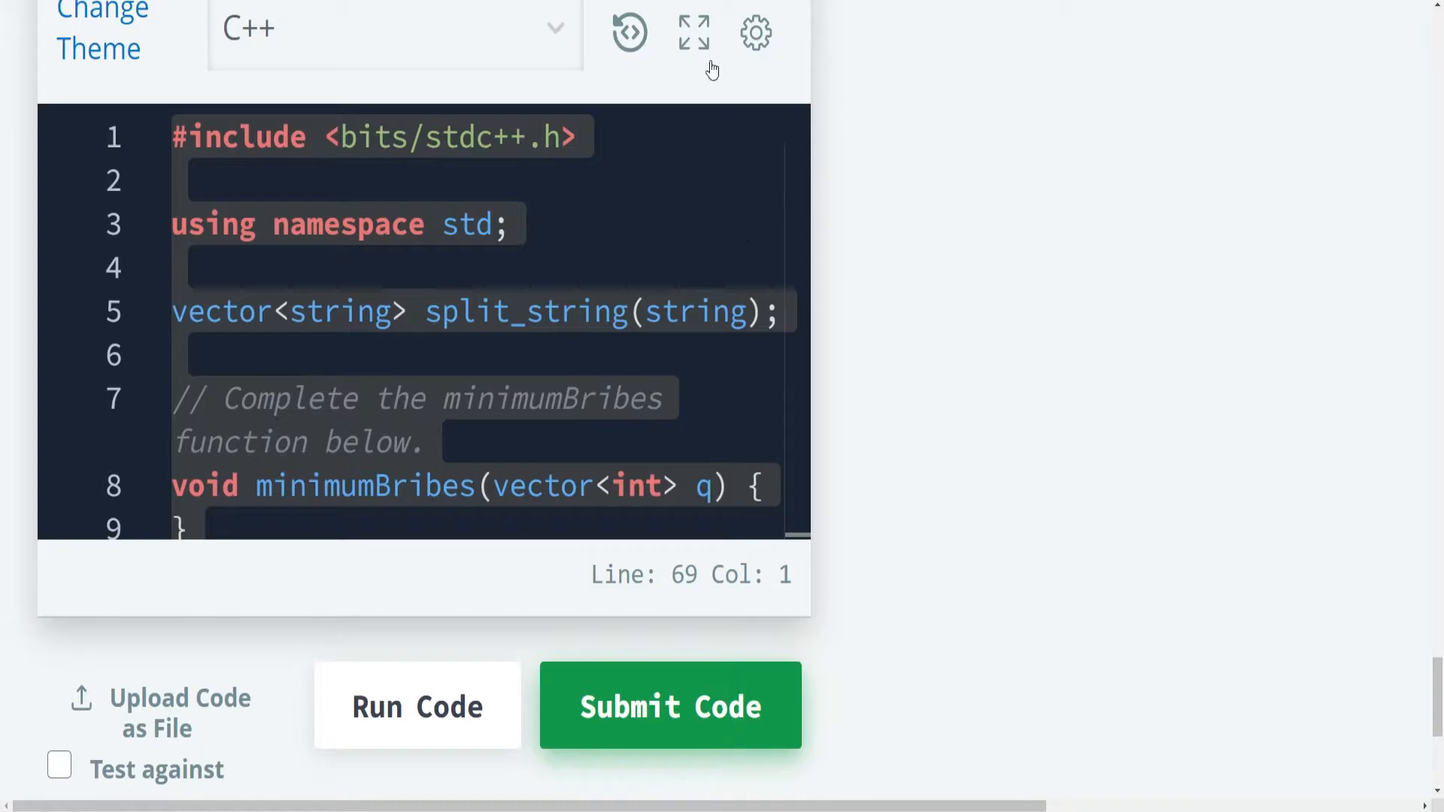
Step: Switch the C++ editor into full-screen view beside the problem description
{"action": "left_click", "coordinate": [693, 32]}
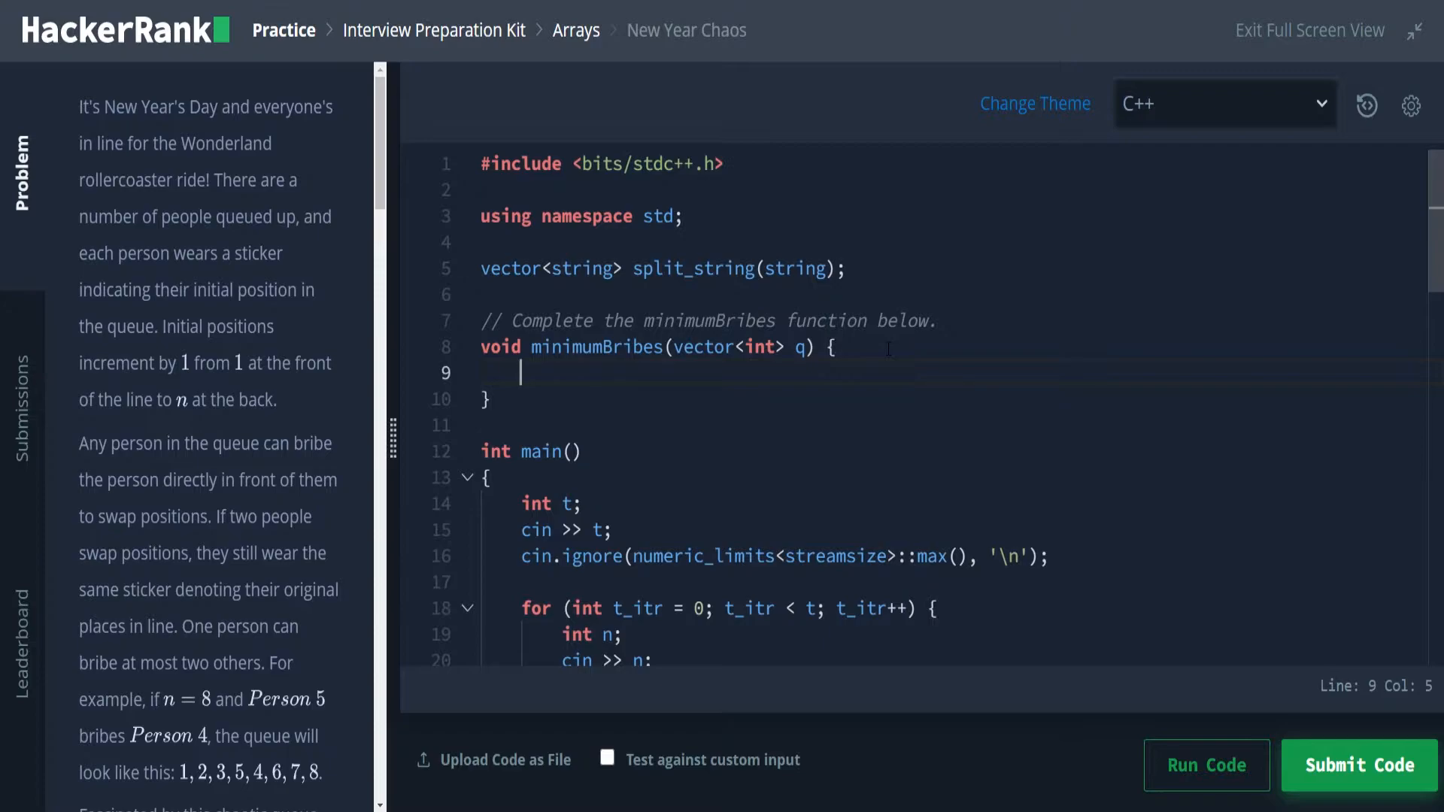
Step: Declare int p1 = 1, int p2 = 2, int p3 = 3 in minimumBribes and start a new line above them
{"action": "type", "text": "int"}
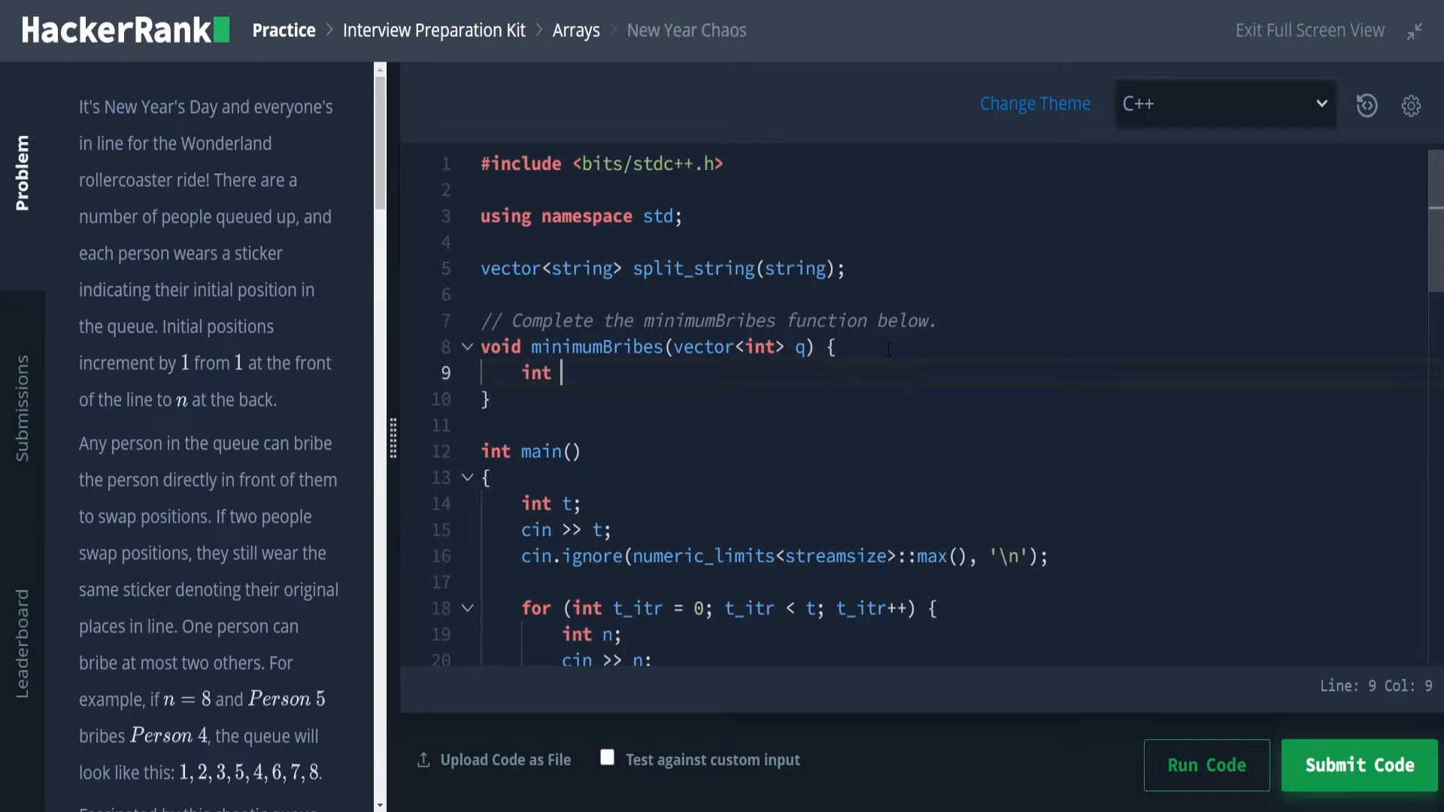
{"action": "type", "text": "p1 = 1;"}
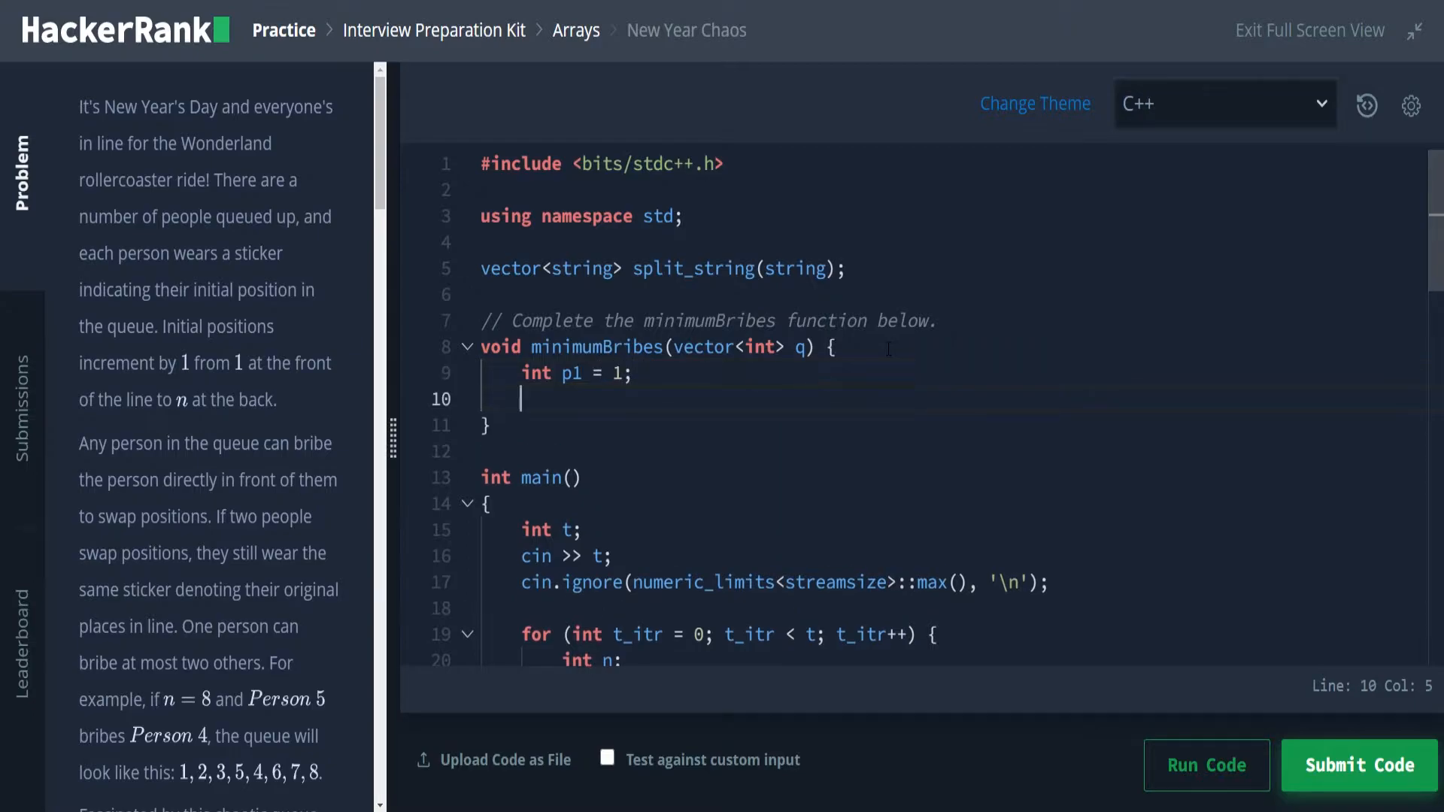
{"action": "type", "text": "int"}
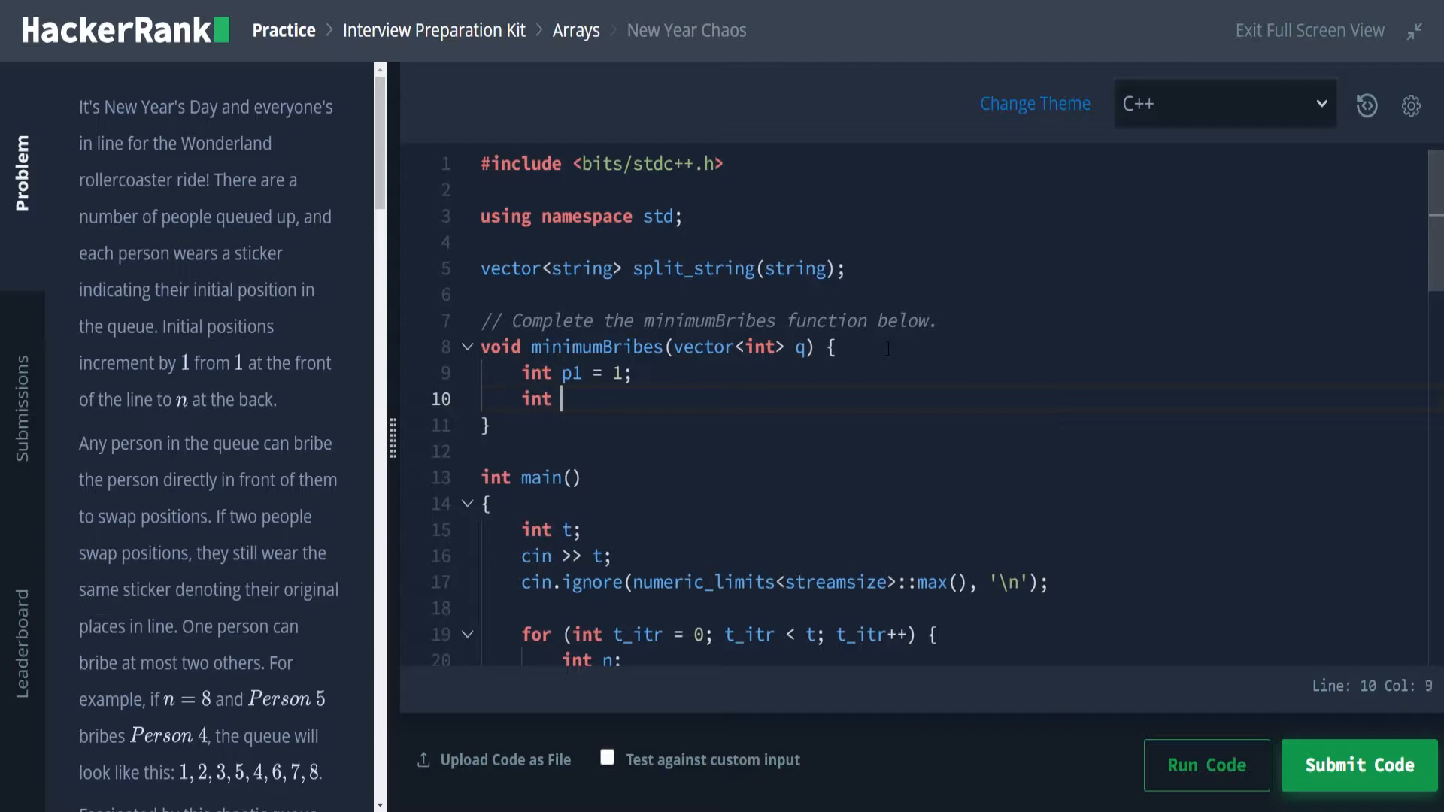
{"action": "type", "text": "p2"}
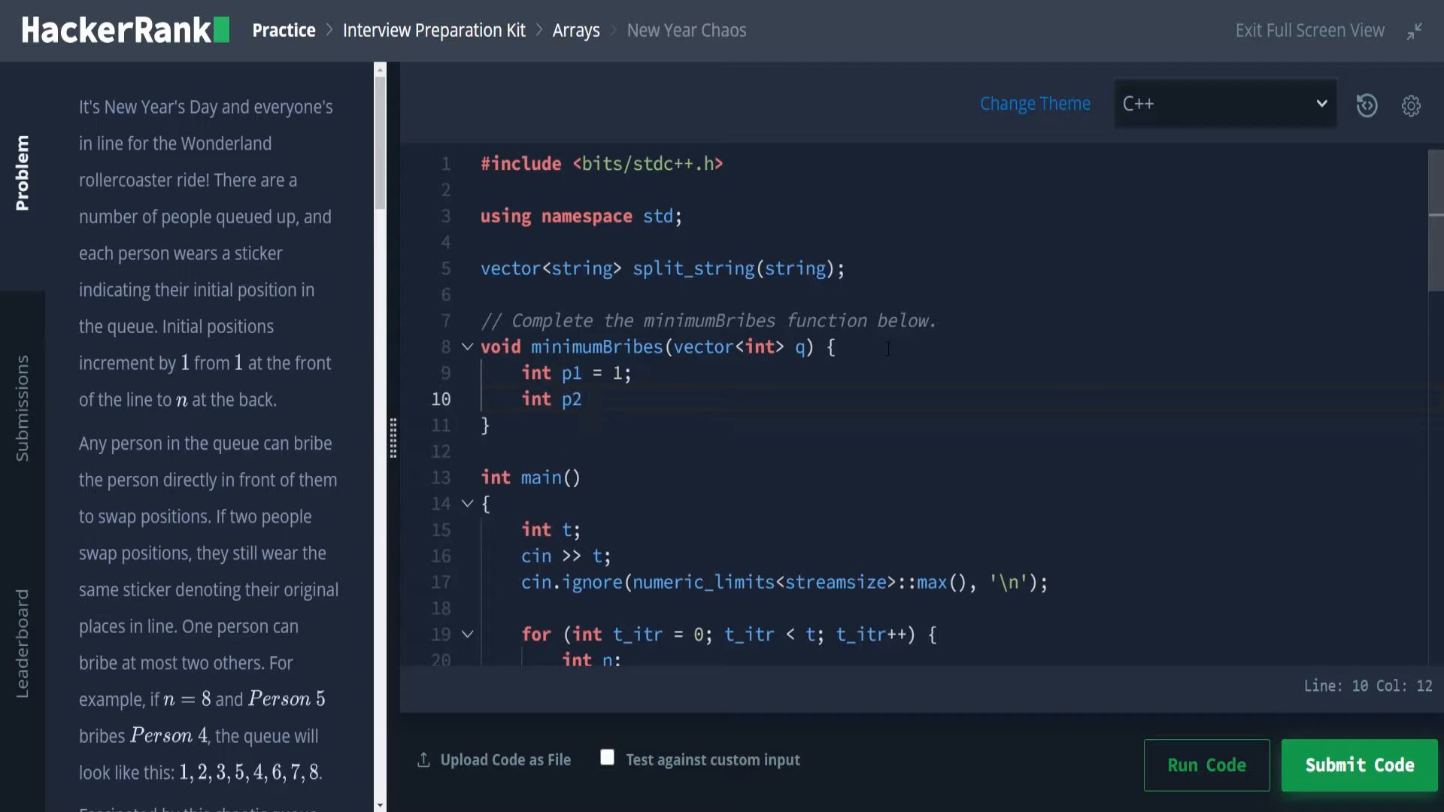
{"action": "type", "text": "= 2;"}
{"action": "type", "text": "int"}
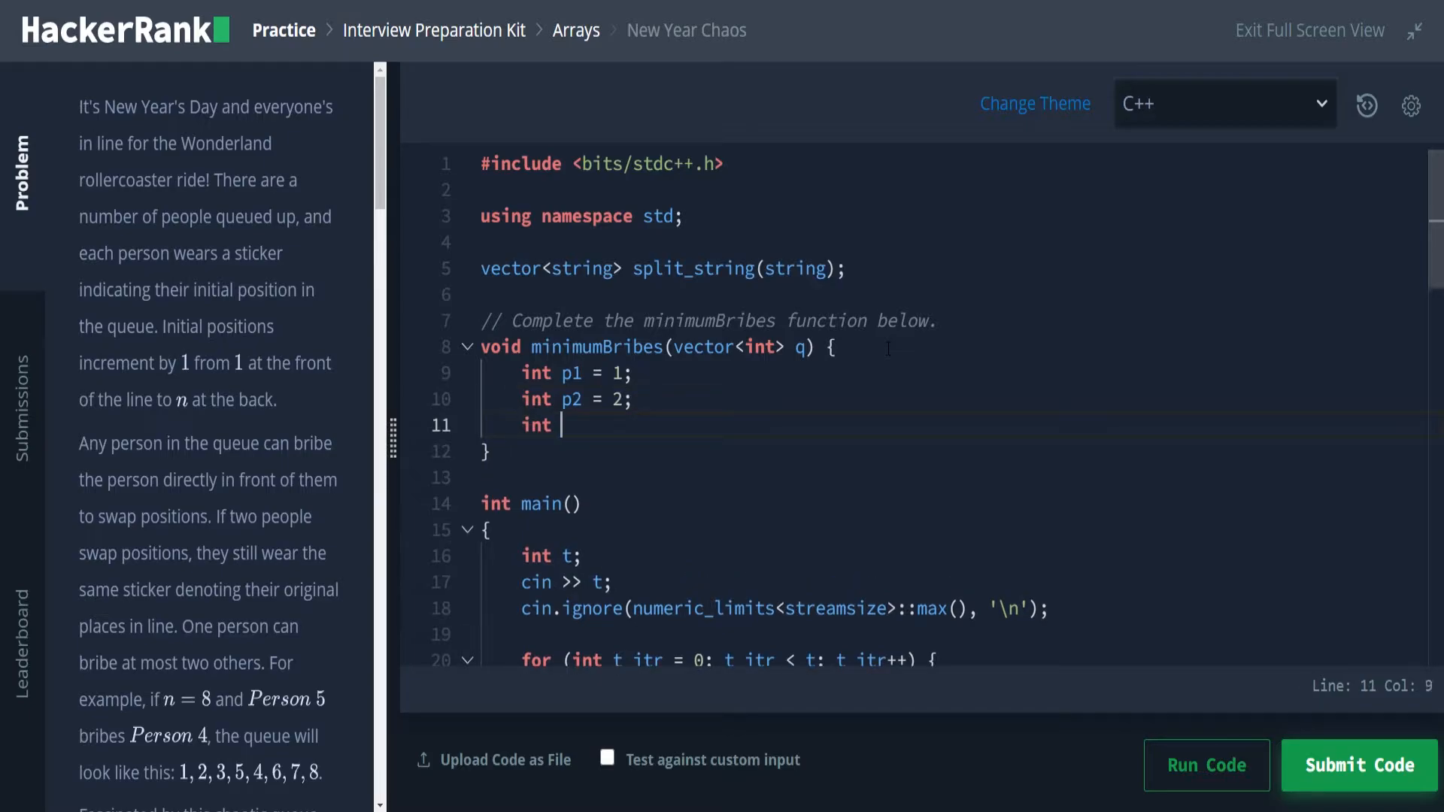
{"action": "type", "text": "p3"}
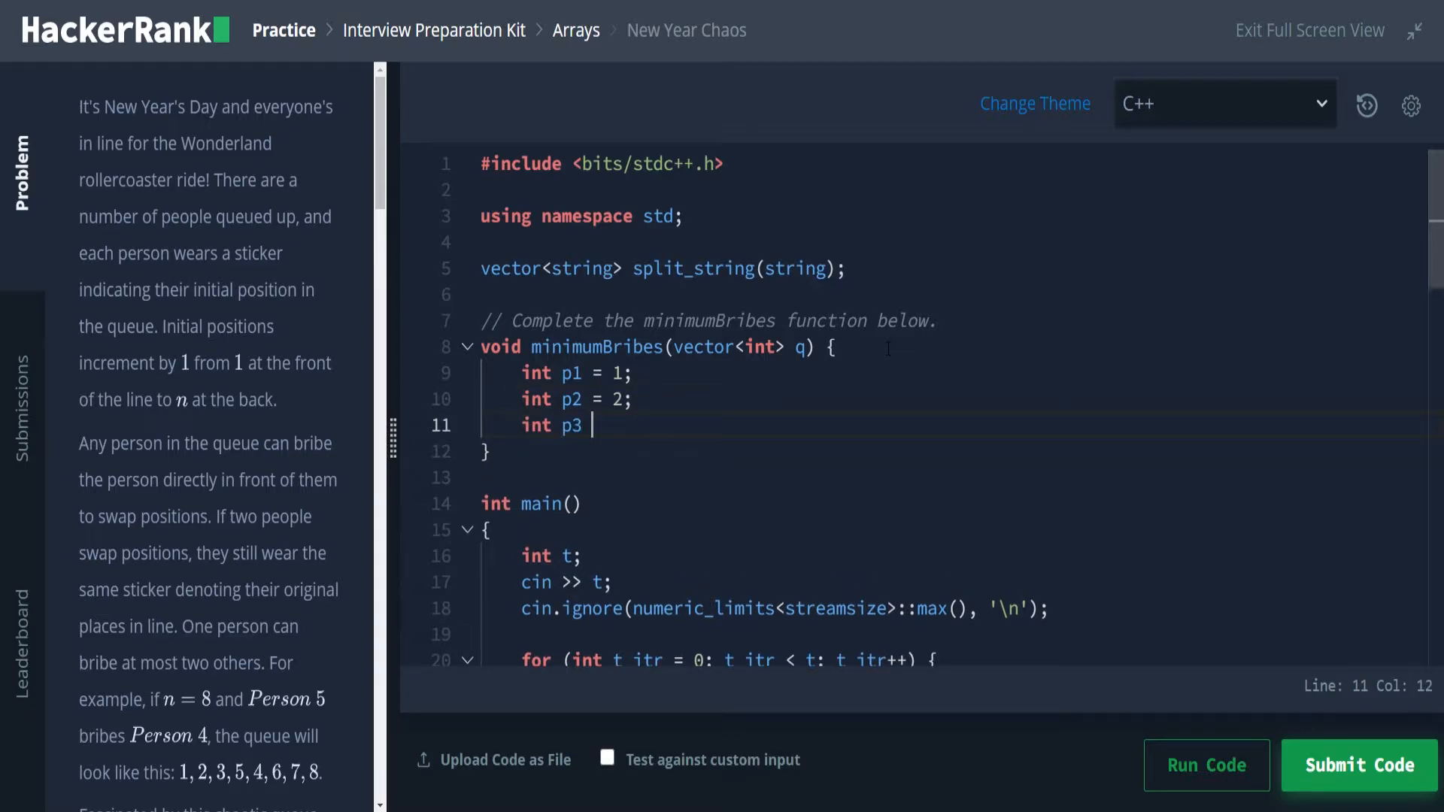
{"action": "type", "text": "= 3"}
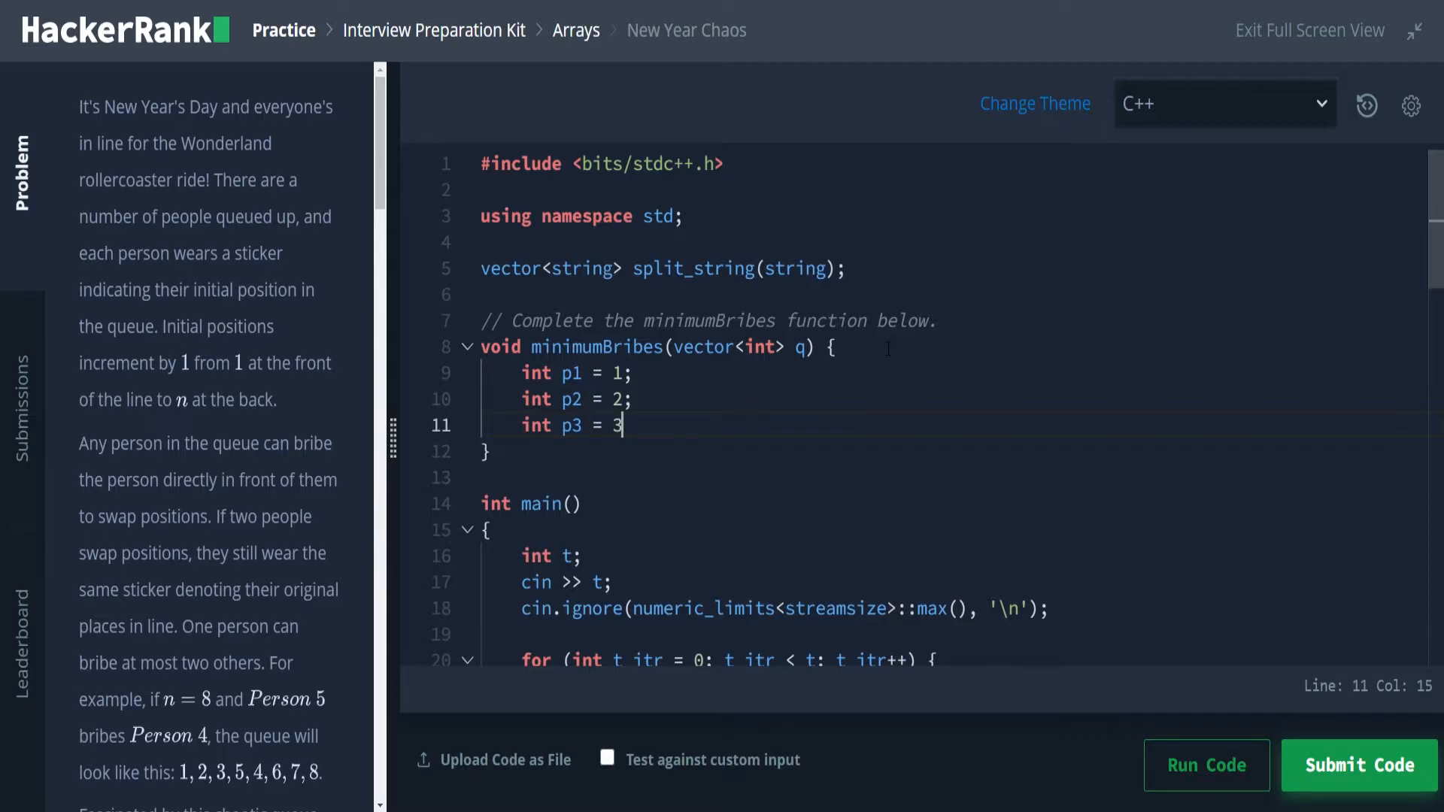
{"action": "type", "text": ";"}
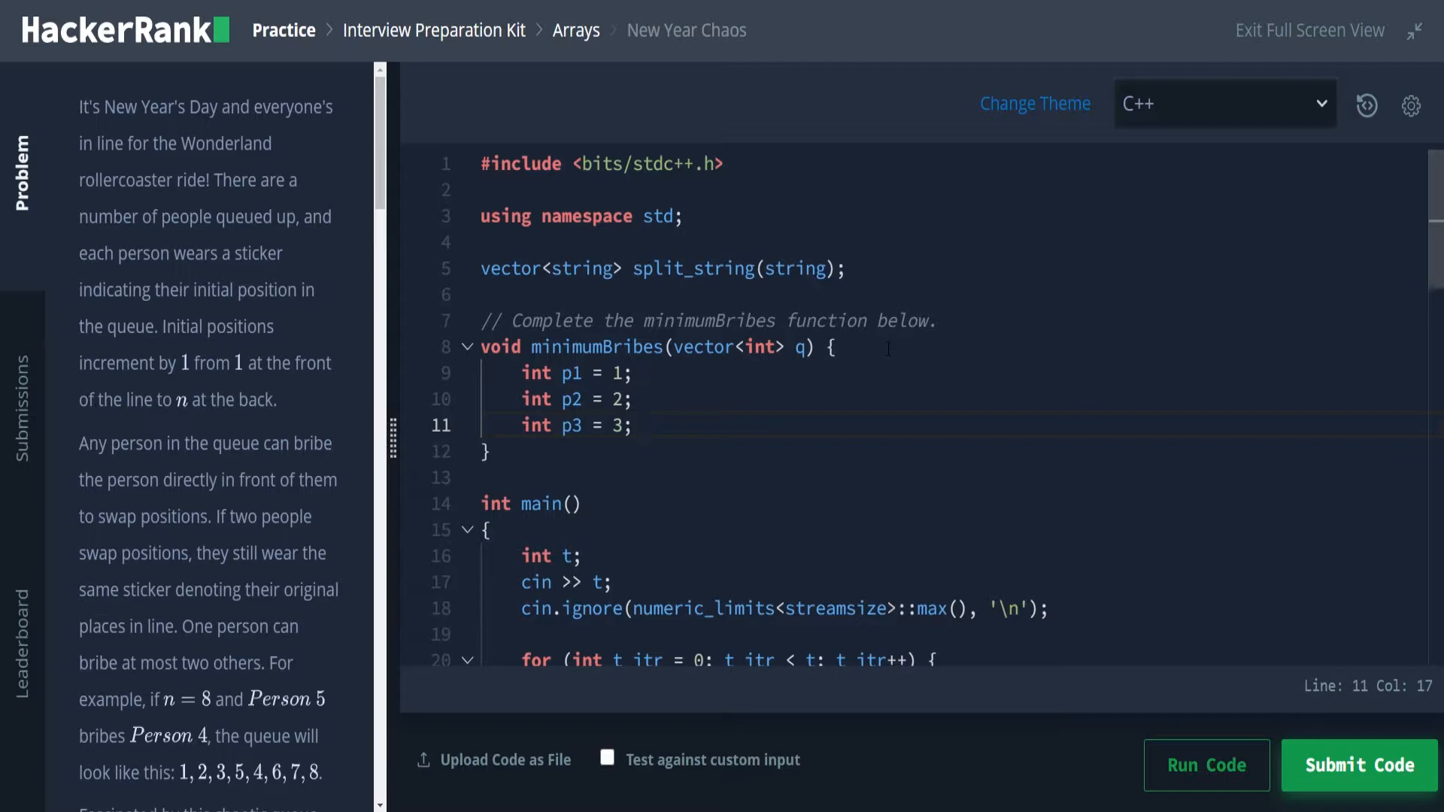
{"action": "left_click", "coordinate": [642, 426]}
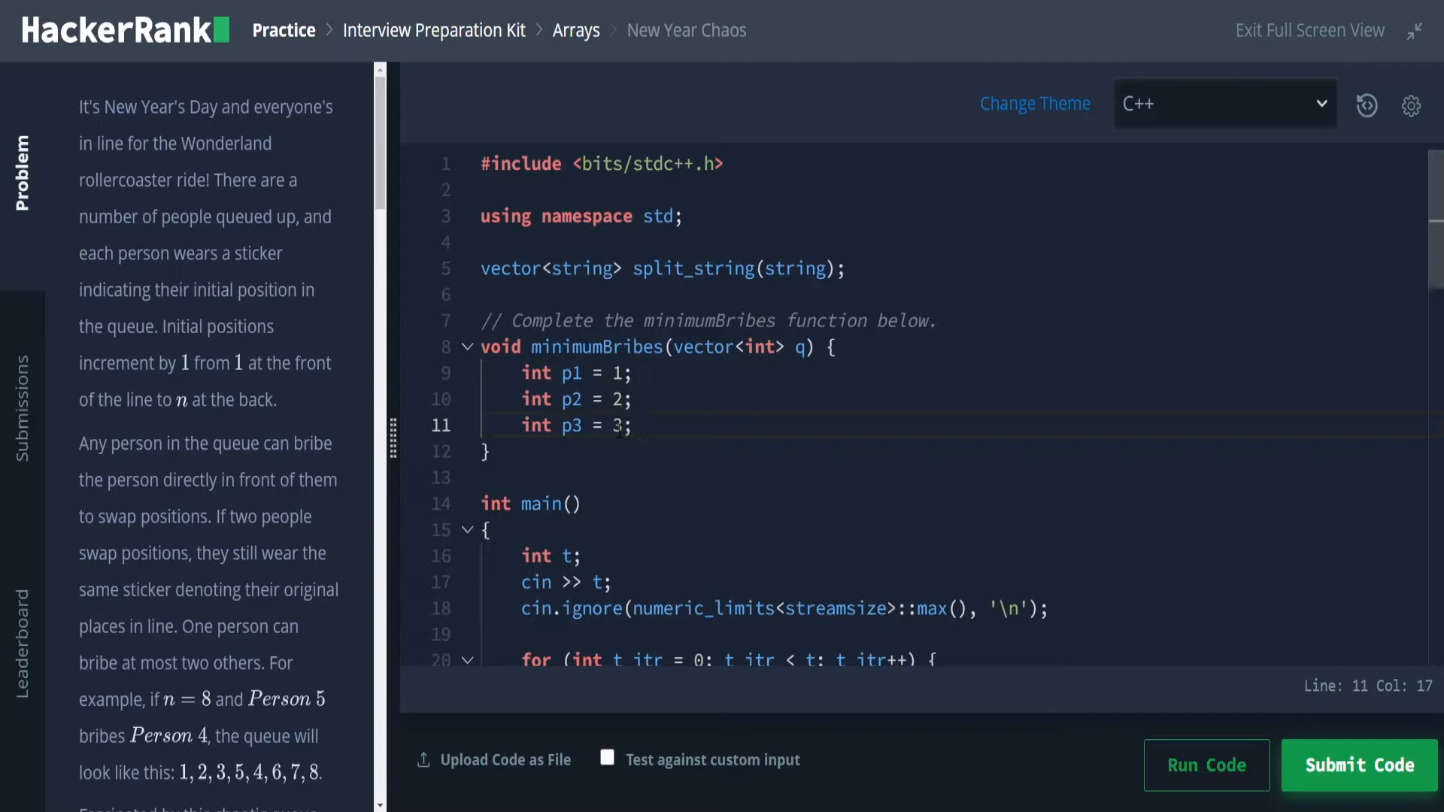
{"action": "left_click", "coordinate": [641, 426]}
{"action": "type", "text": "int tot"}
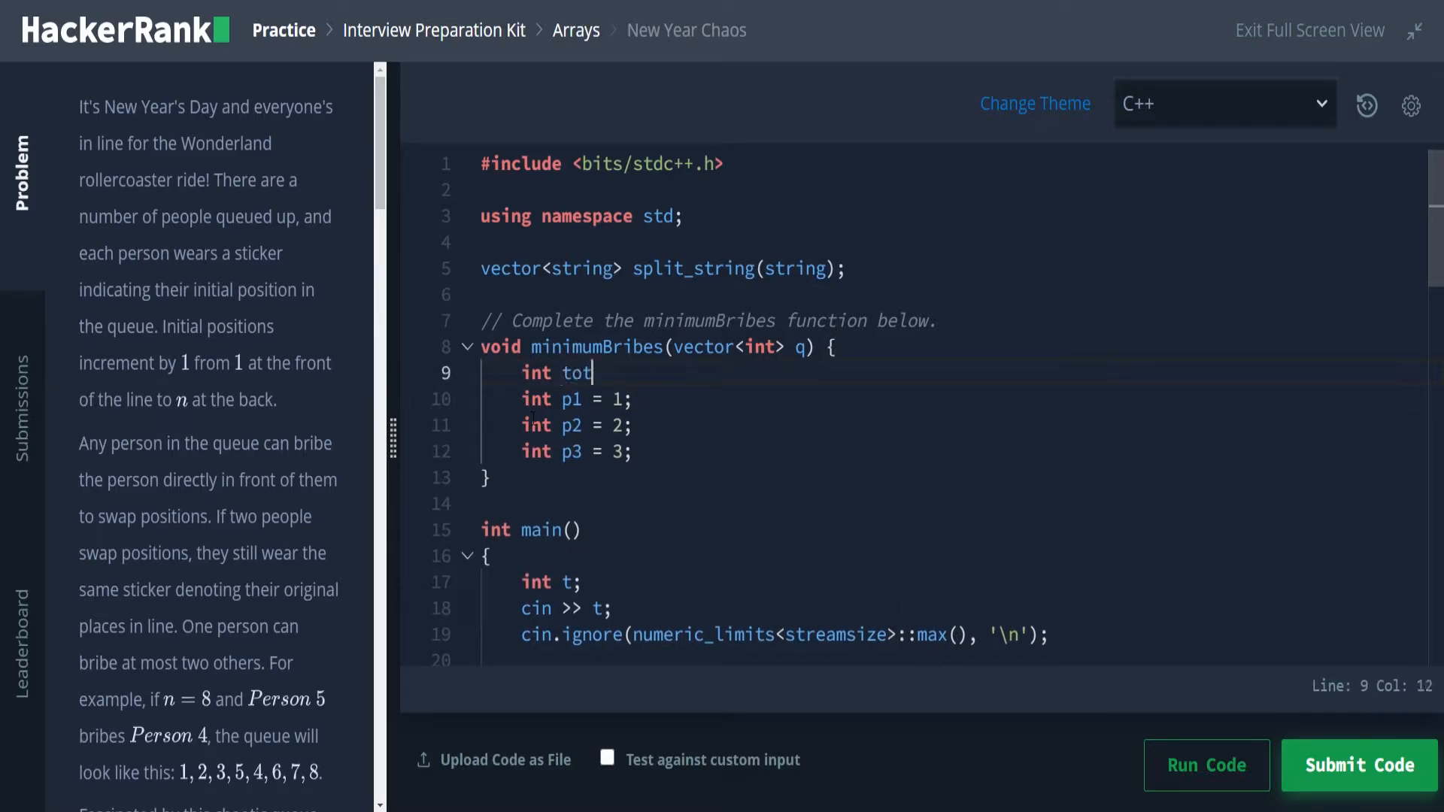
Step: Declare int totalBribes = 0 at the top of the function body
{"action": "type", "text": "alBribes ="}
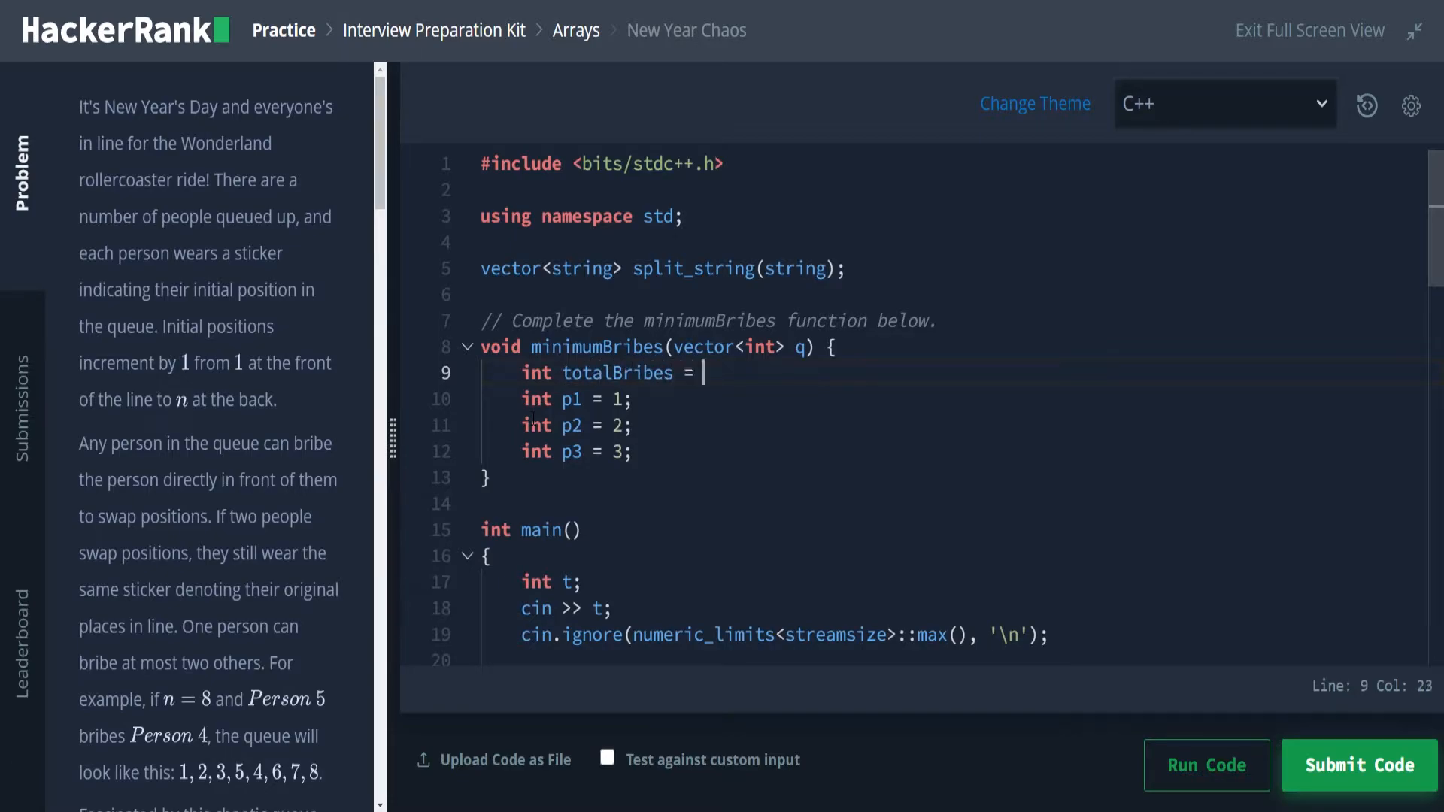
{"action": "type", "text": "0"}
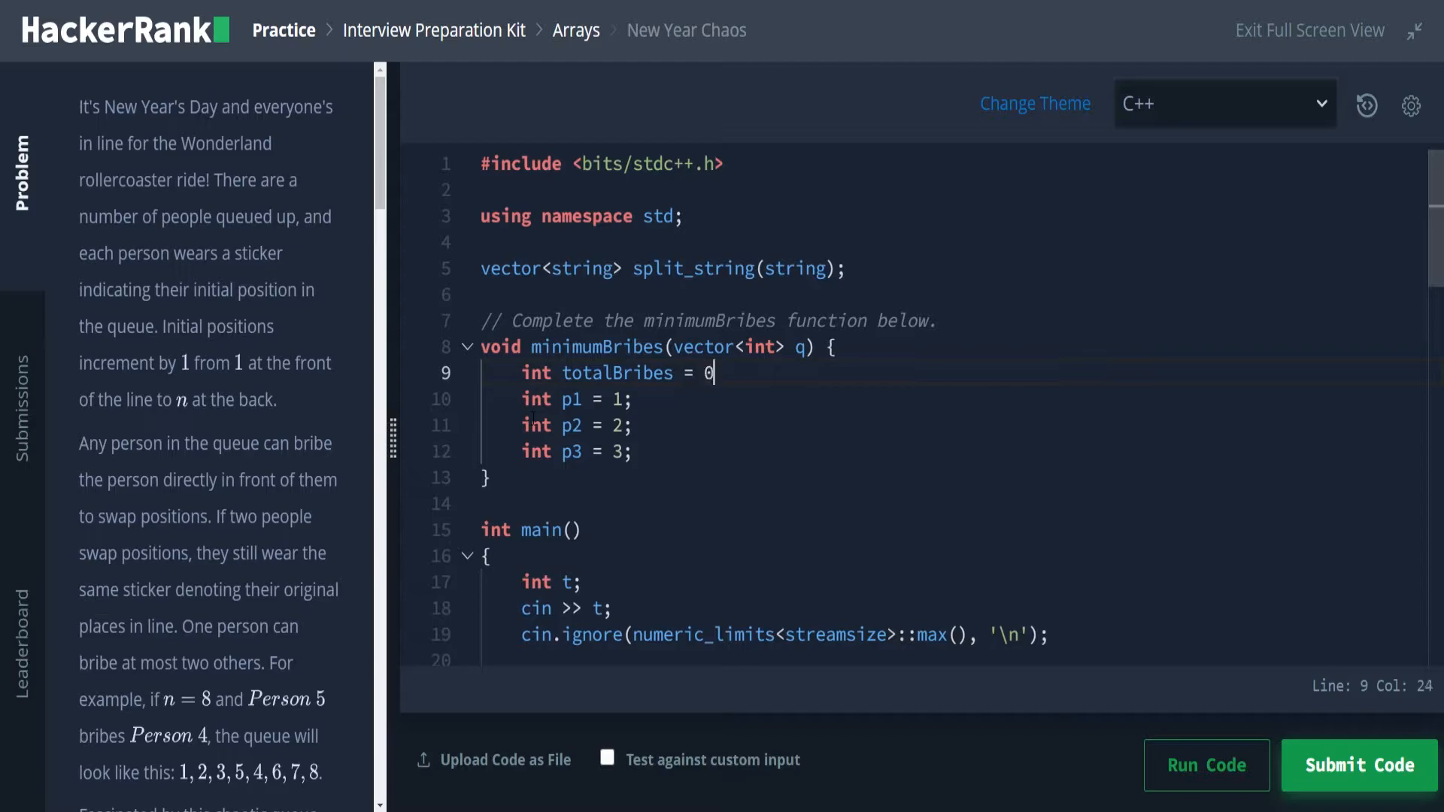
{"action": "type", "text": ";"}
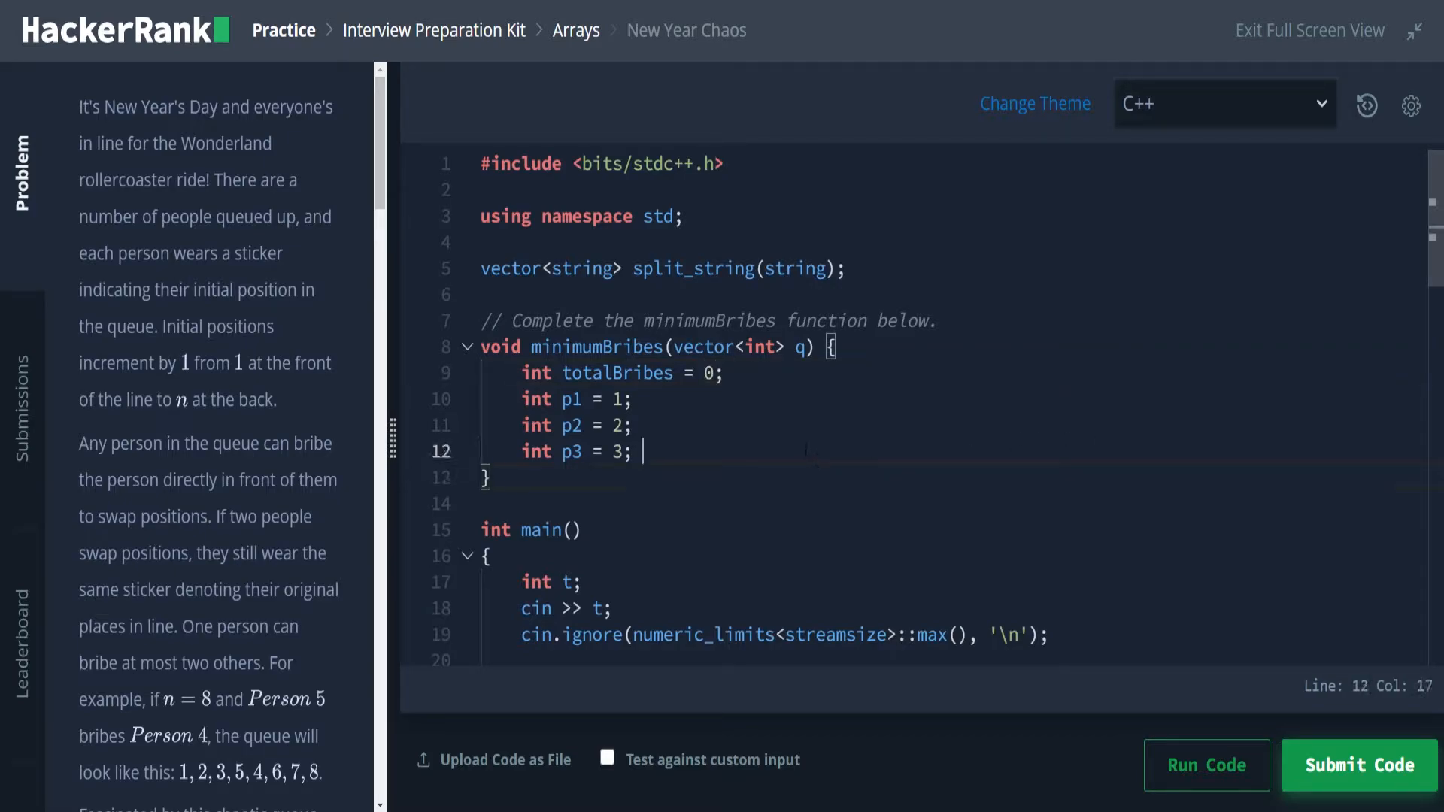
Step: Open a for loop for(int i = 0; i < q.size(); ++i) { over the queue
{"action": "type", "text": "for(int i"}
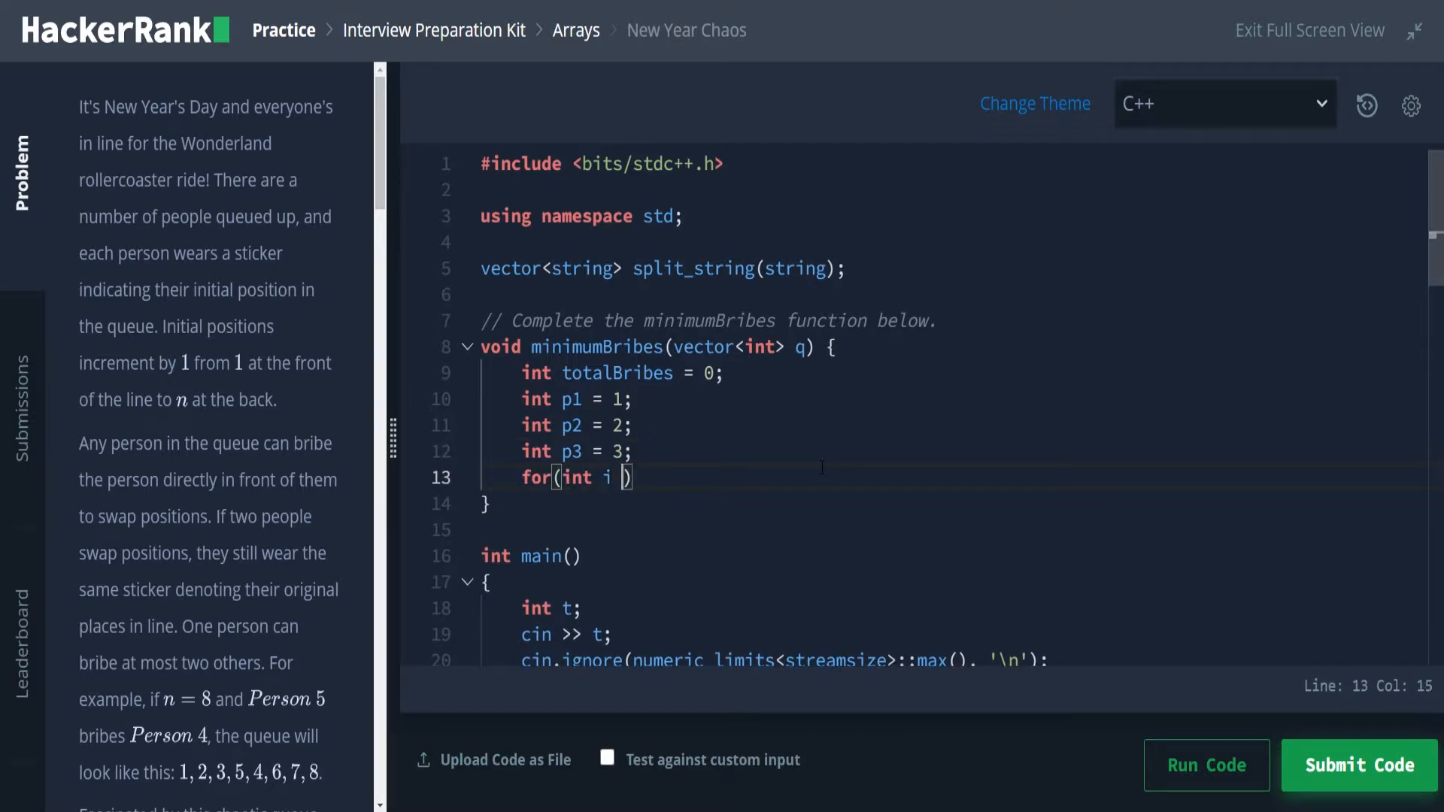
{"action": "type", "text": "= 0; i"}
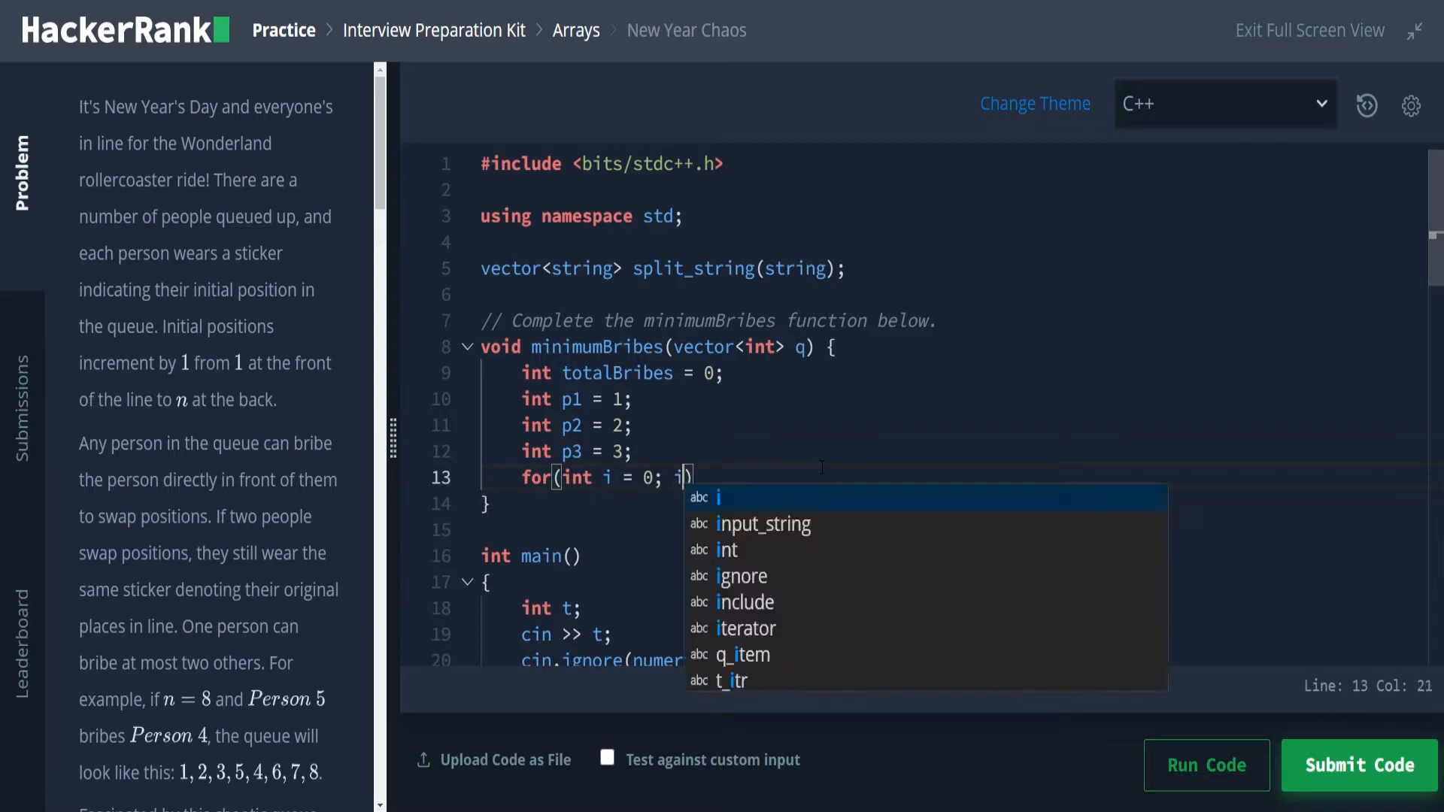
{"action": "type", "text": "< q"}
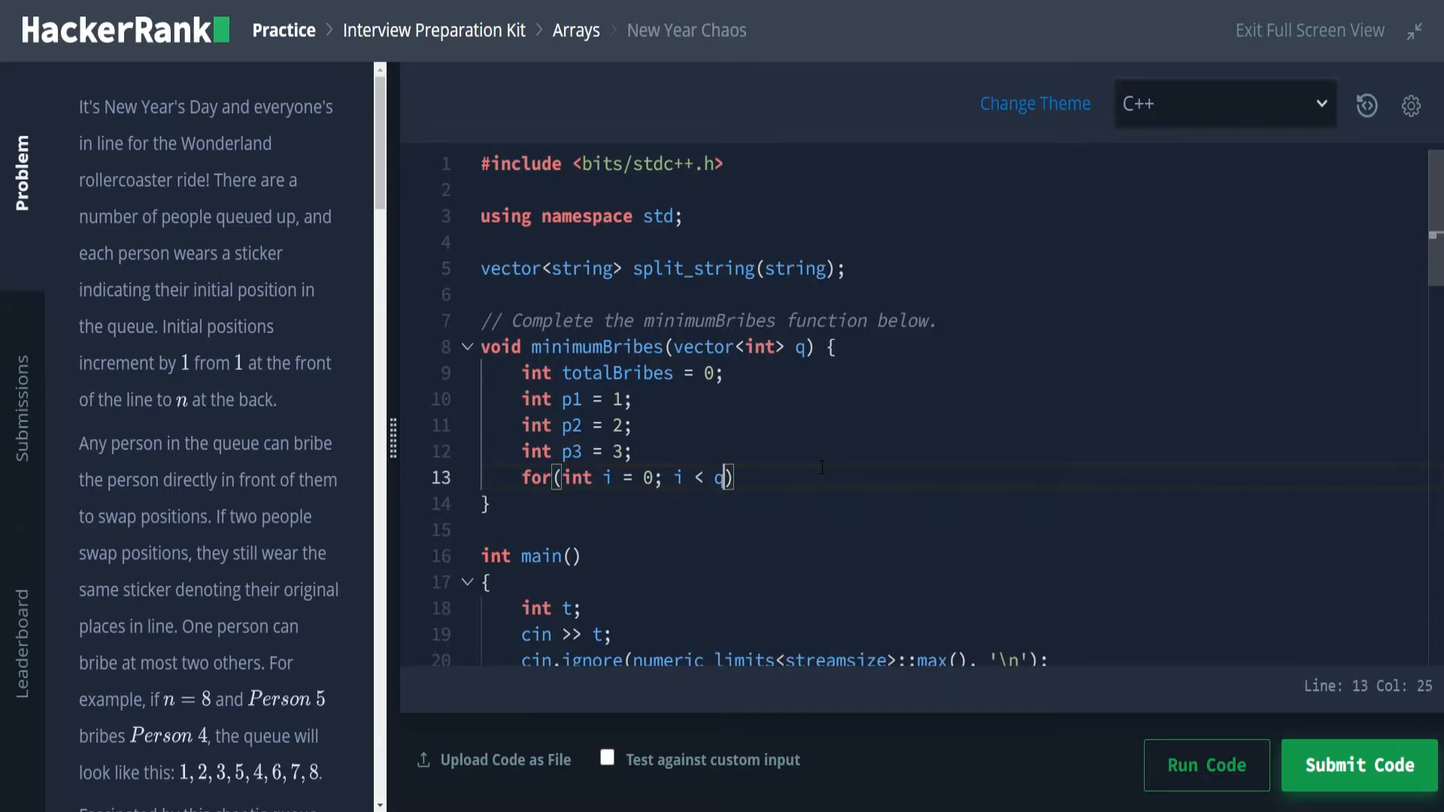
{"action": "type", "text": ".size()"}
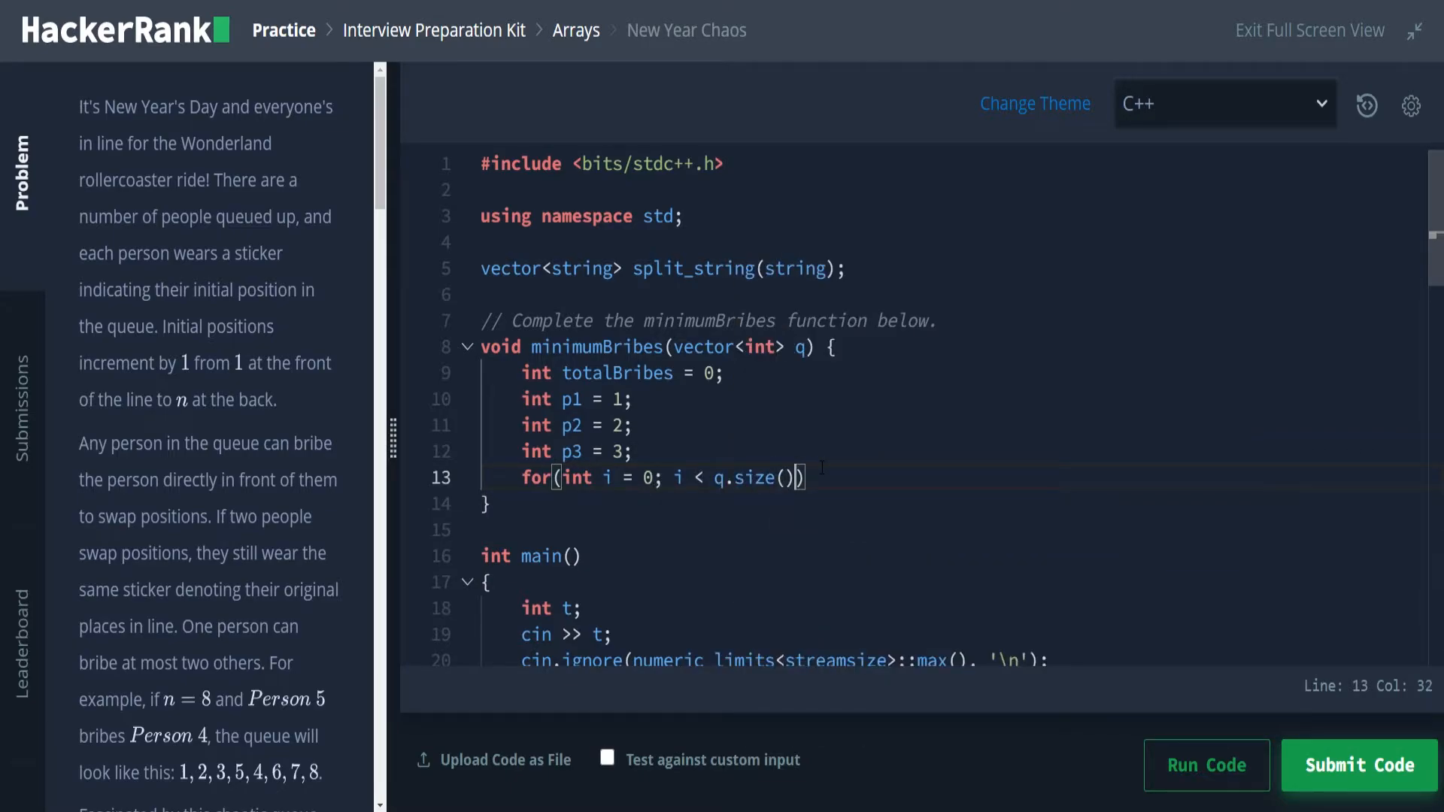
{"action": "type", "text": "; ++i"}
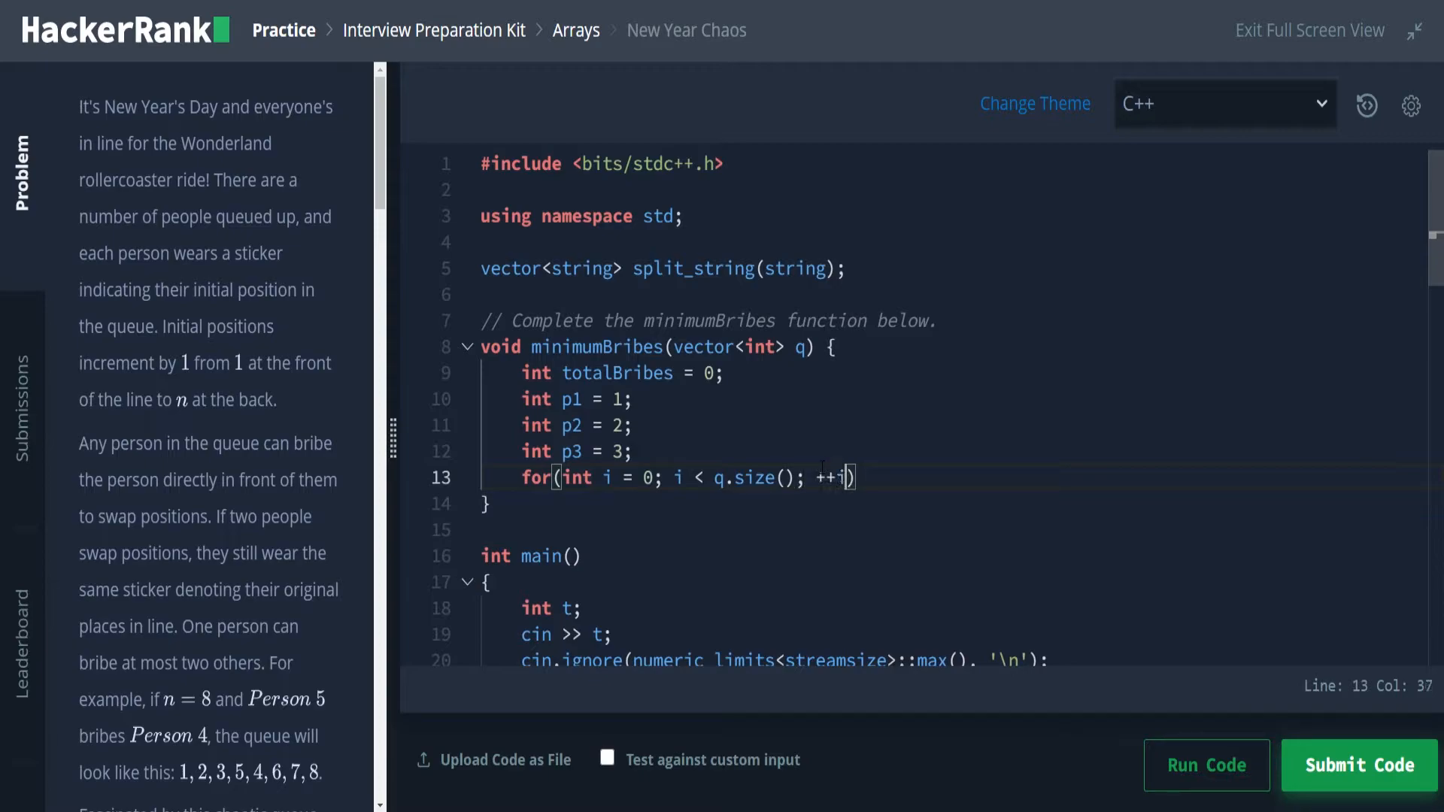
{"action": "type", "text": "{"}
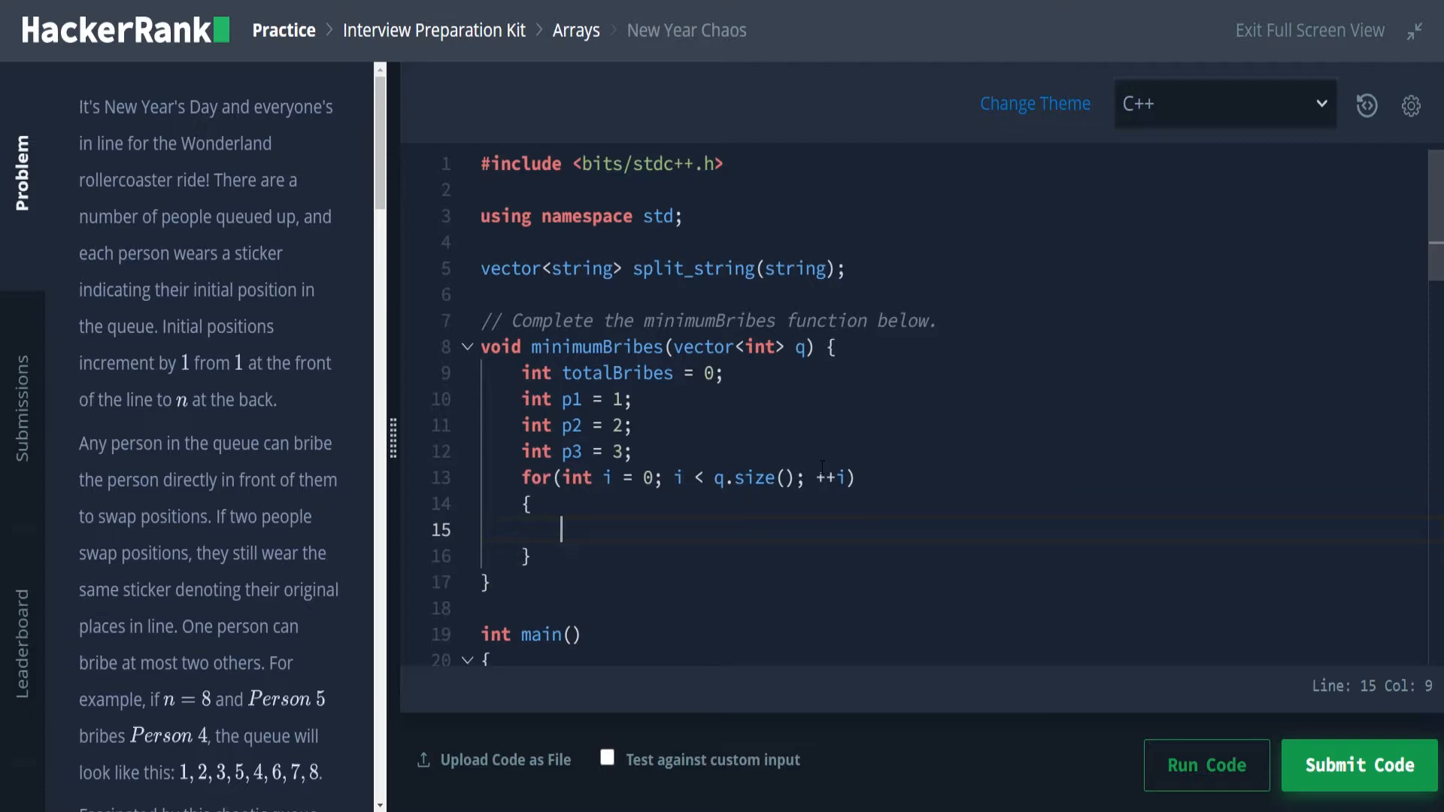
{"action": "mouse_move", "coordinate": [1195, 549]}
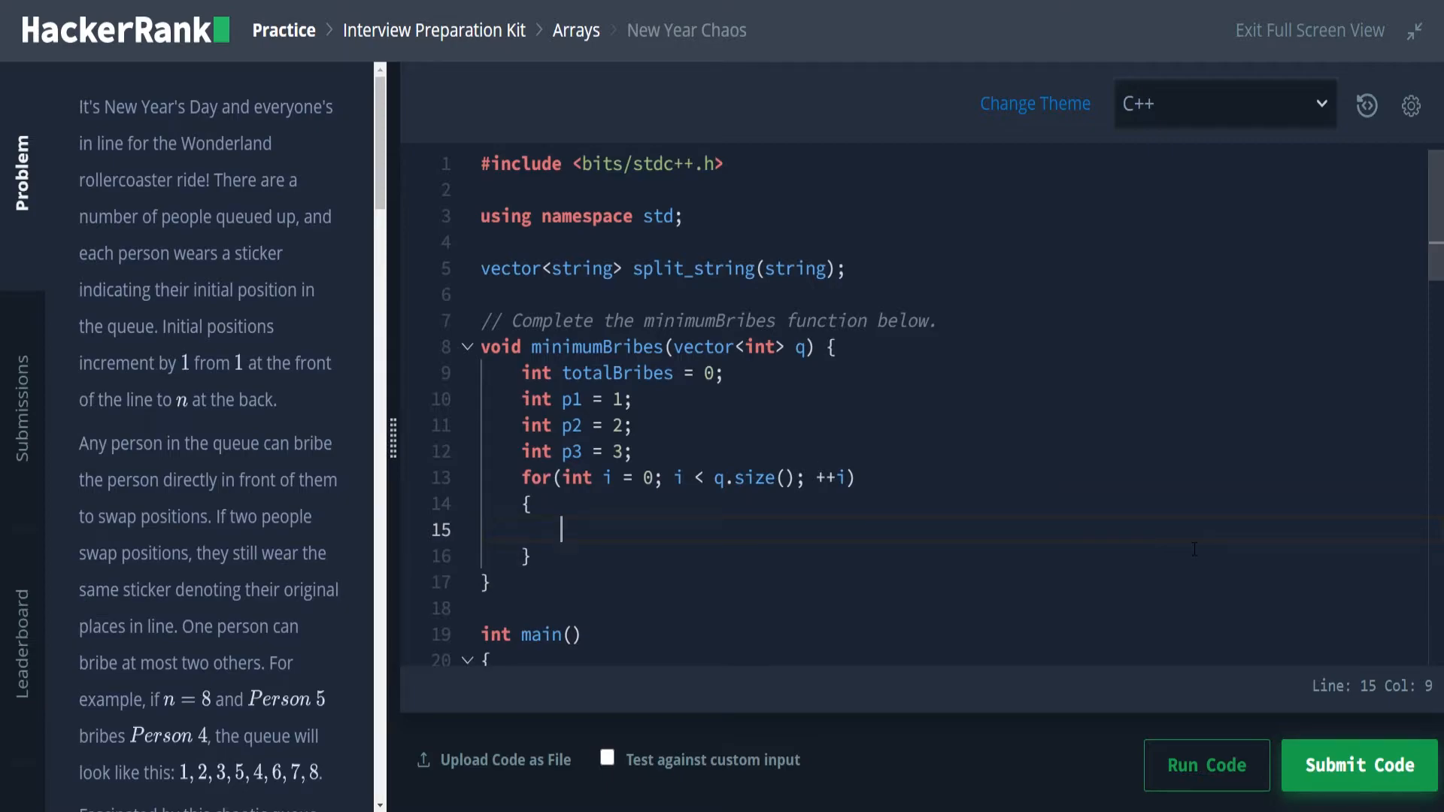
Step: Write if(q[i] == p1) inside the loop with a first ++p1; update in its block
{"action": "type", "text": "if()"}
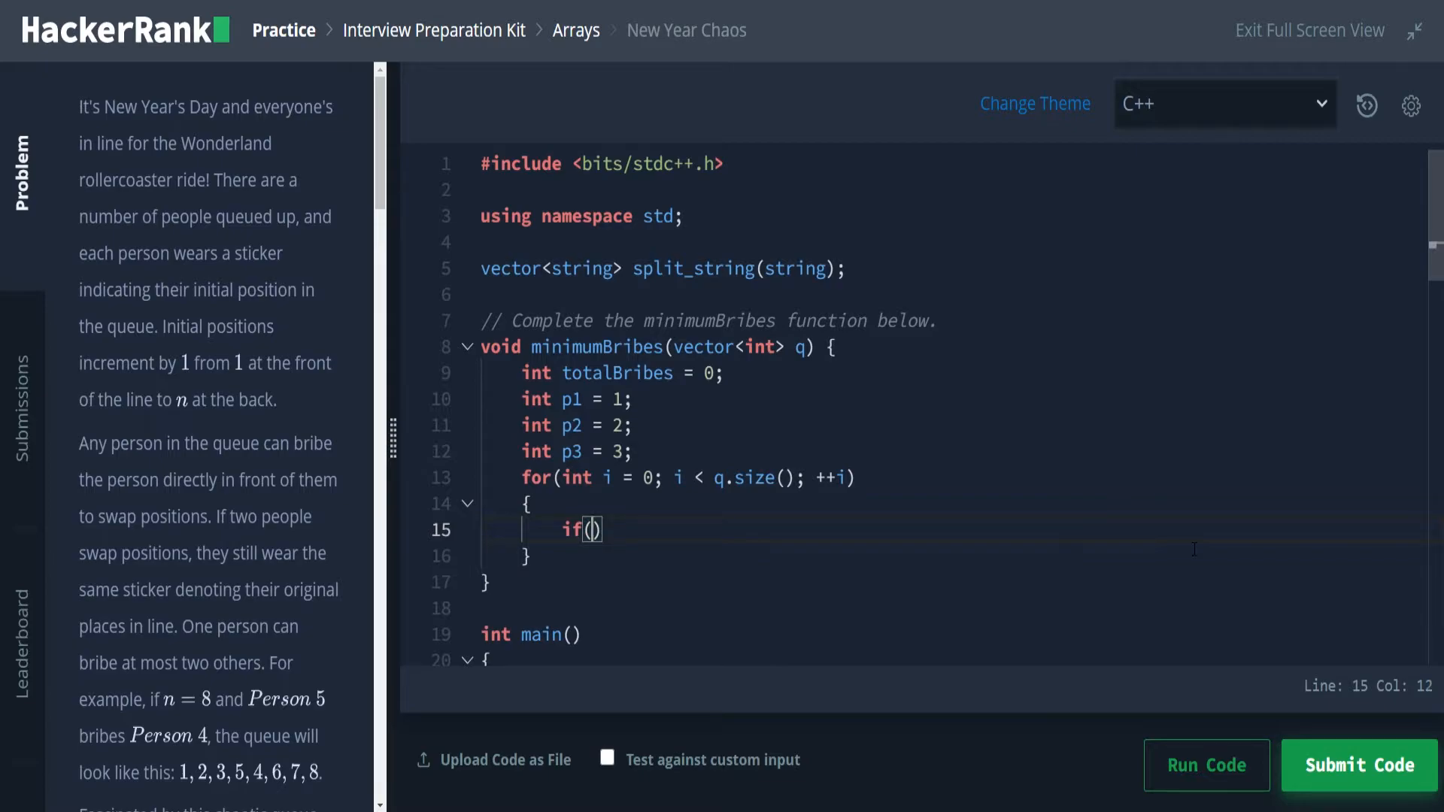
{"action": "type", "text": "q[i] =="}
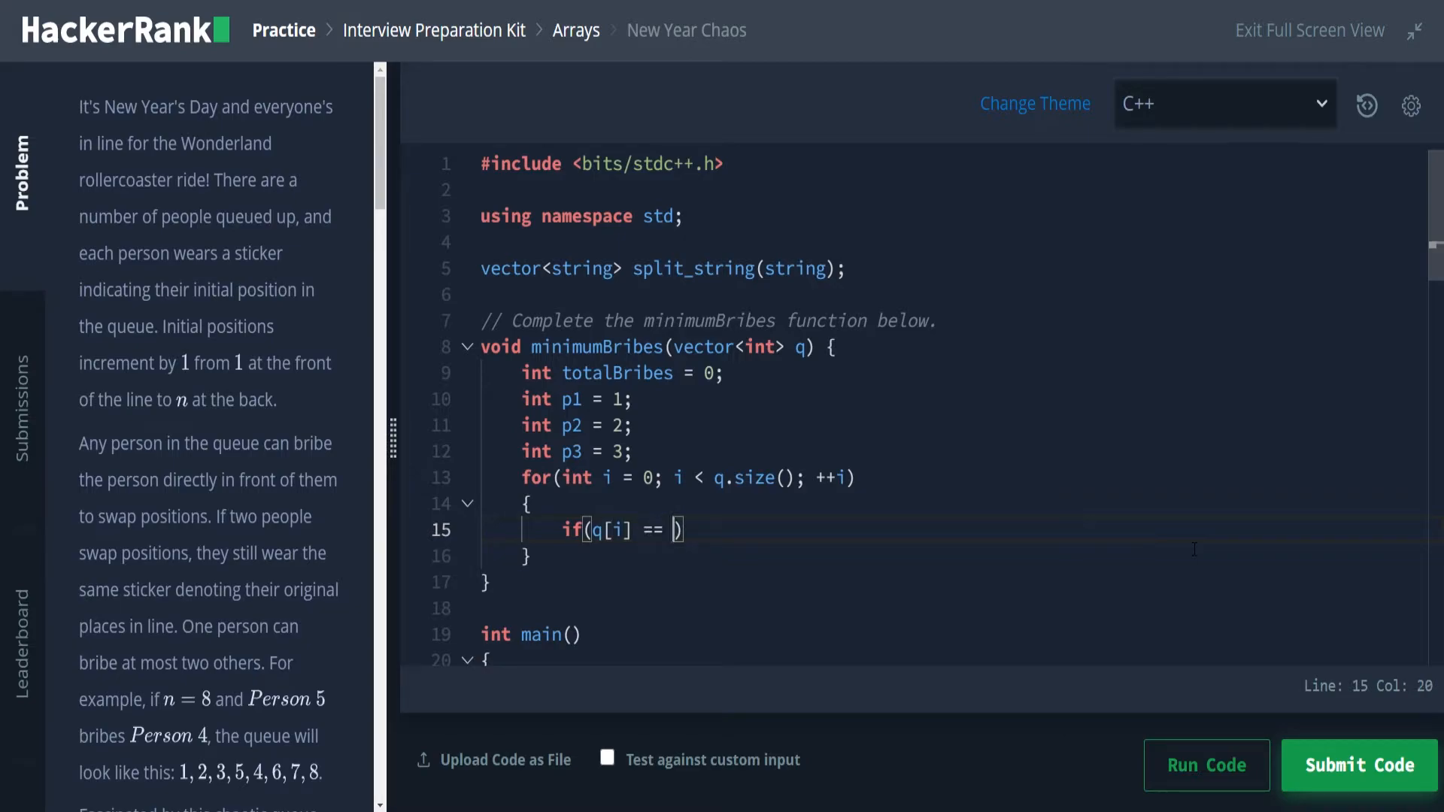
{"action": "type", "text": "p1)"}
{"action": "type", "text": "{"}
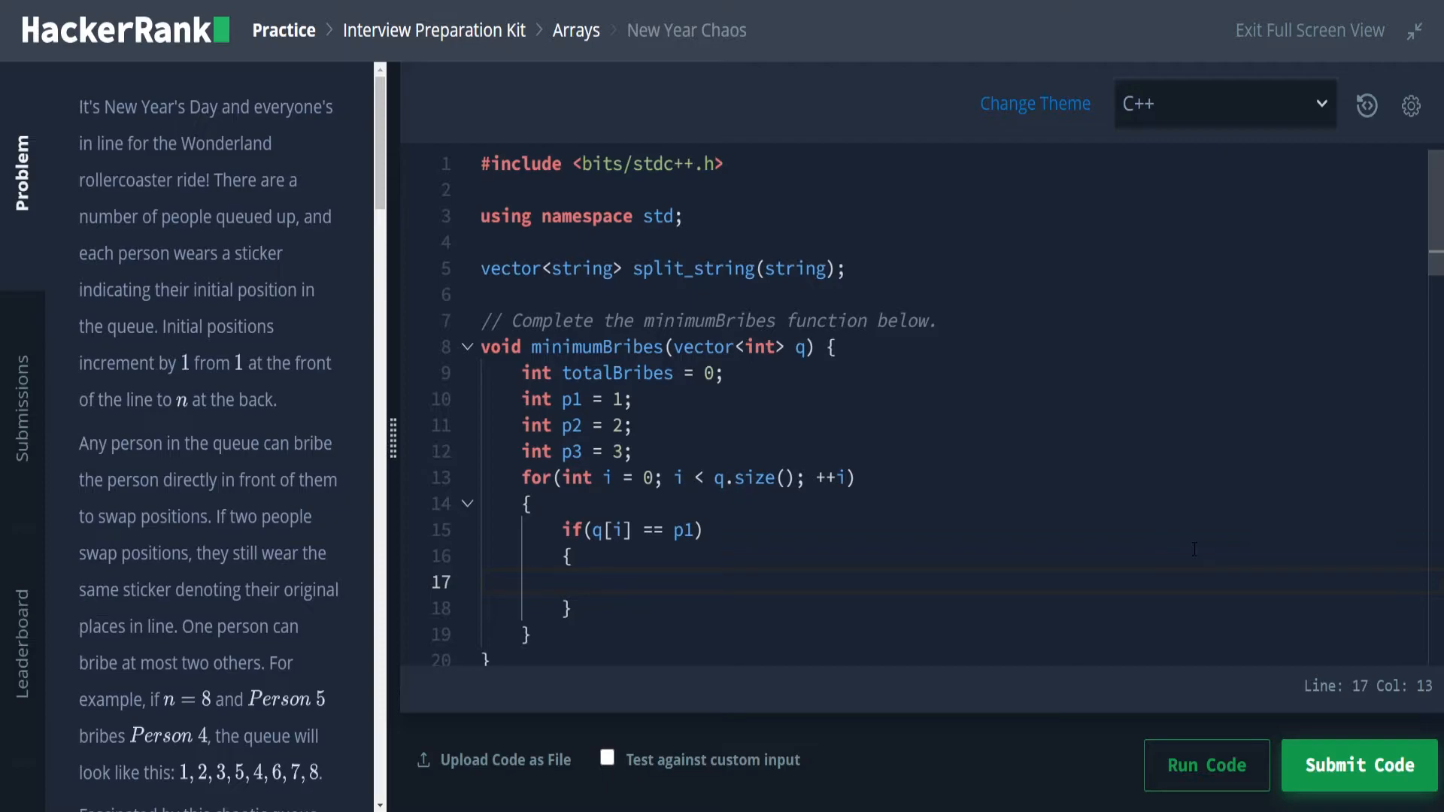
{"action": "left_click", "coordinate": [601, 582]}
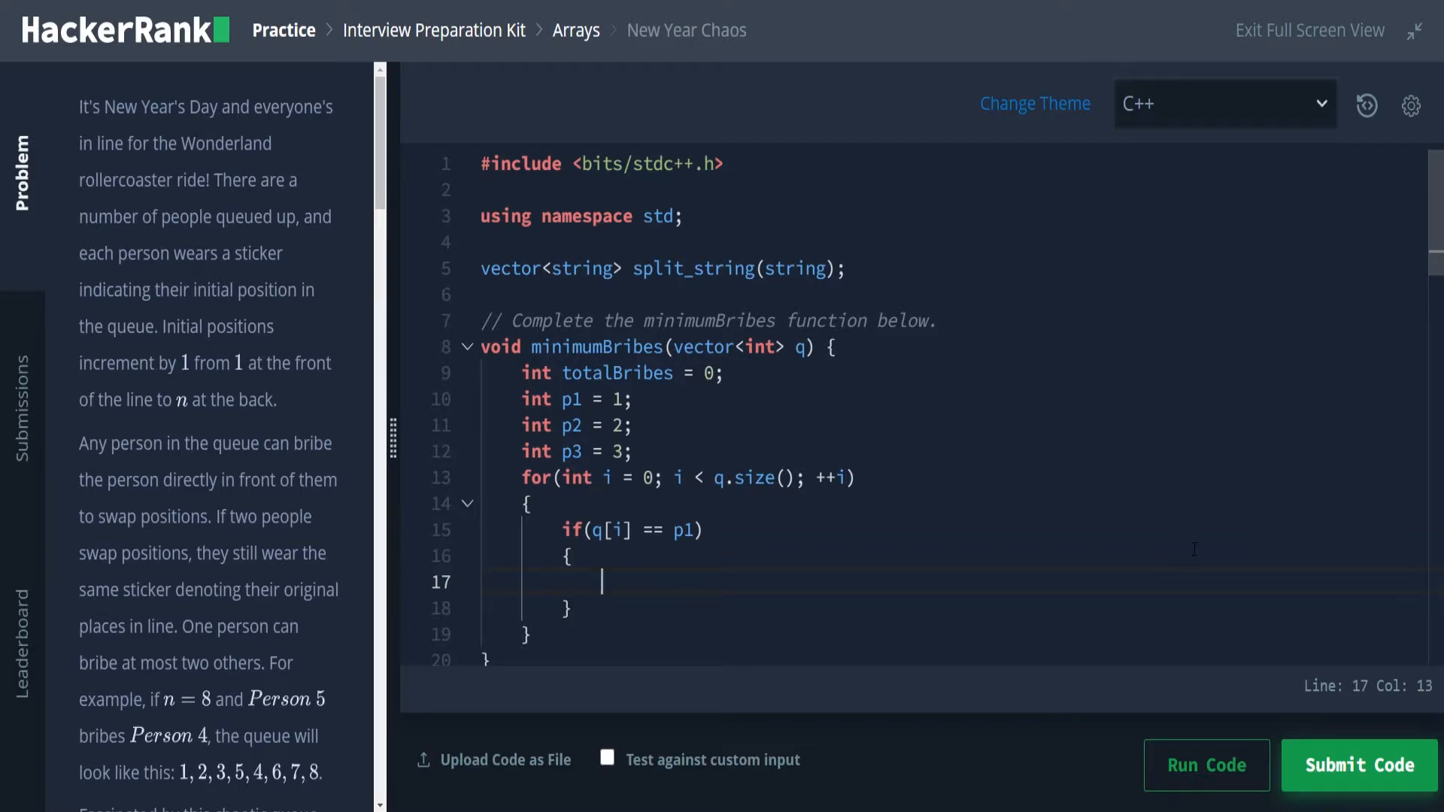
{"action": "type", "text": "++p1;"}
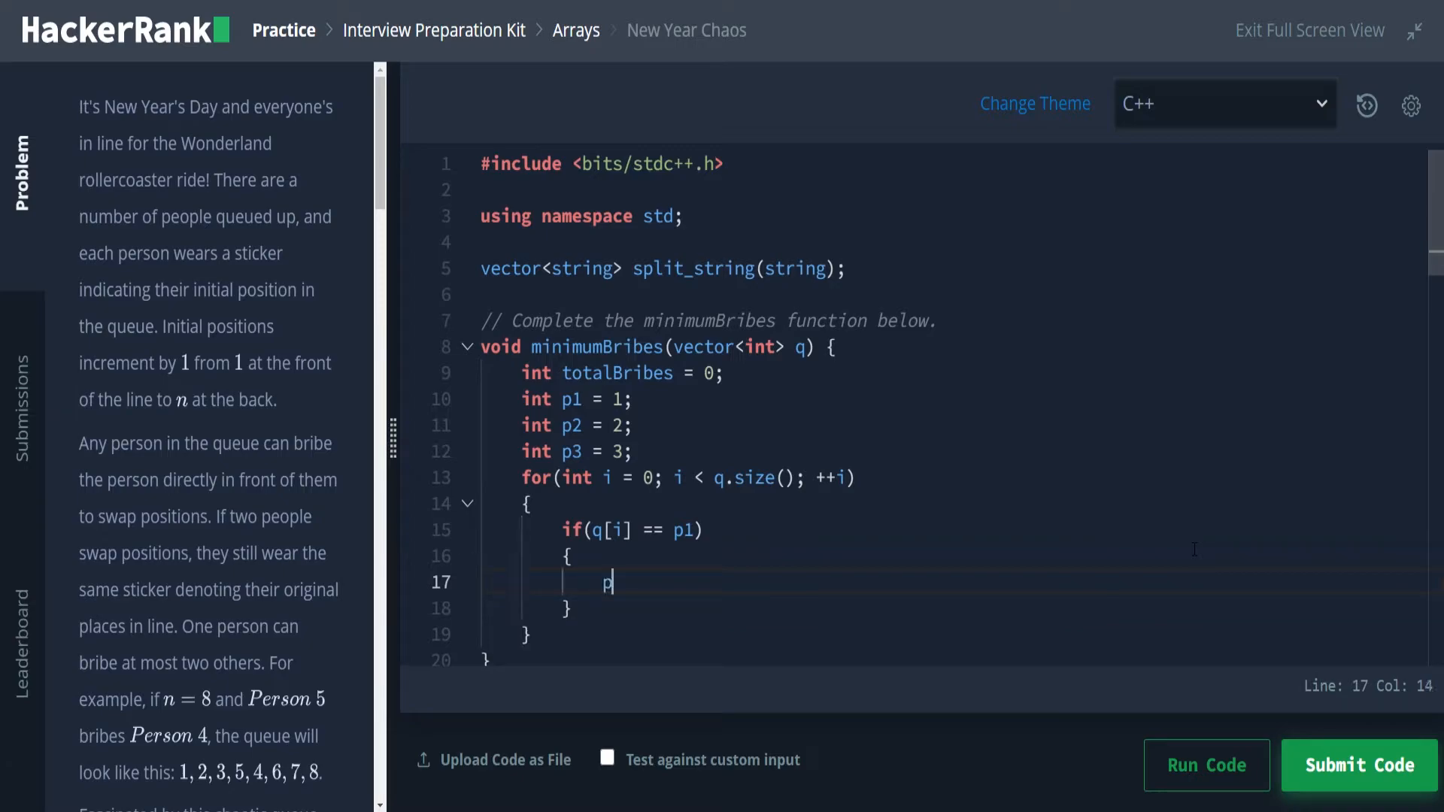
Step: Rewrite the block body as p1 = p2; p2 = p3; ++p3;
{"action": "type", "text": "1 ="}
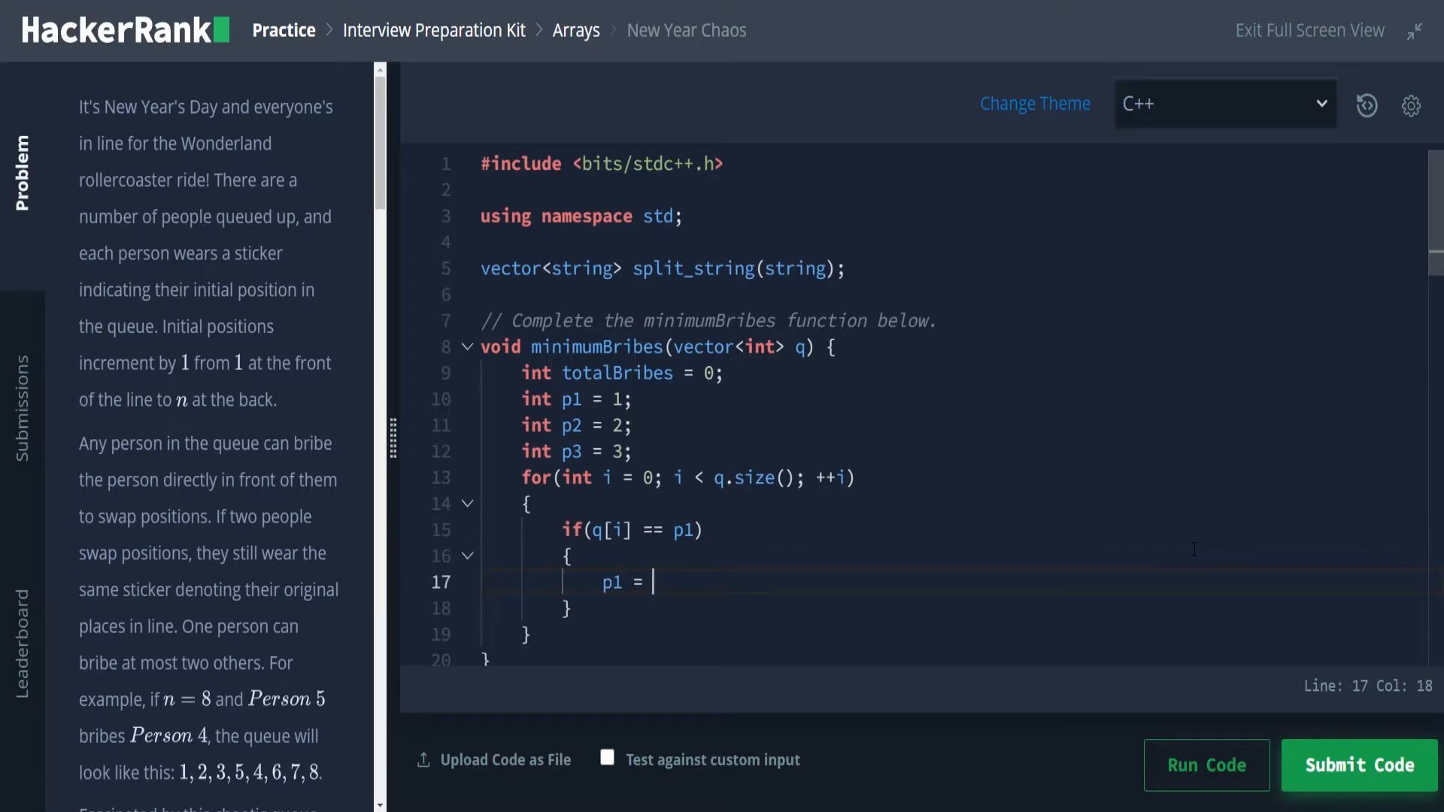
{"action": "type", "text": "p2;"}
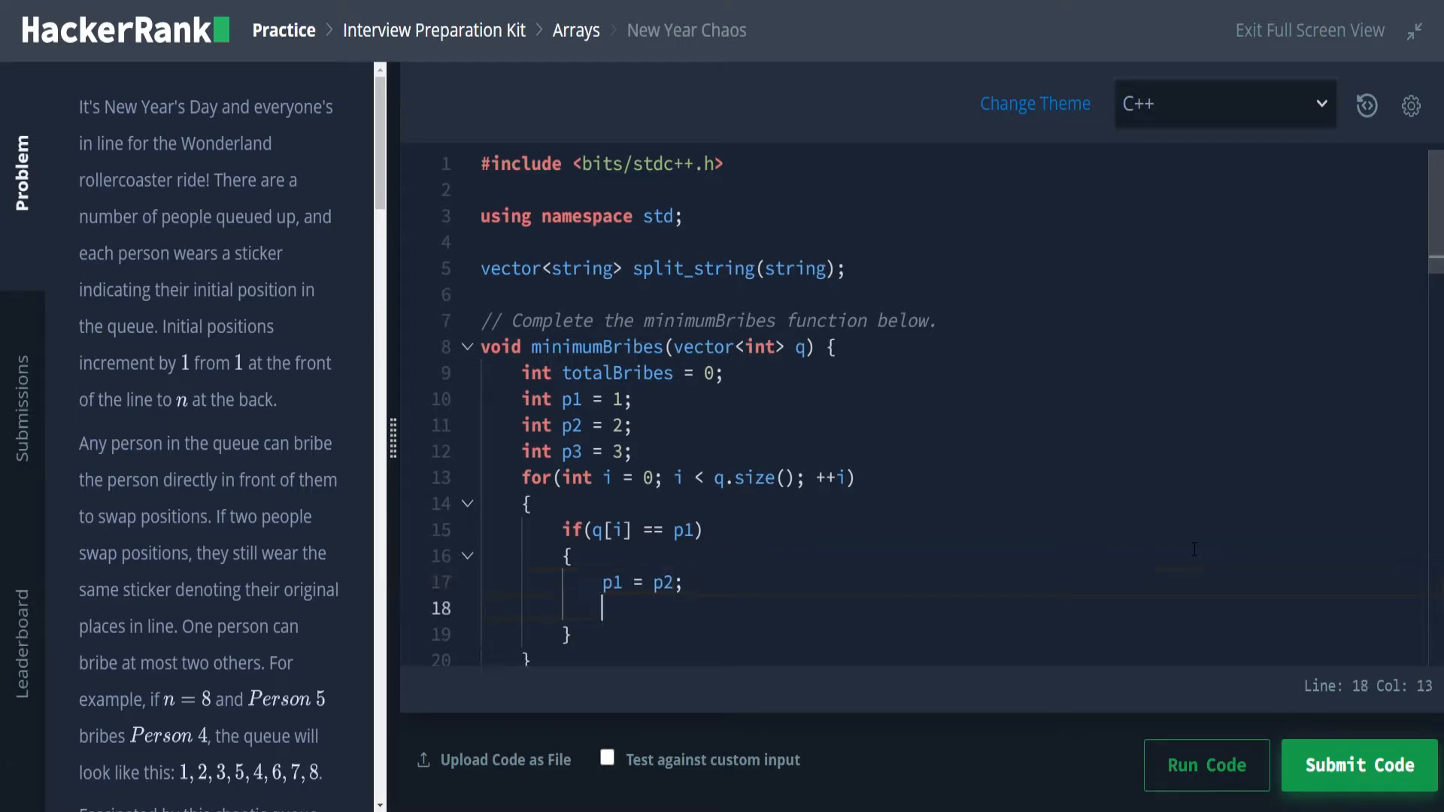
{"action": "type", "text": "p2 = p"}
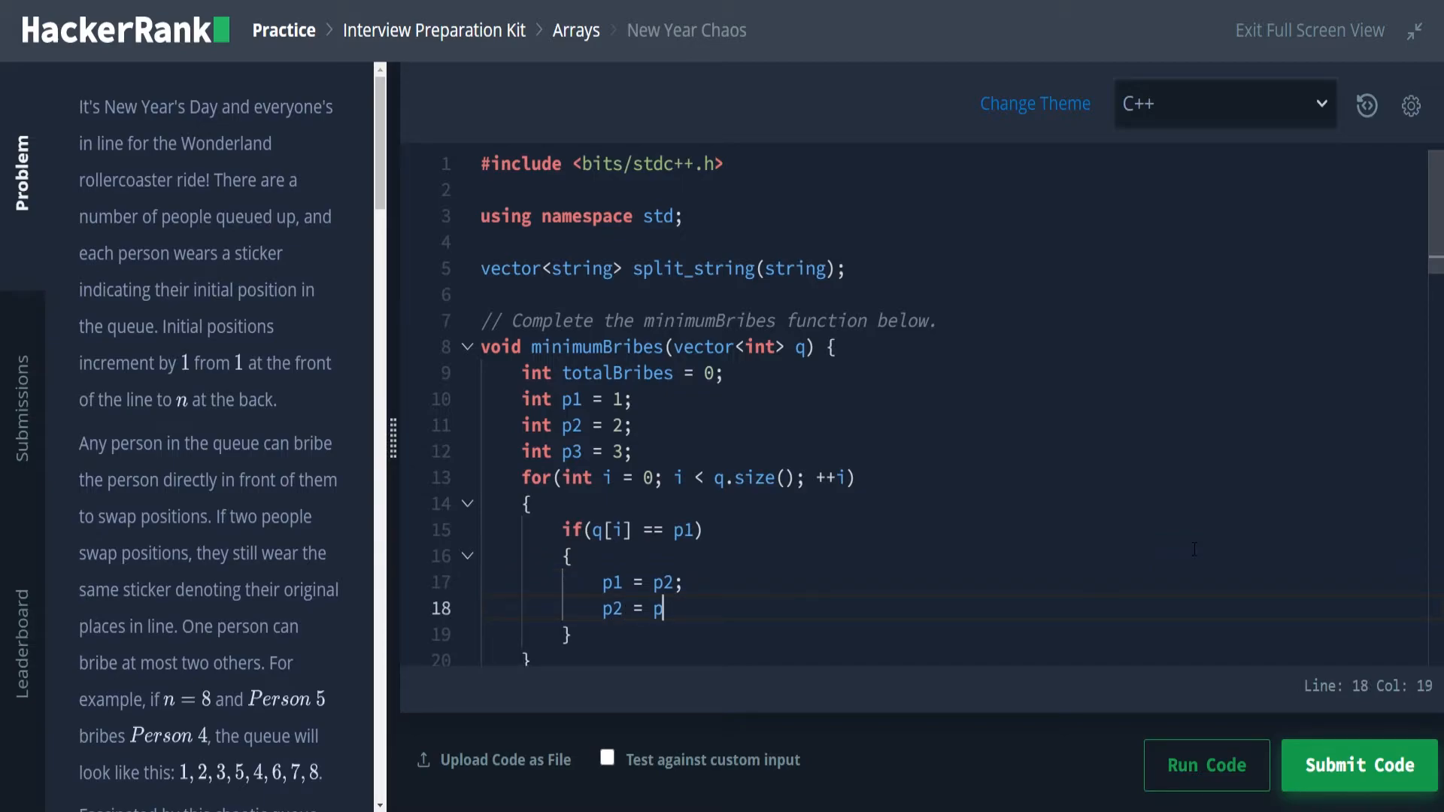
{"action": "type", "text": "3;"}
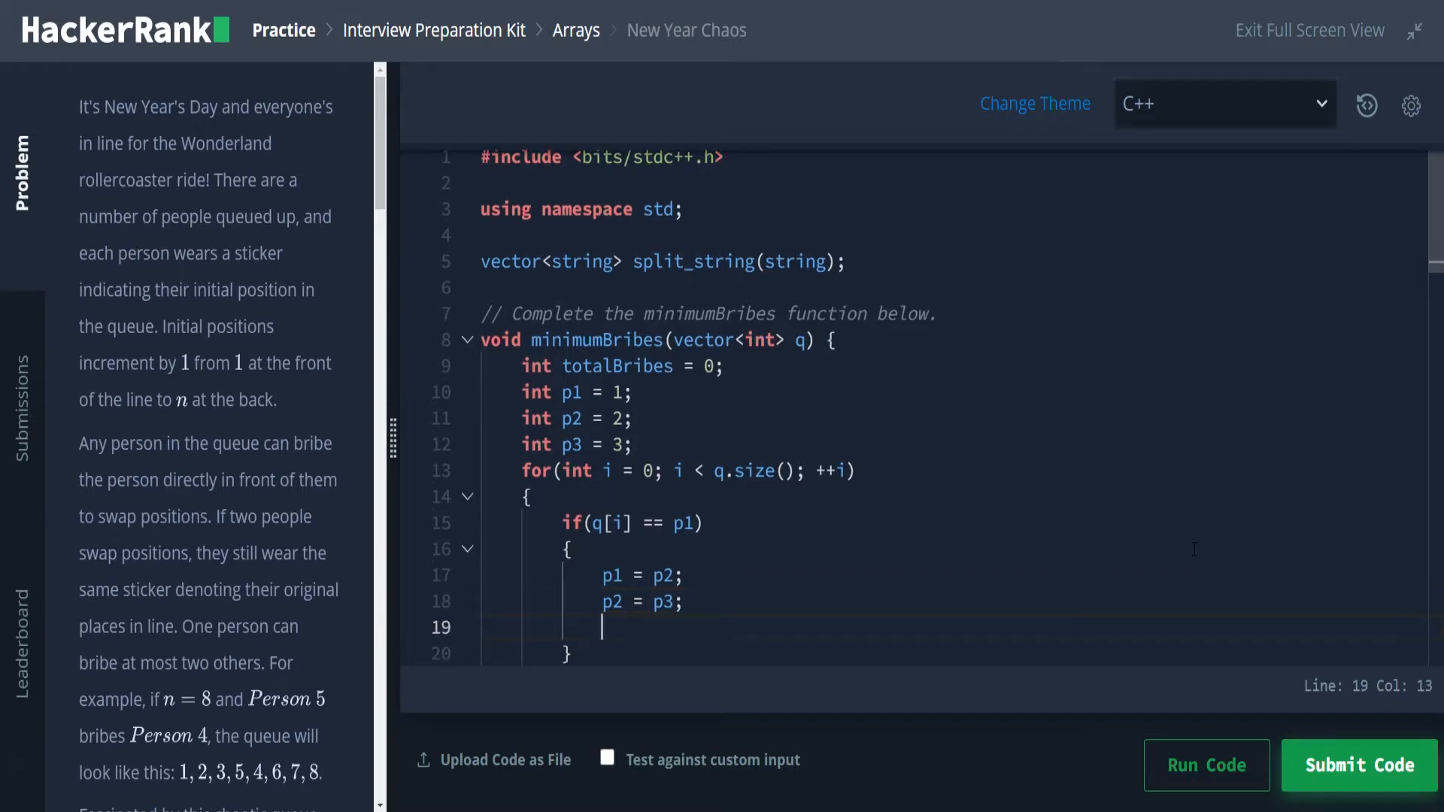
{"action": "type", "text": "++p3"}
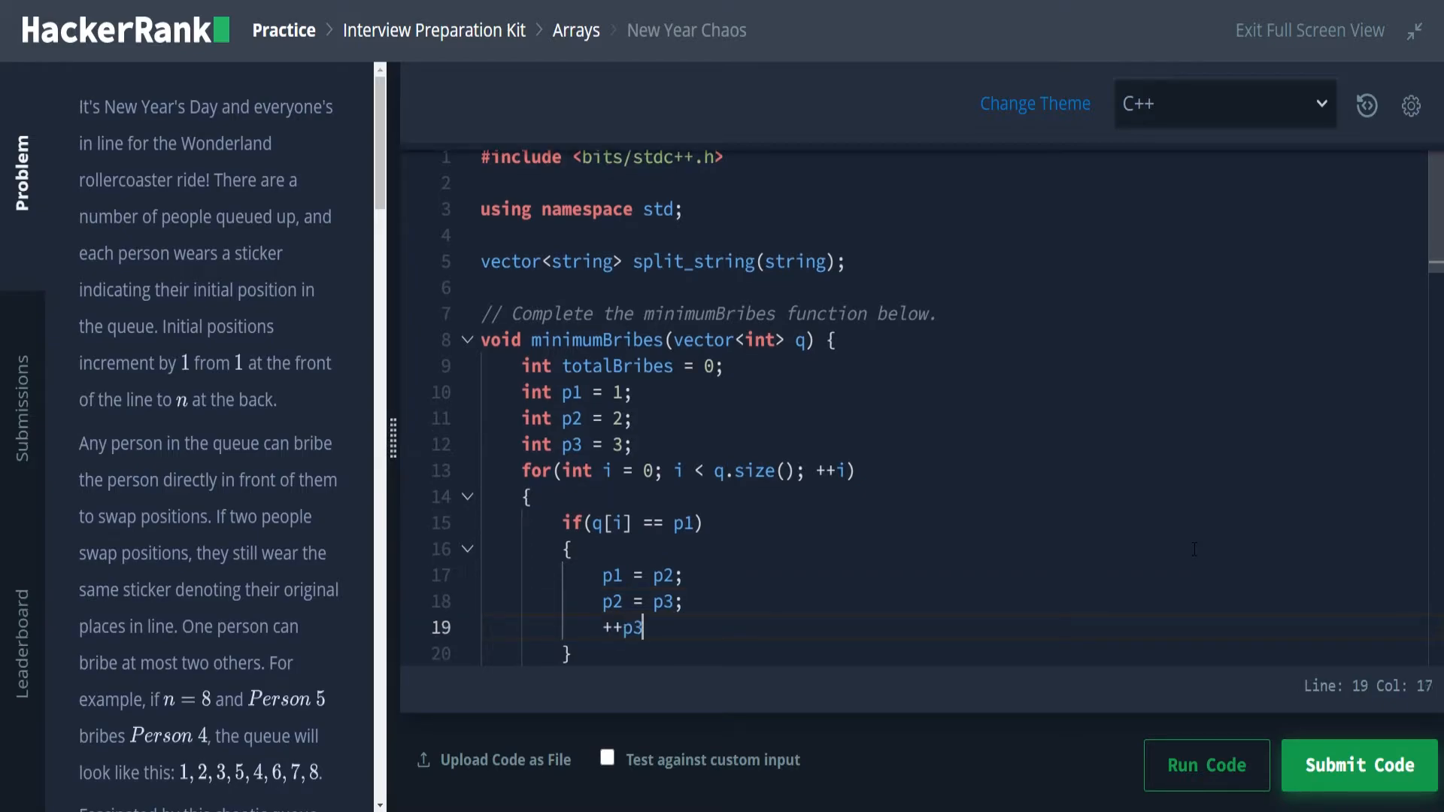
{"action": "type", "text": ";"}
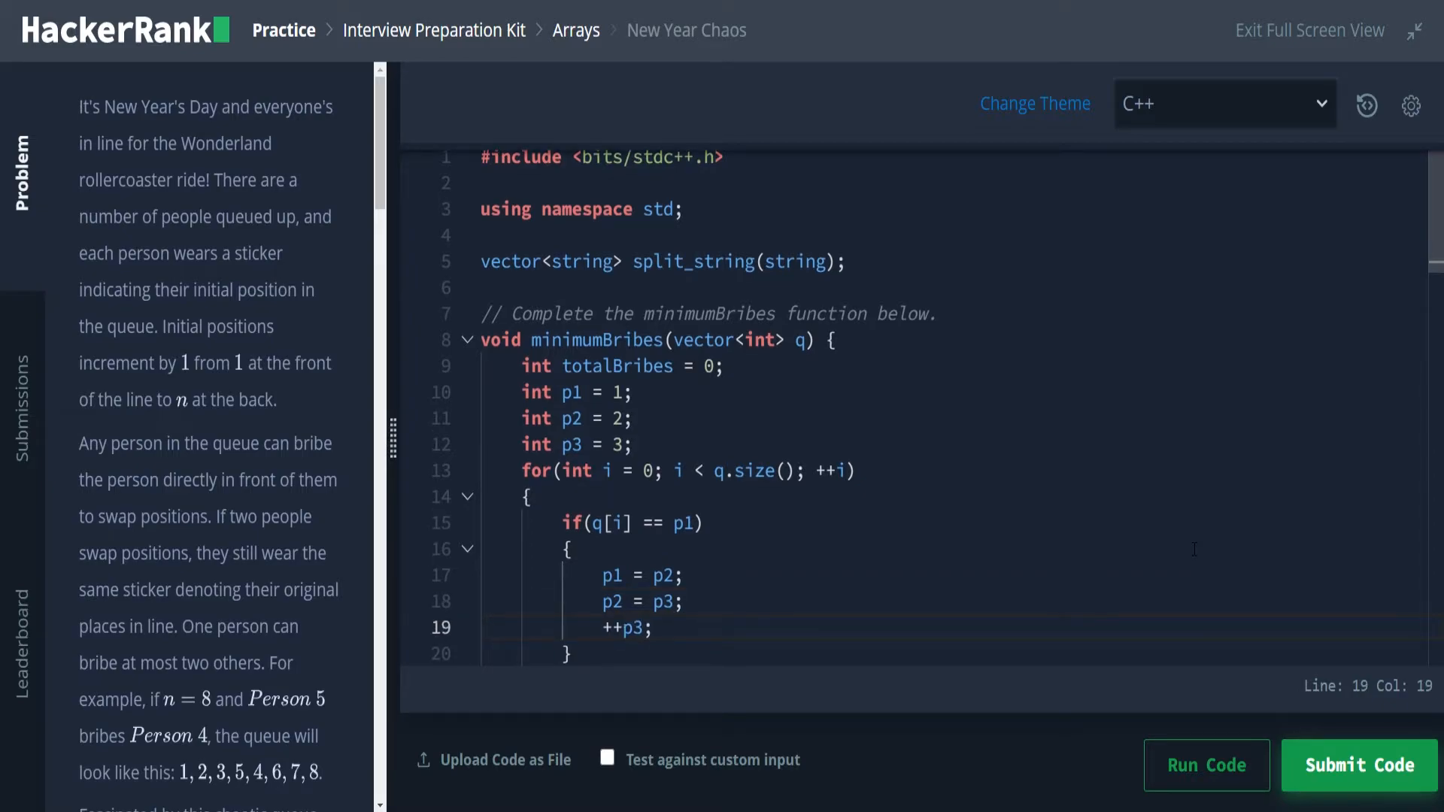
Step: Jot a temporary '// 1 ... 4' note above the updates, delete it, and add the missing = to the condition
{"action": "left_click", "coordinate": [570, 550]}
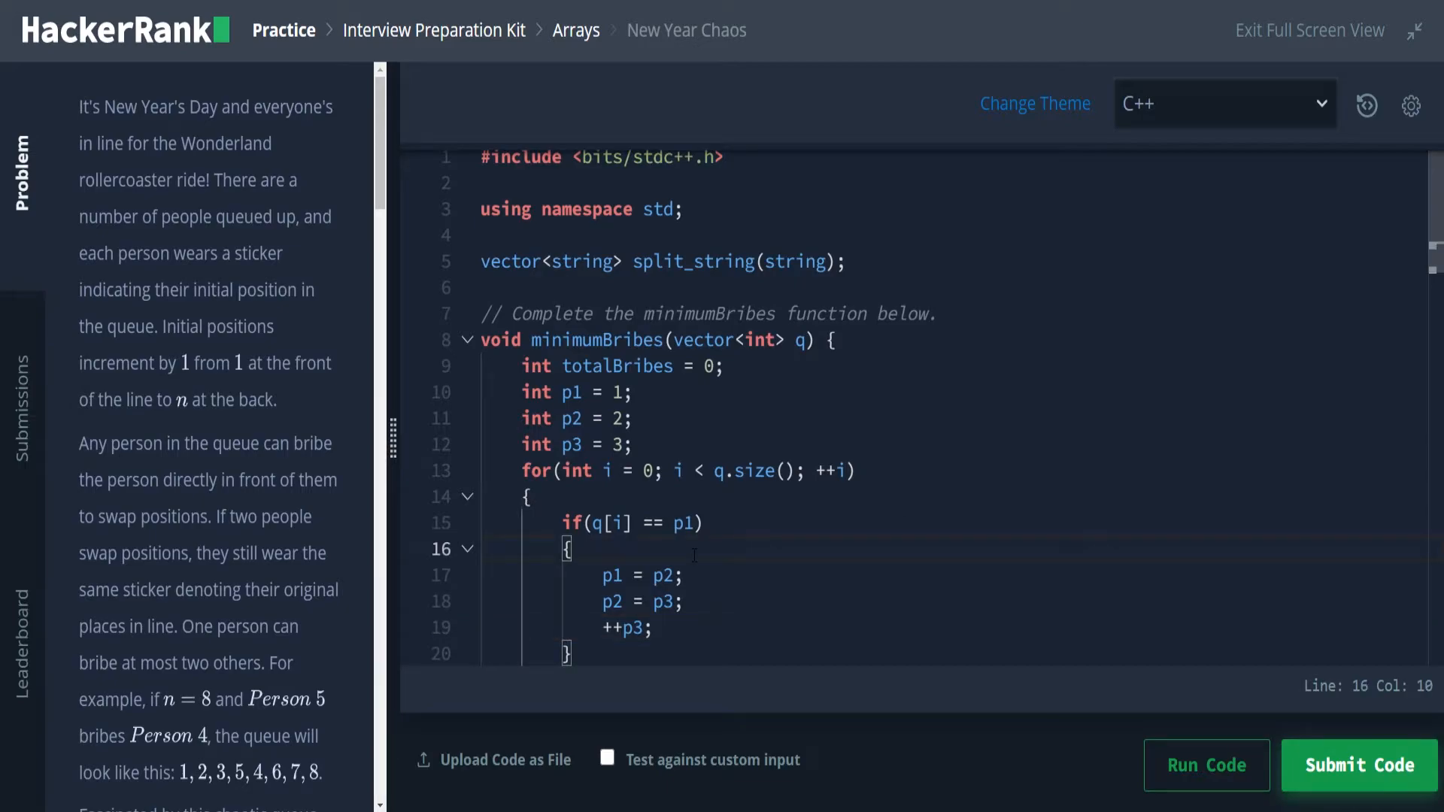
{"action": "type", "text": "// 1"}
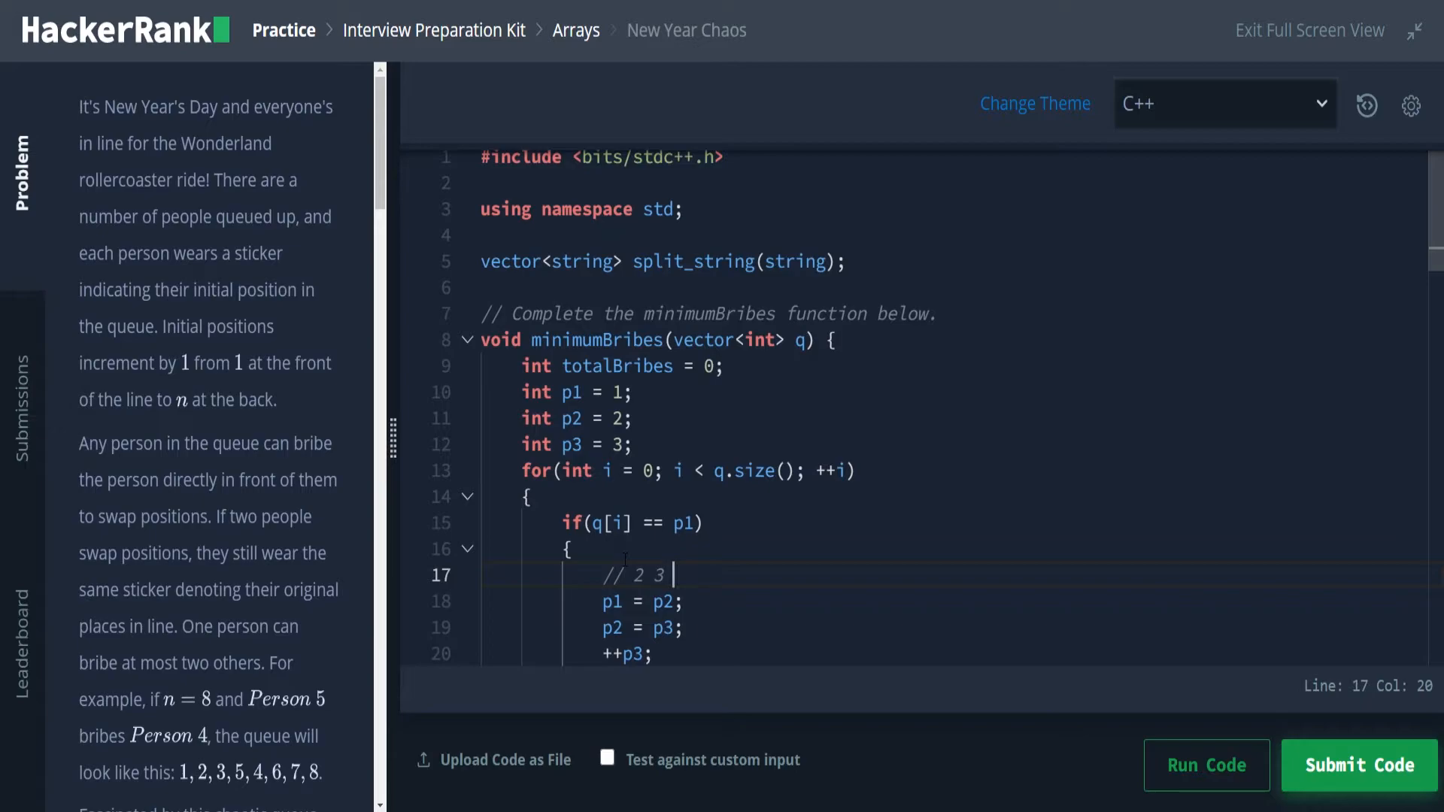
{"action": "type", "text": "4"}
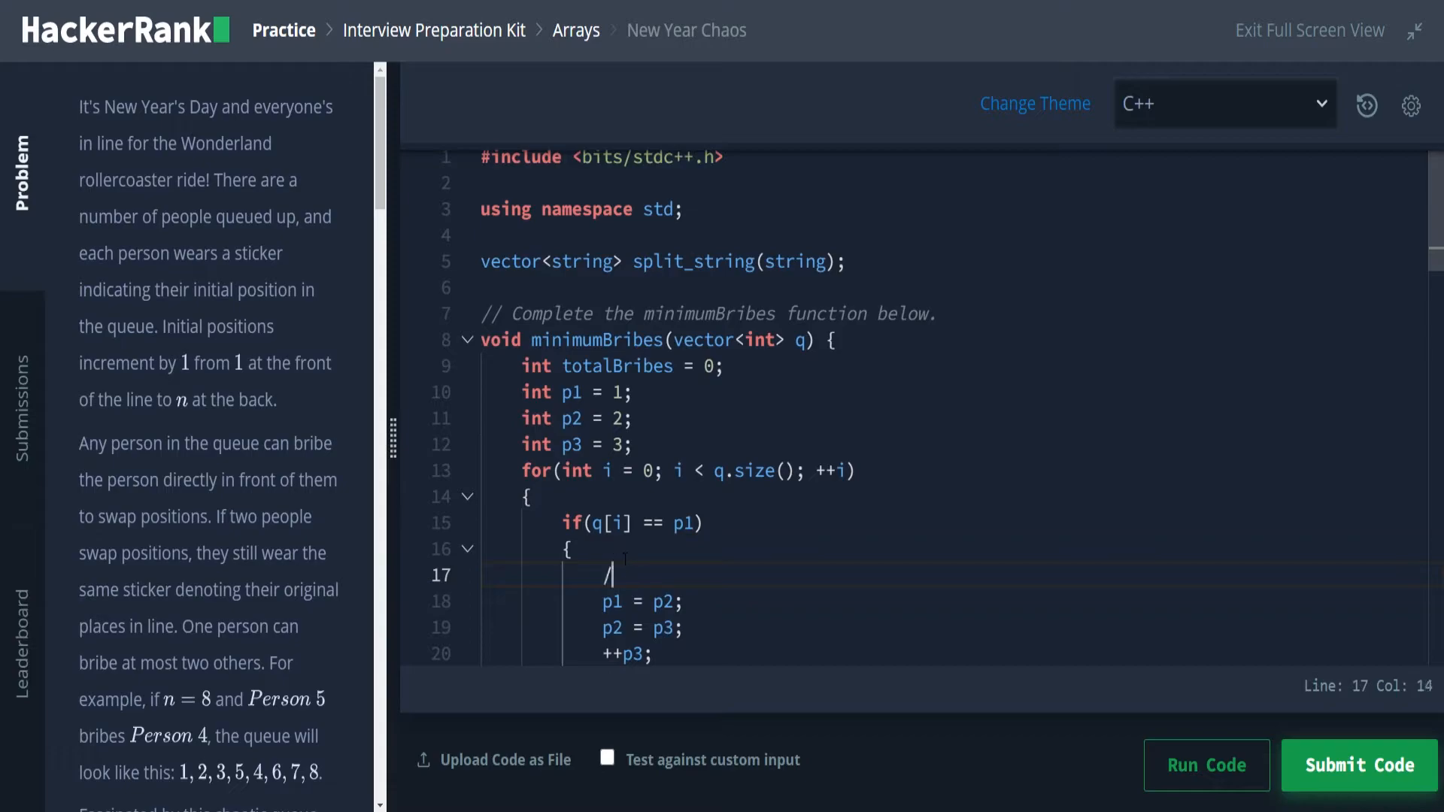
{"action": "key", "text": "Backspace"}
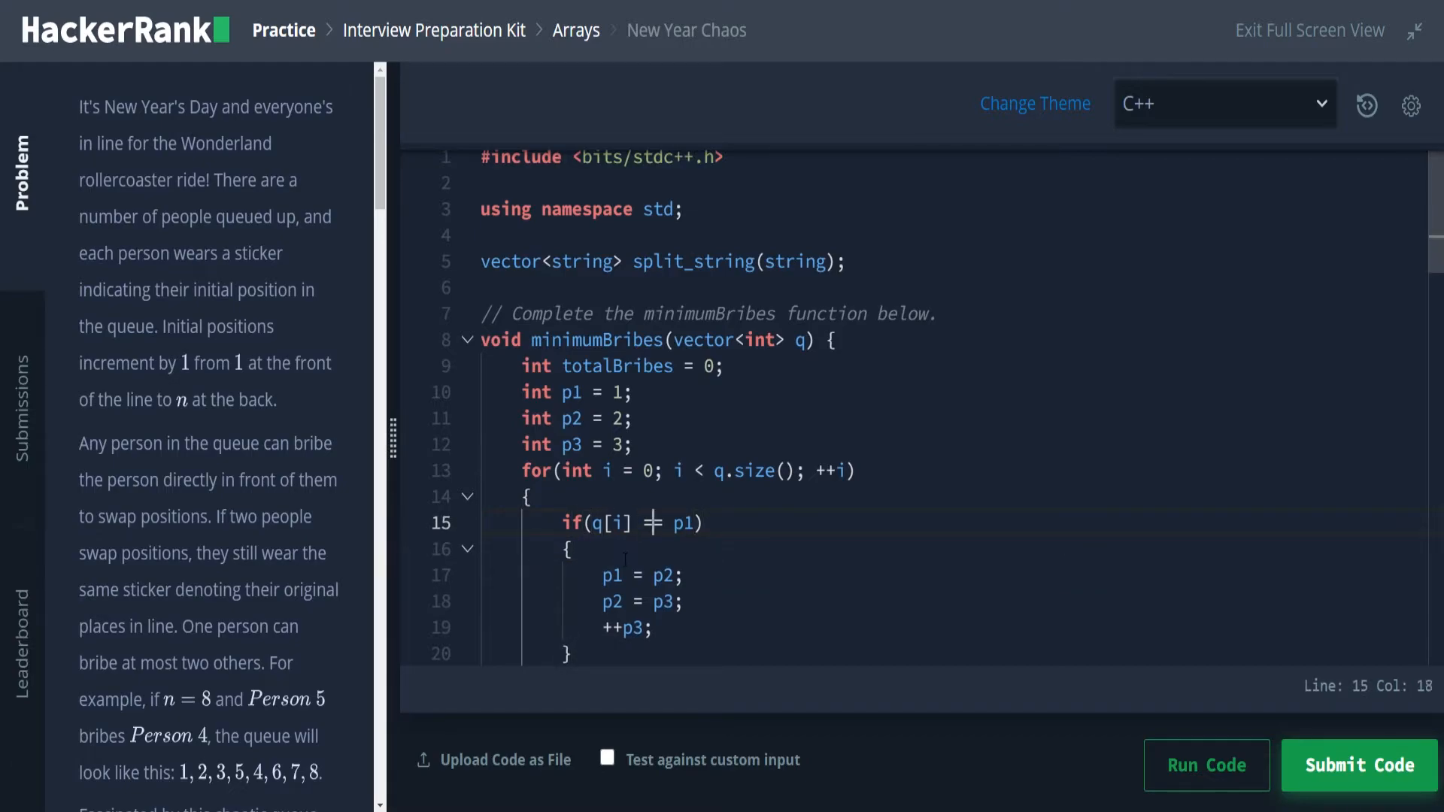
{"action": "type", "text": "="}
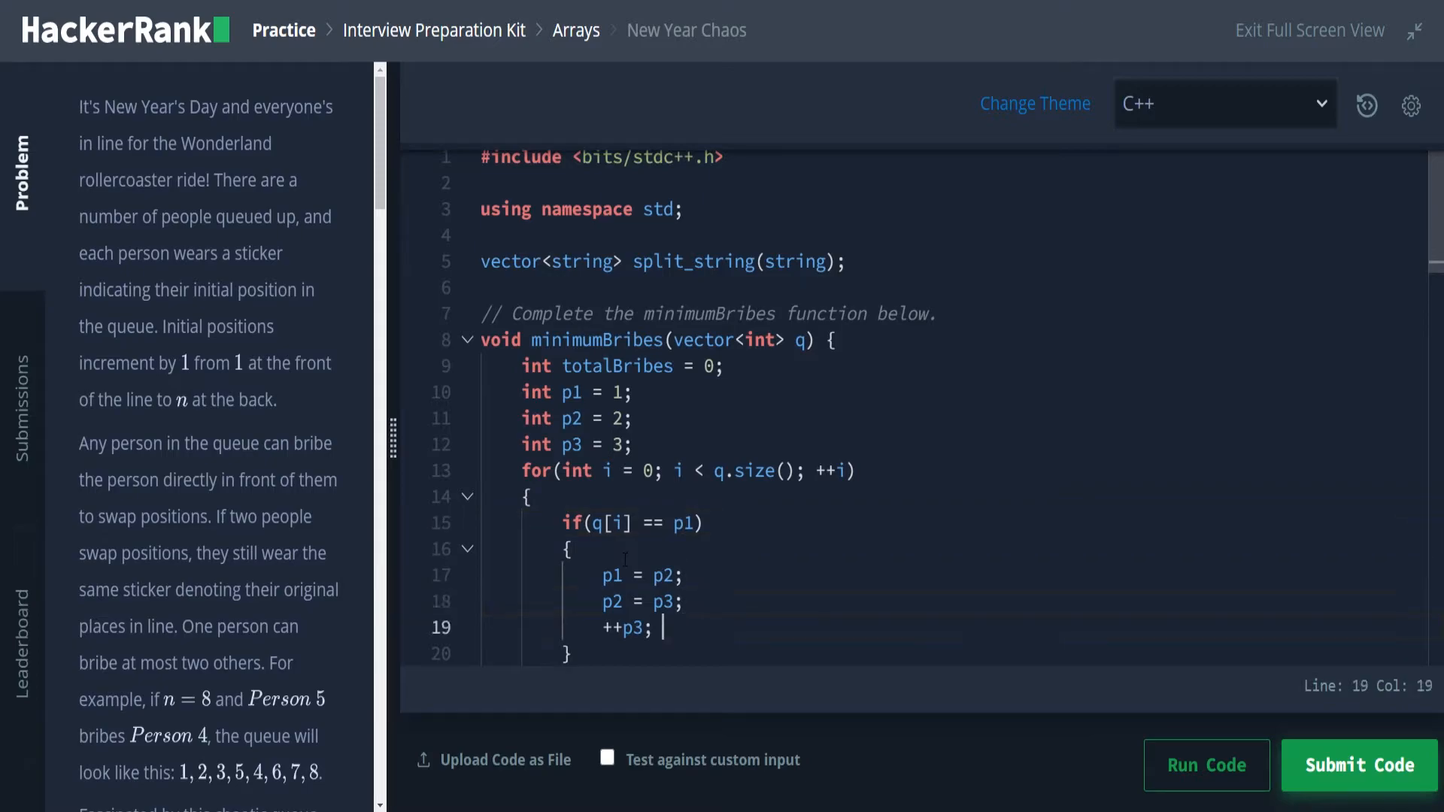
Step: Add an else if(q[i] == p2) branch that increments totalBribes
{"action": "type", "text": "else"}
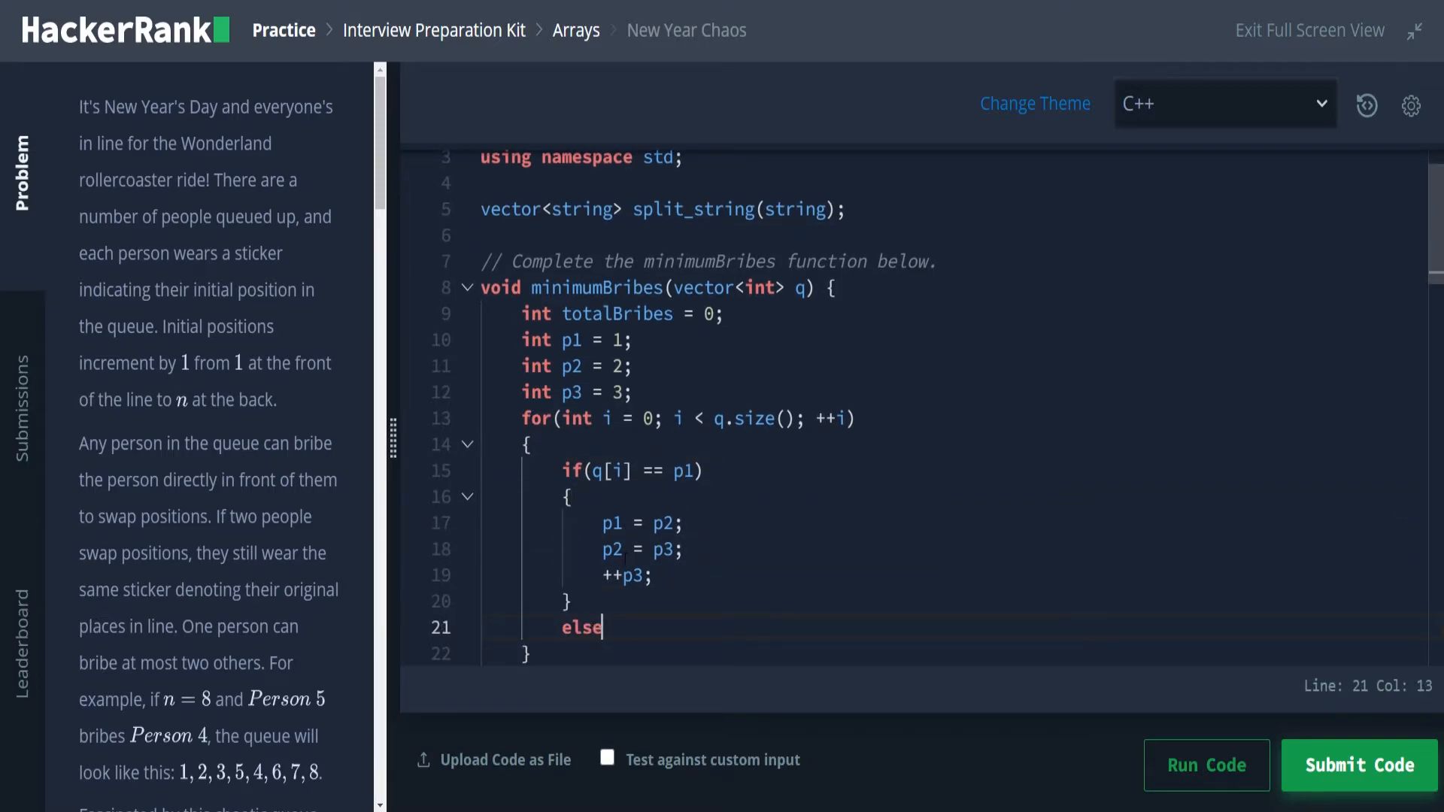
{"action": "type", "text": "if()"}
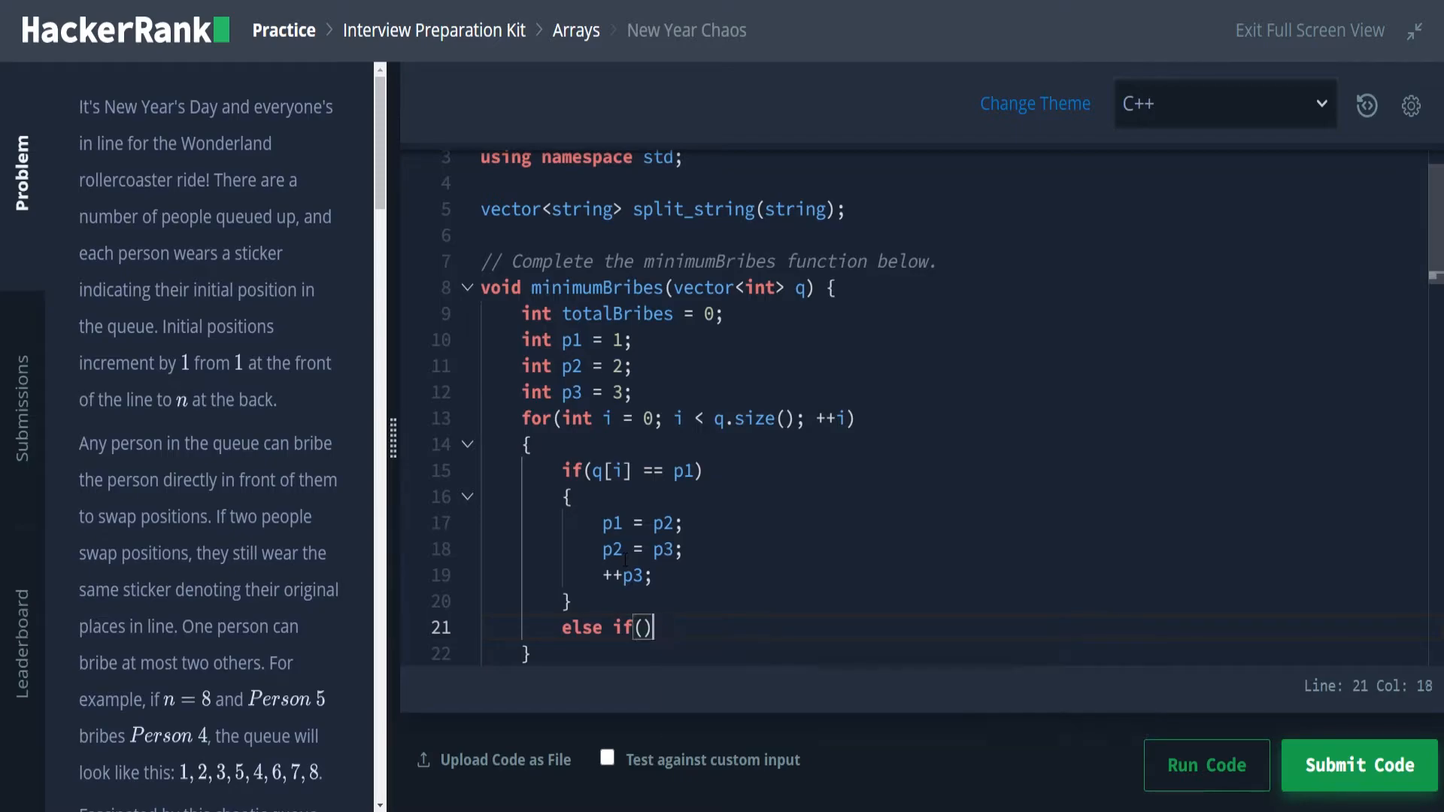
{"action": "type", "text": "q[i"}
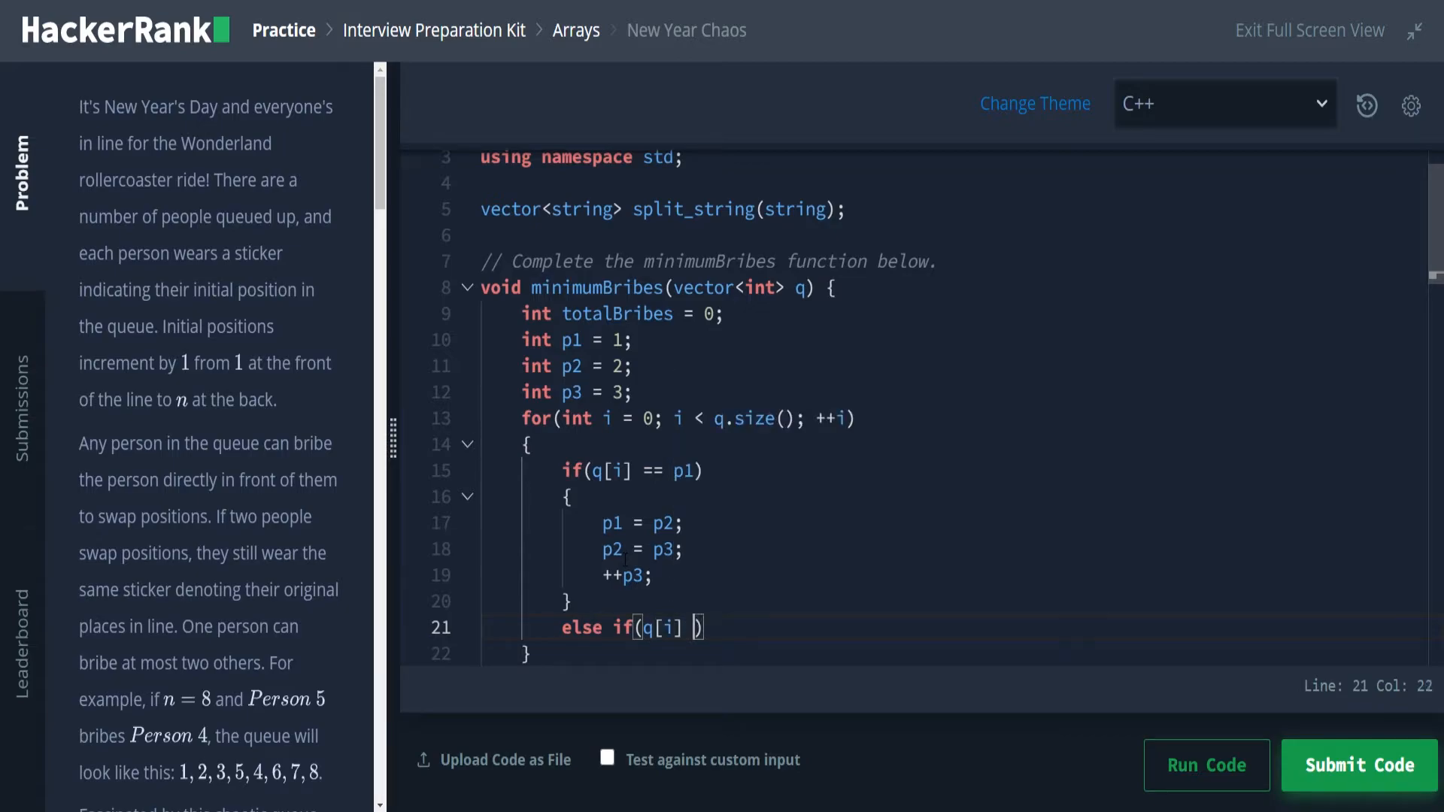
{"action": "type", "text": "=="}
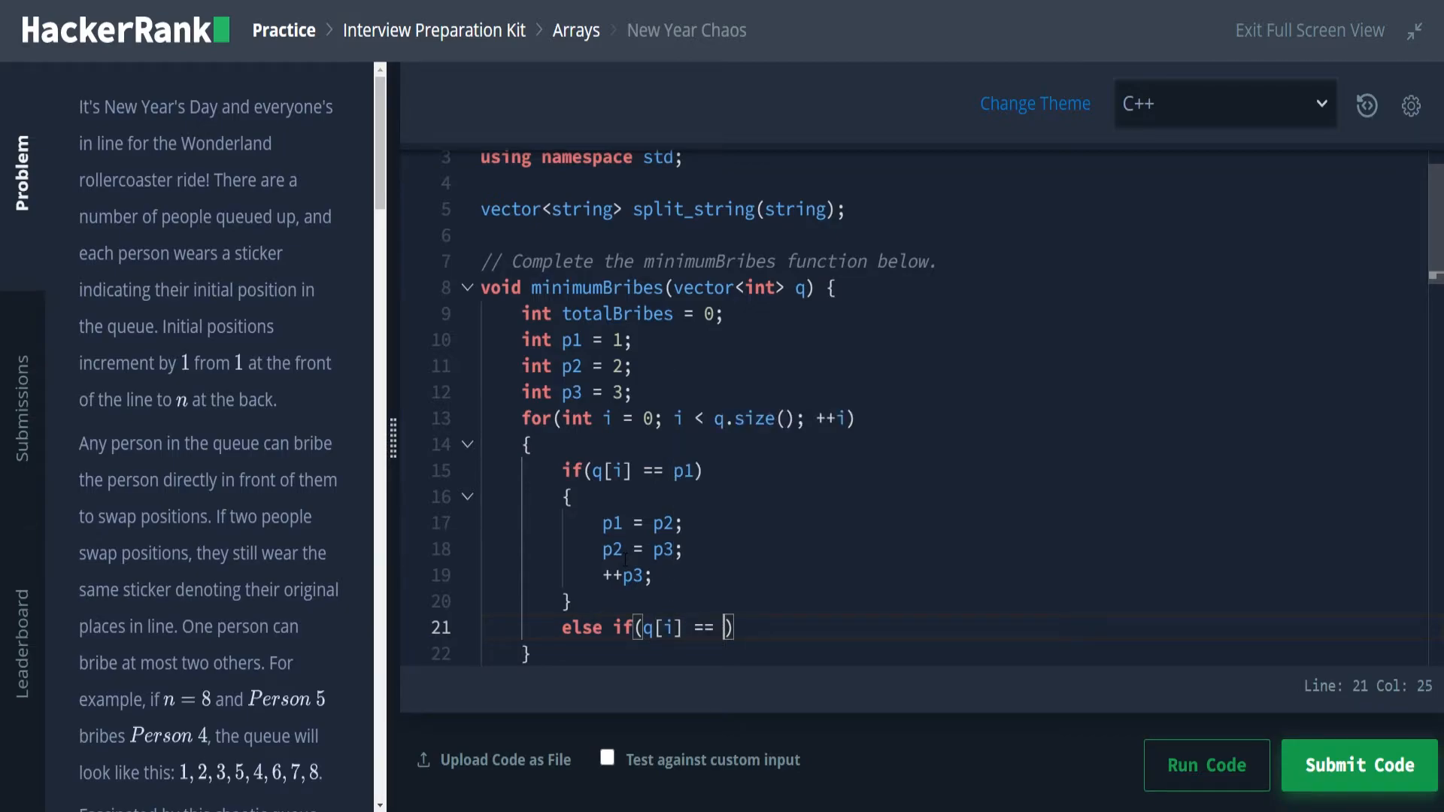
{"action": "type", "text": "p2"}
{"action": "type", "text": "{"}
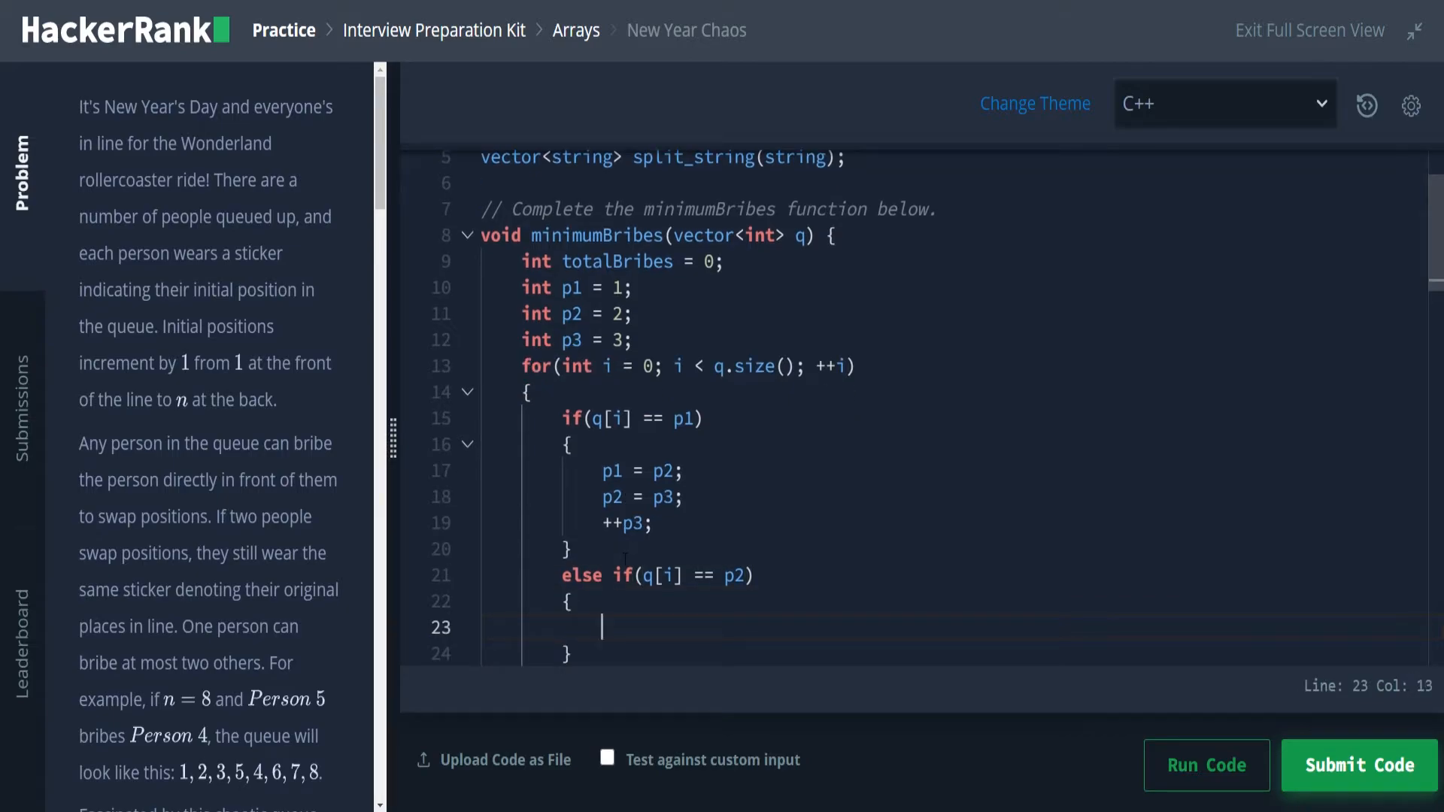
{"action": "type", "text": "total"}
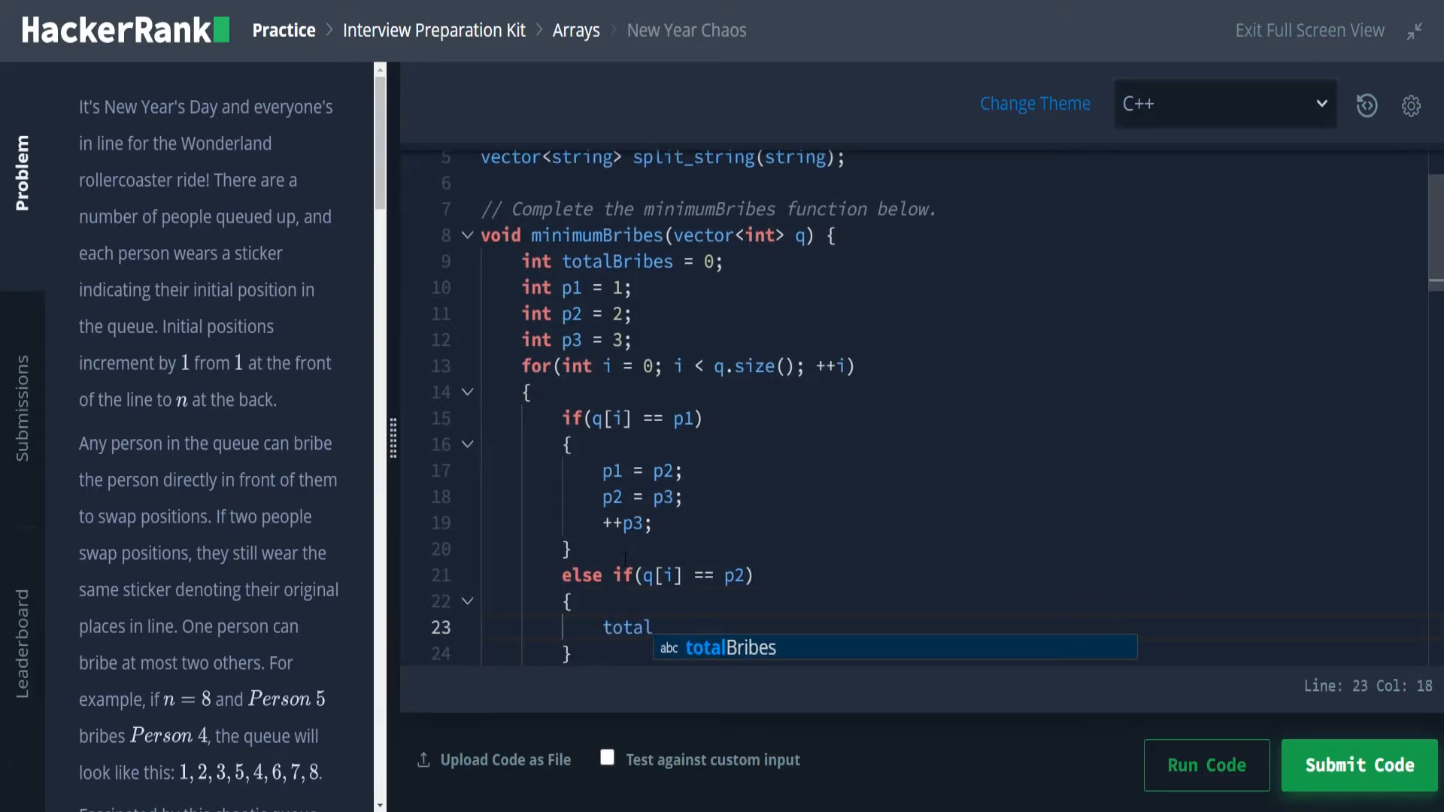
{"action": "key", "text": "Tab"}
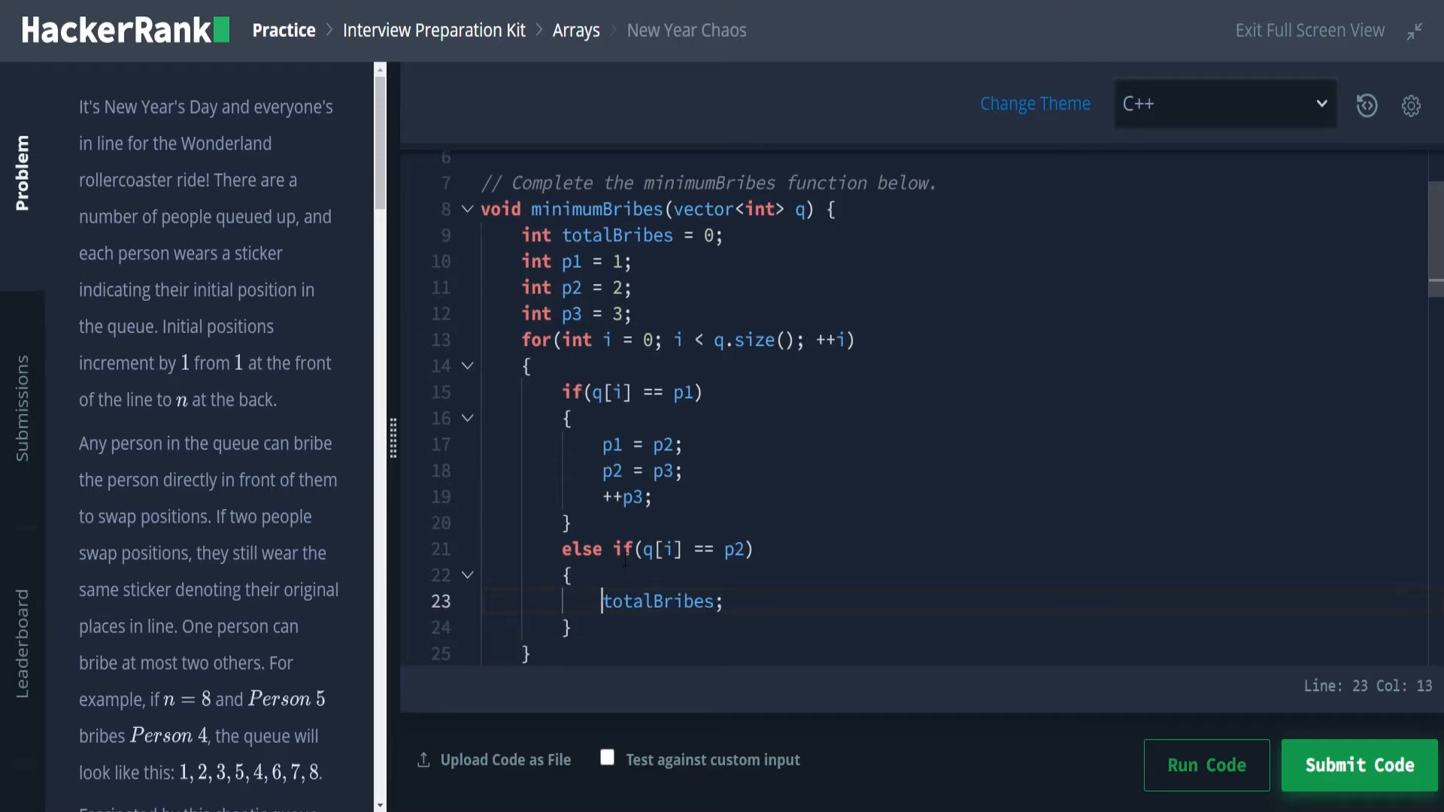
{"action": "type", "text": "++"}
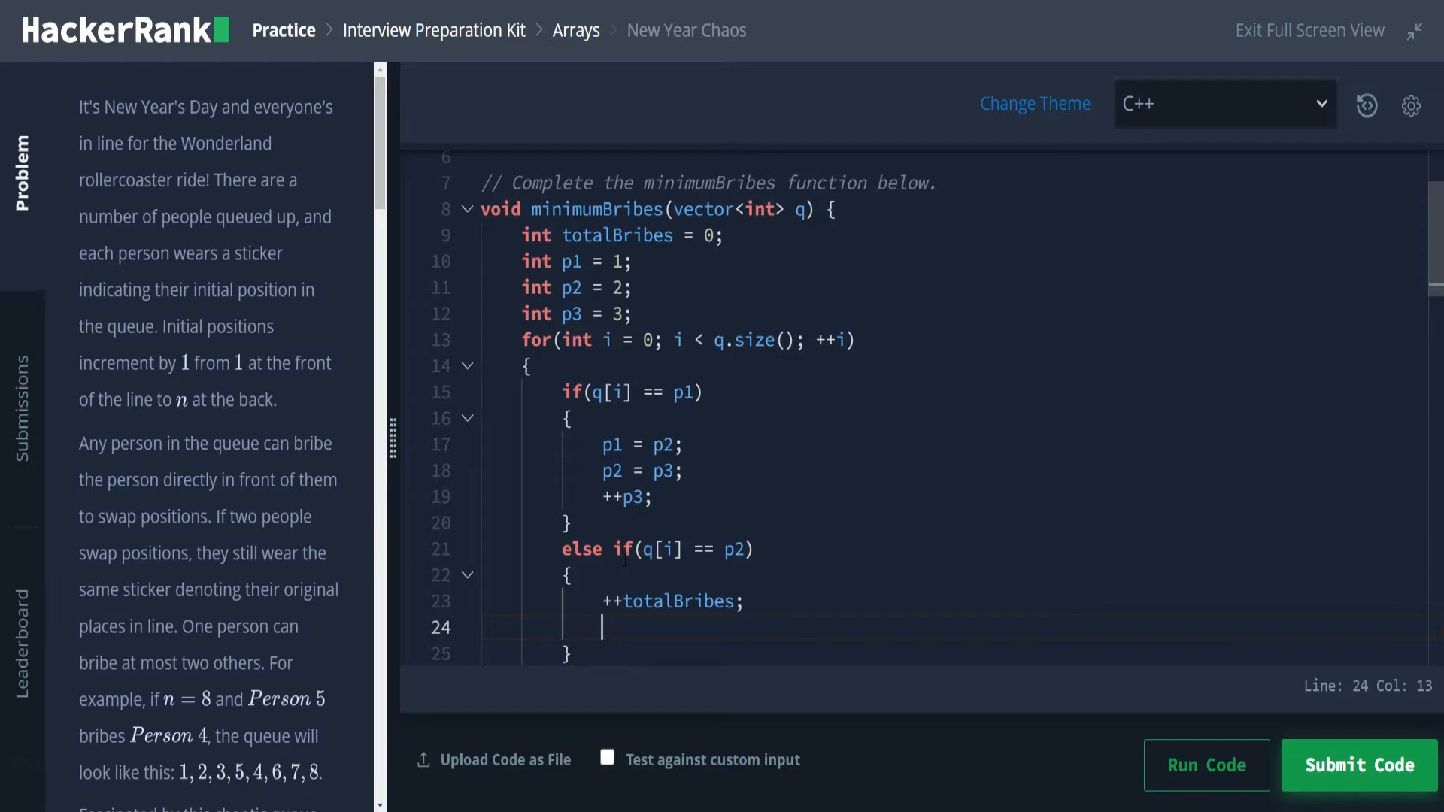
Step: Complete the branch with p2 = p3; and ++p3
{"action": "type", "text": "p"}
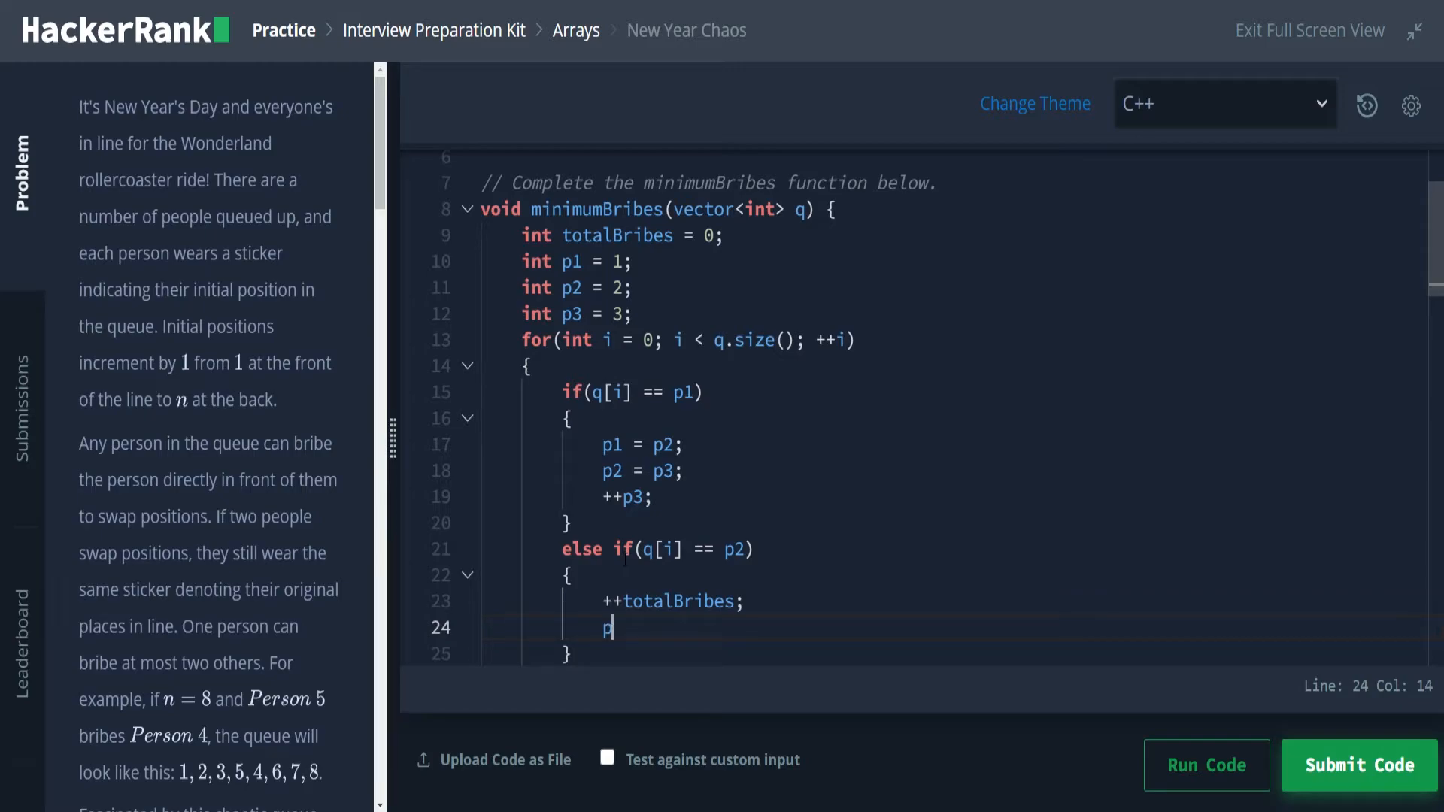
{"action": "type", "text": "2 = p"}
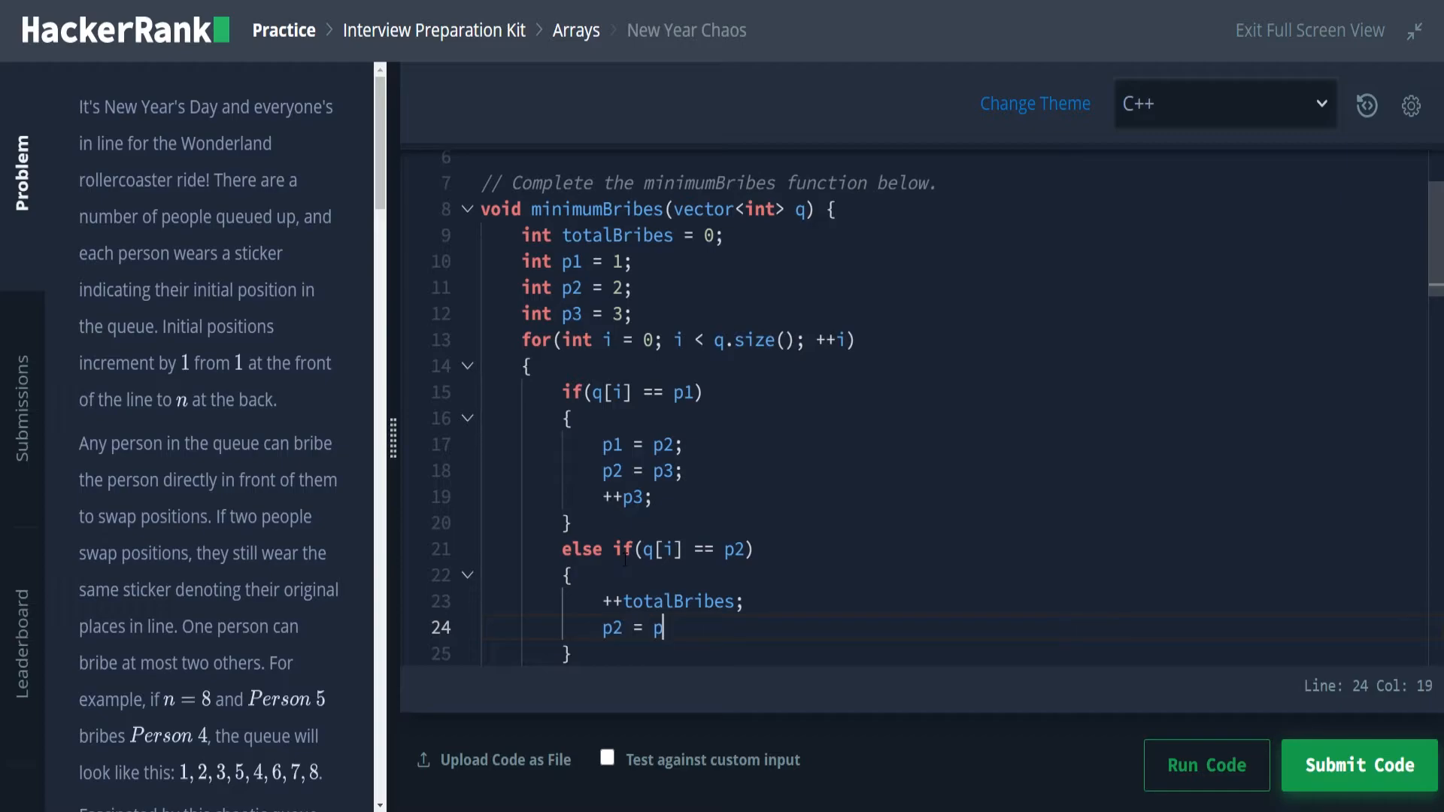
{"action": "type", "text": "3;"}
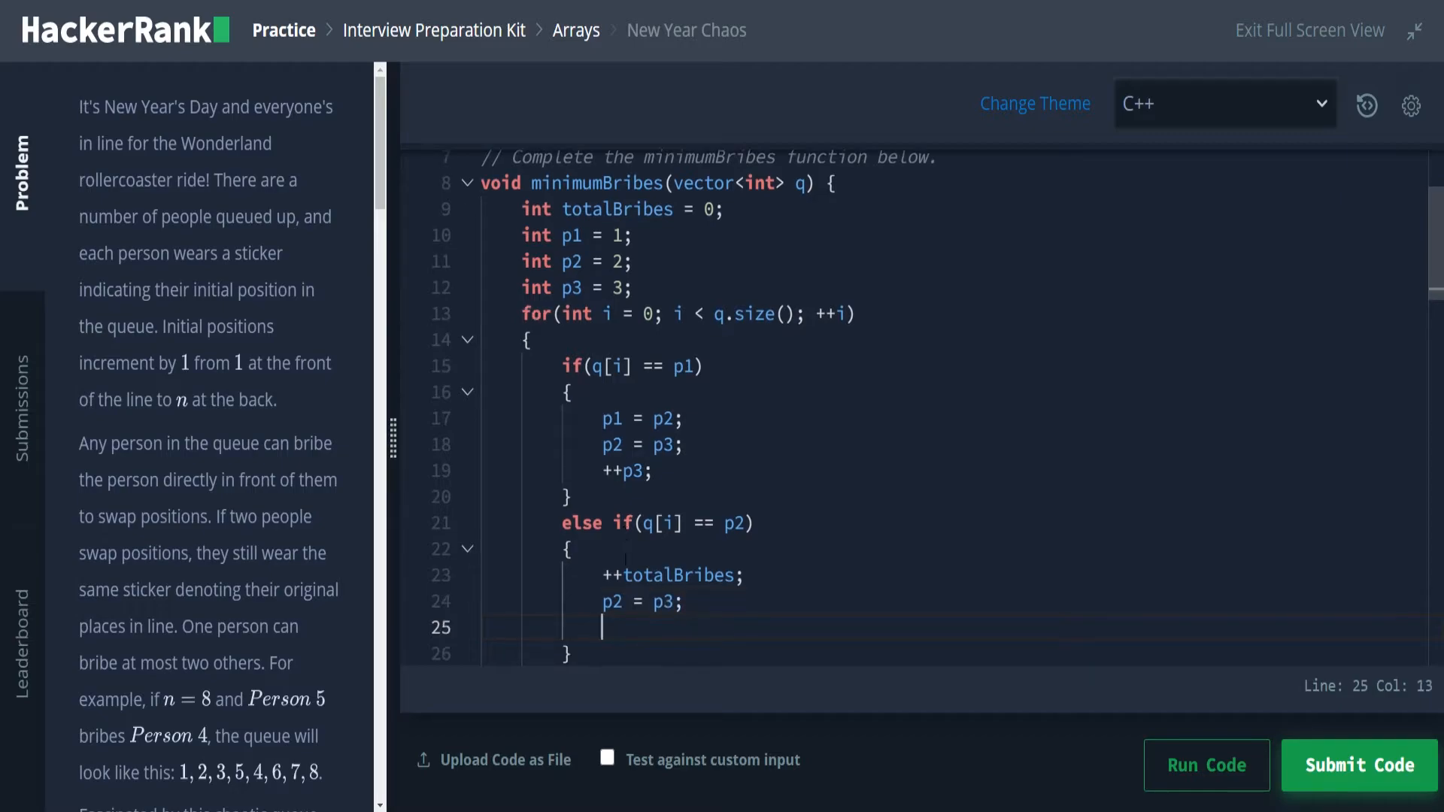
{"action": "type", "text": "++"}
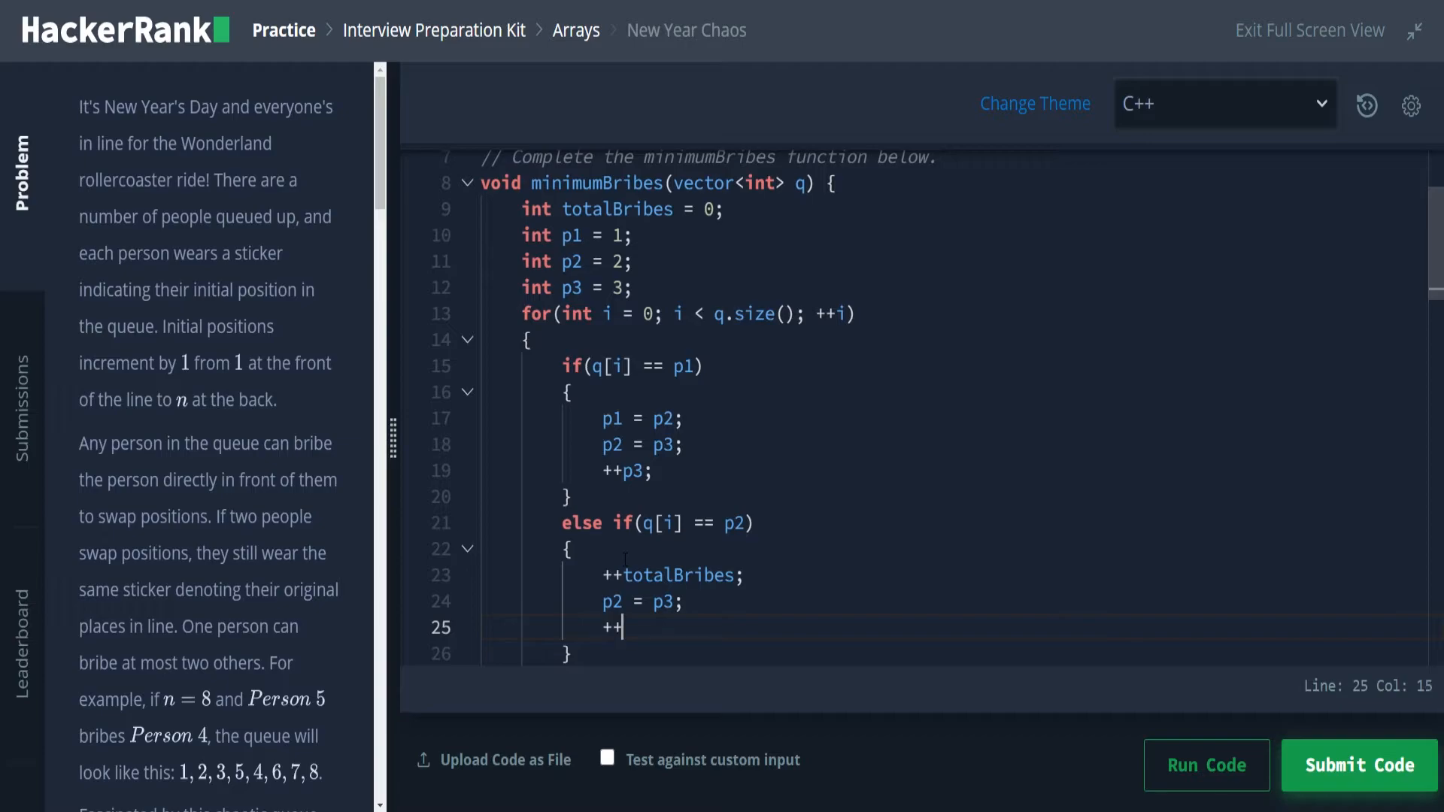
{"action": "type", "text": "p3"}
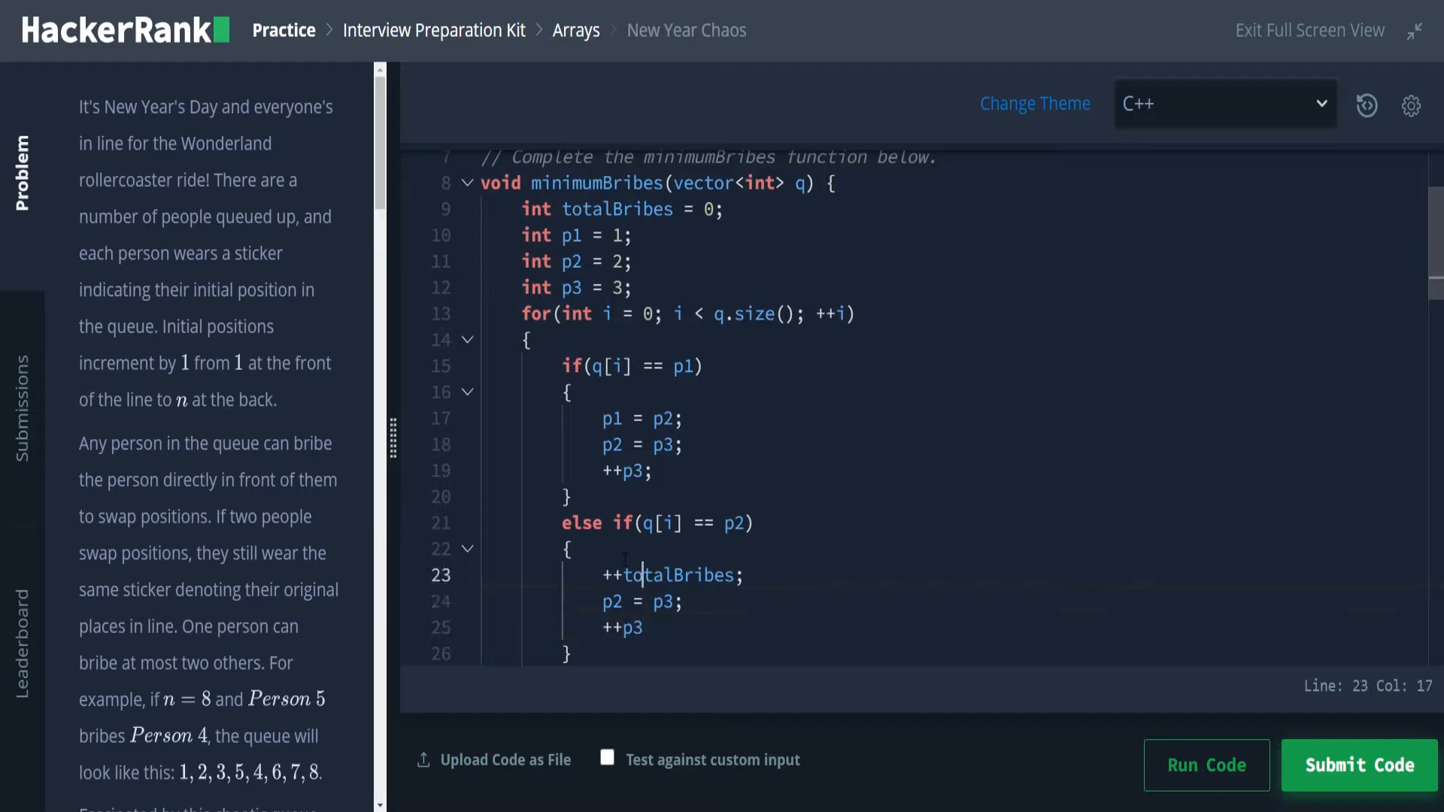
Step: Write the queue-order comment, correcting '//1 2 3' to '//1 3 4'
{"action": "type", "text": "//"}
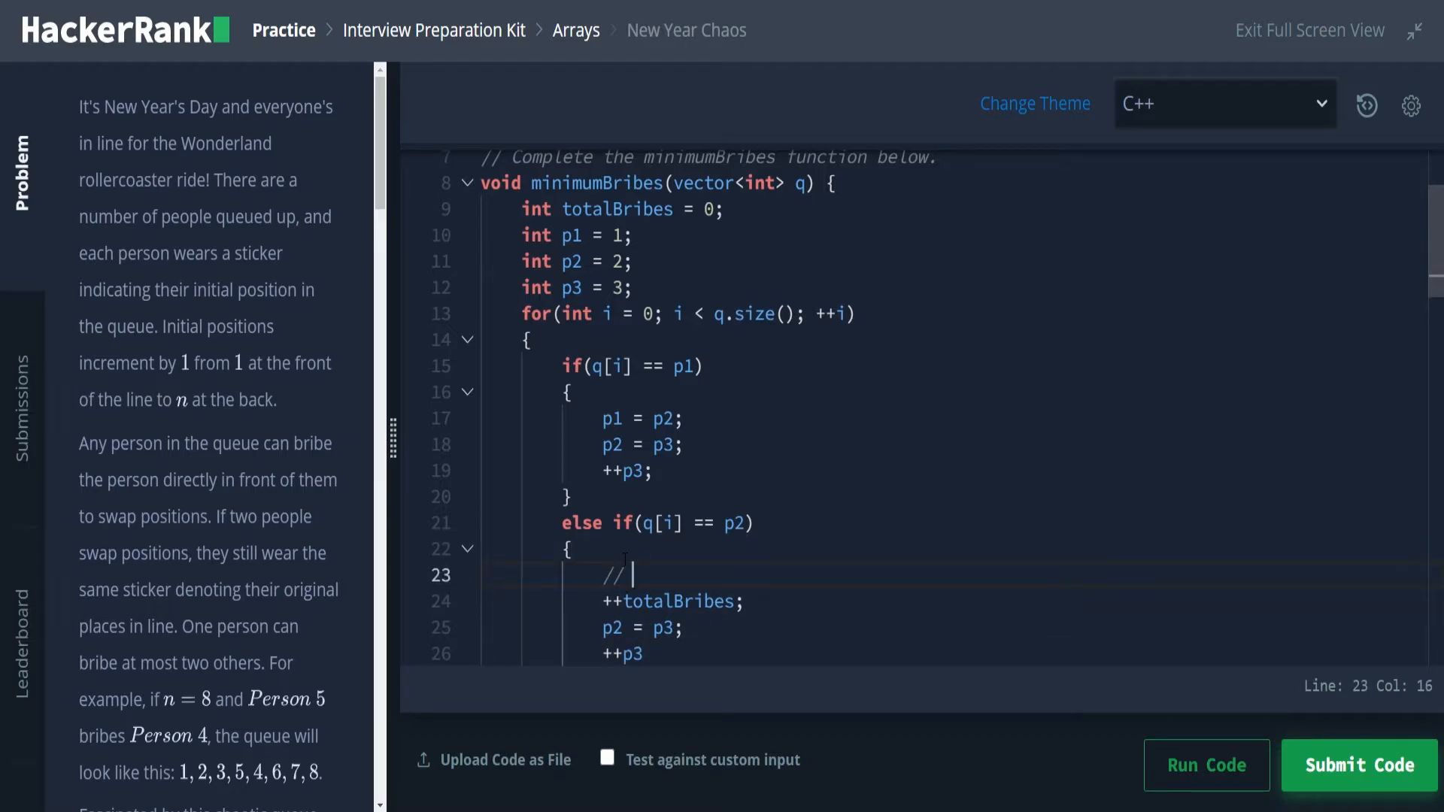
{"action": "type", "text": "1 2"}
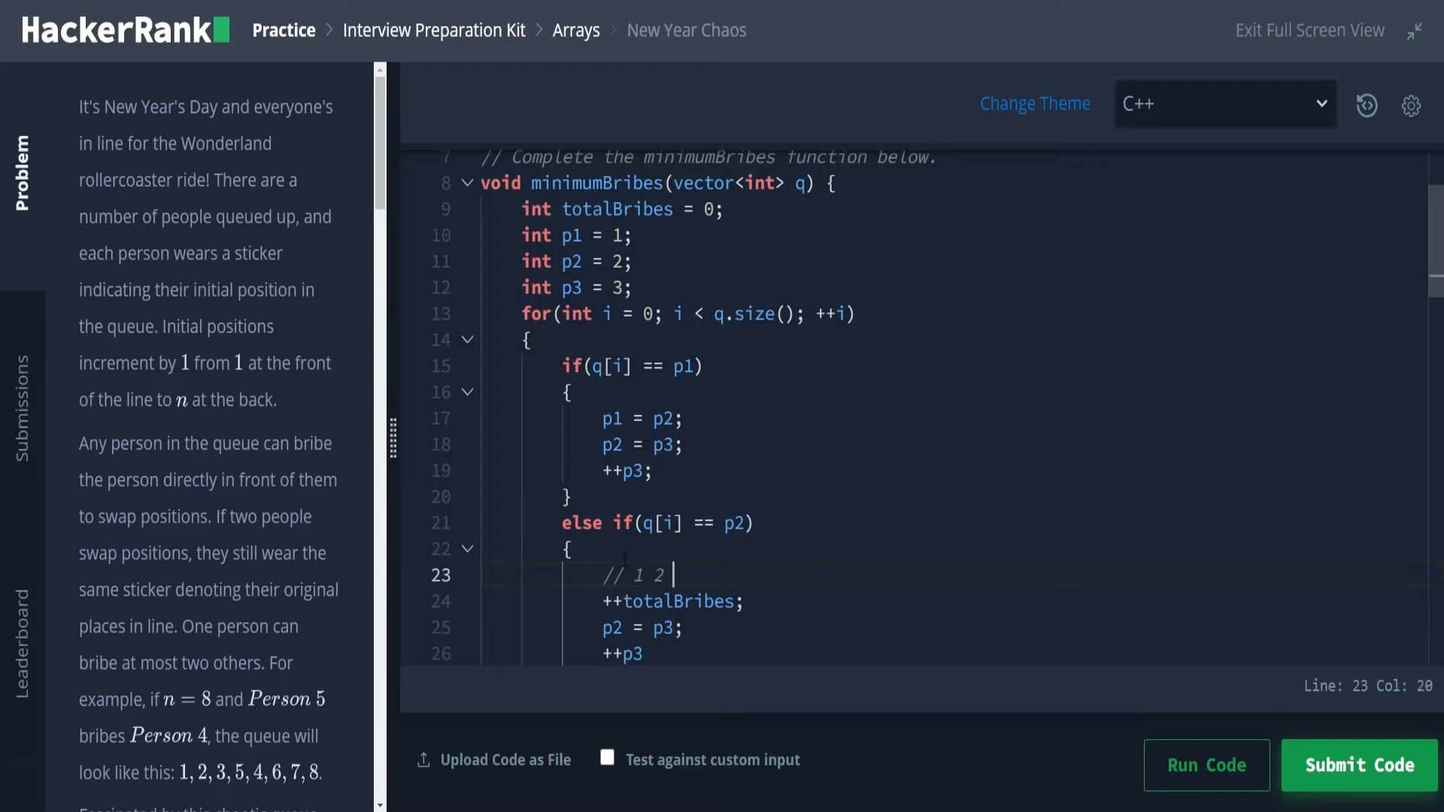
{"action": "type", "text": "3"}
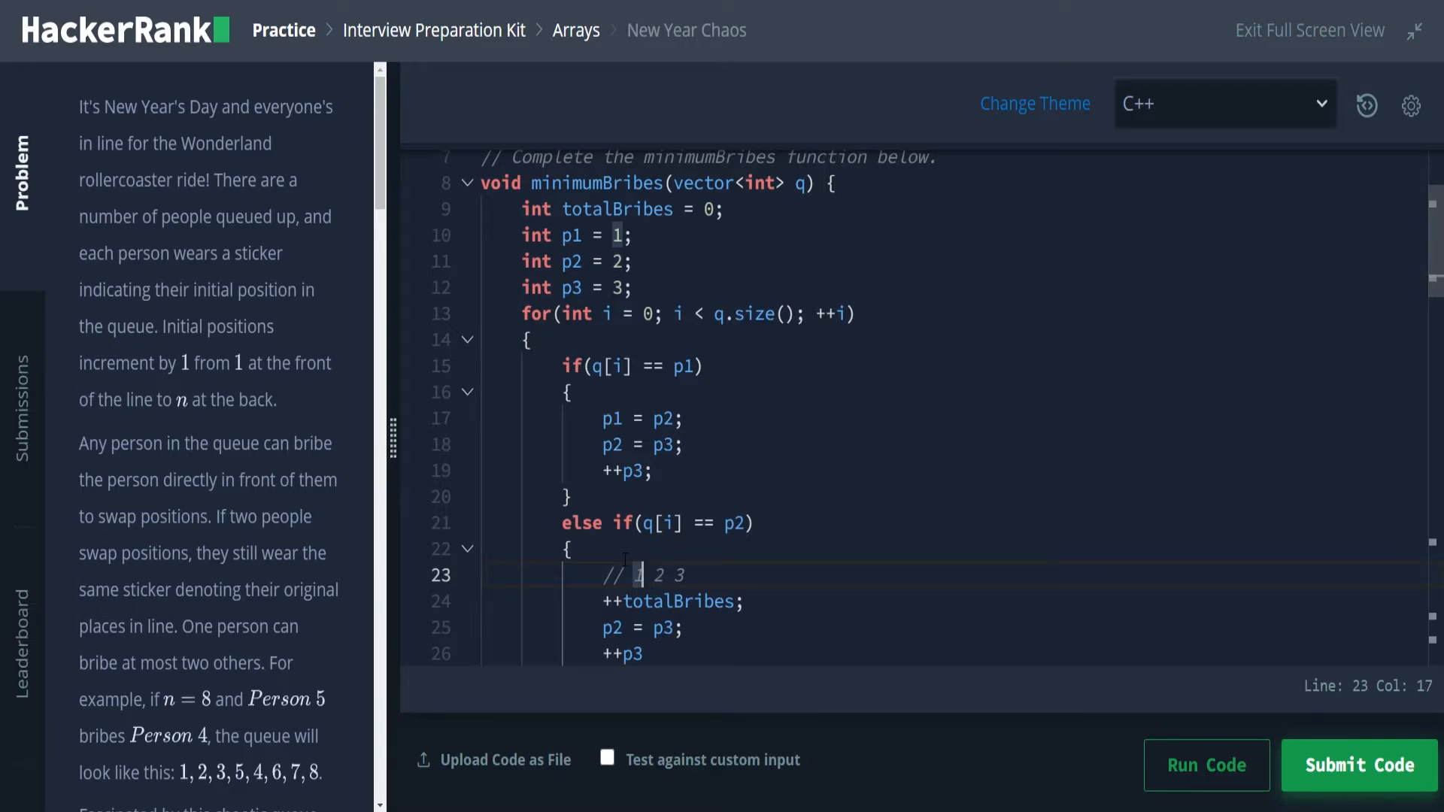
{"action": "key", "text": "Backspace"}
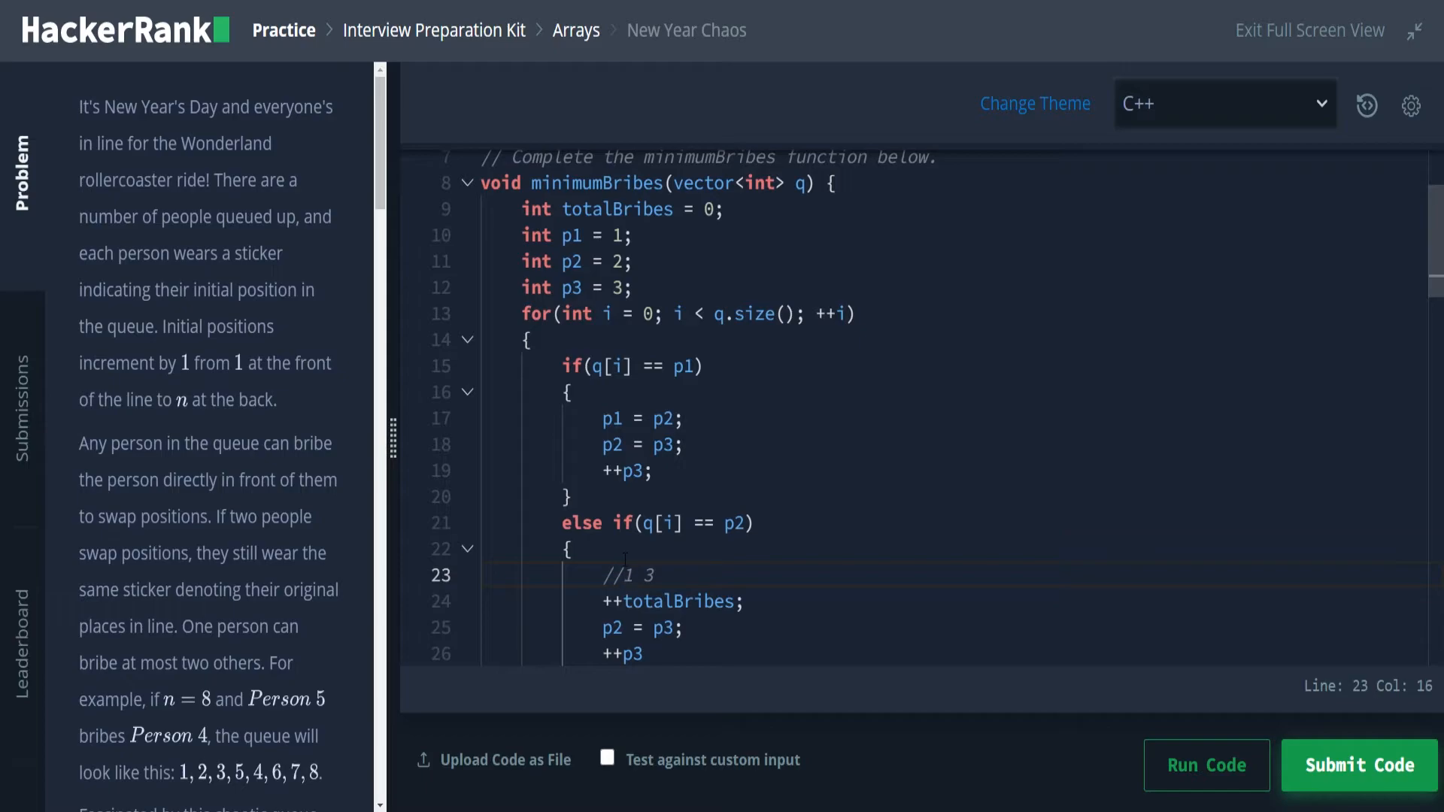
{"action": "type", "text": "\" \""}
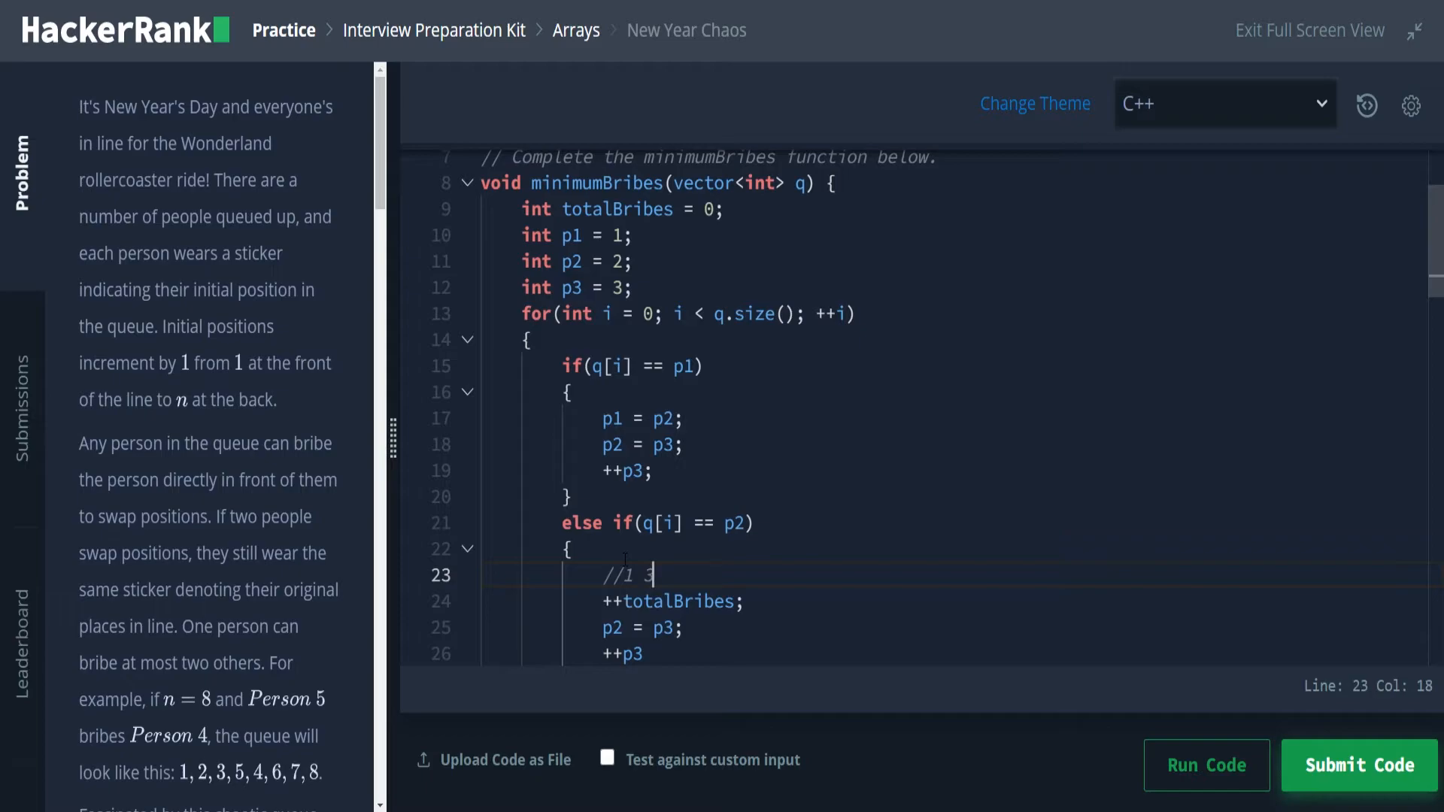
{"action": "type", "text": "4"}
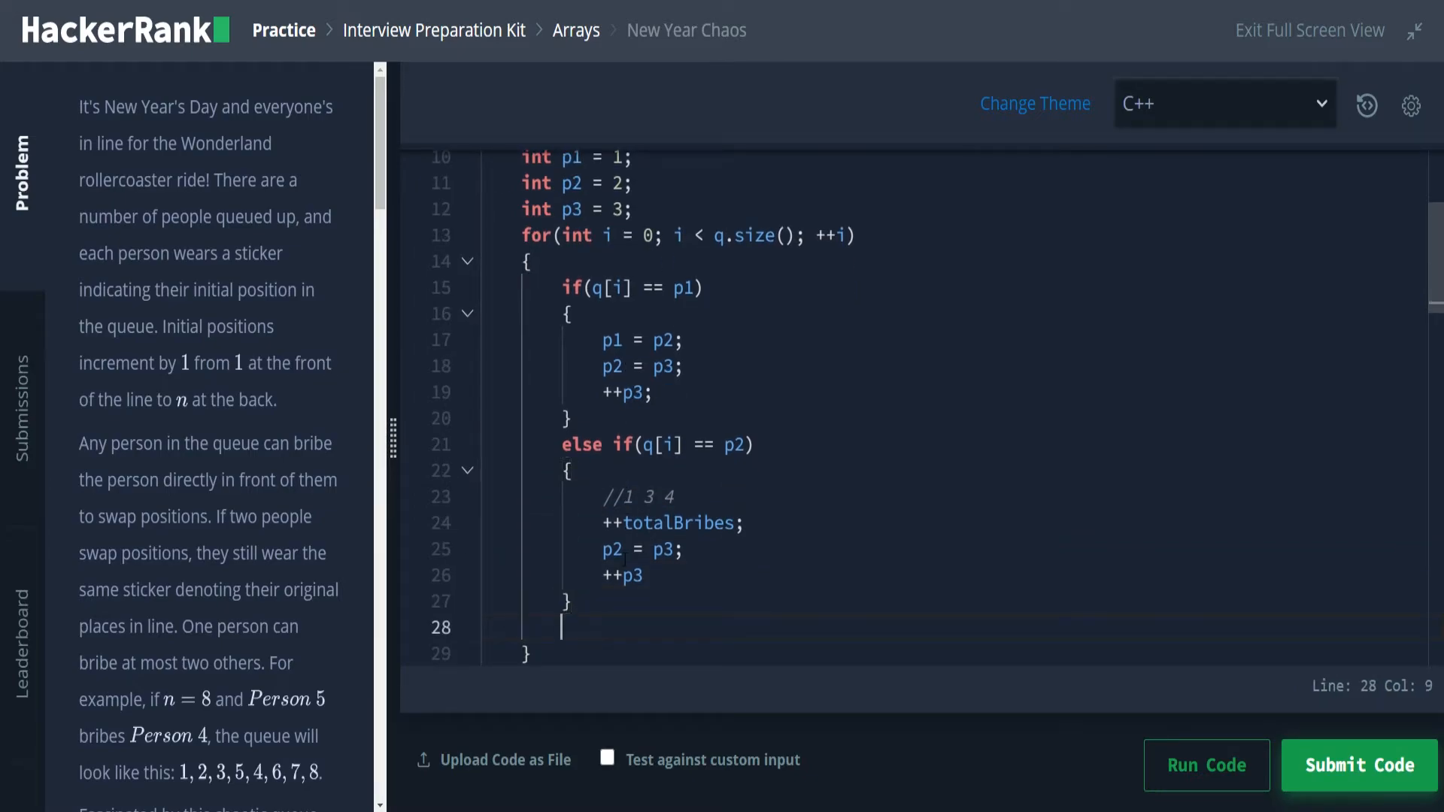
Step: Add an else if(q[i] == p3) branch headed by a '//1 2 4' queue-order comment
{"action": "type", "text": "els"}
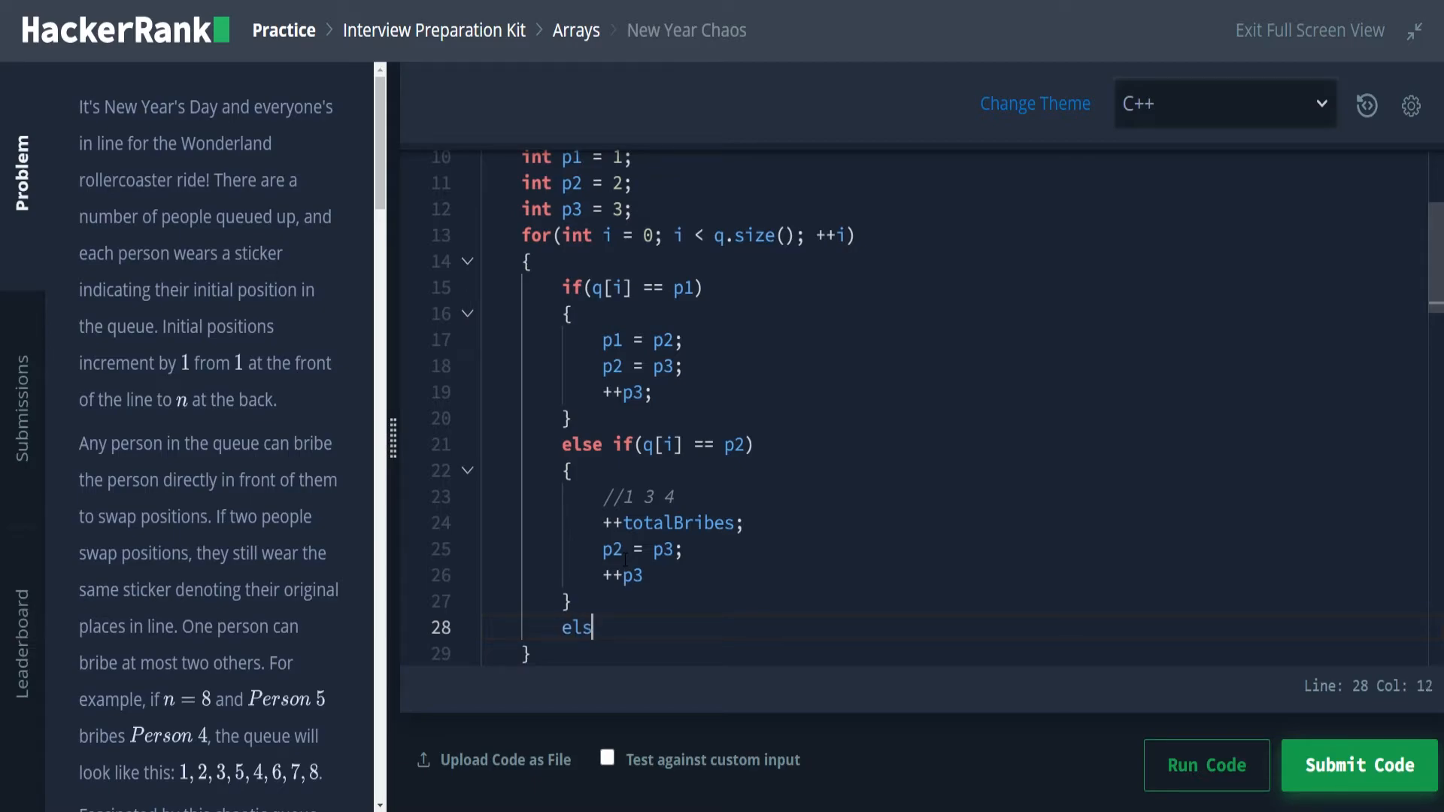
{"action": "type", "text": "e if"}
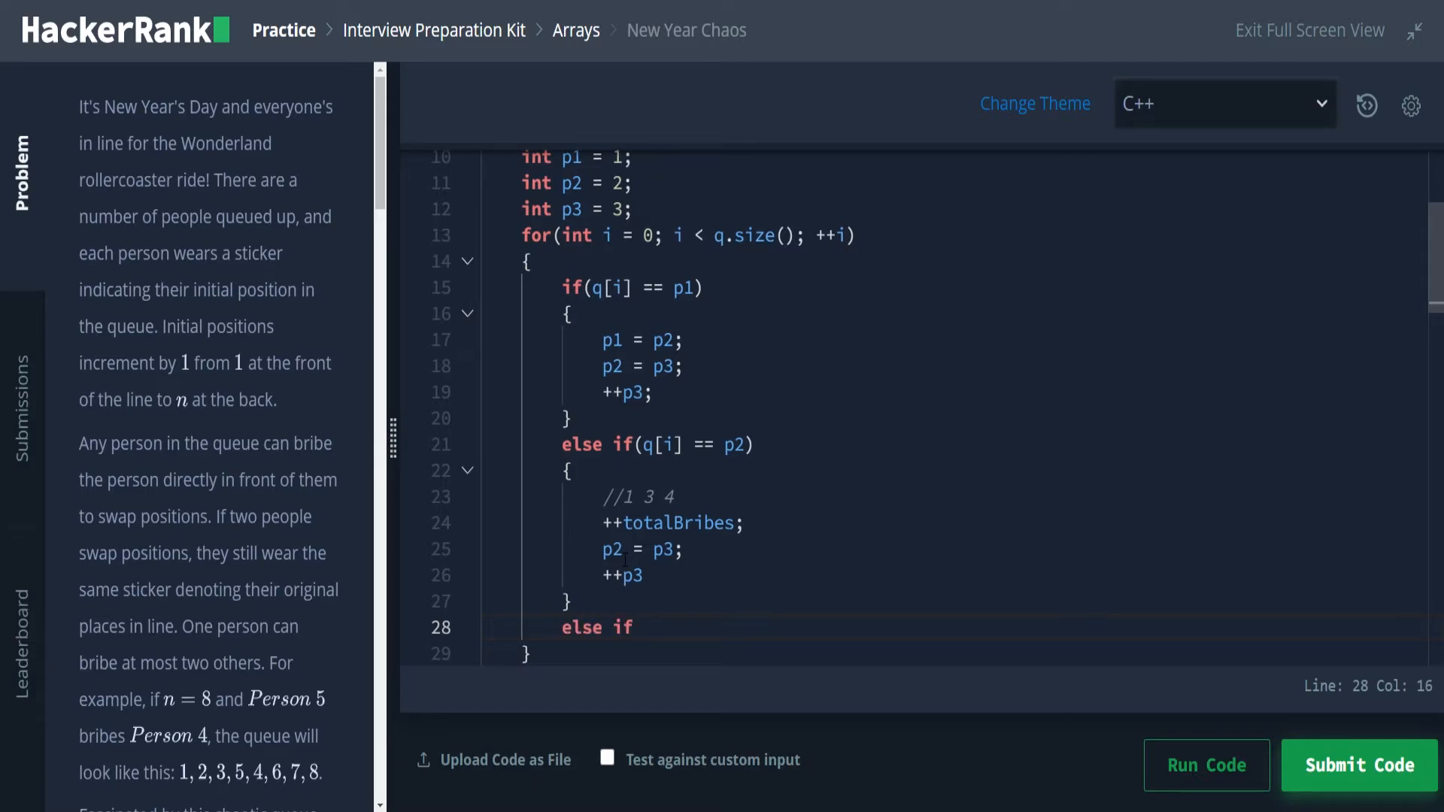
{"action": "type", "text": "()"}
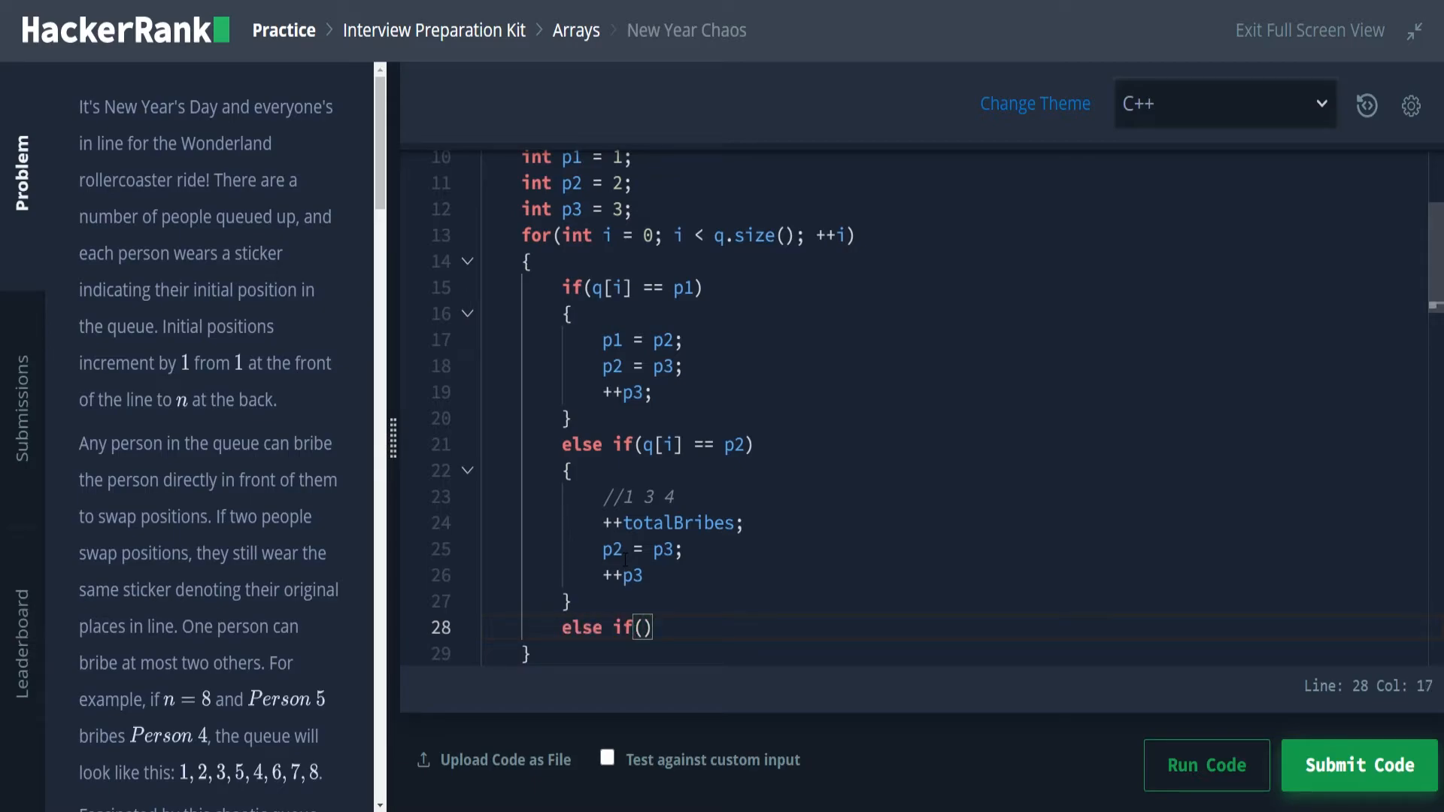
{"action": "type", "text": "q[i] =="}
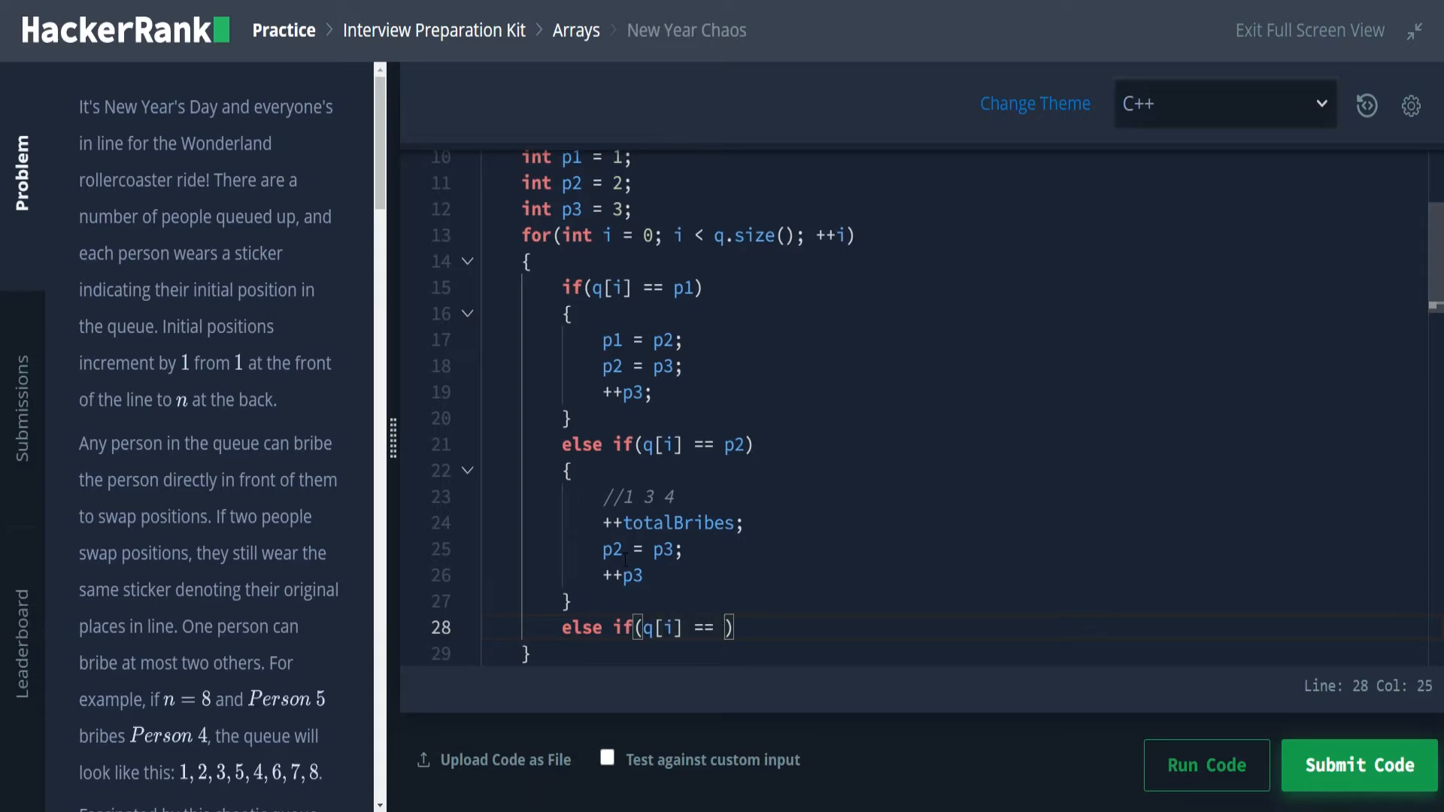
{"action": "type", "text": "p3)"}
{"action": "type", "text": "{"}
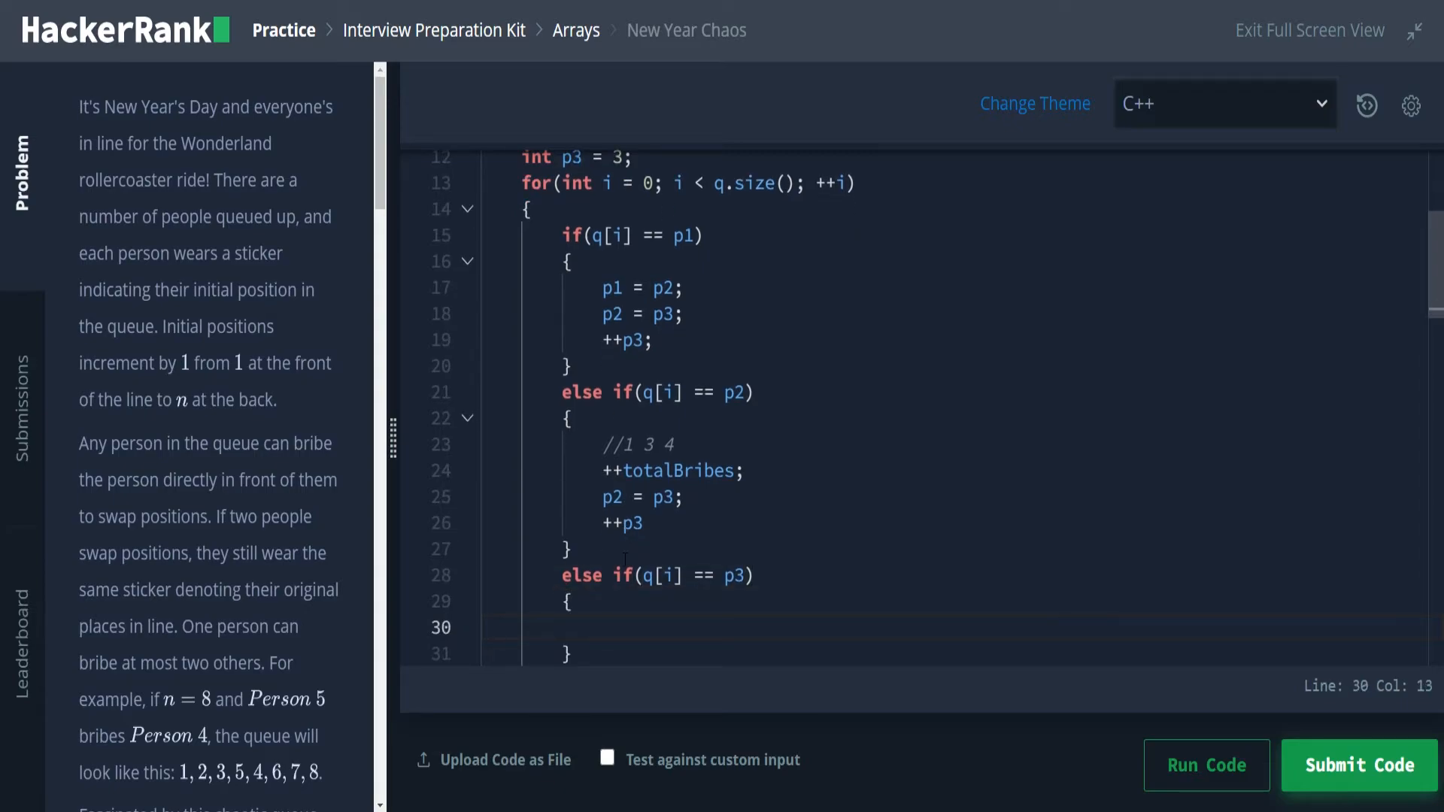
{"action": "type", "text": "// 1 2 3"}
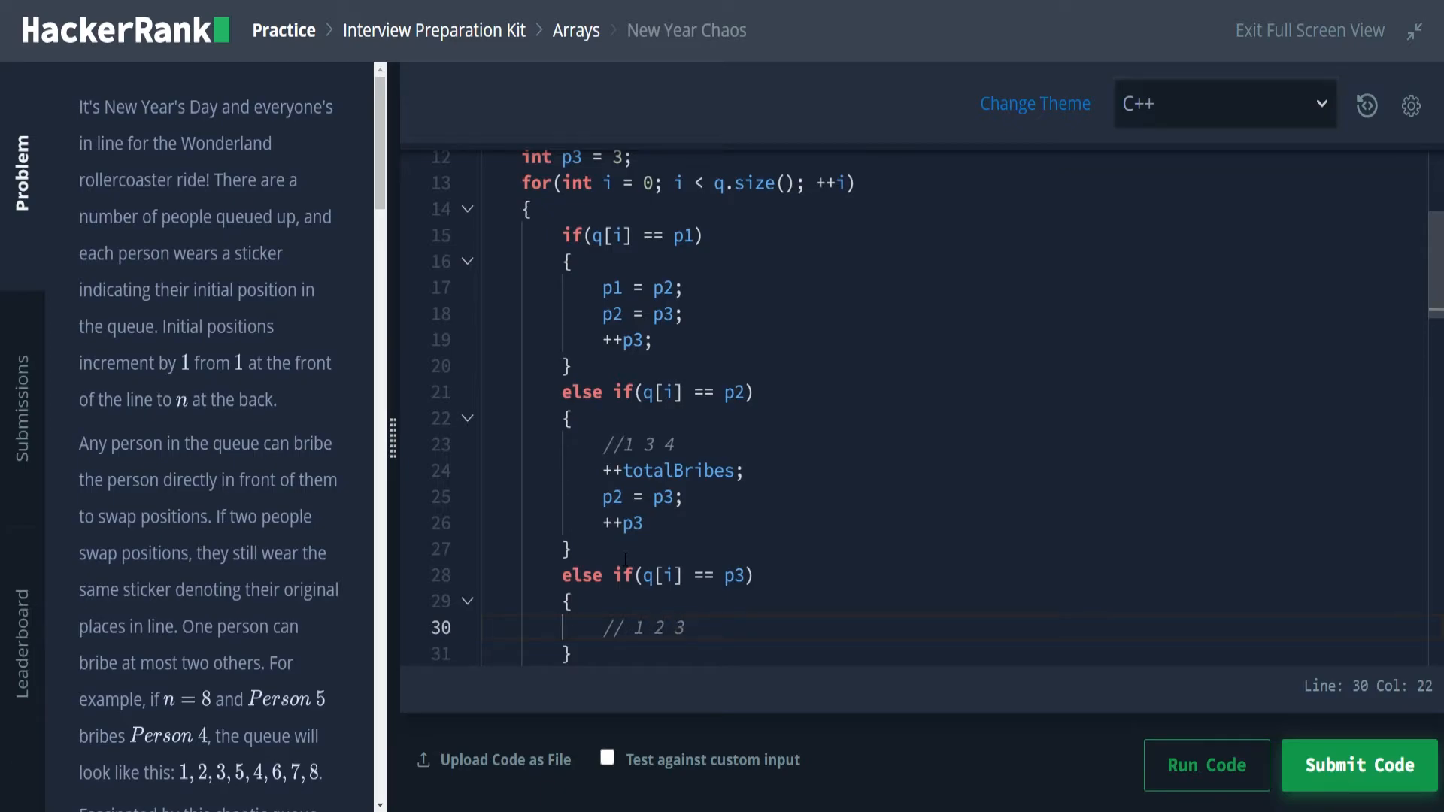
{"action": "left_click", "coordinate": [652, 627]}
{"action": "type", "text": "4"}
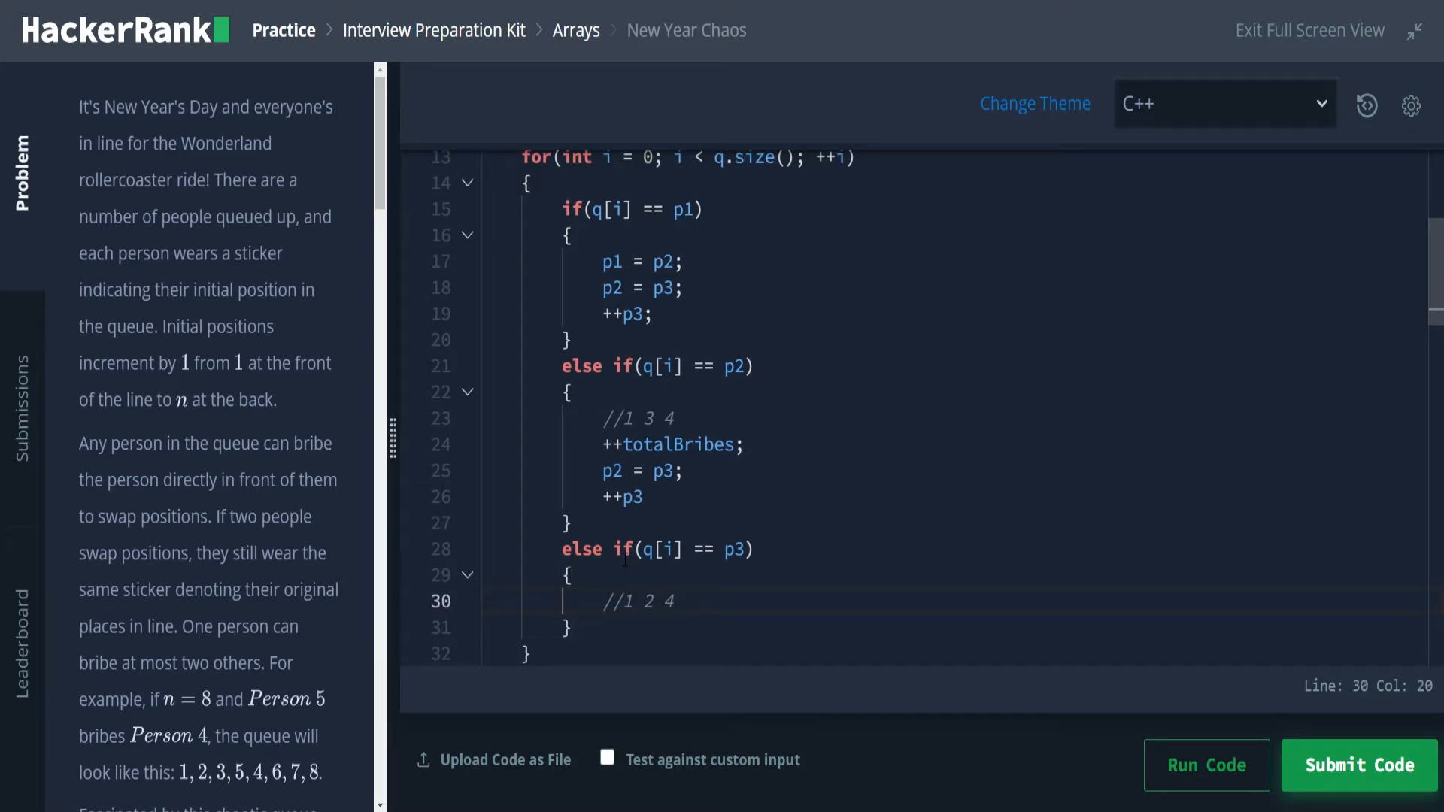
{"action": "key", "text": "enter"}
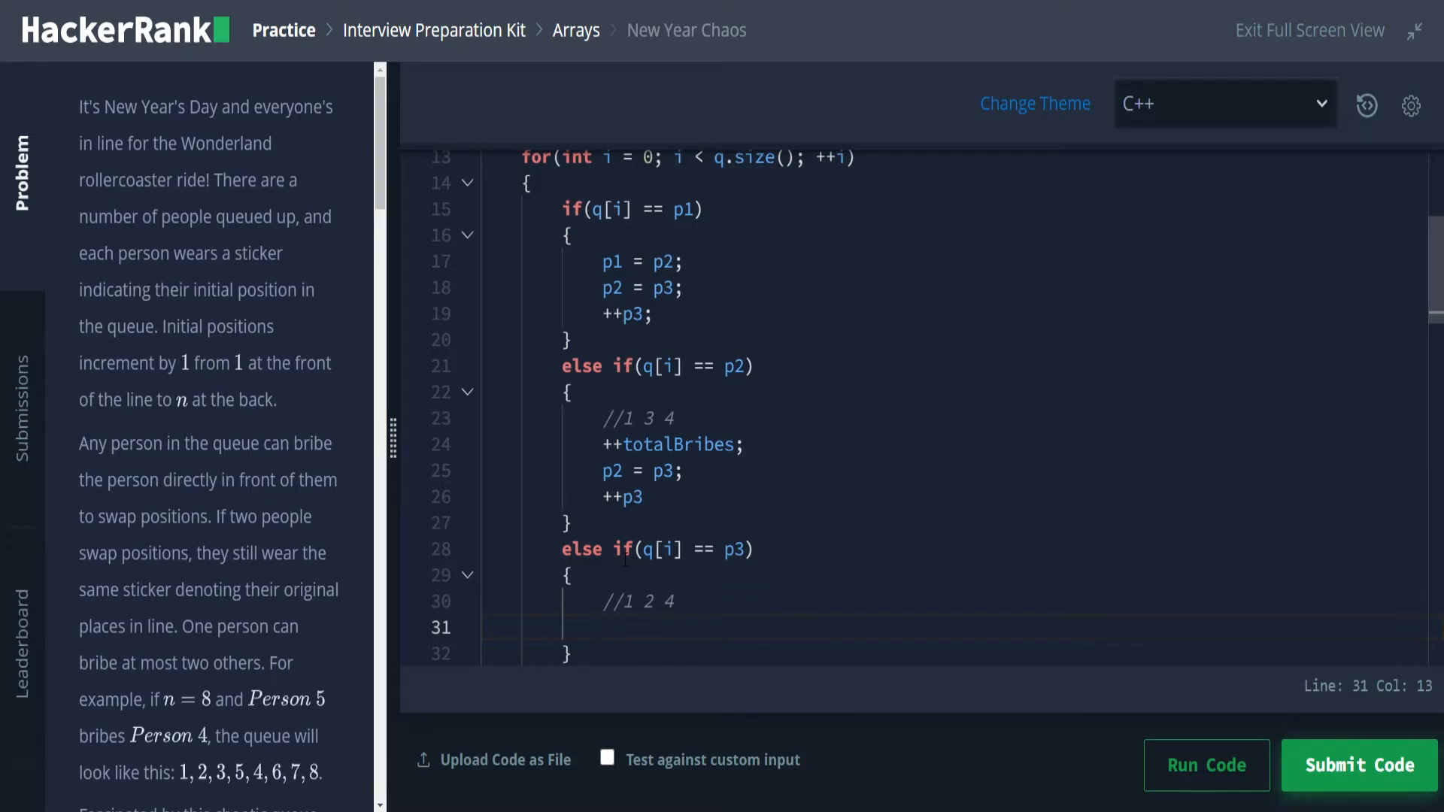
Step: Fill the p3 branch with totalBribes += 2; and ++p3;
{"action": "type", "text": "tot"}
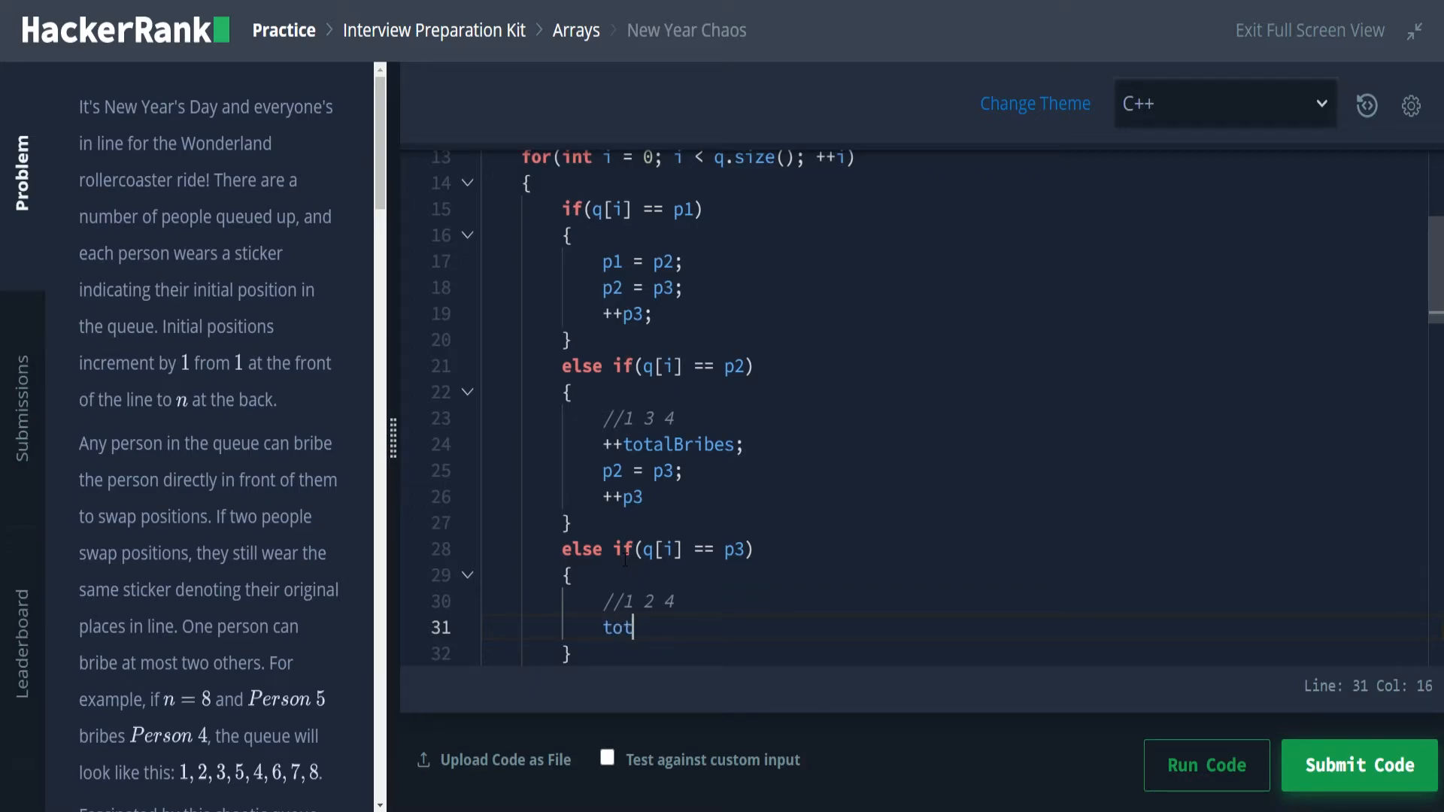
{"action": "type", "text": "al"}
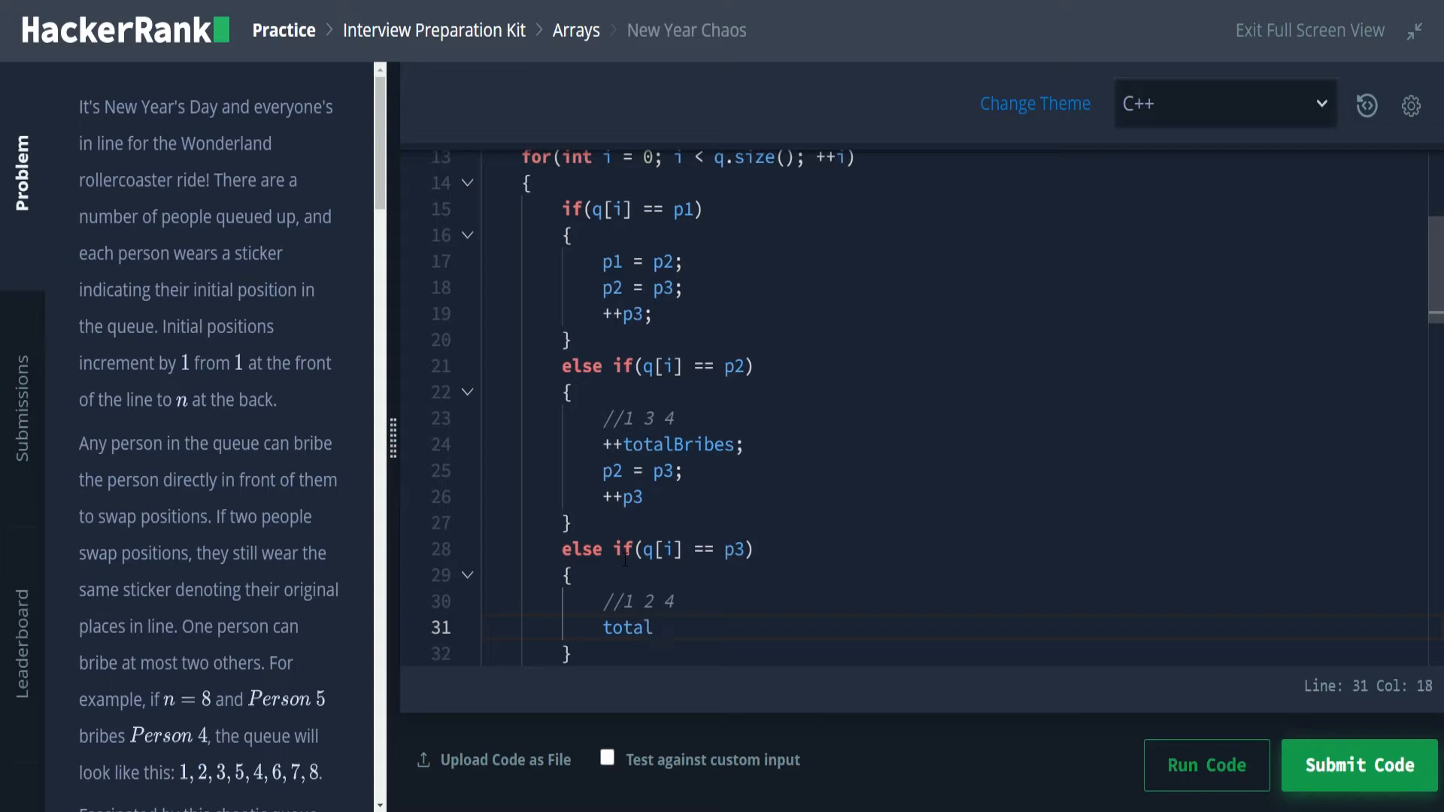
{"action": "type", "text": "Bribes"}
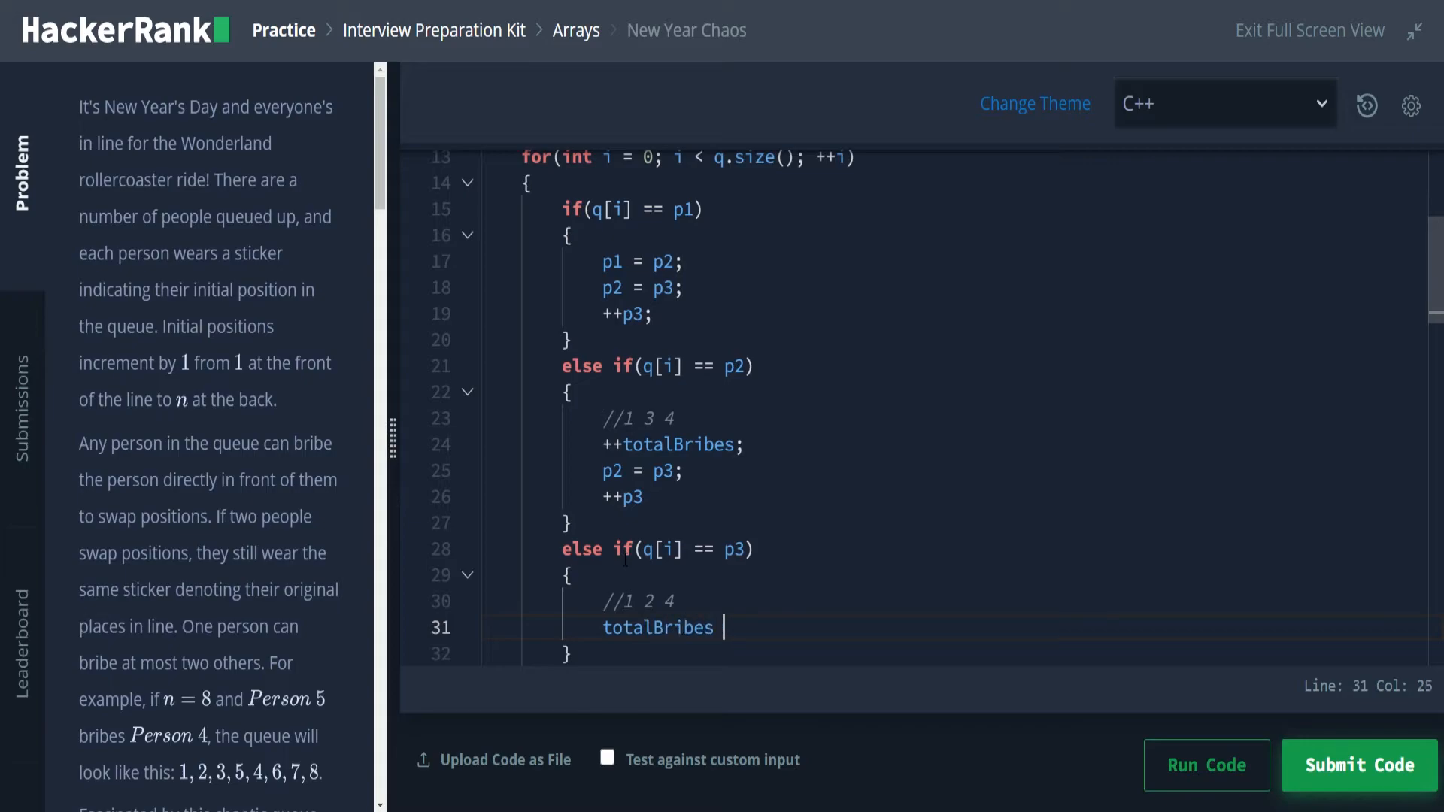
{"action": "type", "text": "+= 2"}
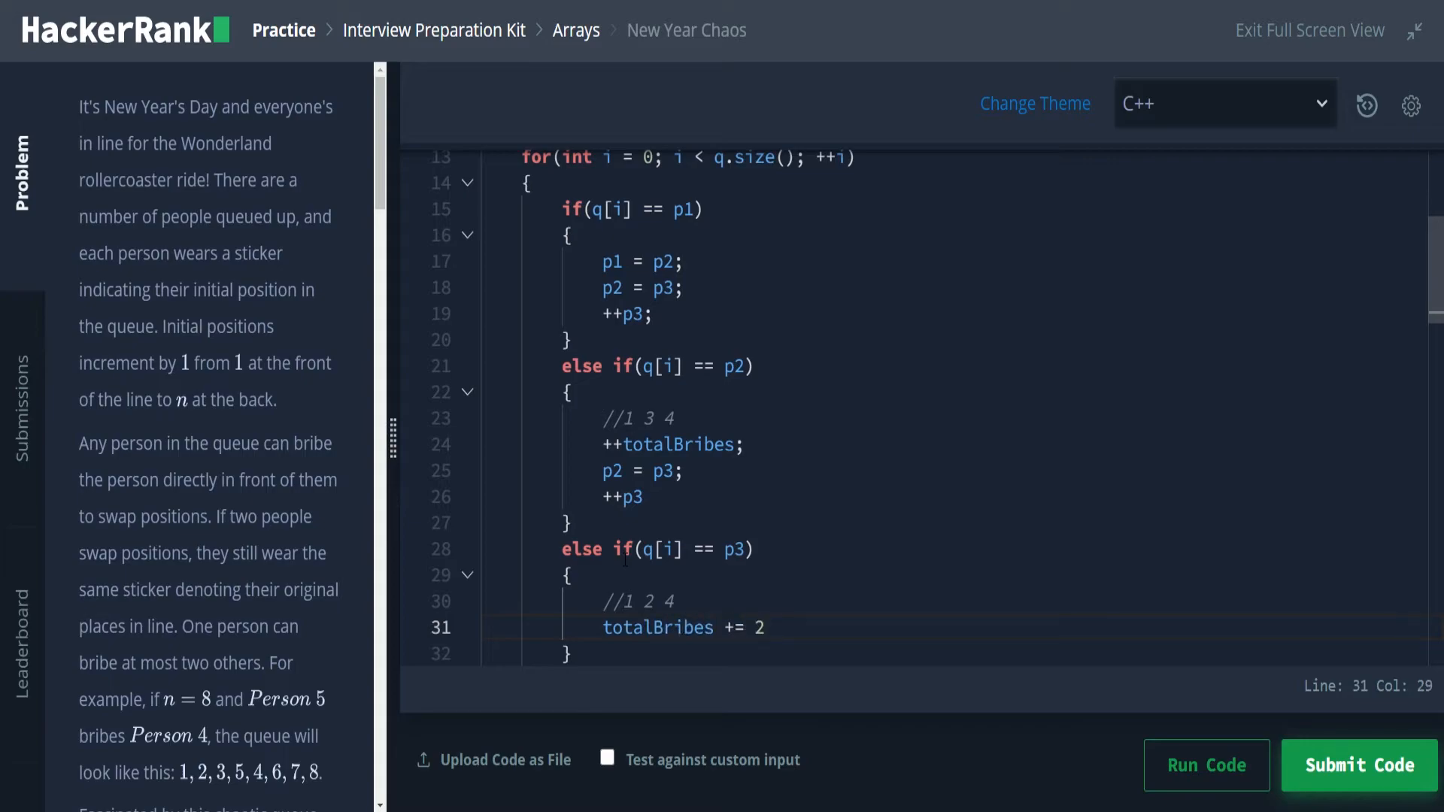
{"action": "type", "text": ";"}
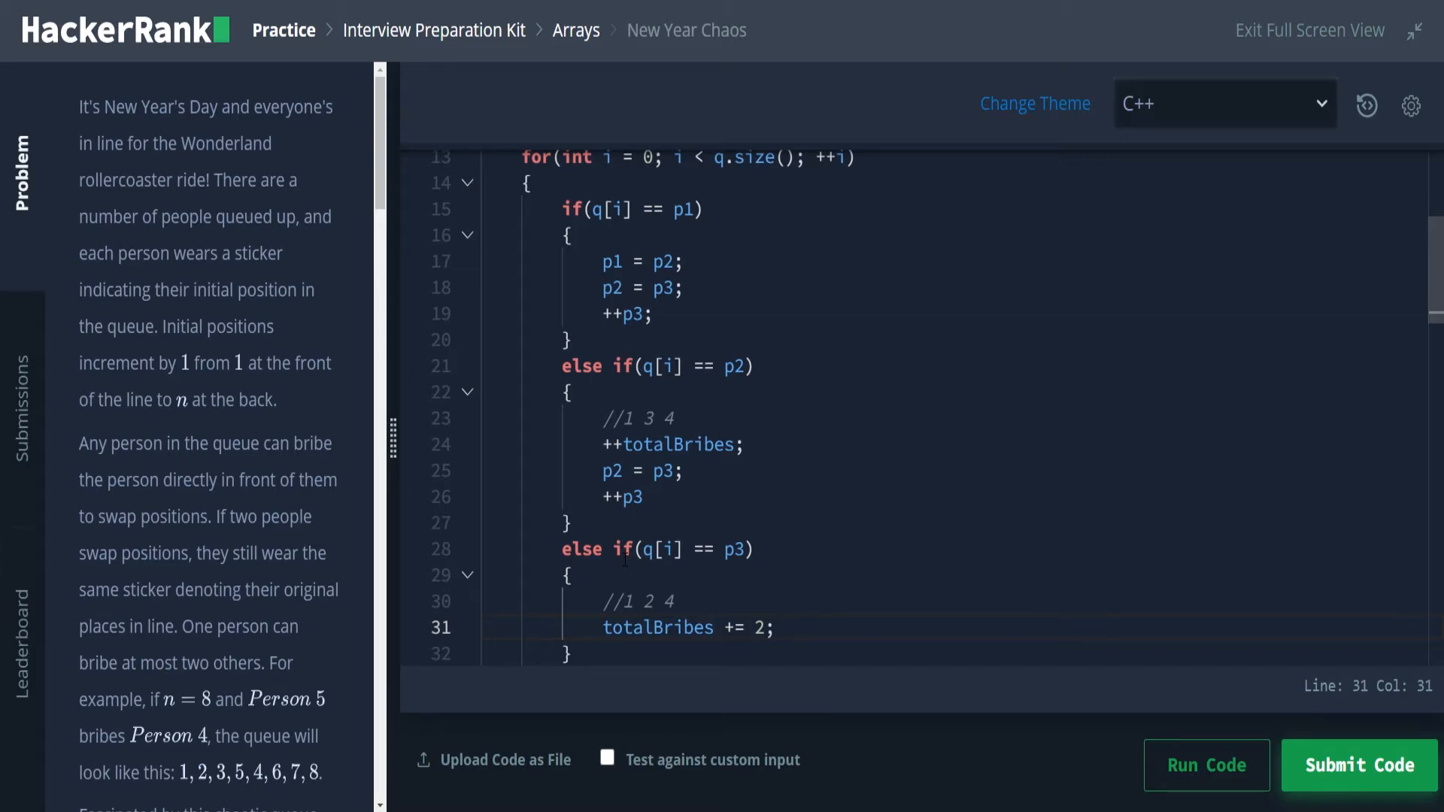
{"action": "type", "text": "++"}
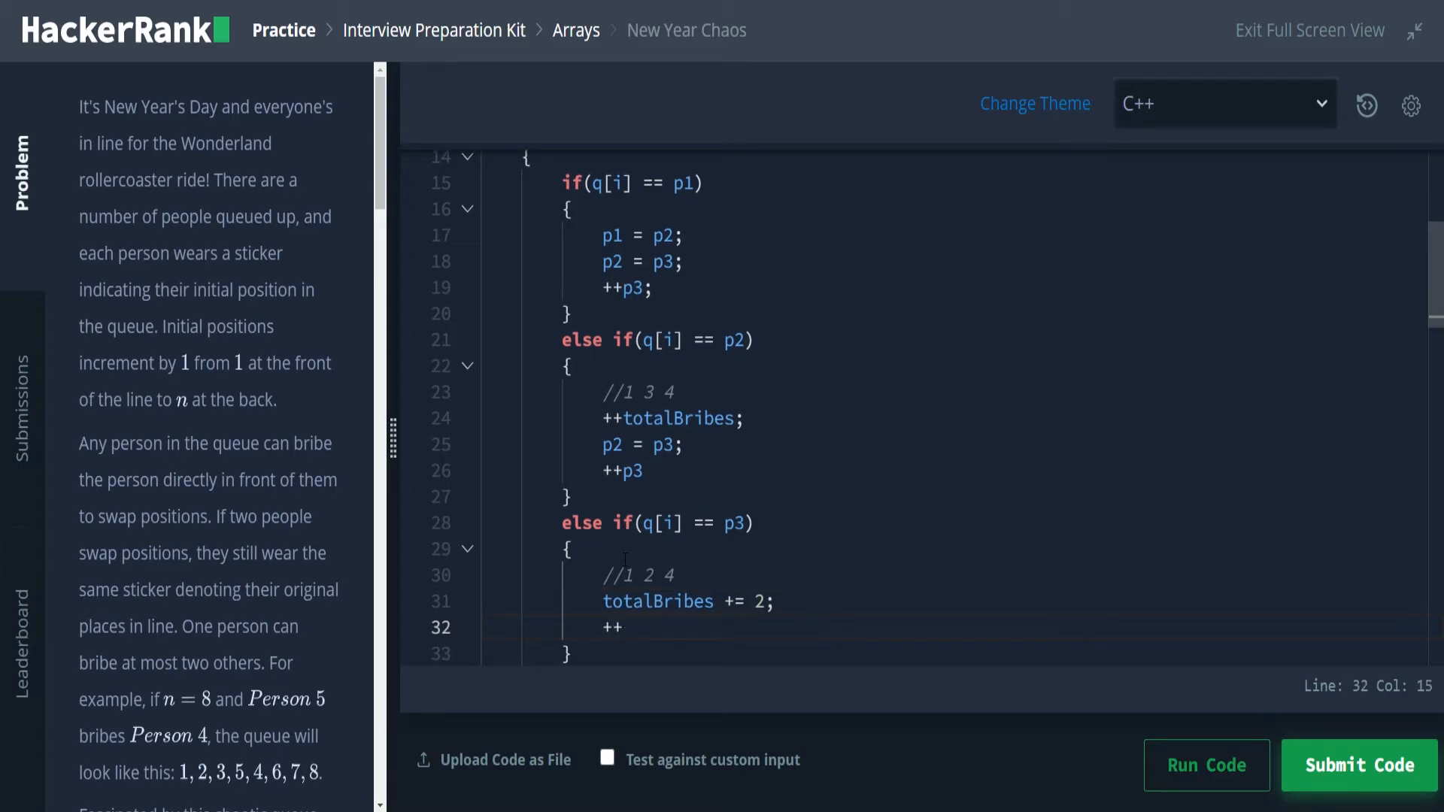
{"action": "type", "text": "p3;"}
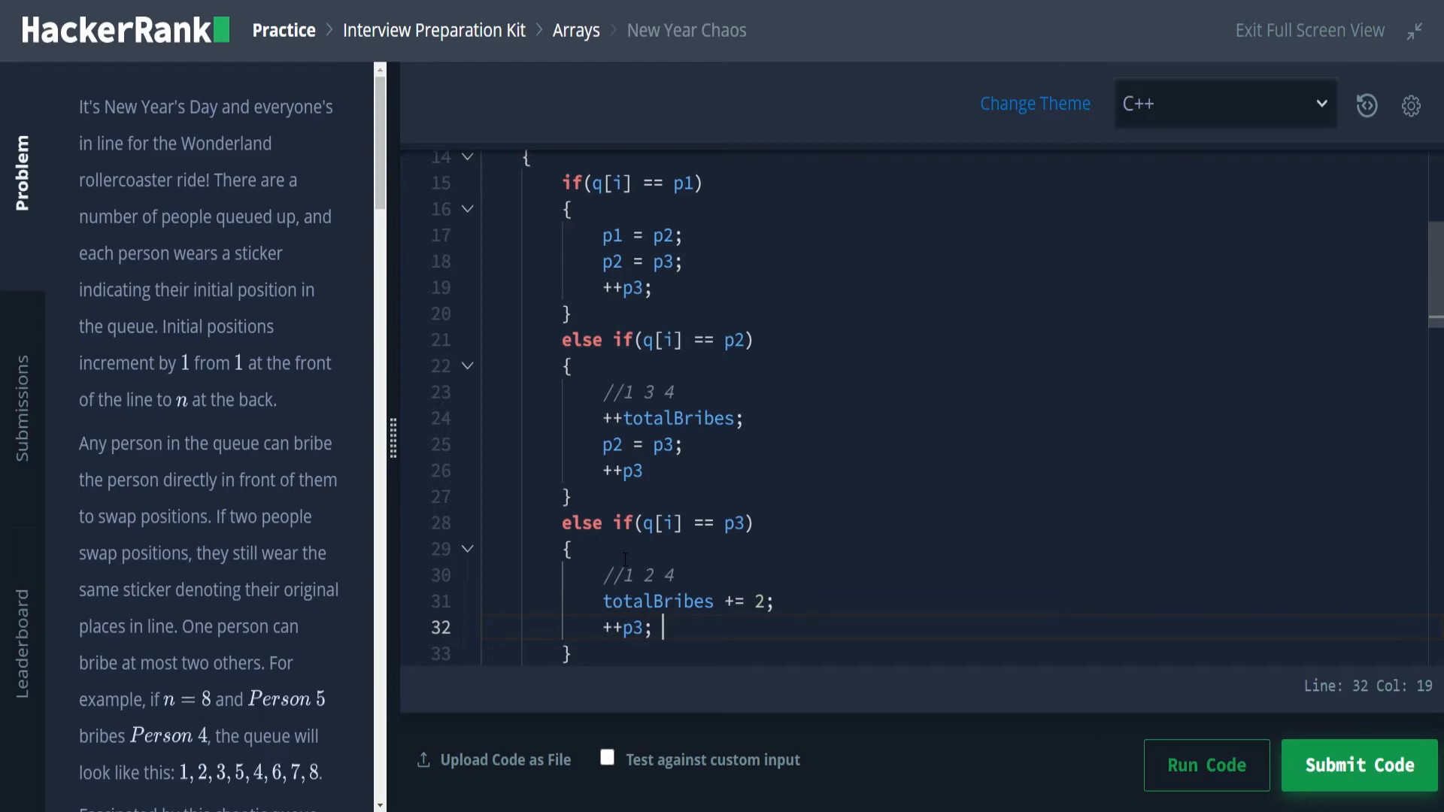
Step: Add a final else branch that prints "Too chaotic" followed by endl
{"action": "type", "text": "els"}
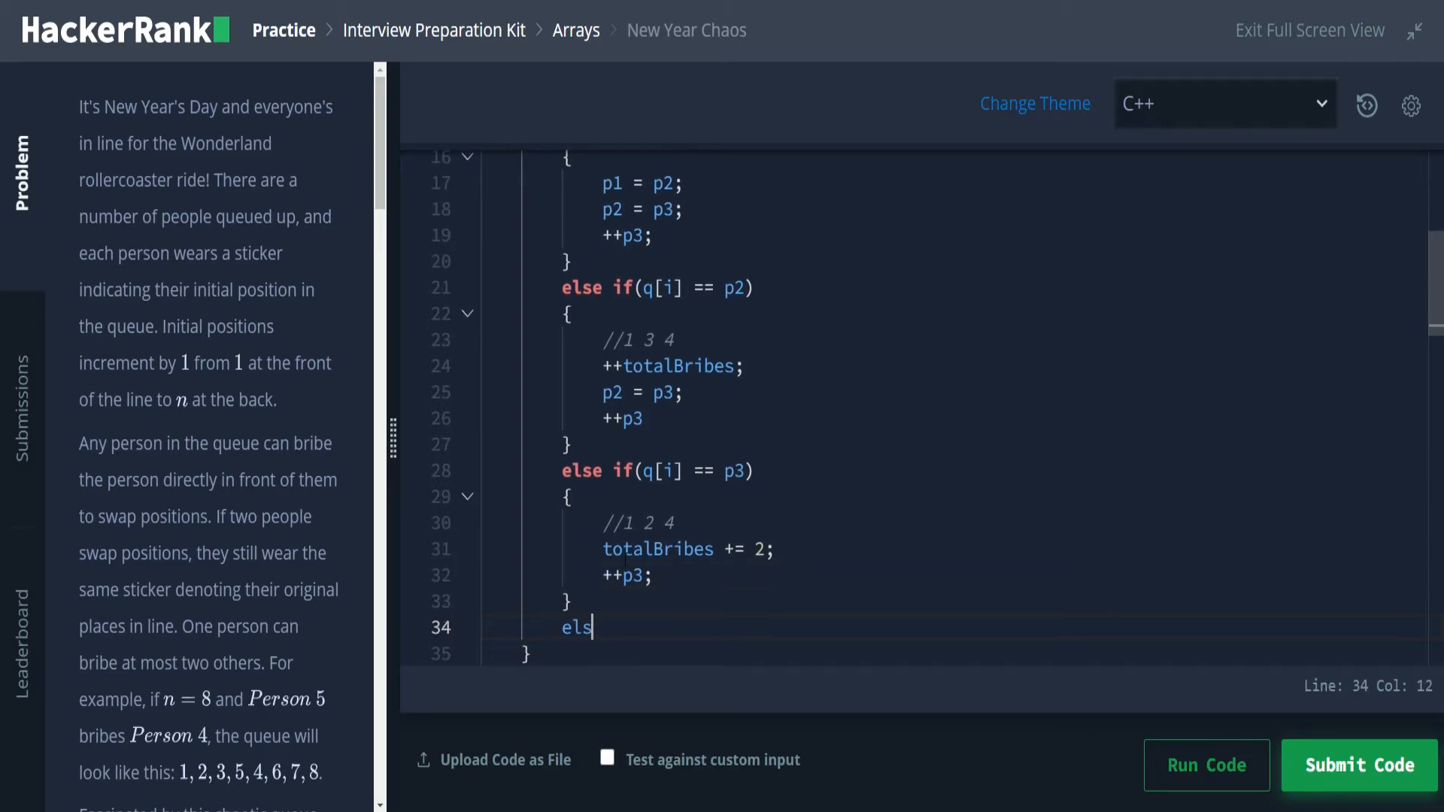
{"action": "type", "text": "e{"}
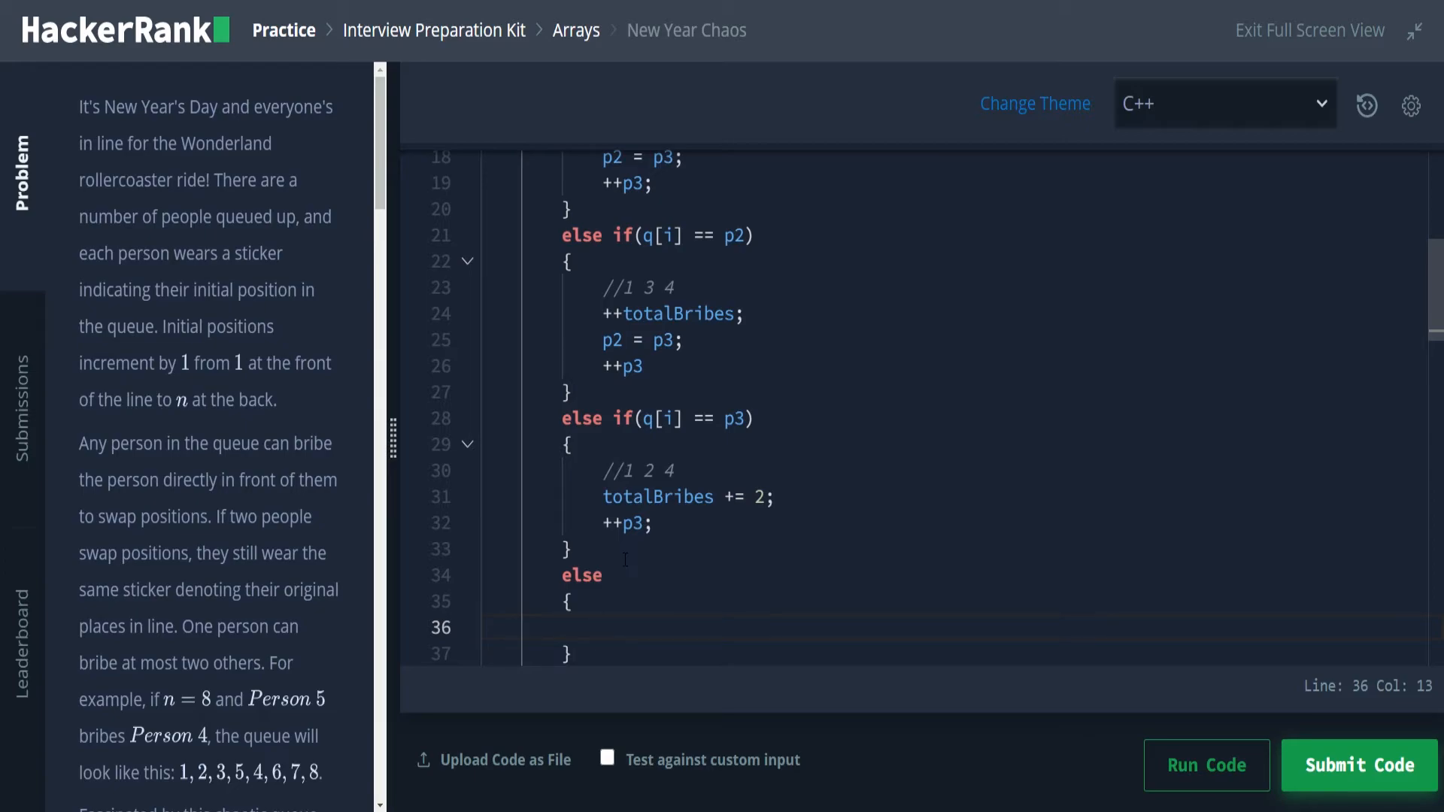
{"action": "type", "text": "cout"}
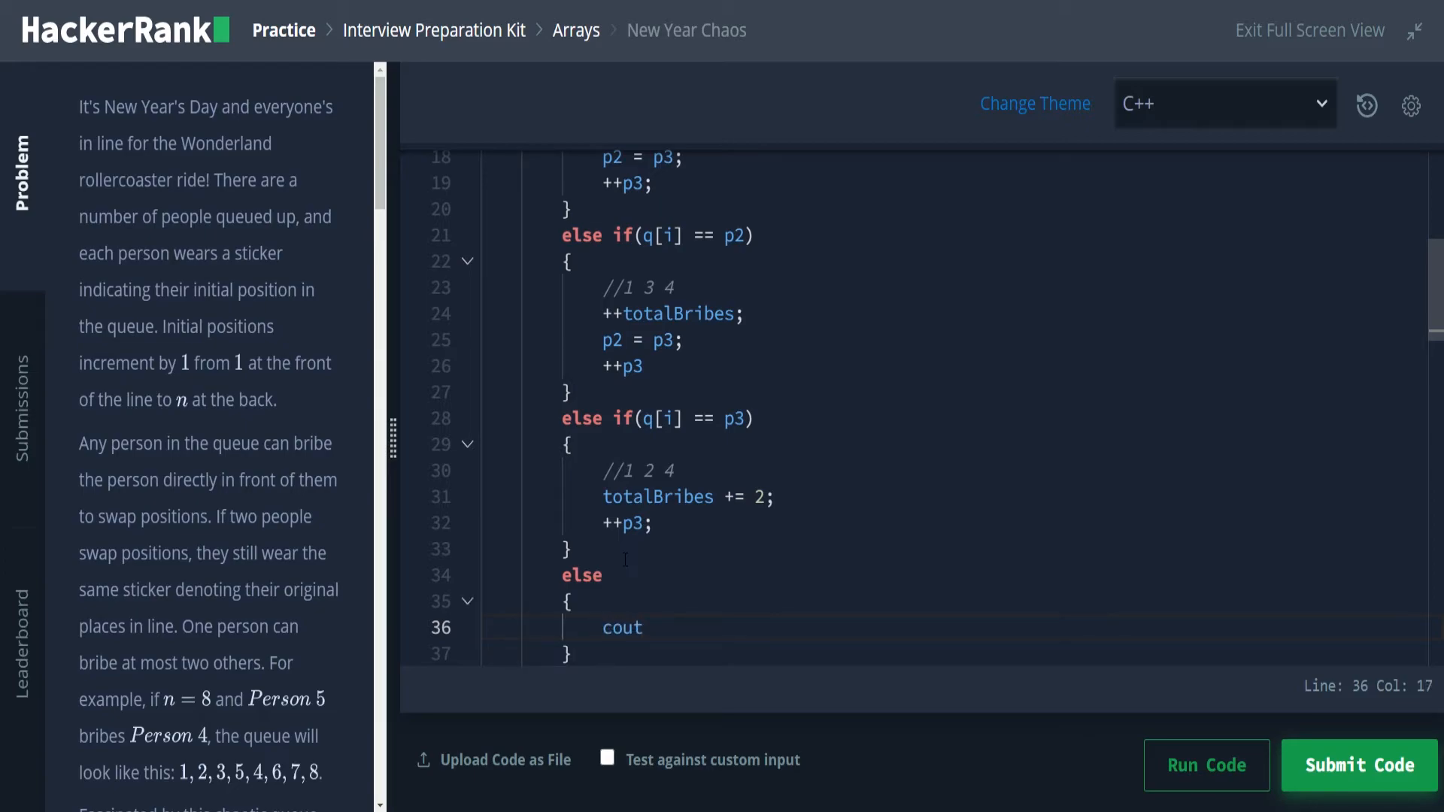
{"action": "type", "text": "<<"}
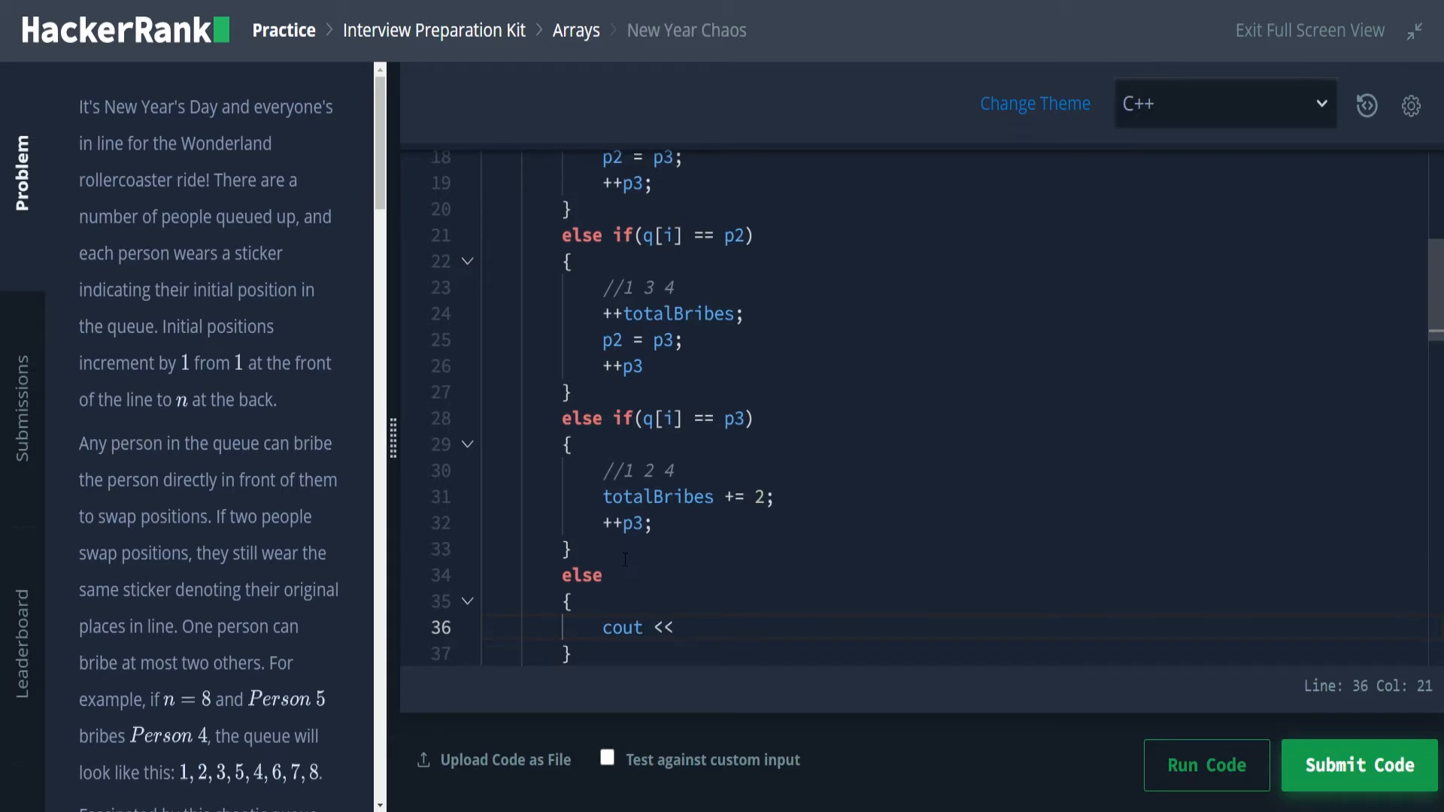
{"action": "type", "text": "\"T\""}
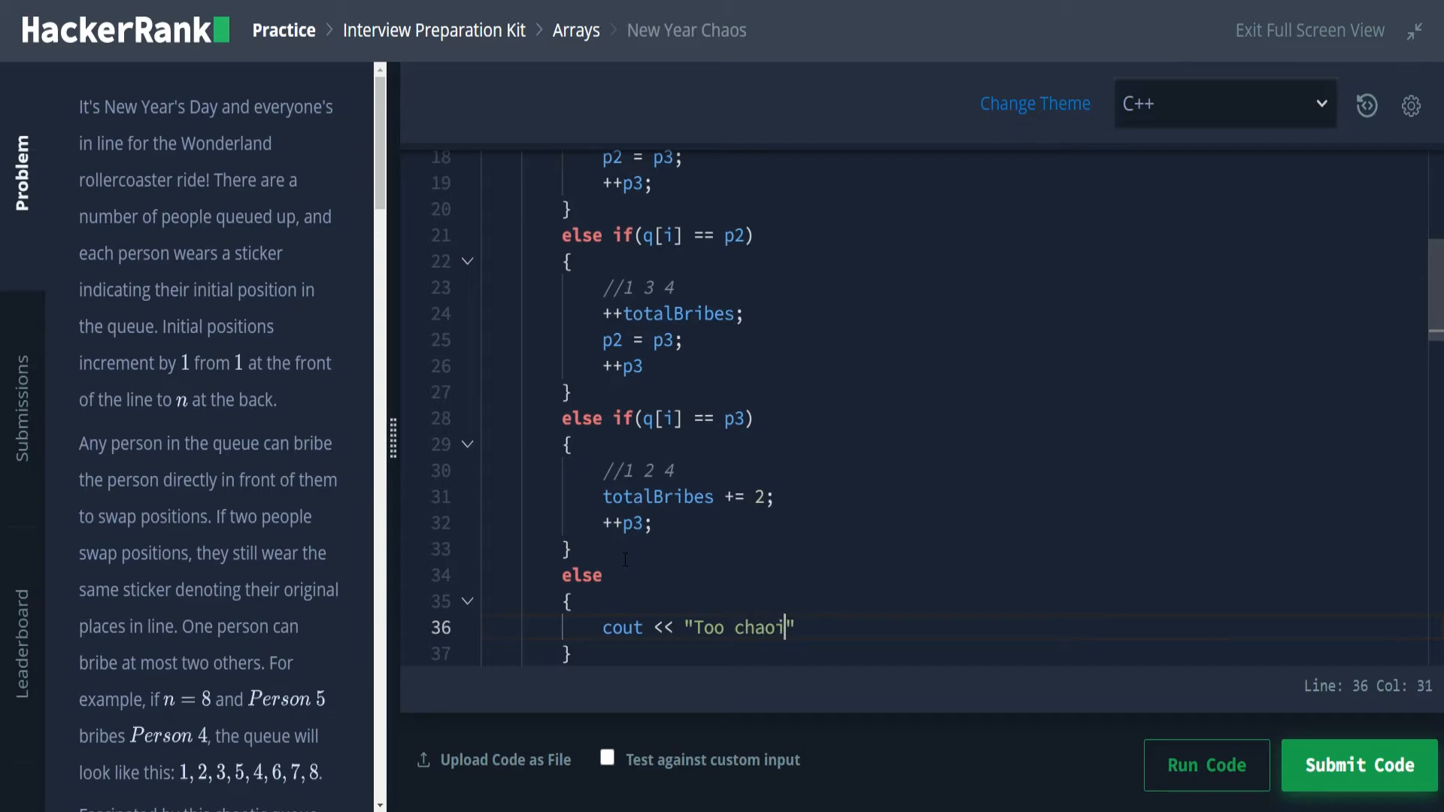
{"action": "type", "text": "tic c"}
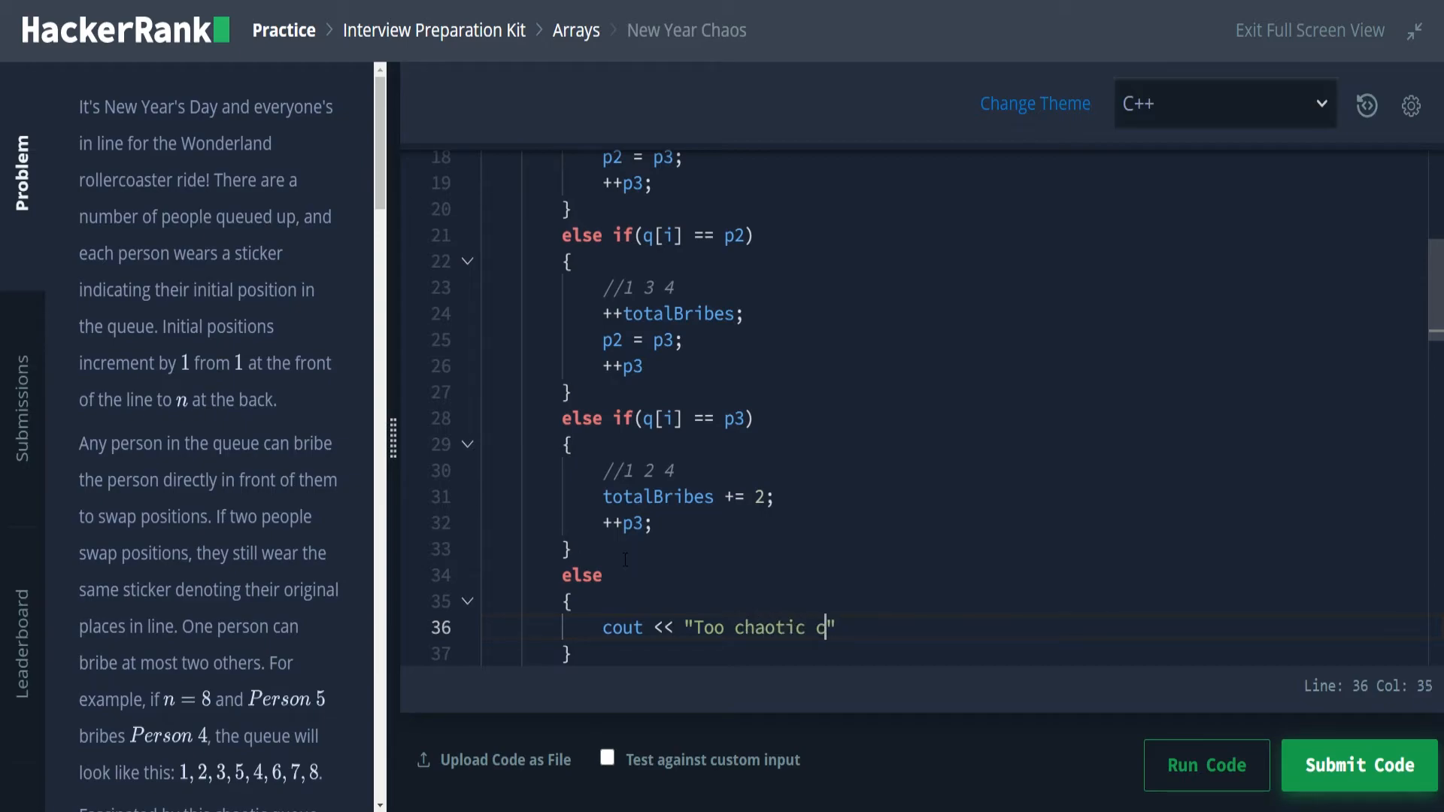
{"action": "key", "text": "Backspace"}
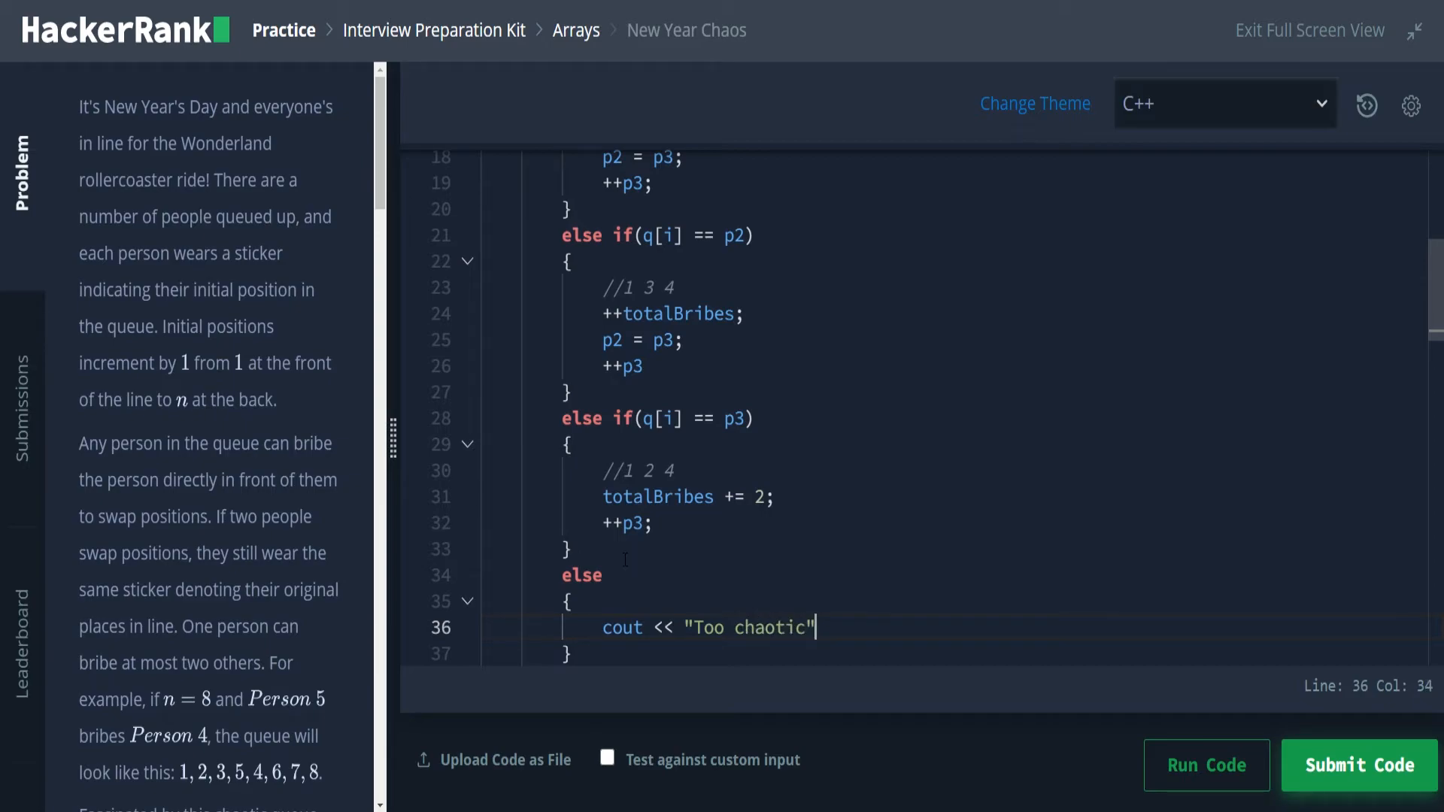
{"action": "type", "text": "<< endl"}
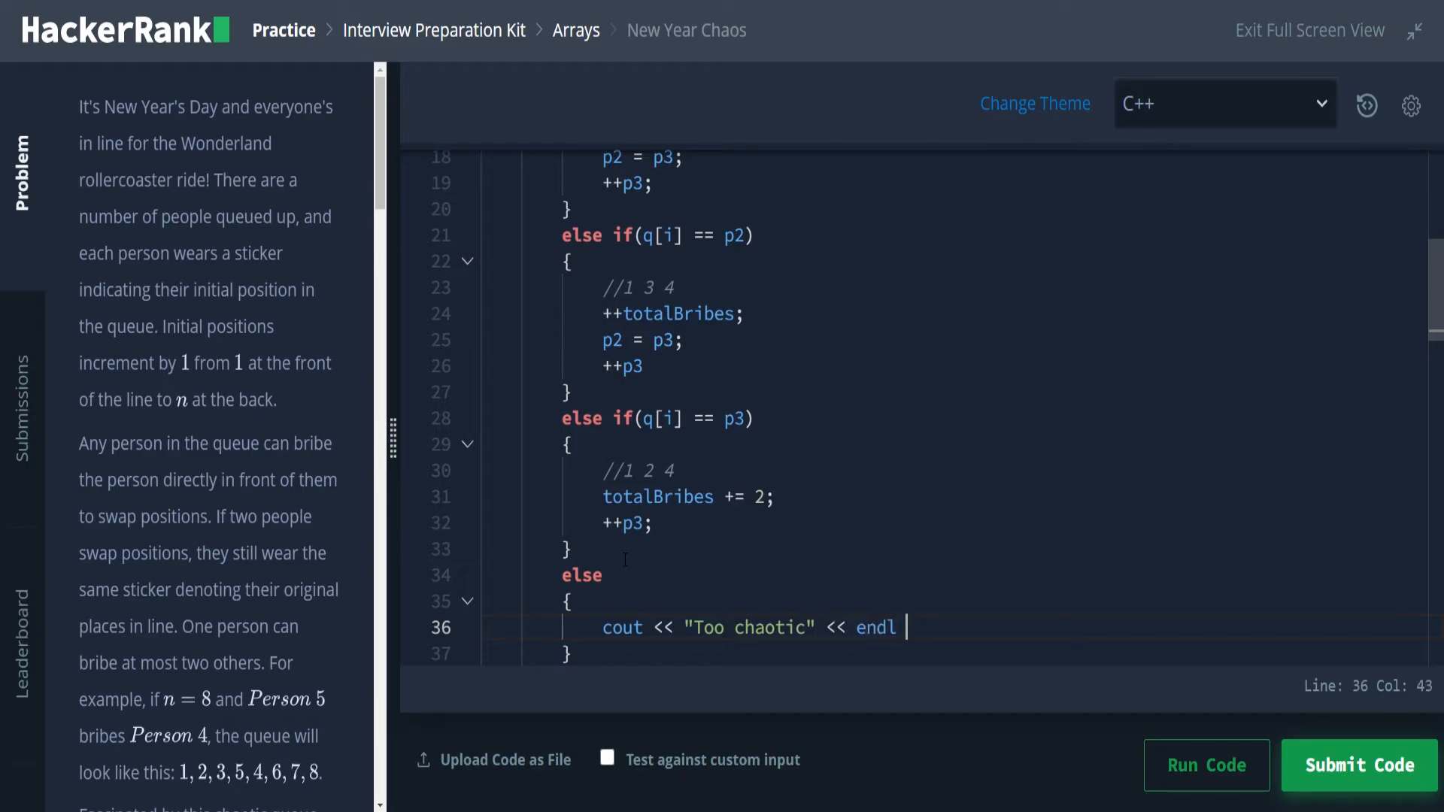
{"action": "type", "text": ";"}
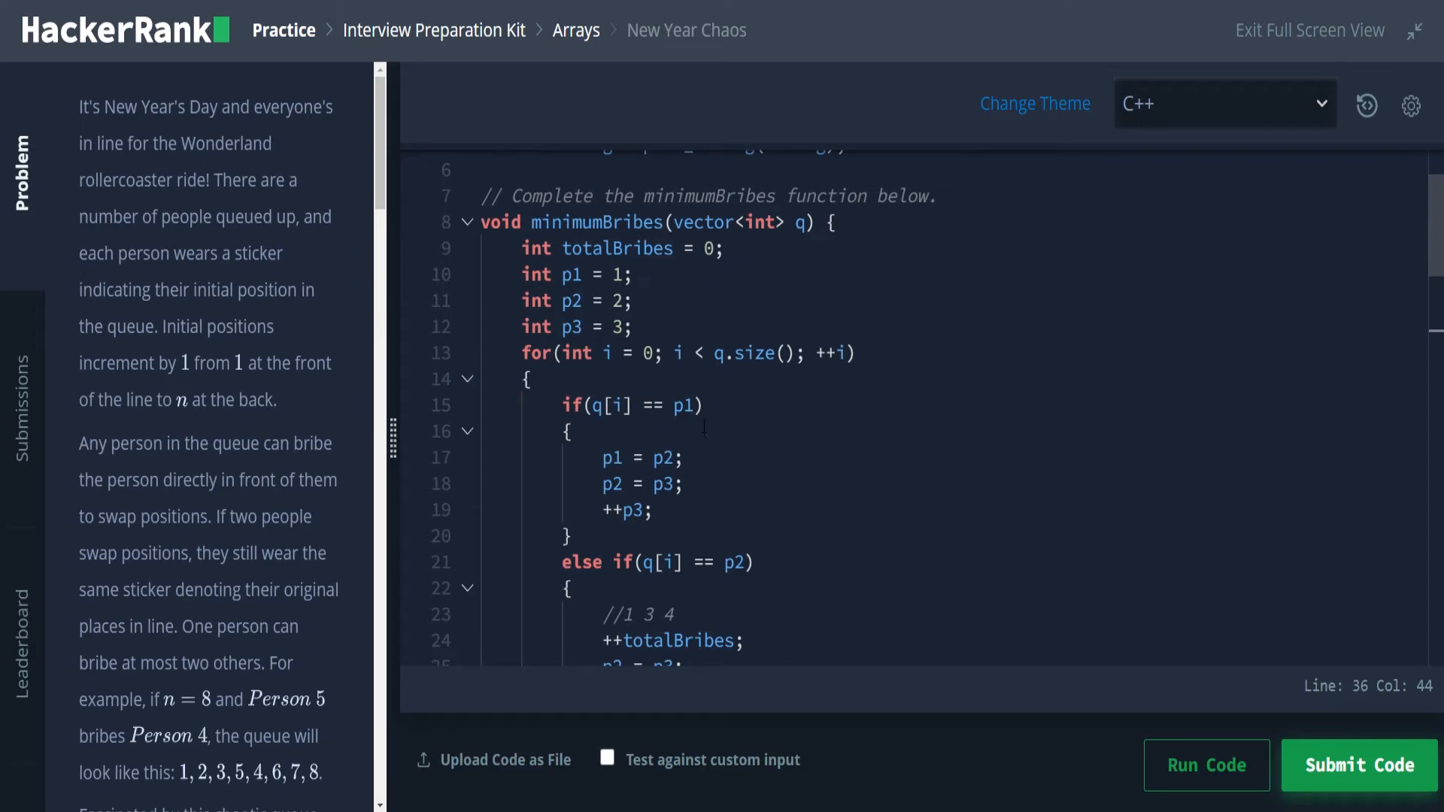
Step: Add an early return inside the else branch after printing Too chaotic
{"action": "scroll", "scroll_direction": "down", "scroll_amount": 3}
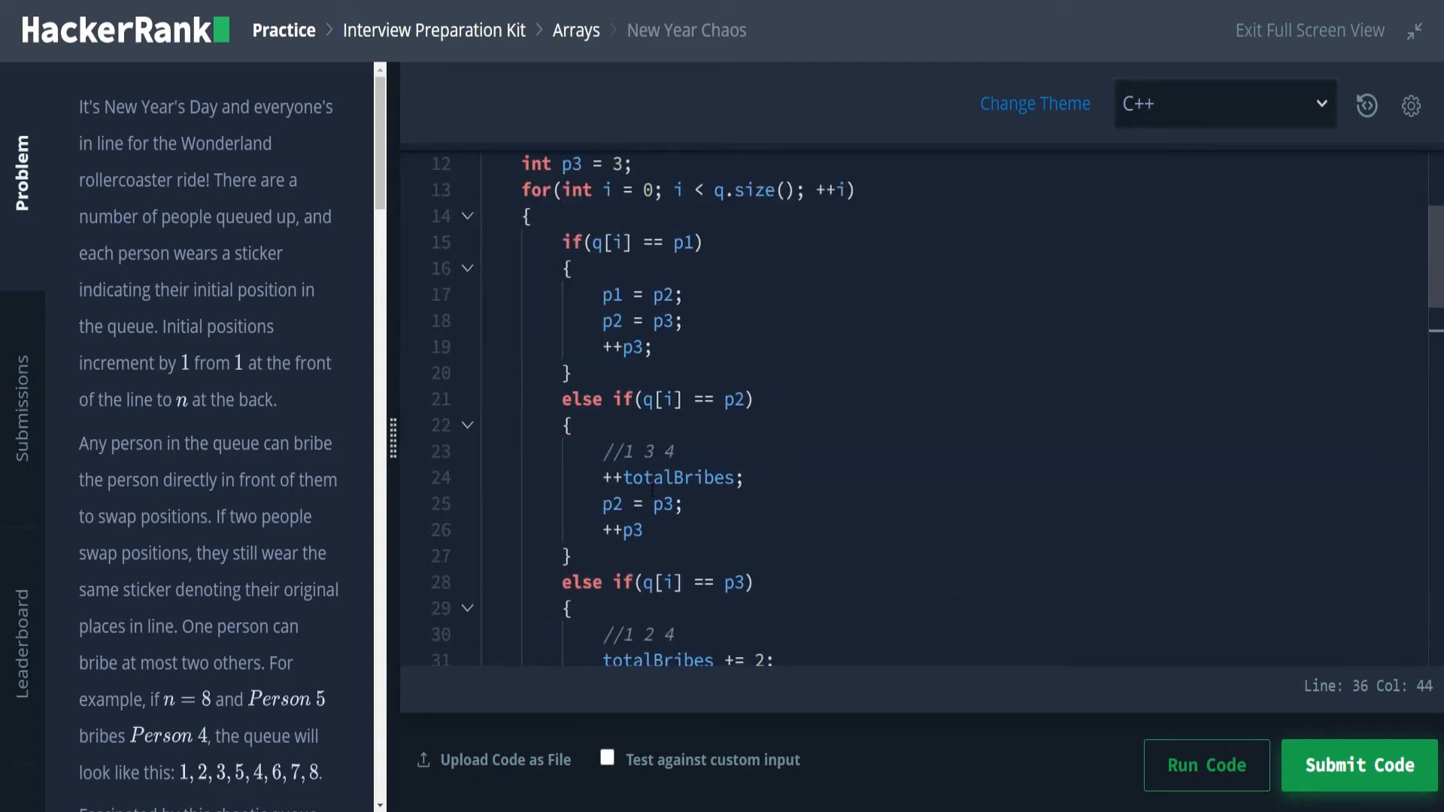
{"action": "scroll", "scroll_direction": "down", "scroll_amount": 3}
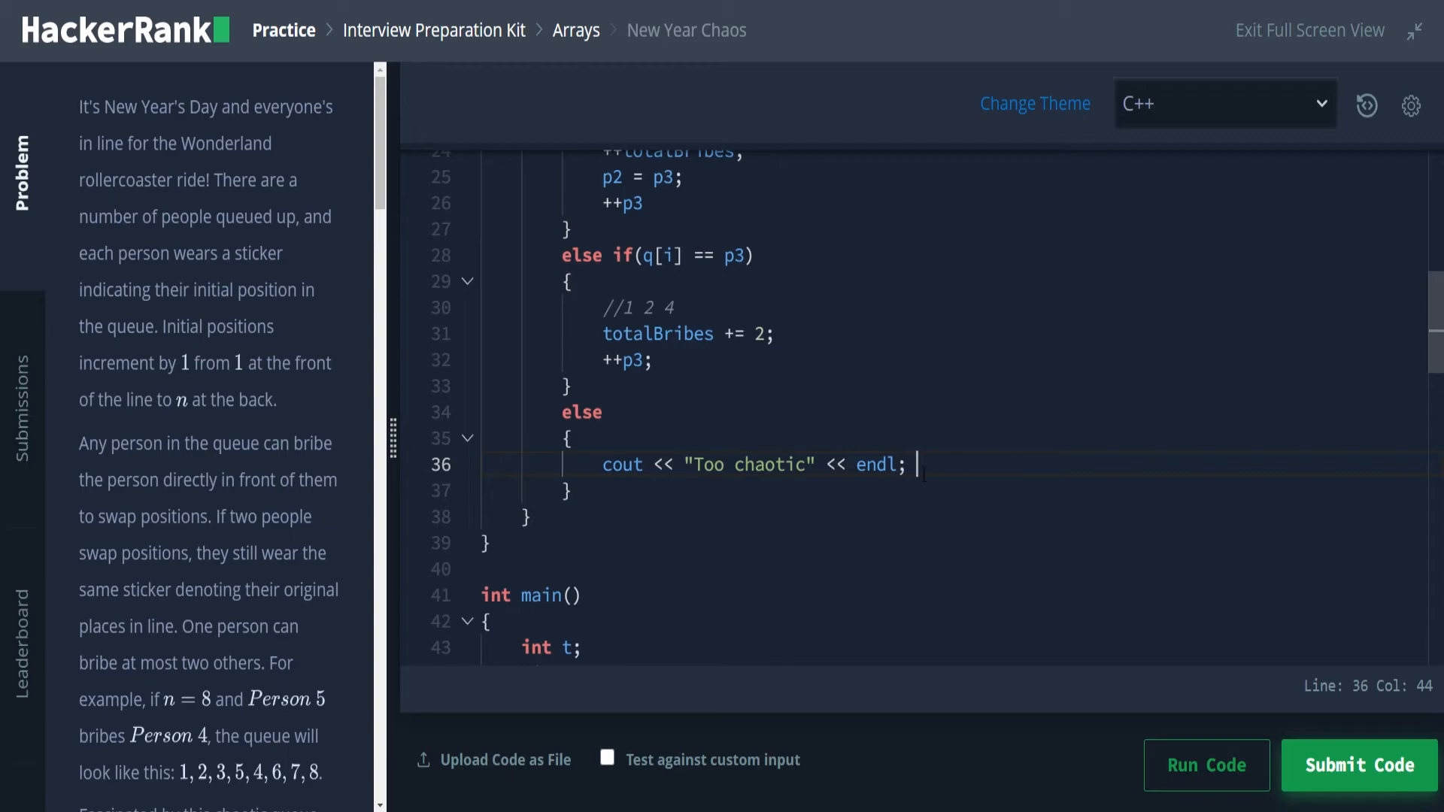
{"action": "type", "text": "retrun"}
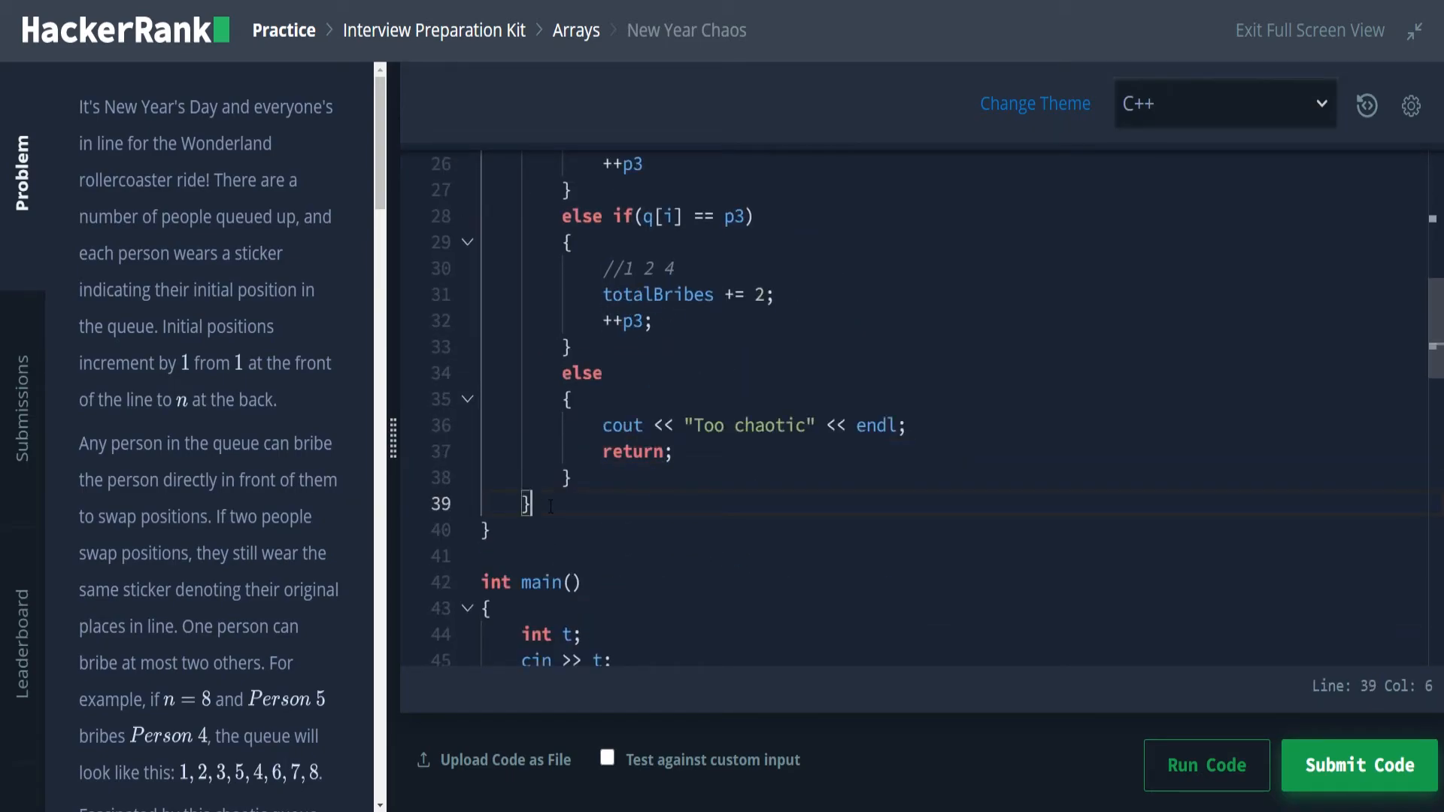
Step: Print totalBribes with endl after the loop, then run the solution on the sample tests
{"action": "key", "text": "enter"}
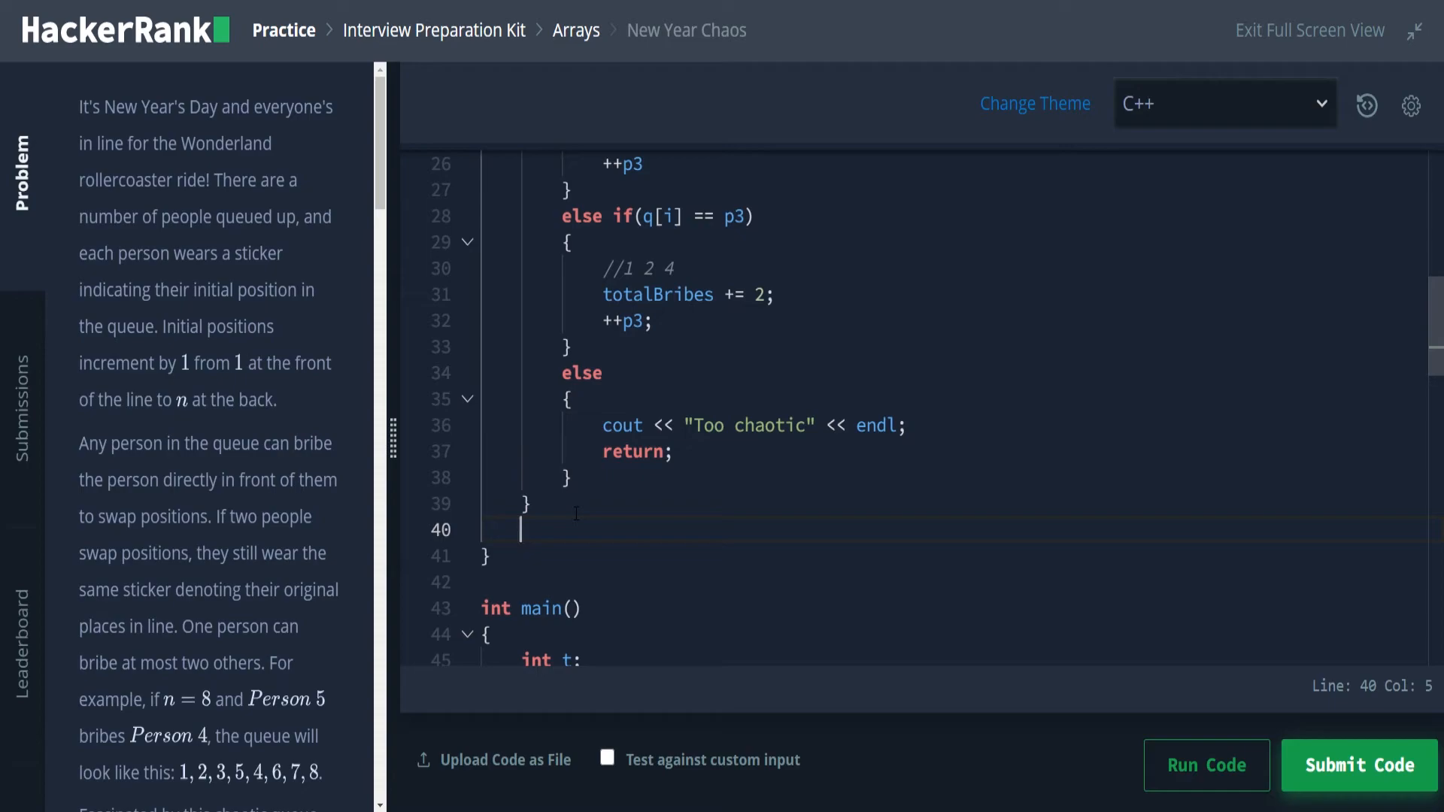
{"action": "type", "text": "cout <<"}
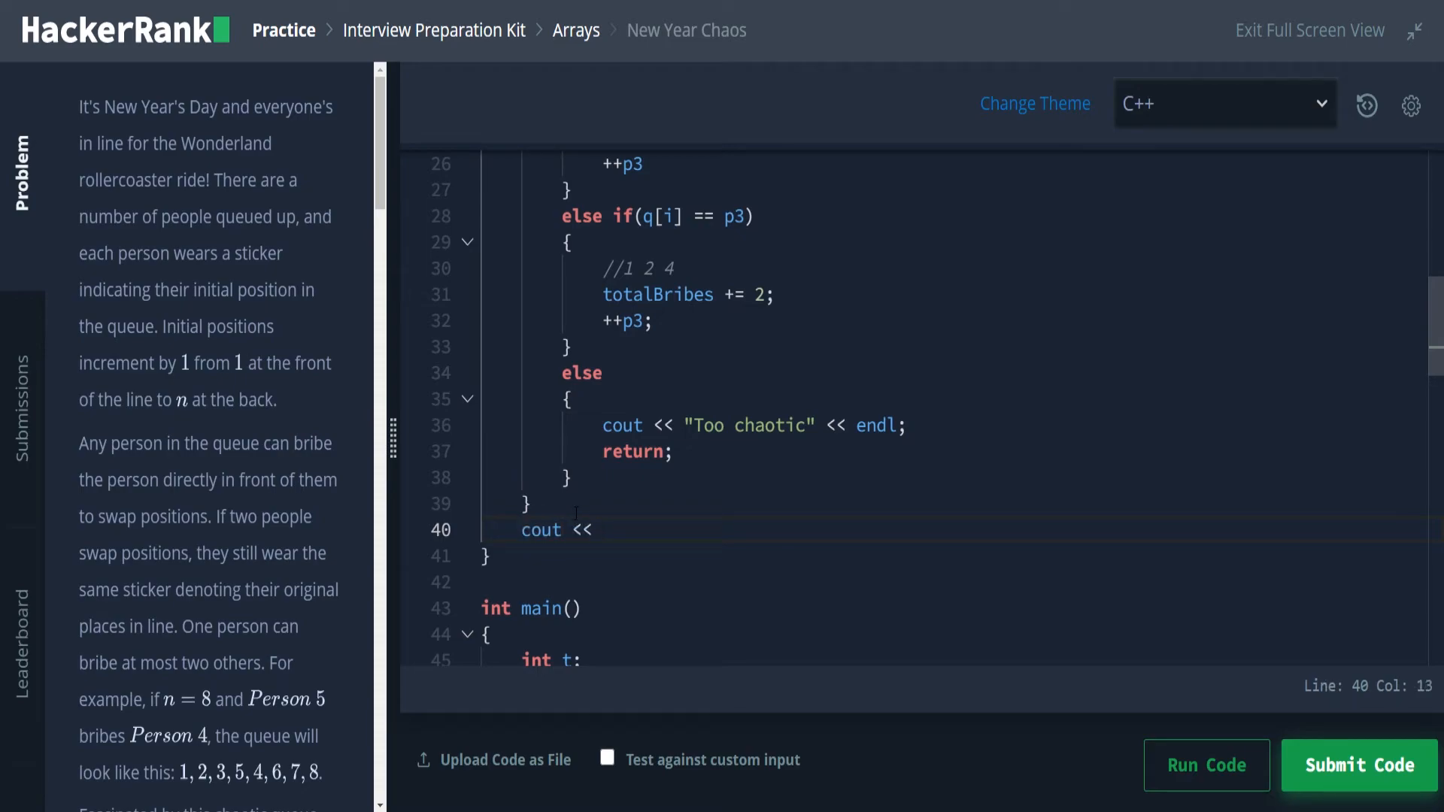
{"action": "type", "text": "totalB"}
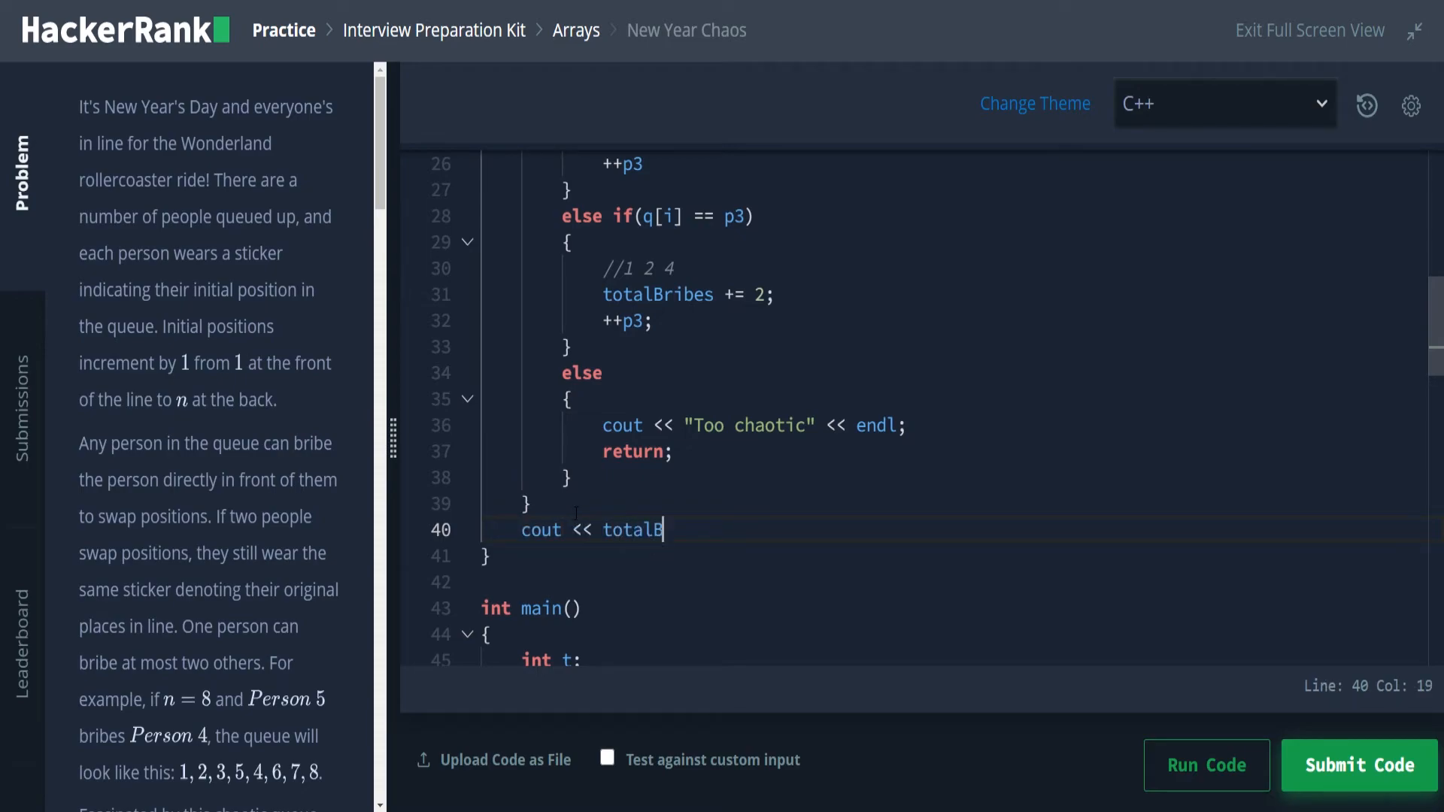
{"action": "type", "text": "ribes"}
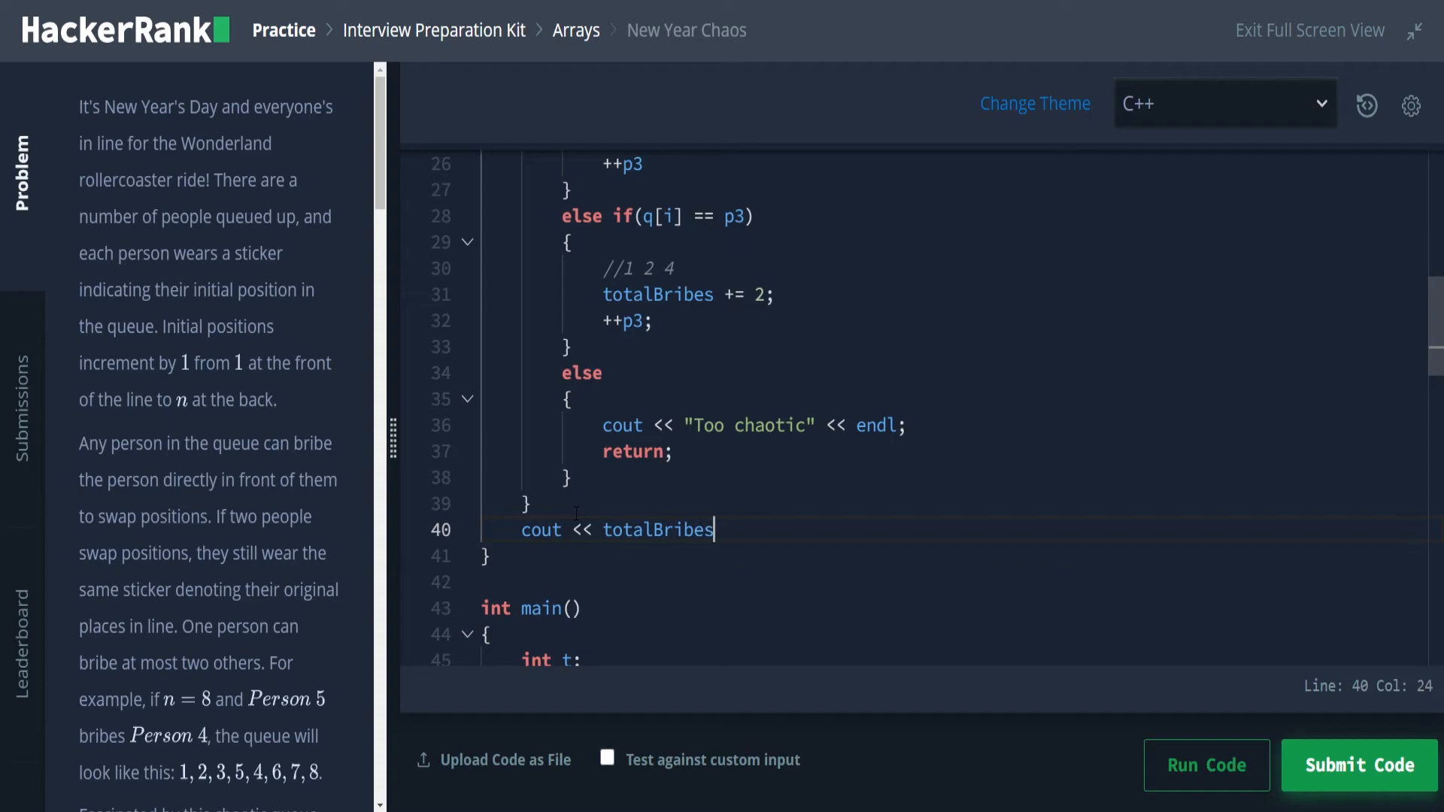
{"action": "type", "text": "<< endl"}
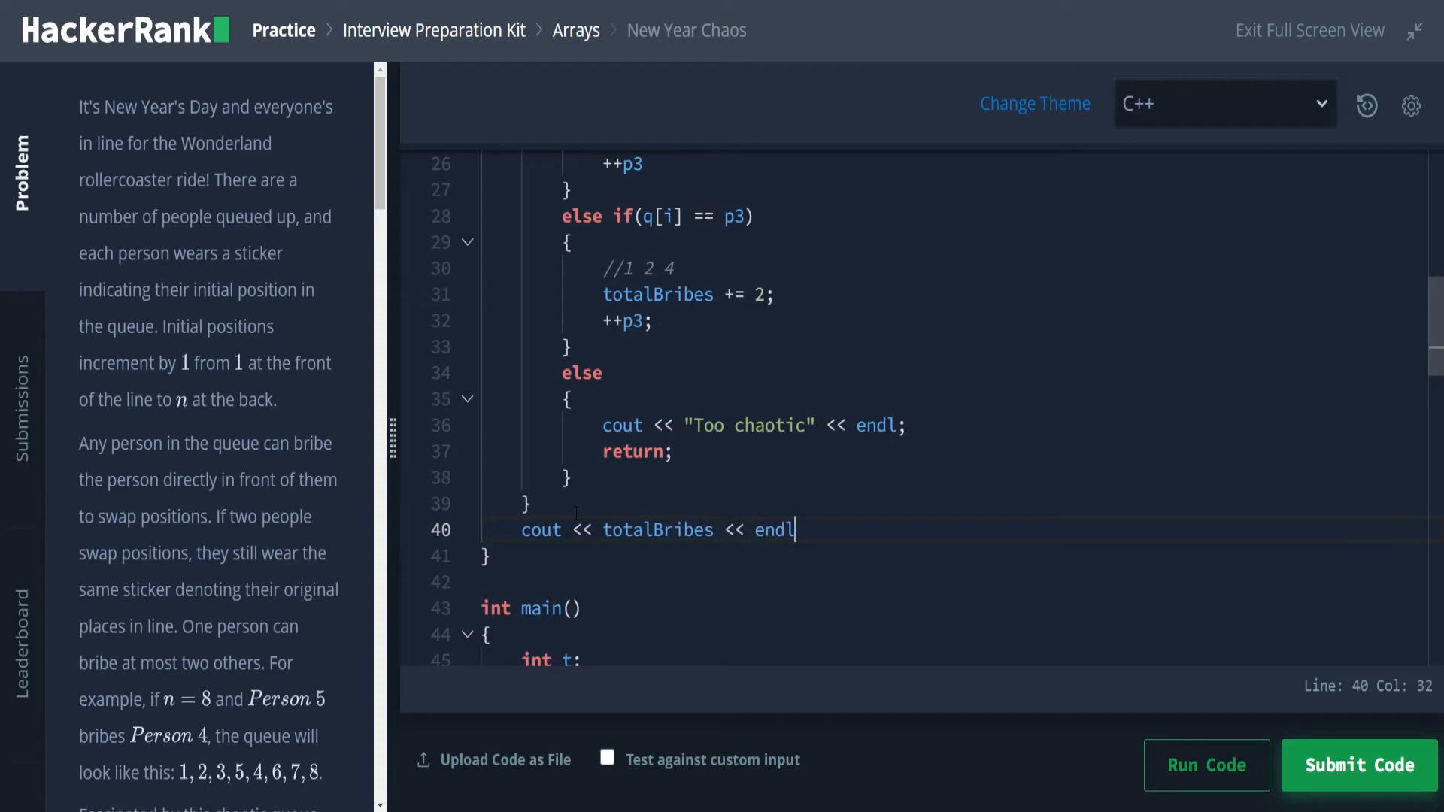
{"action": "type", "text": ";"}
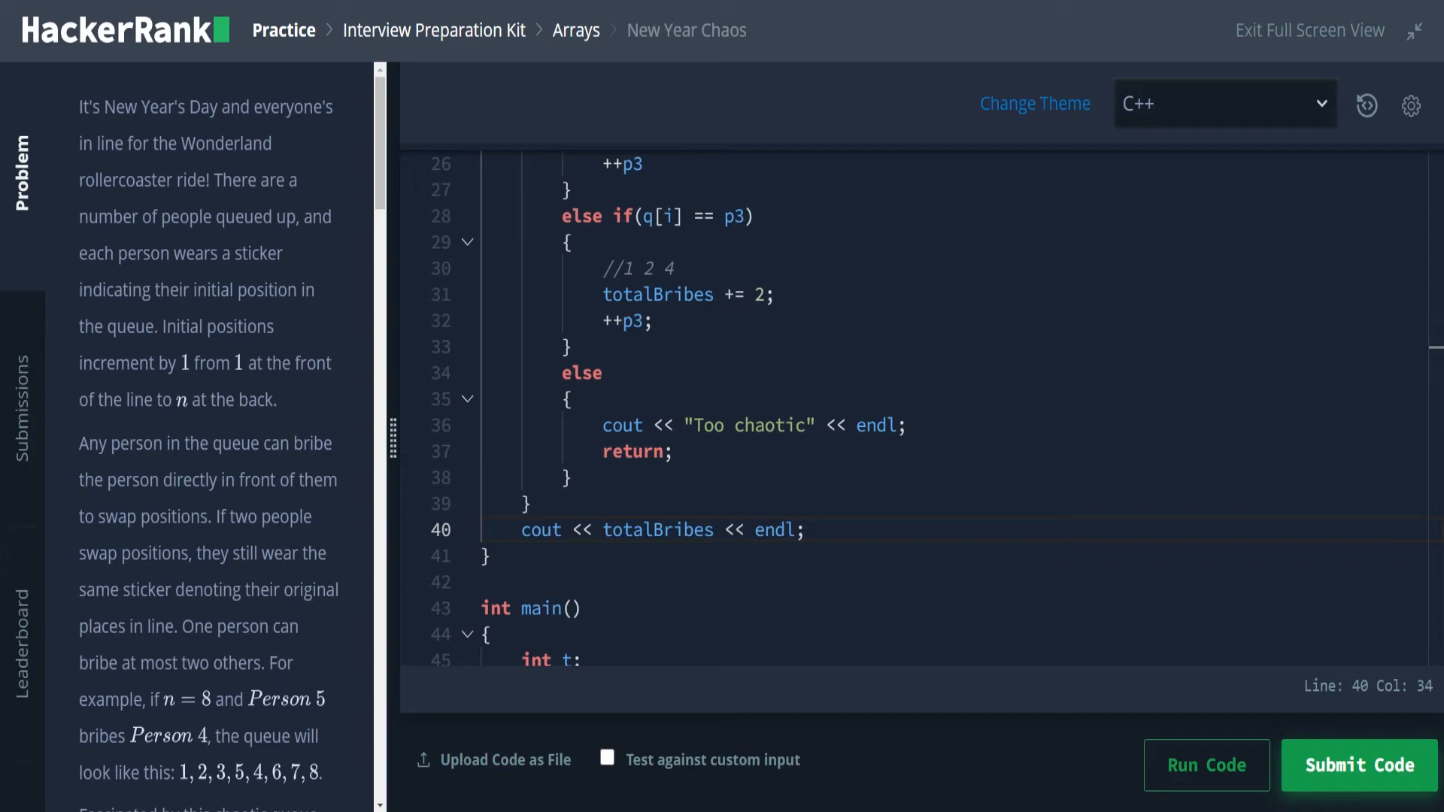
{"action": "left_click", "coordinate": [1206, 766]}
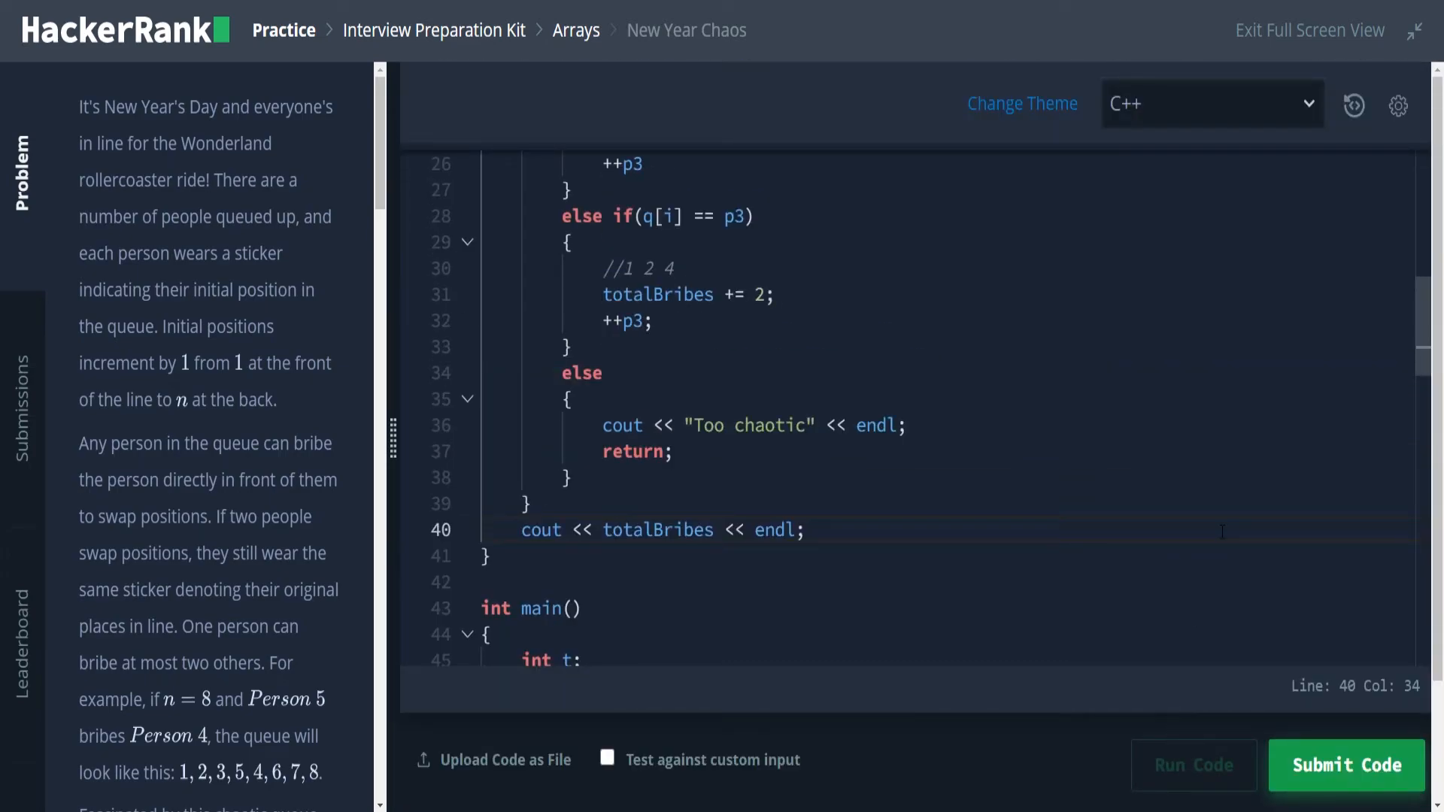
{"action": "mouse_move", "coordinate": [838, 752]}
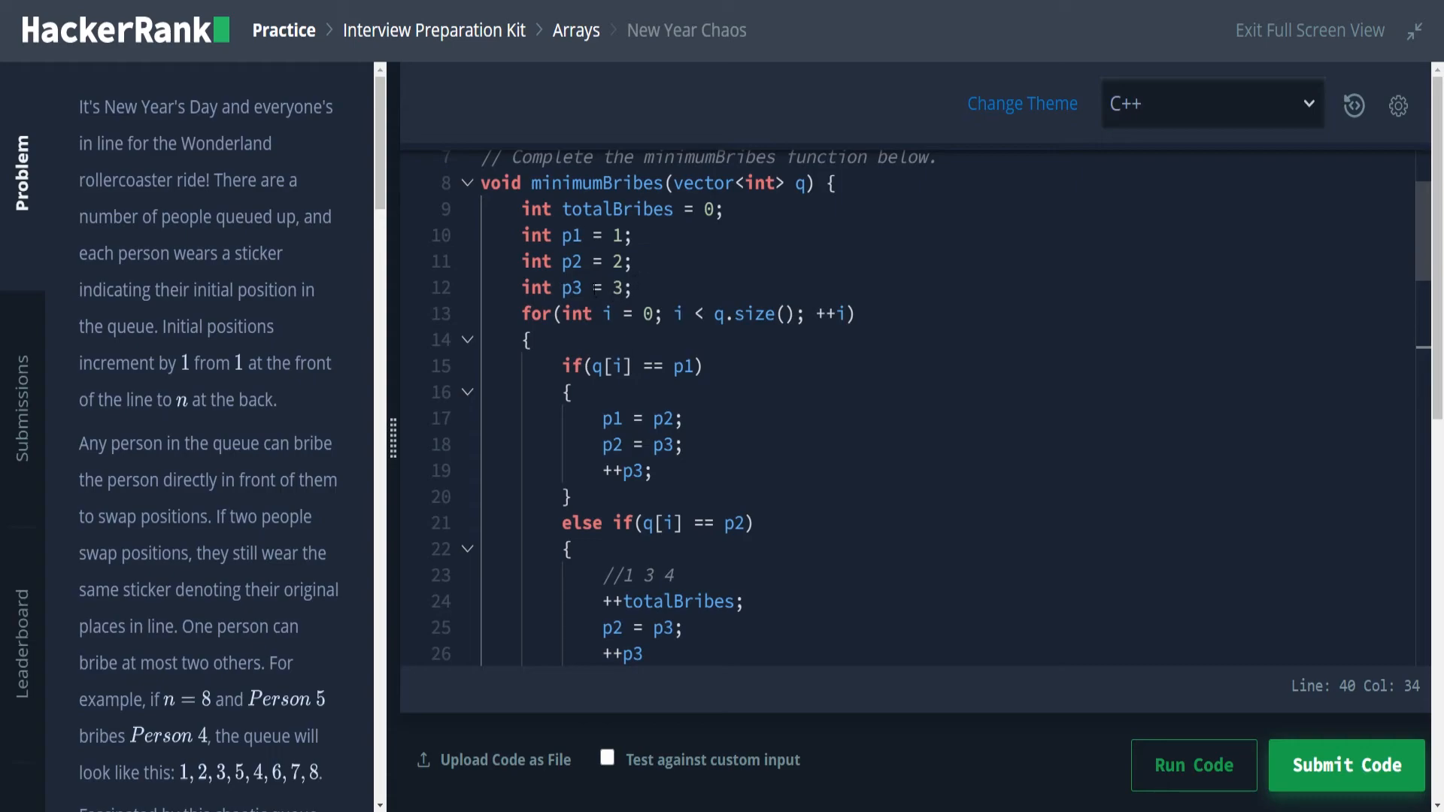
Step: Scroll through the compilation error about the missing semicolon after ++p3 on line 26
{"action": "scroll", "scroll_direction": "down", "scroll_amount": 3}
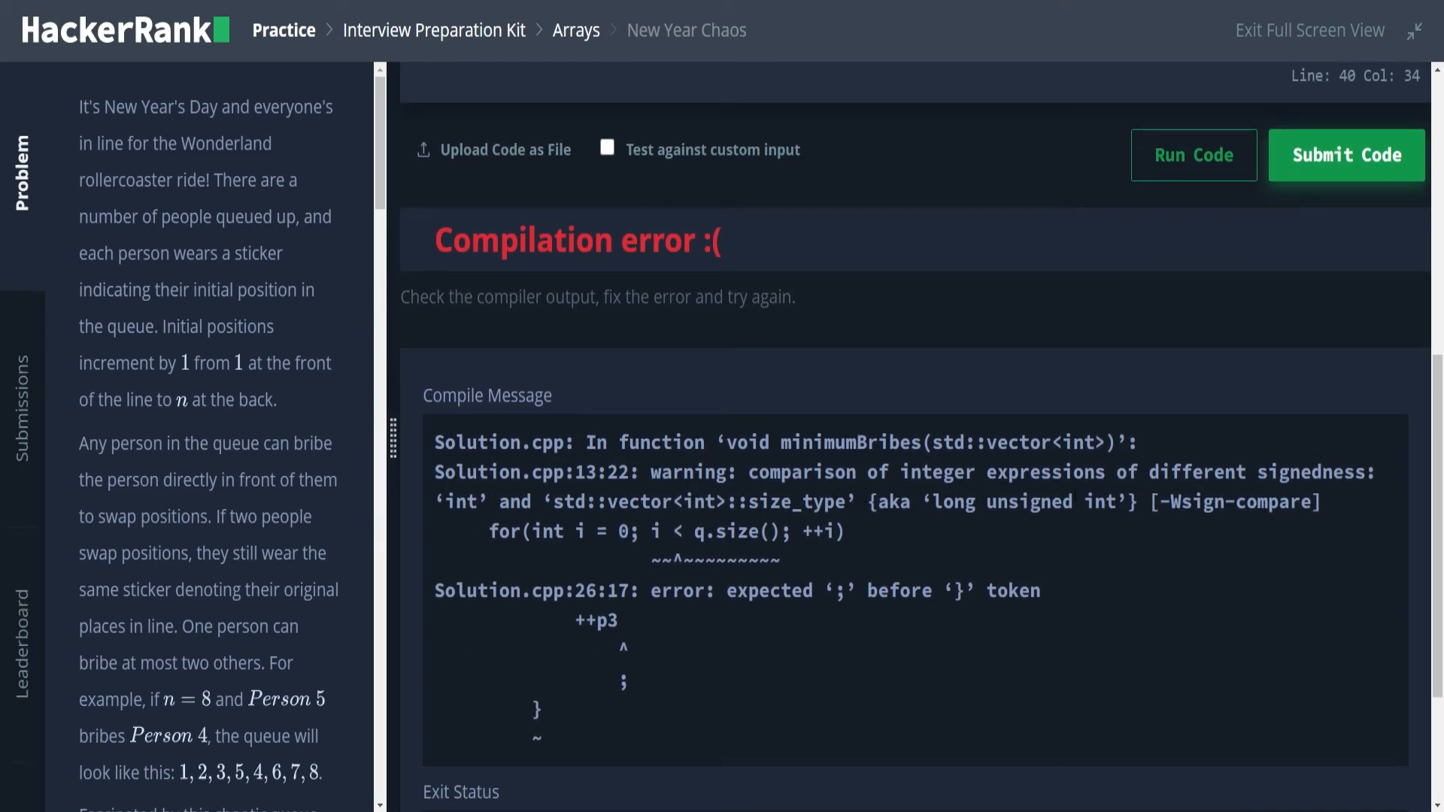
{"action": "scroll", "scroll_direction": "down", "scroll_amount": 3}
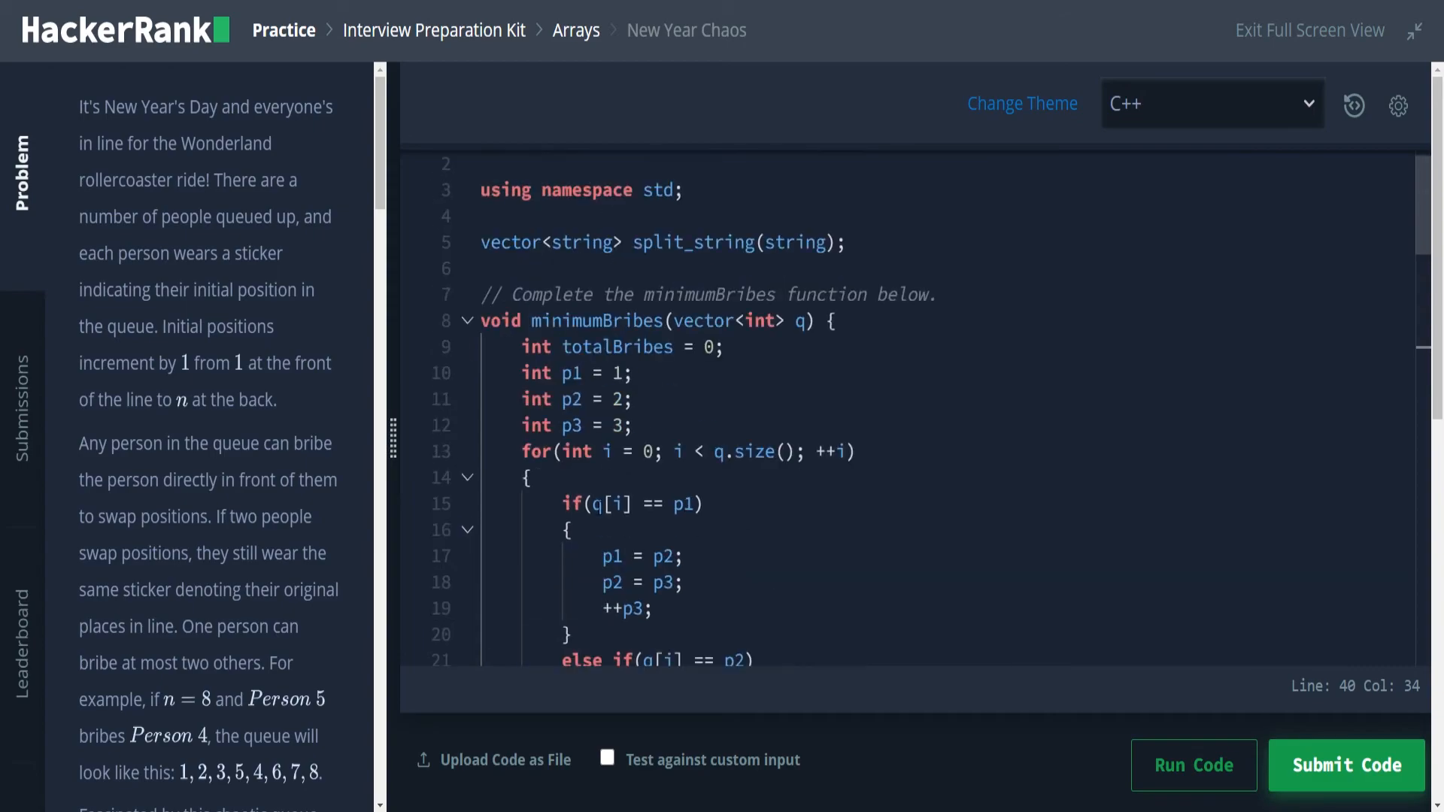
Step: Make the loop counter unsigned, add the semicolon after ++p3, and rerun the sample tests
{"action": "left_click", "coordinate": [559, 452]}
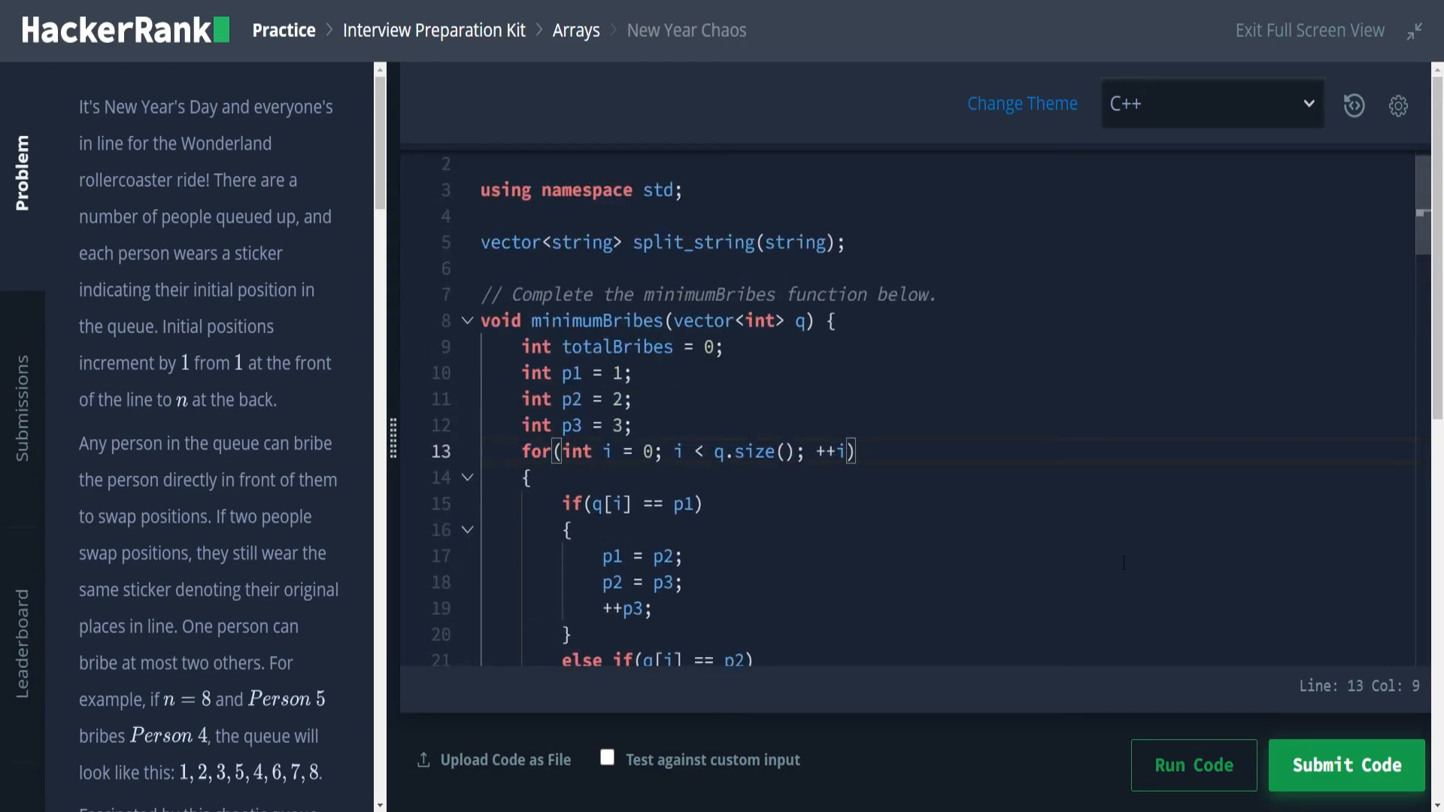
{"action": "type", "text": "unsigned"}
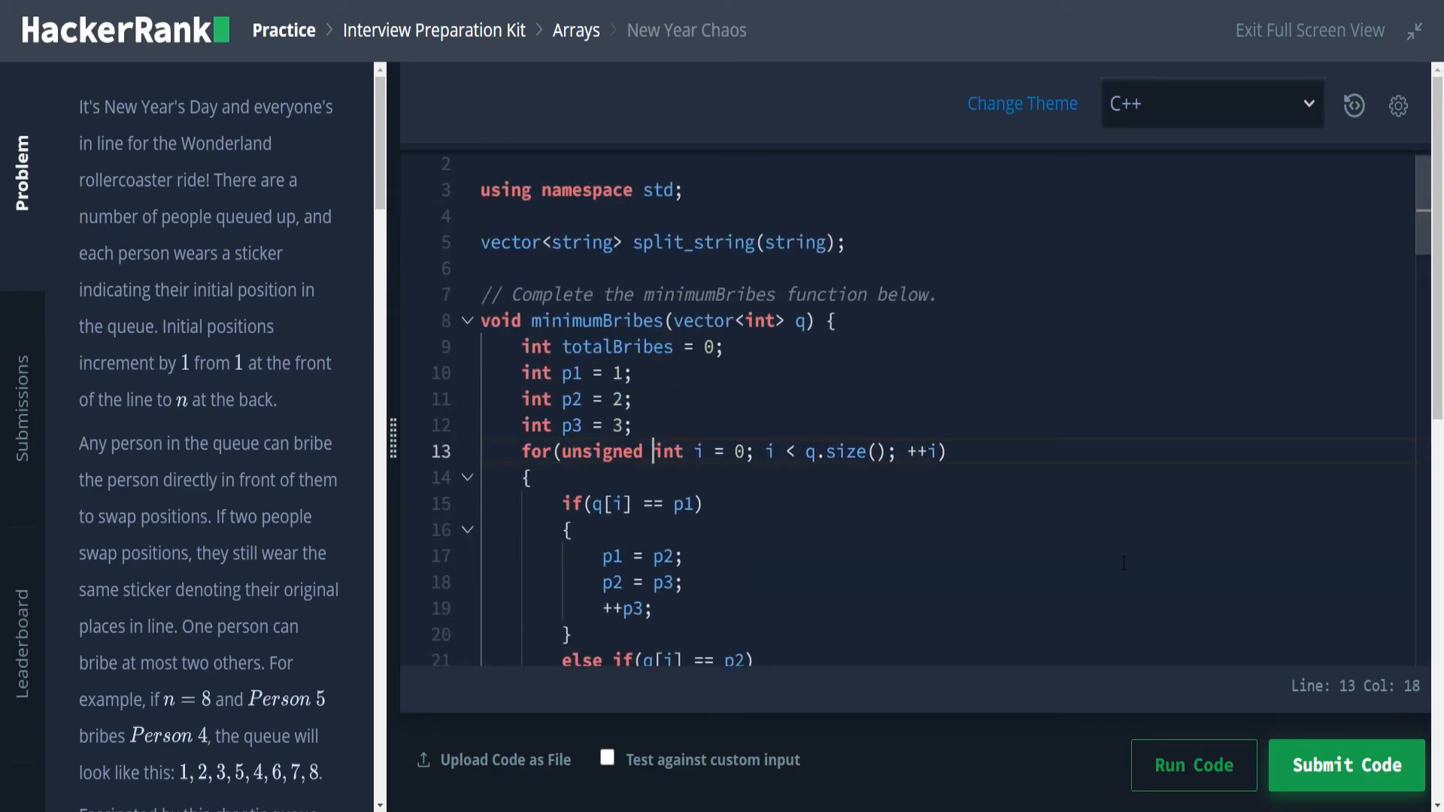
{"action": "left_click", "coordinate": [1344, 766]}
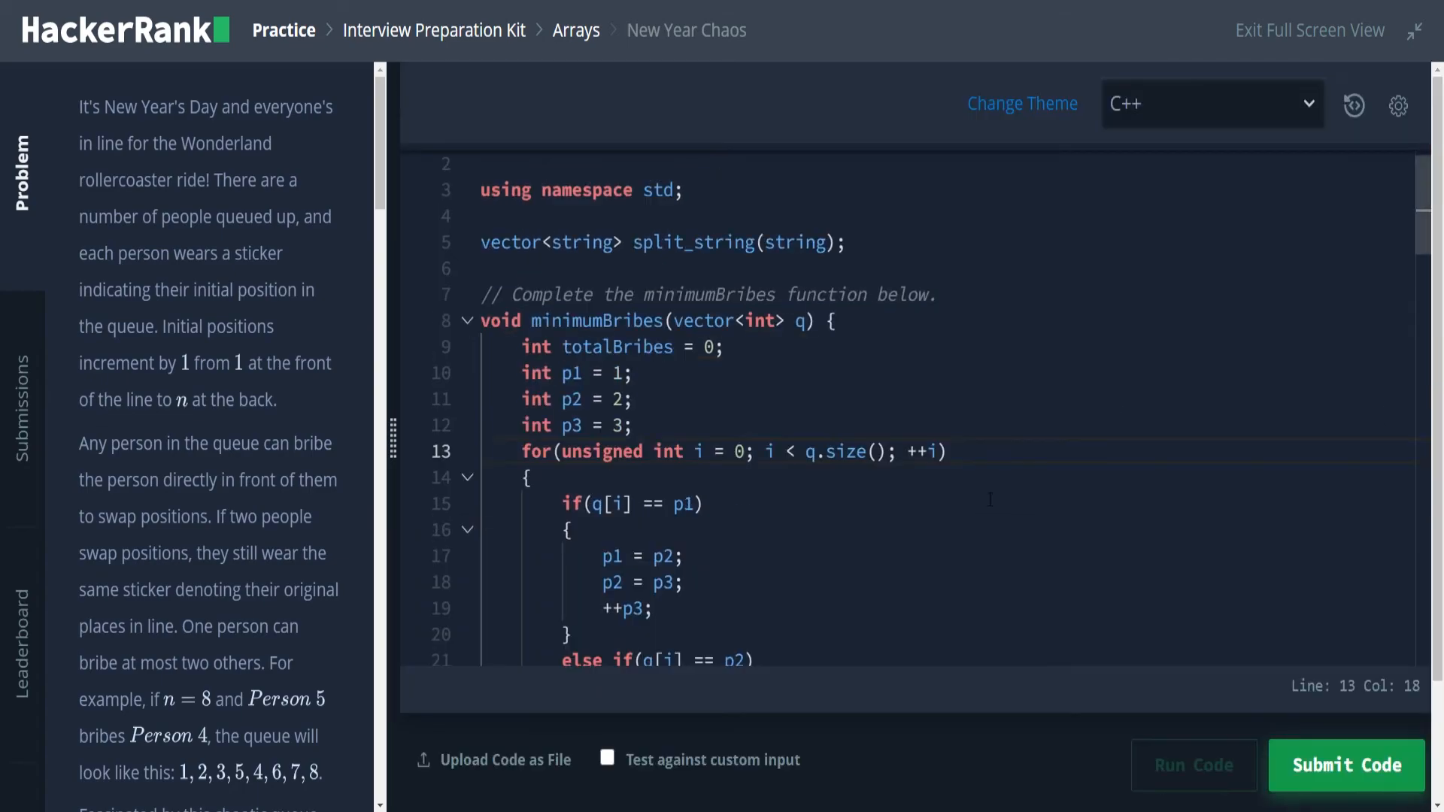
{"action": "scroll", "scroll_direction": "down", "scroll_amount": 3}
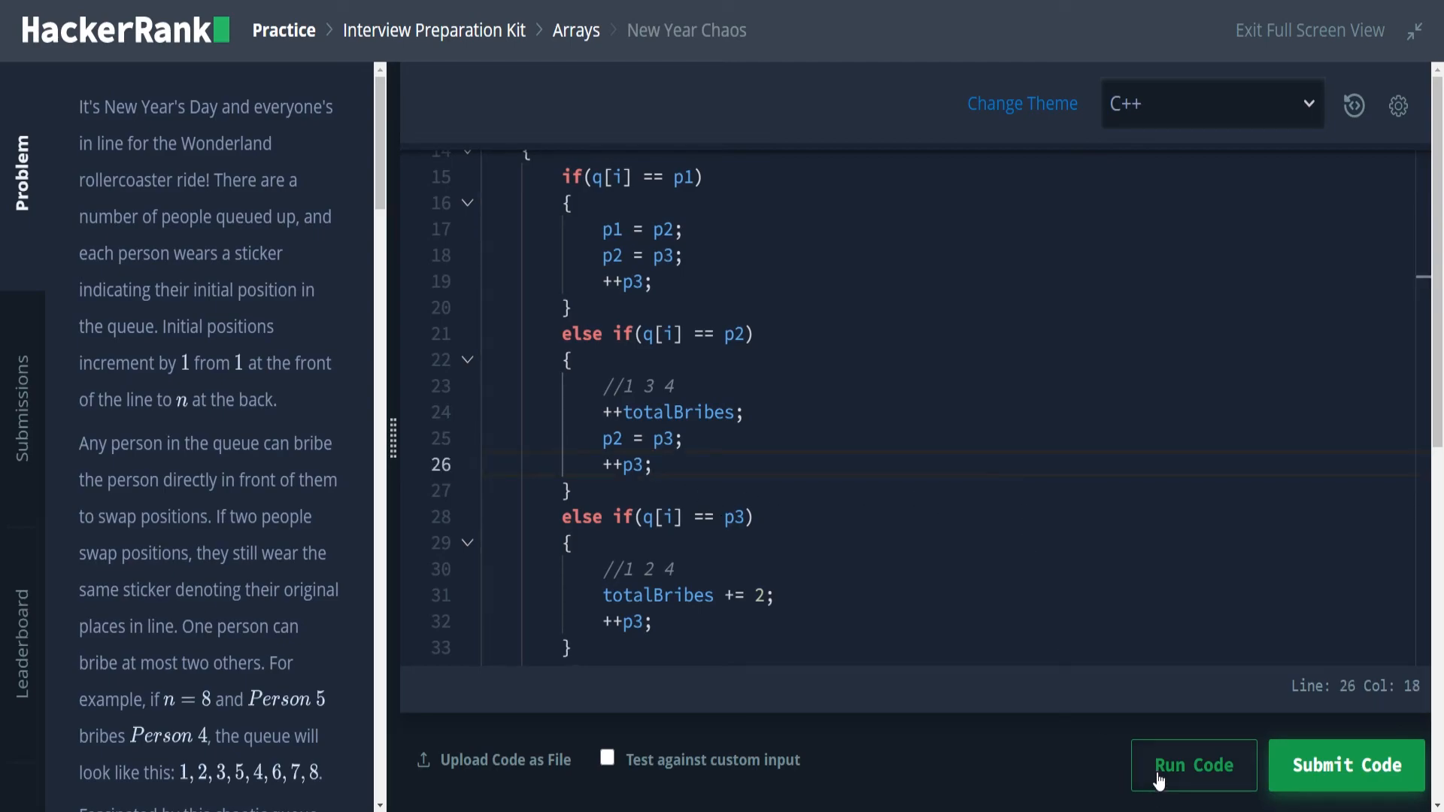
{"action": "left_click", "coordinate": [1194, 766]}
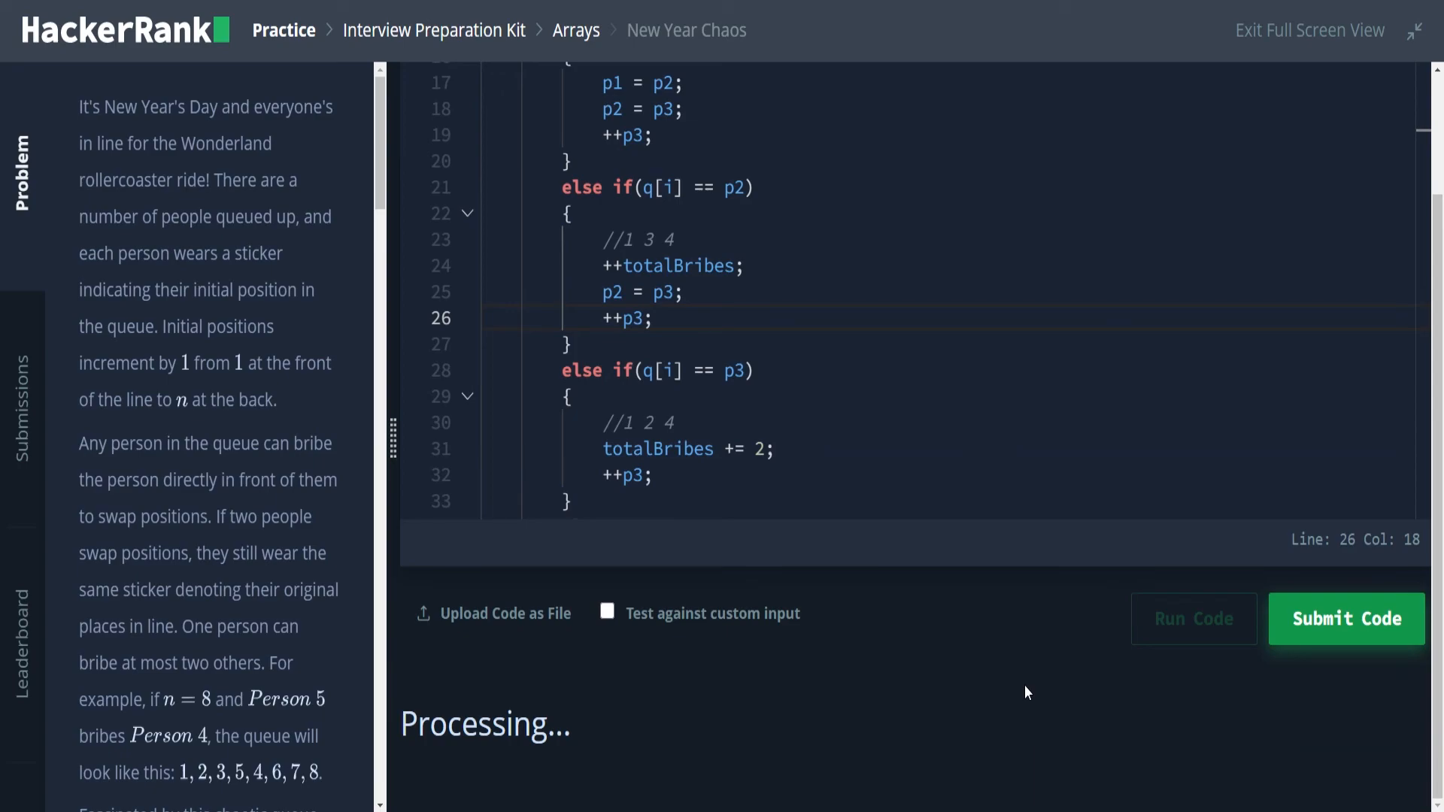
Step: Confirm the sample tests pass and submit the solution against all test cases
{"action": "left_click", "coordinate": [1194, 618]}
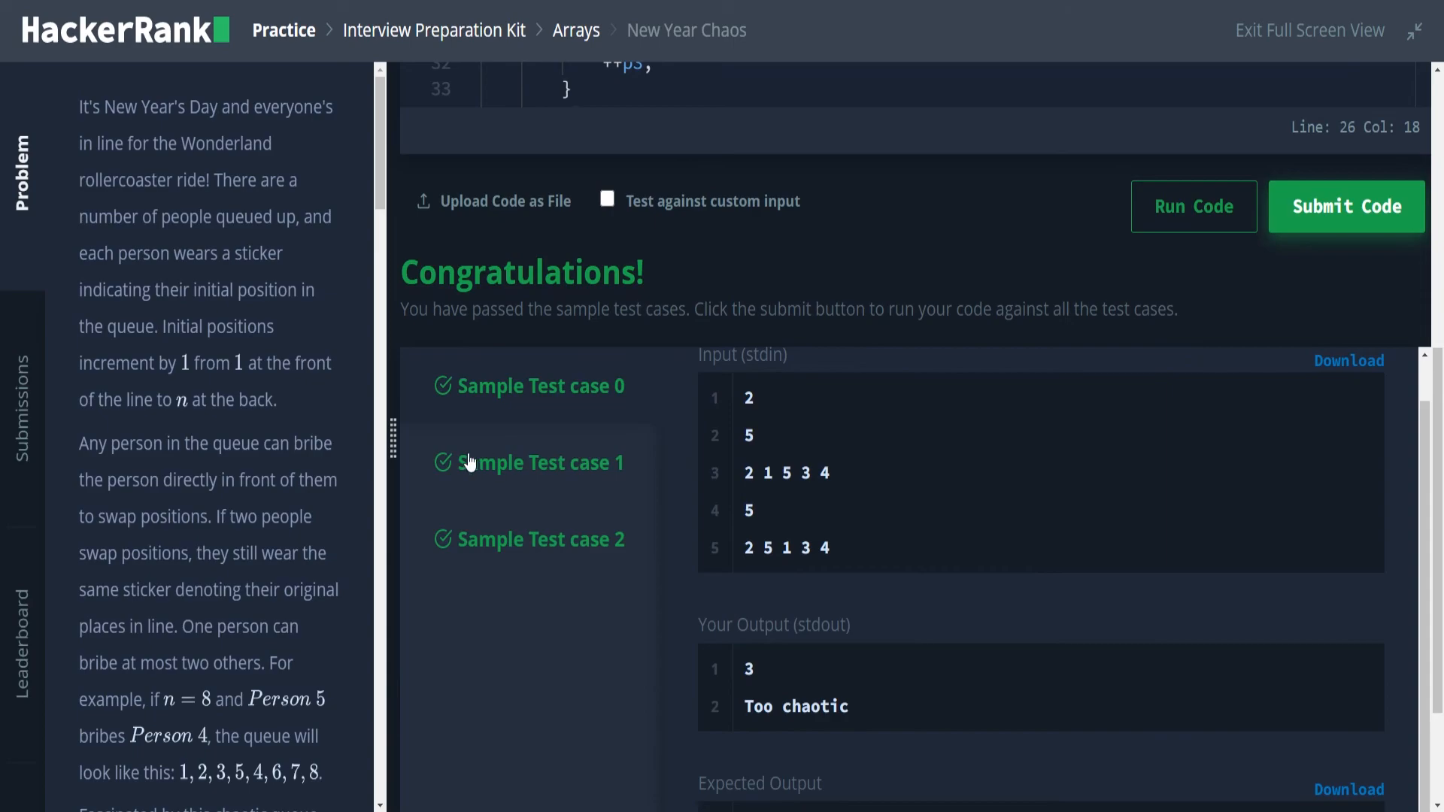
{"action": "left_click", "coordinate": [1345, 206]}
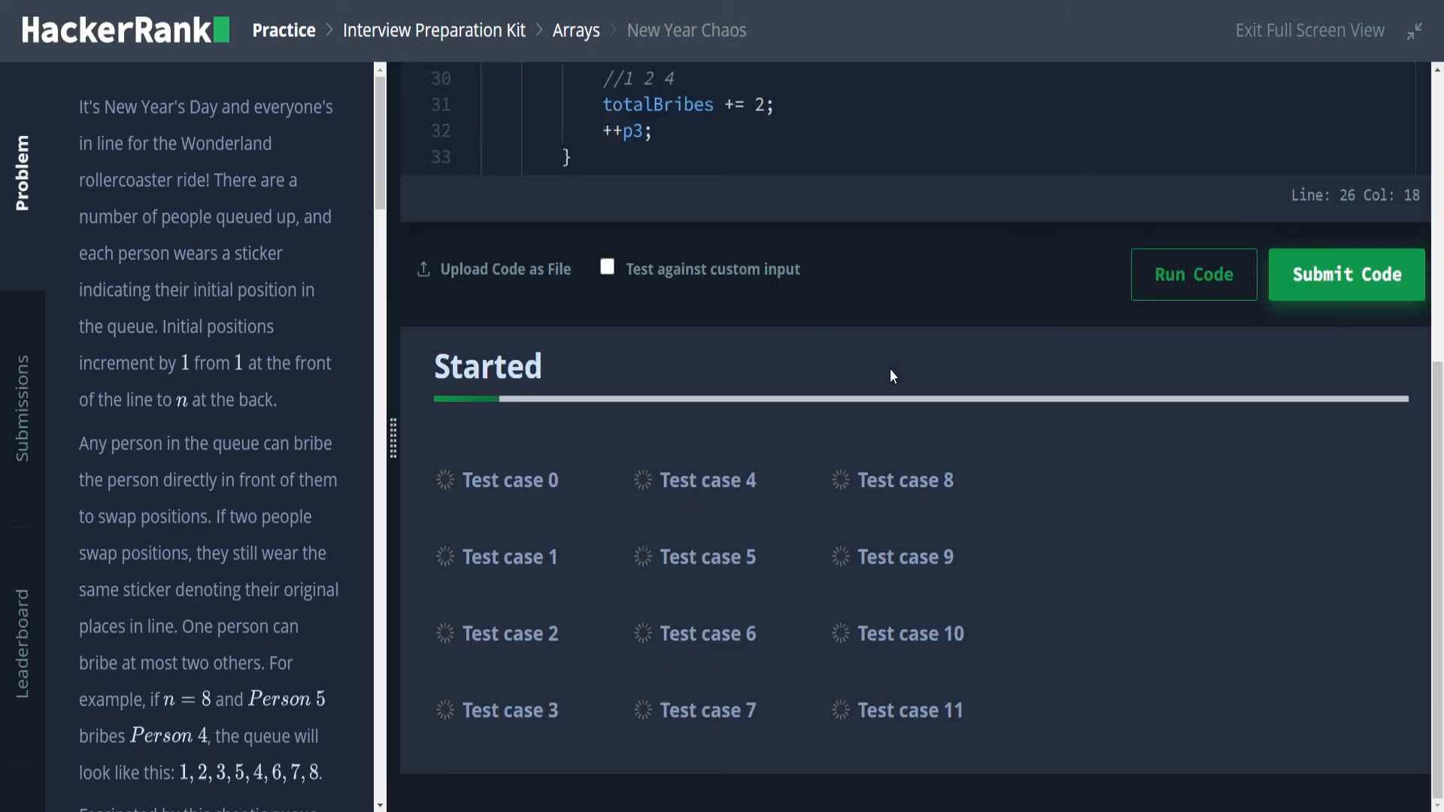